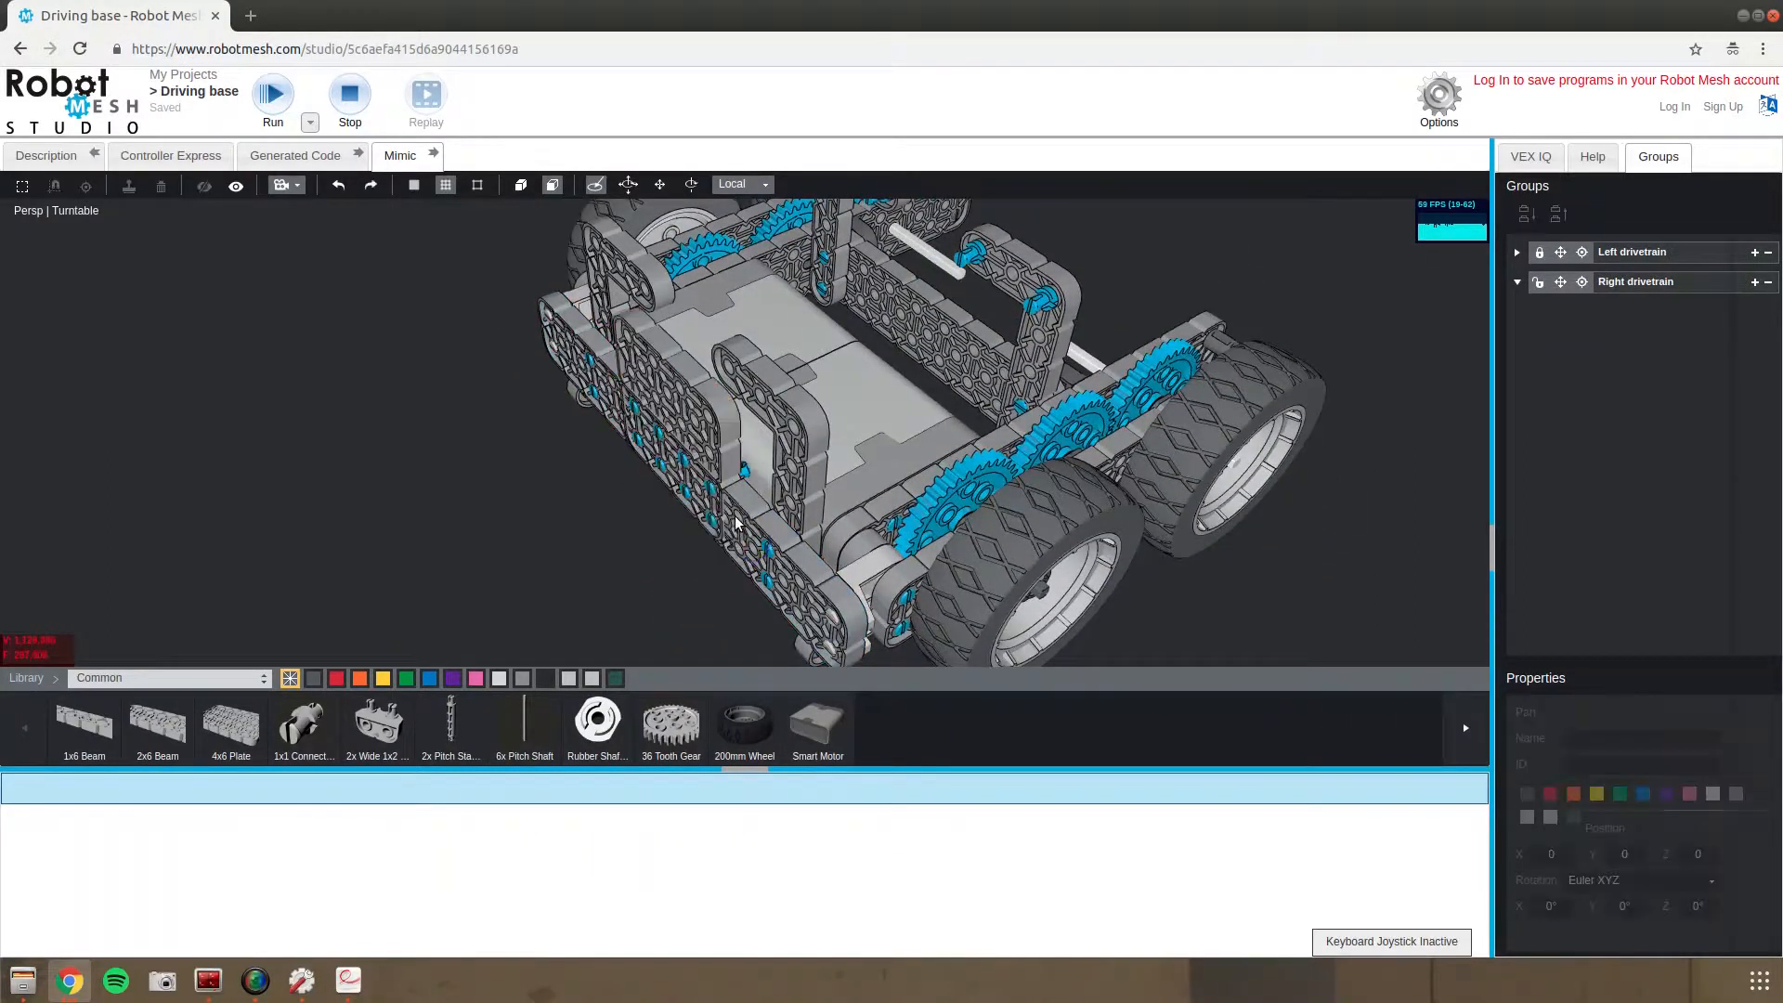
Unhide all parts and mount two upright 1x7 beams on the rear frame
click(693, 478)
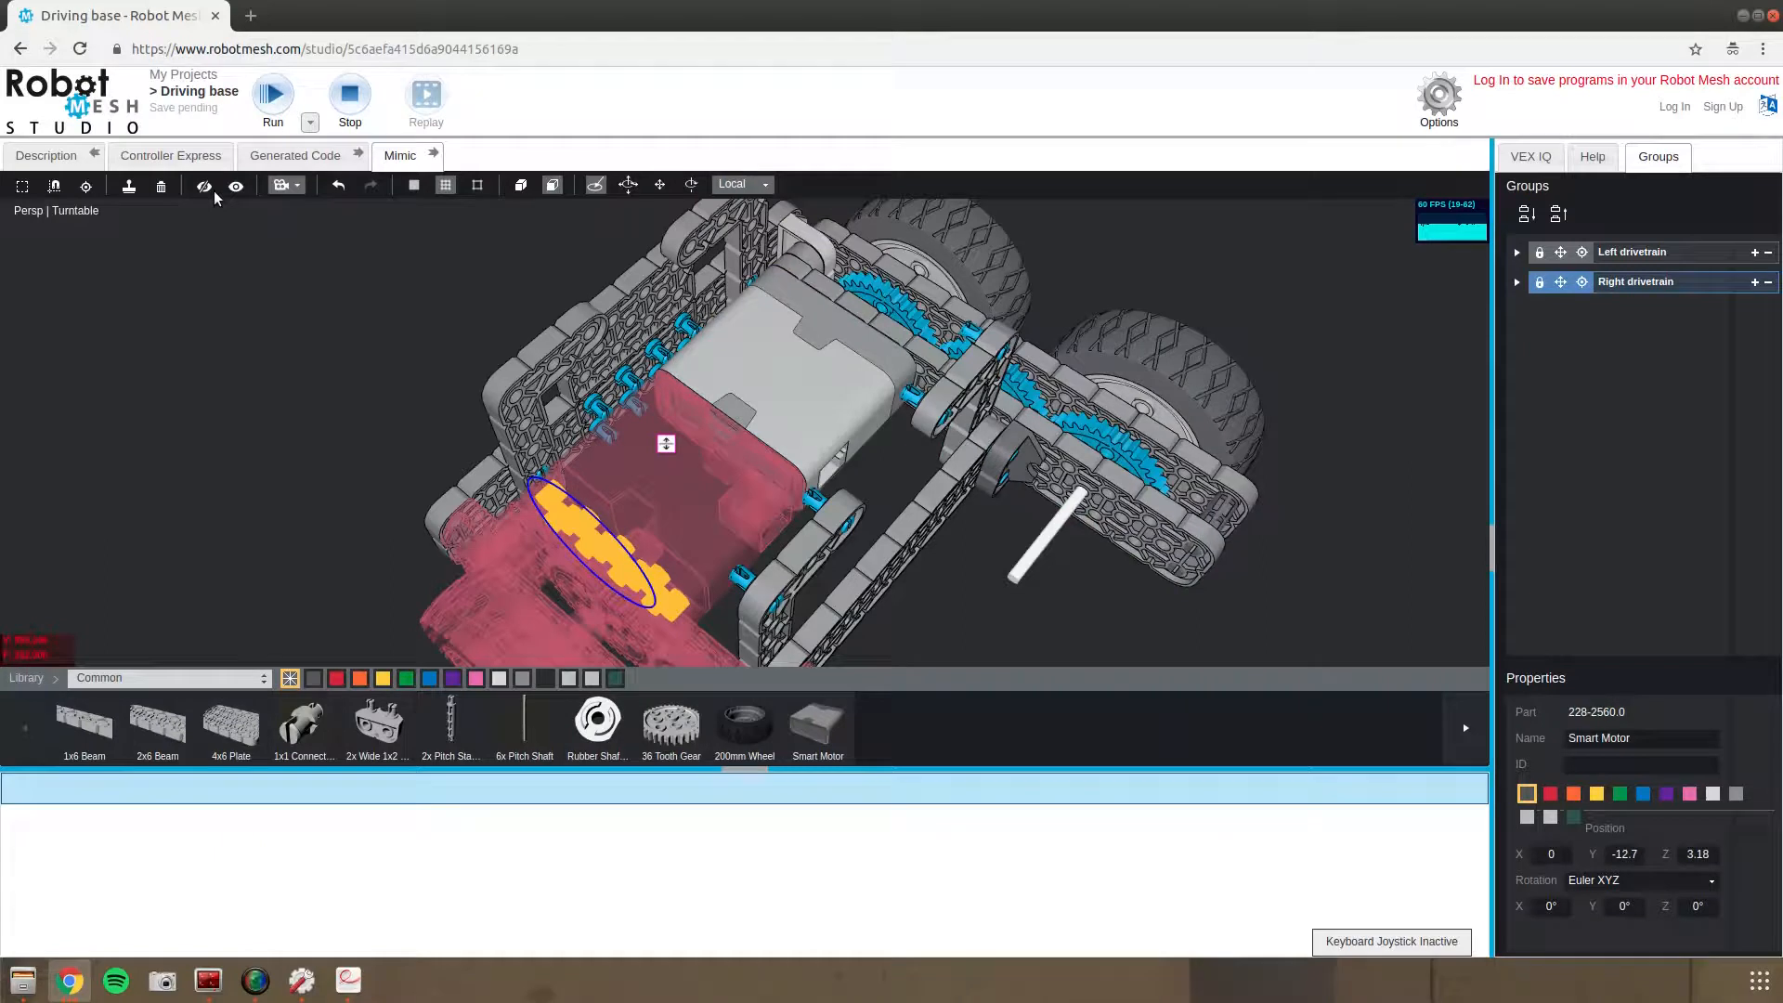
mouse_move(204, 186)
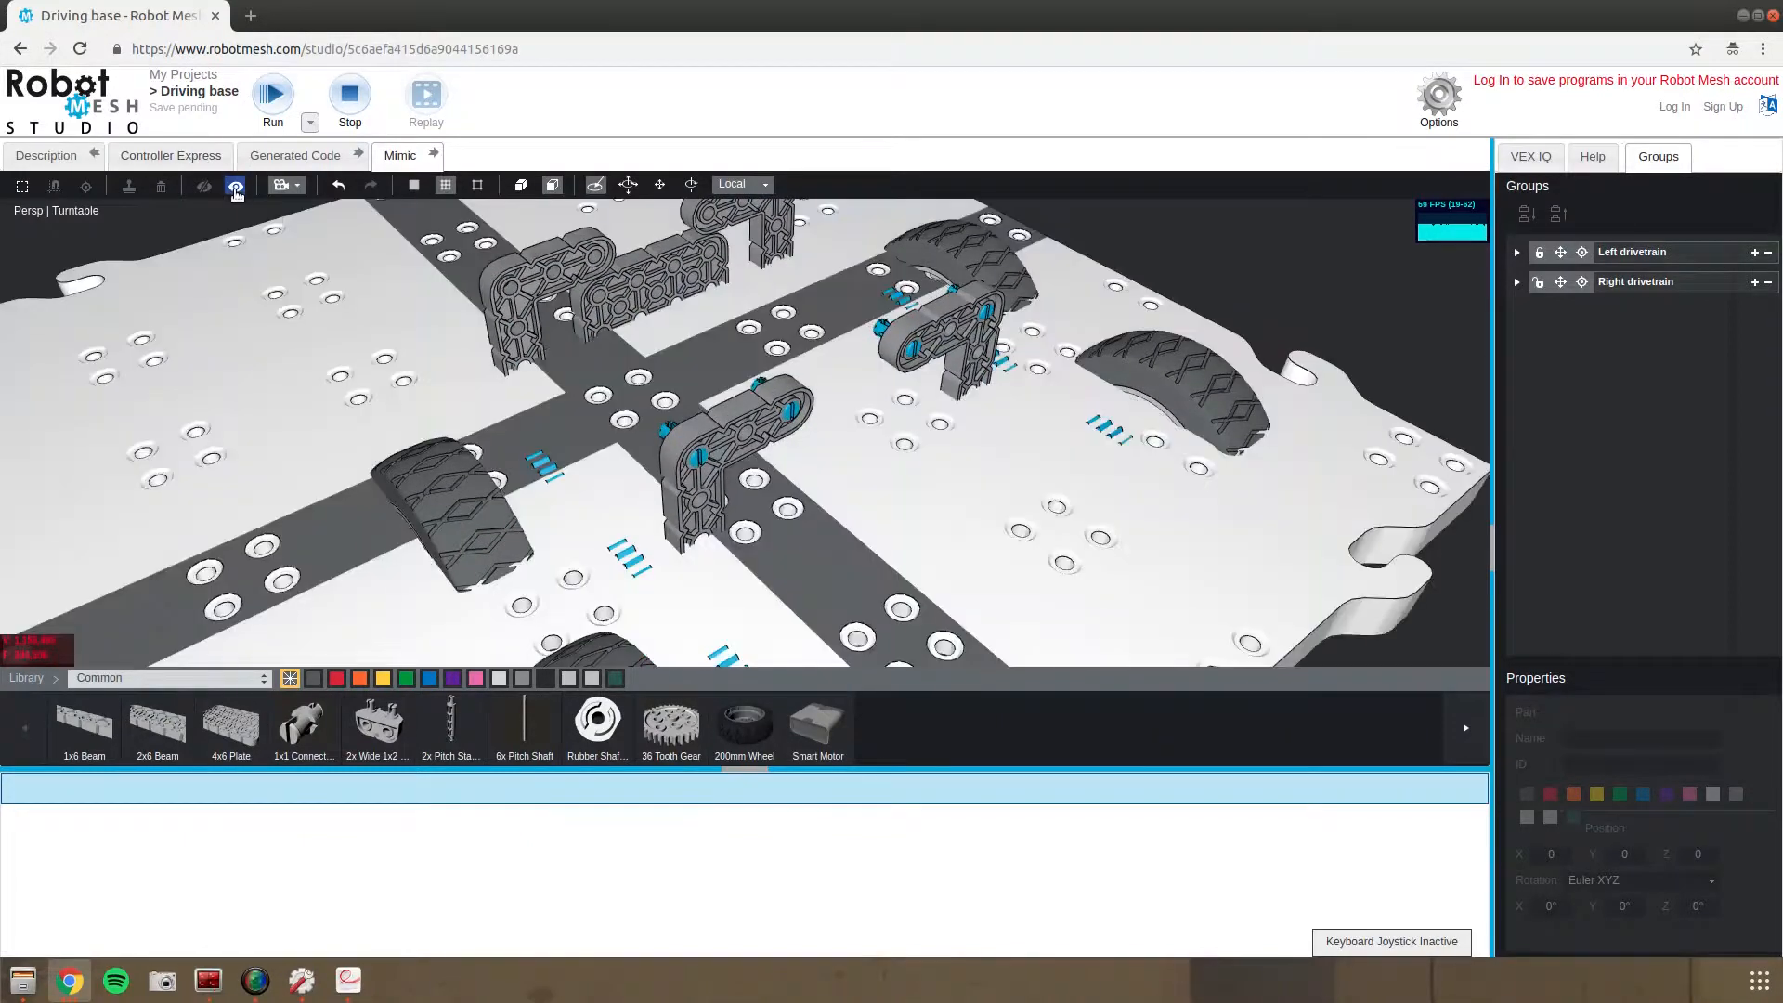
mouse_move(235, 185)
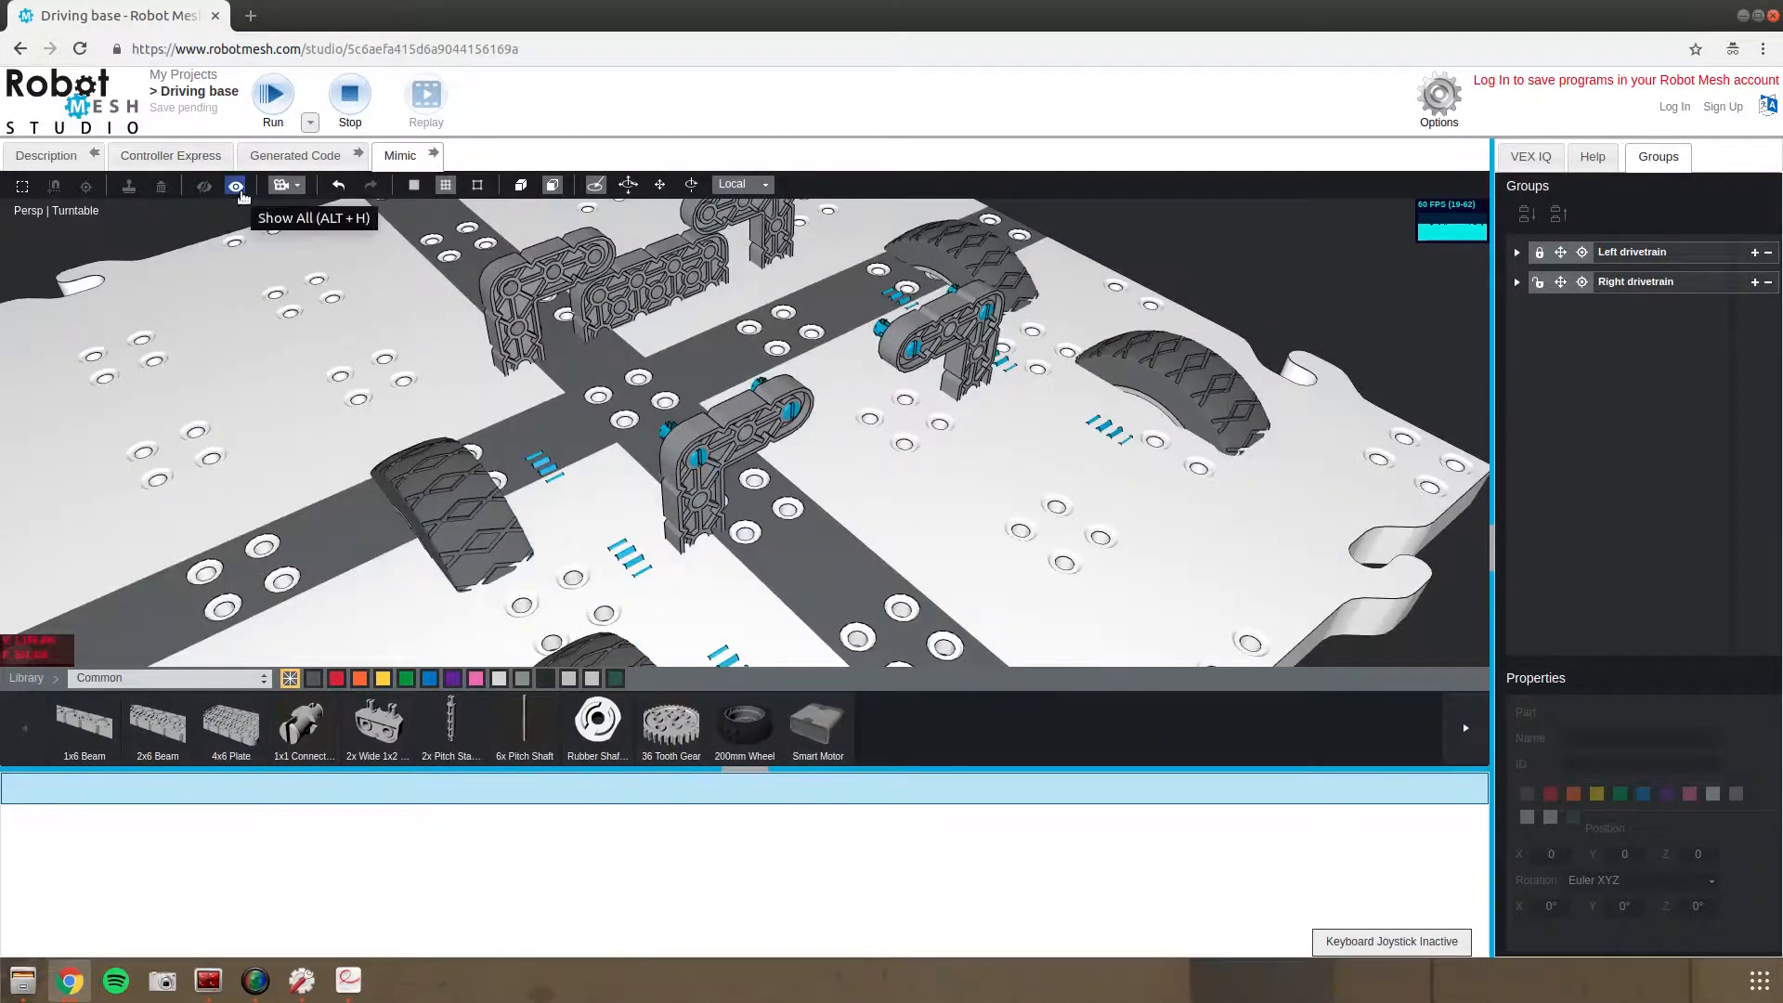
click(236, 186)
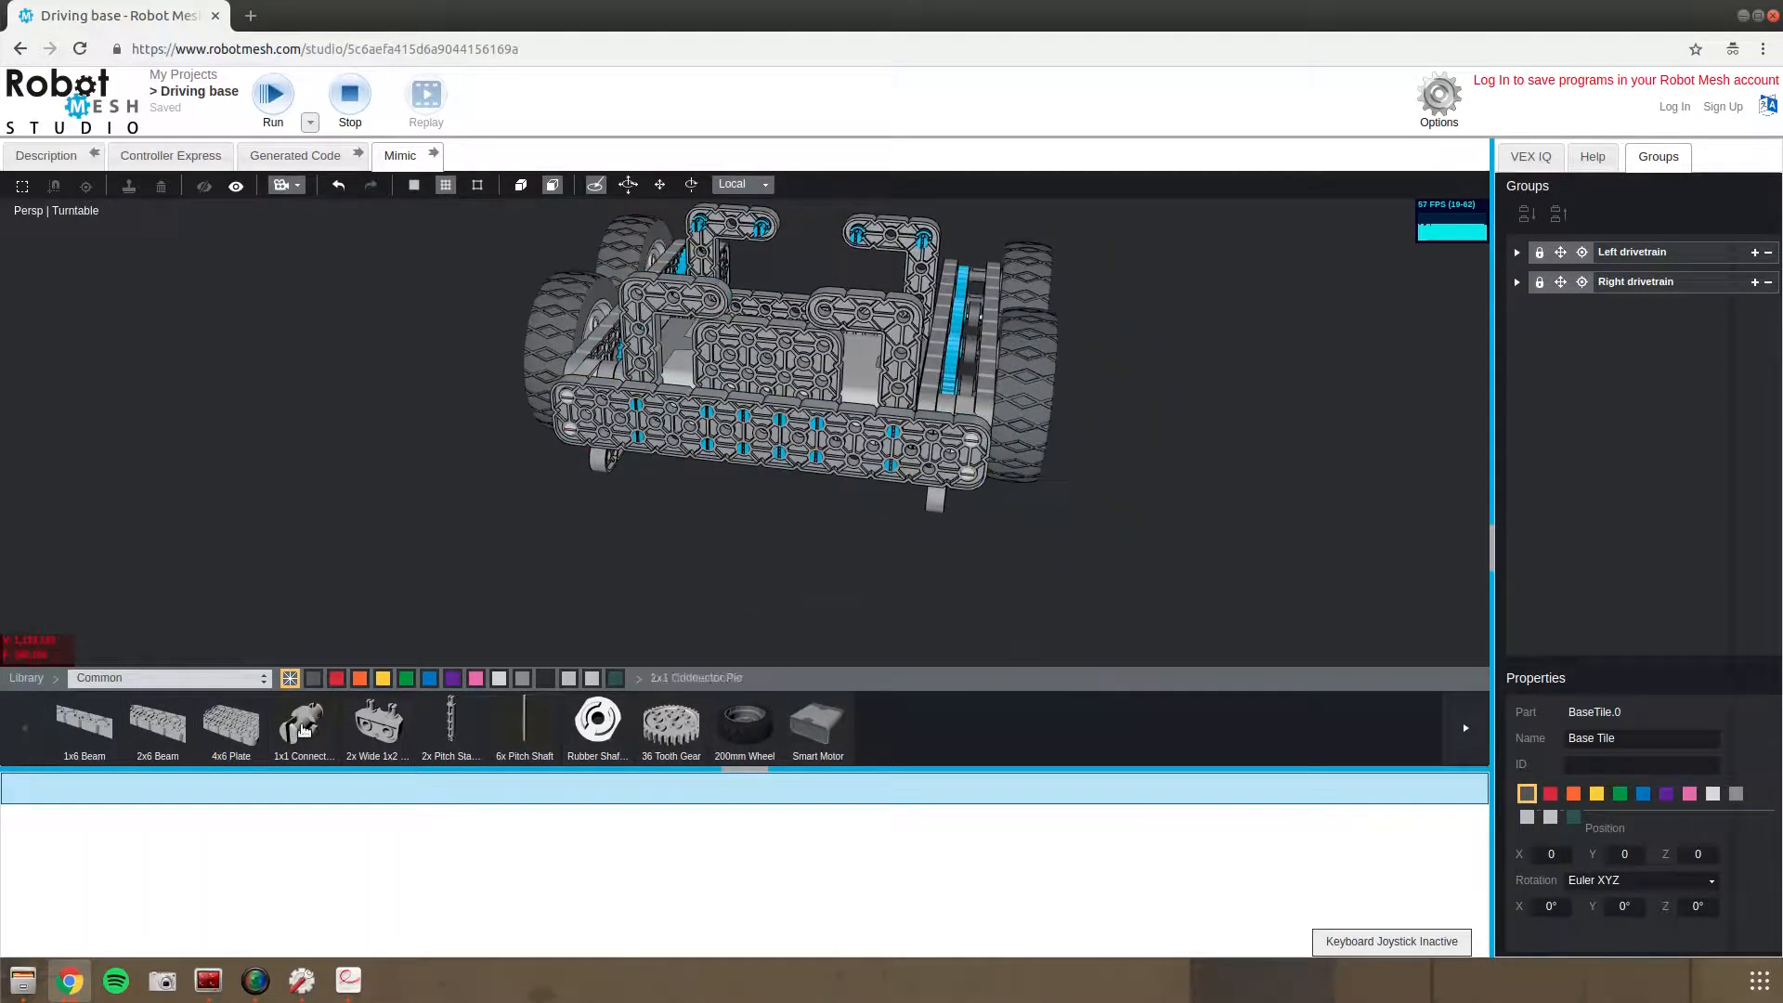
click(303, 721)
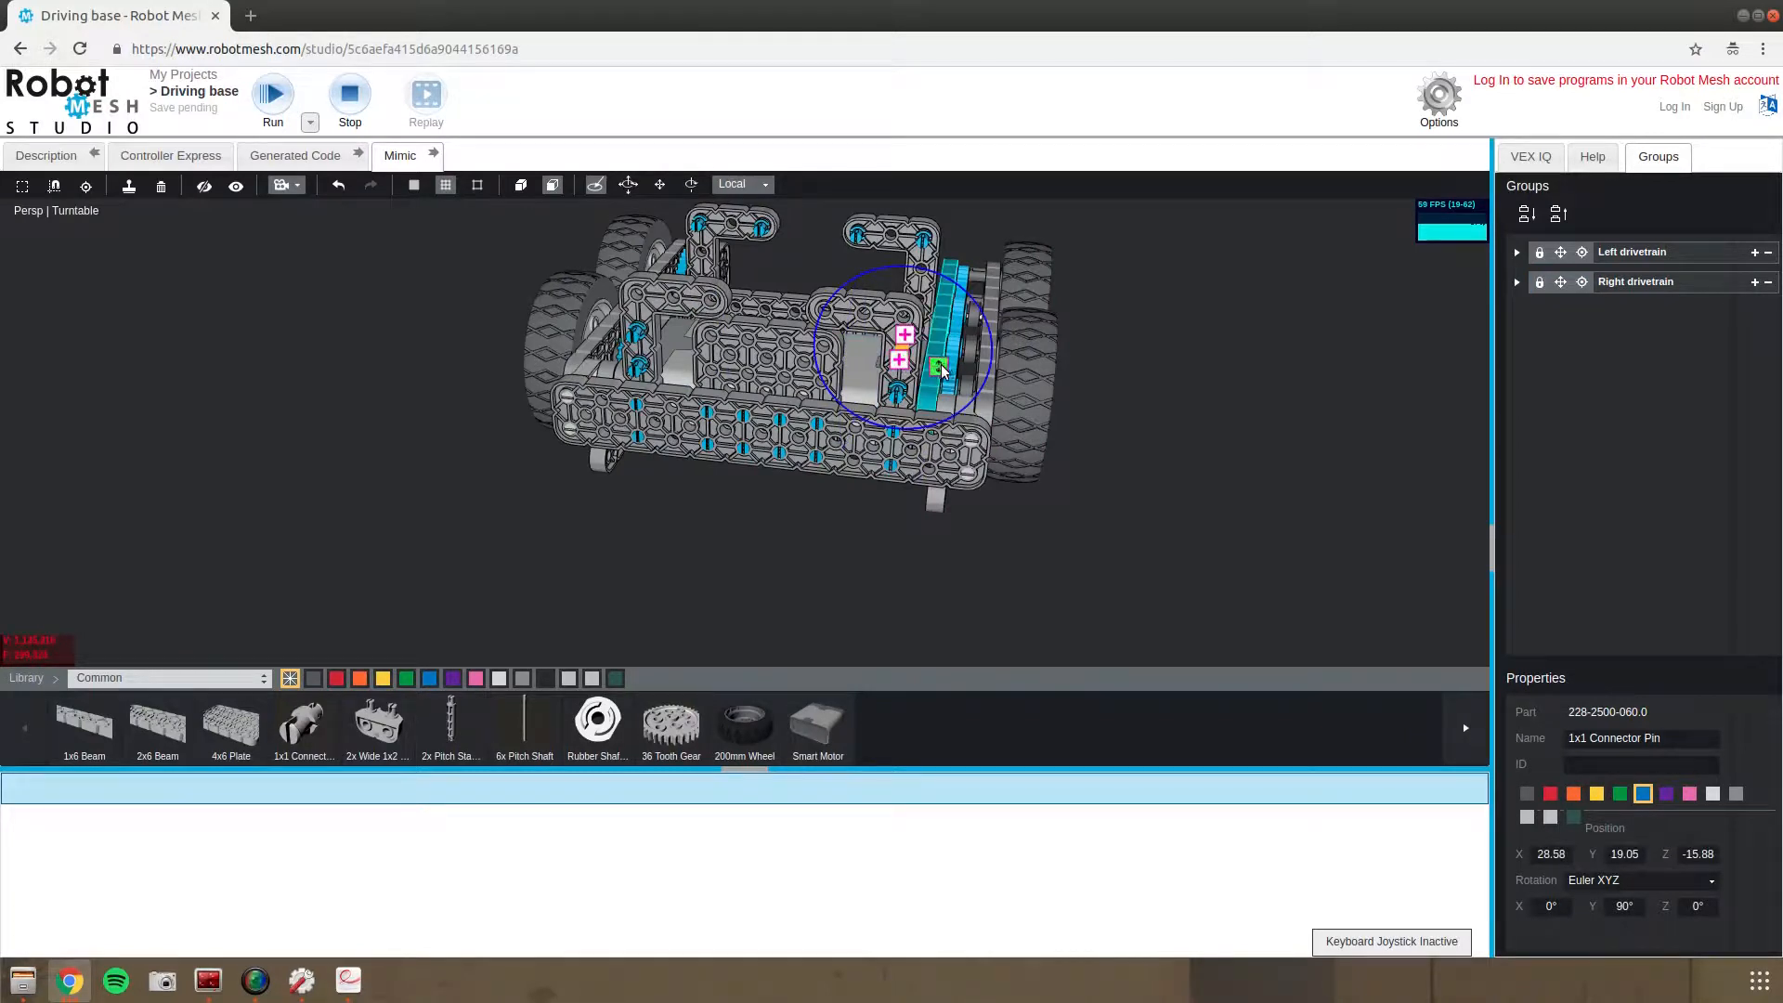
click(1215, 389)
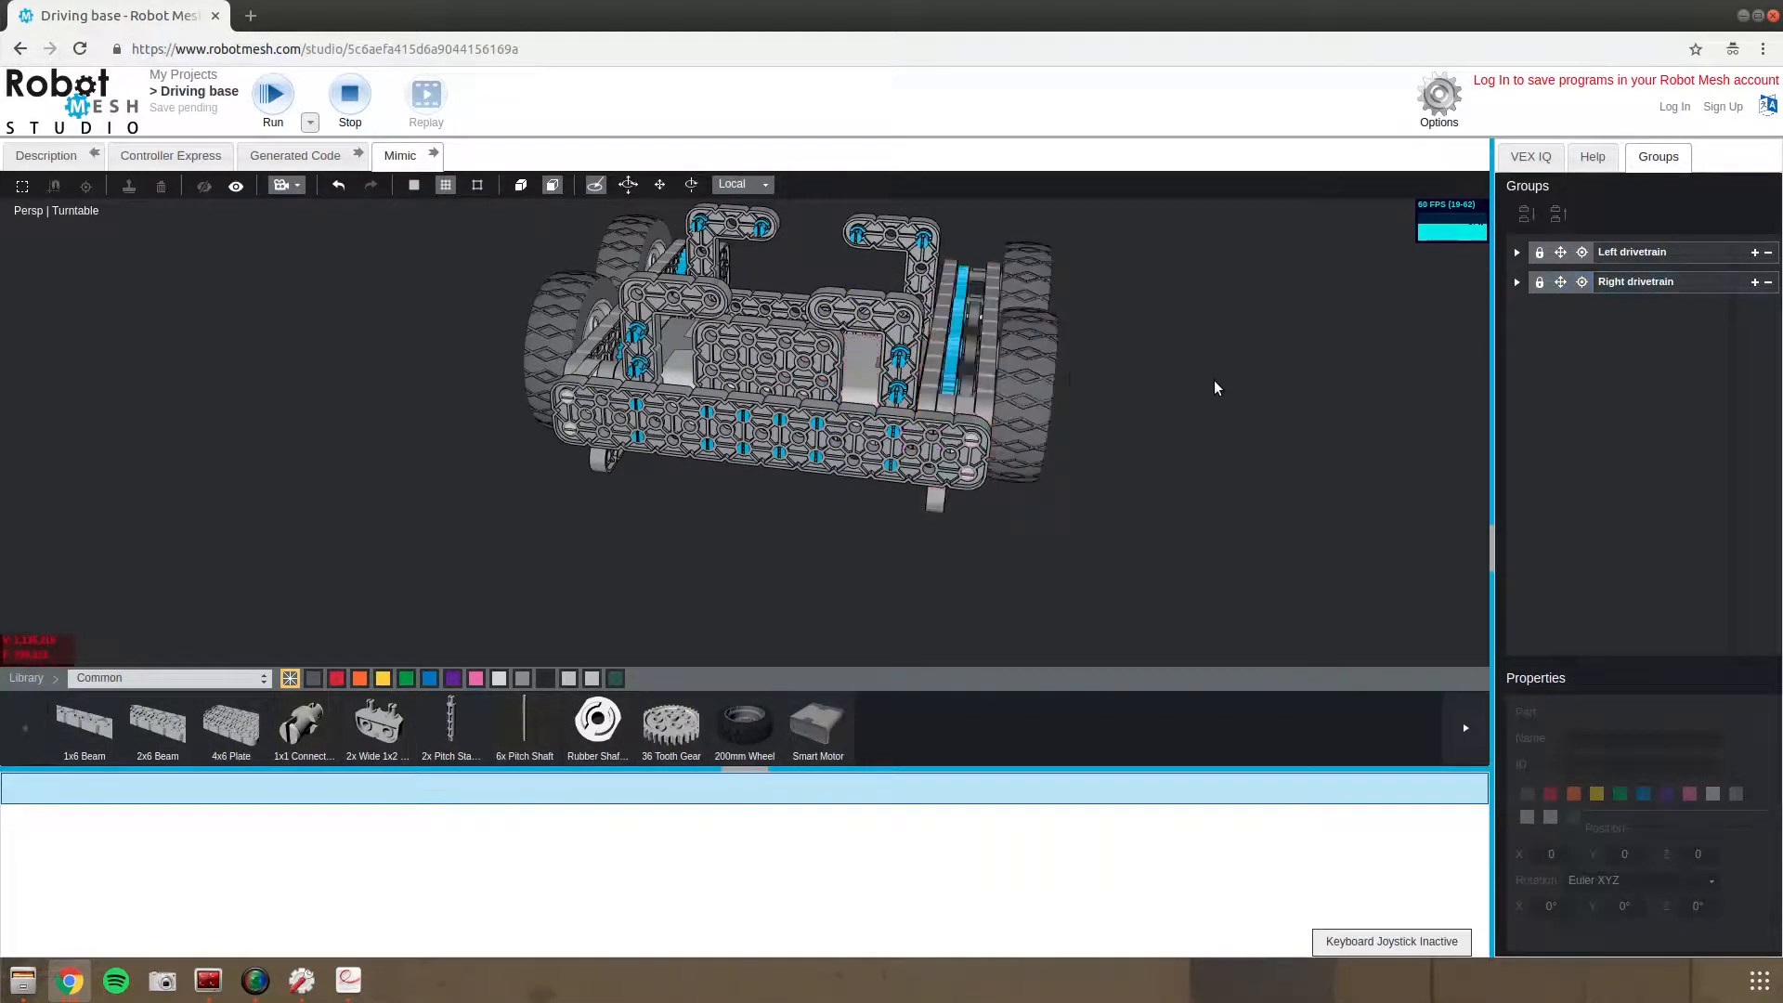
click(631, 409)
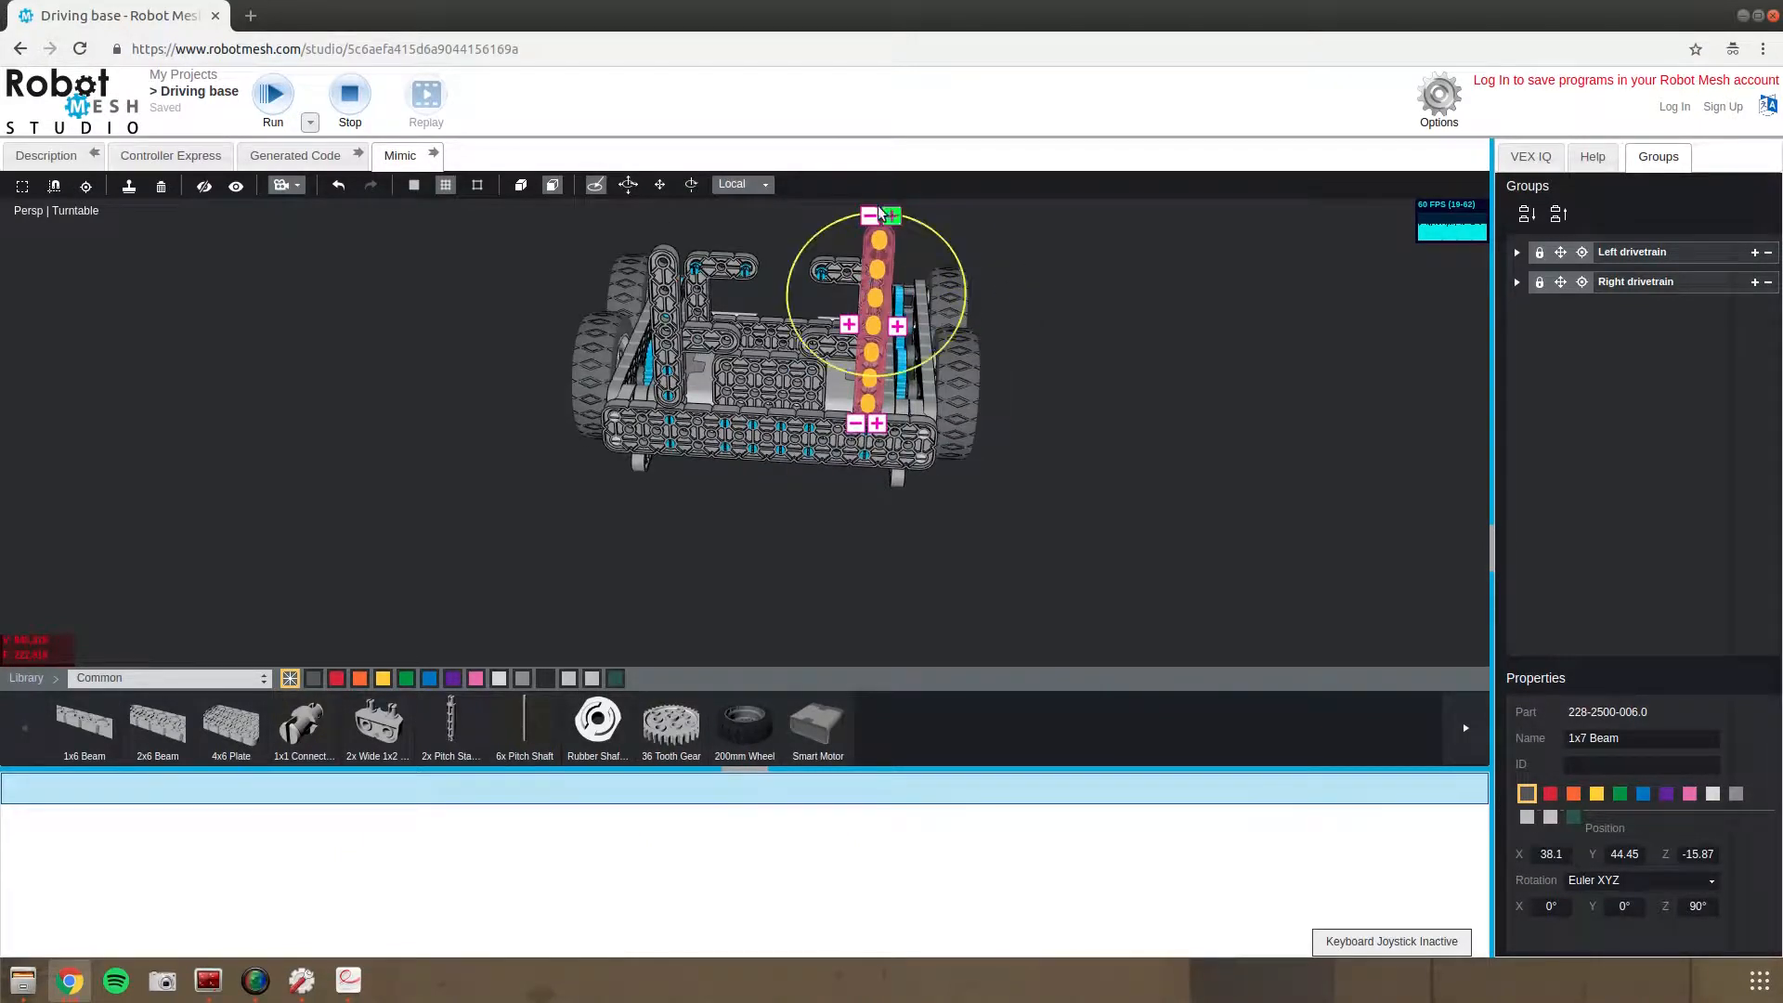
click(1158, 474)
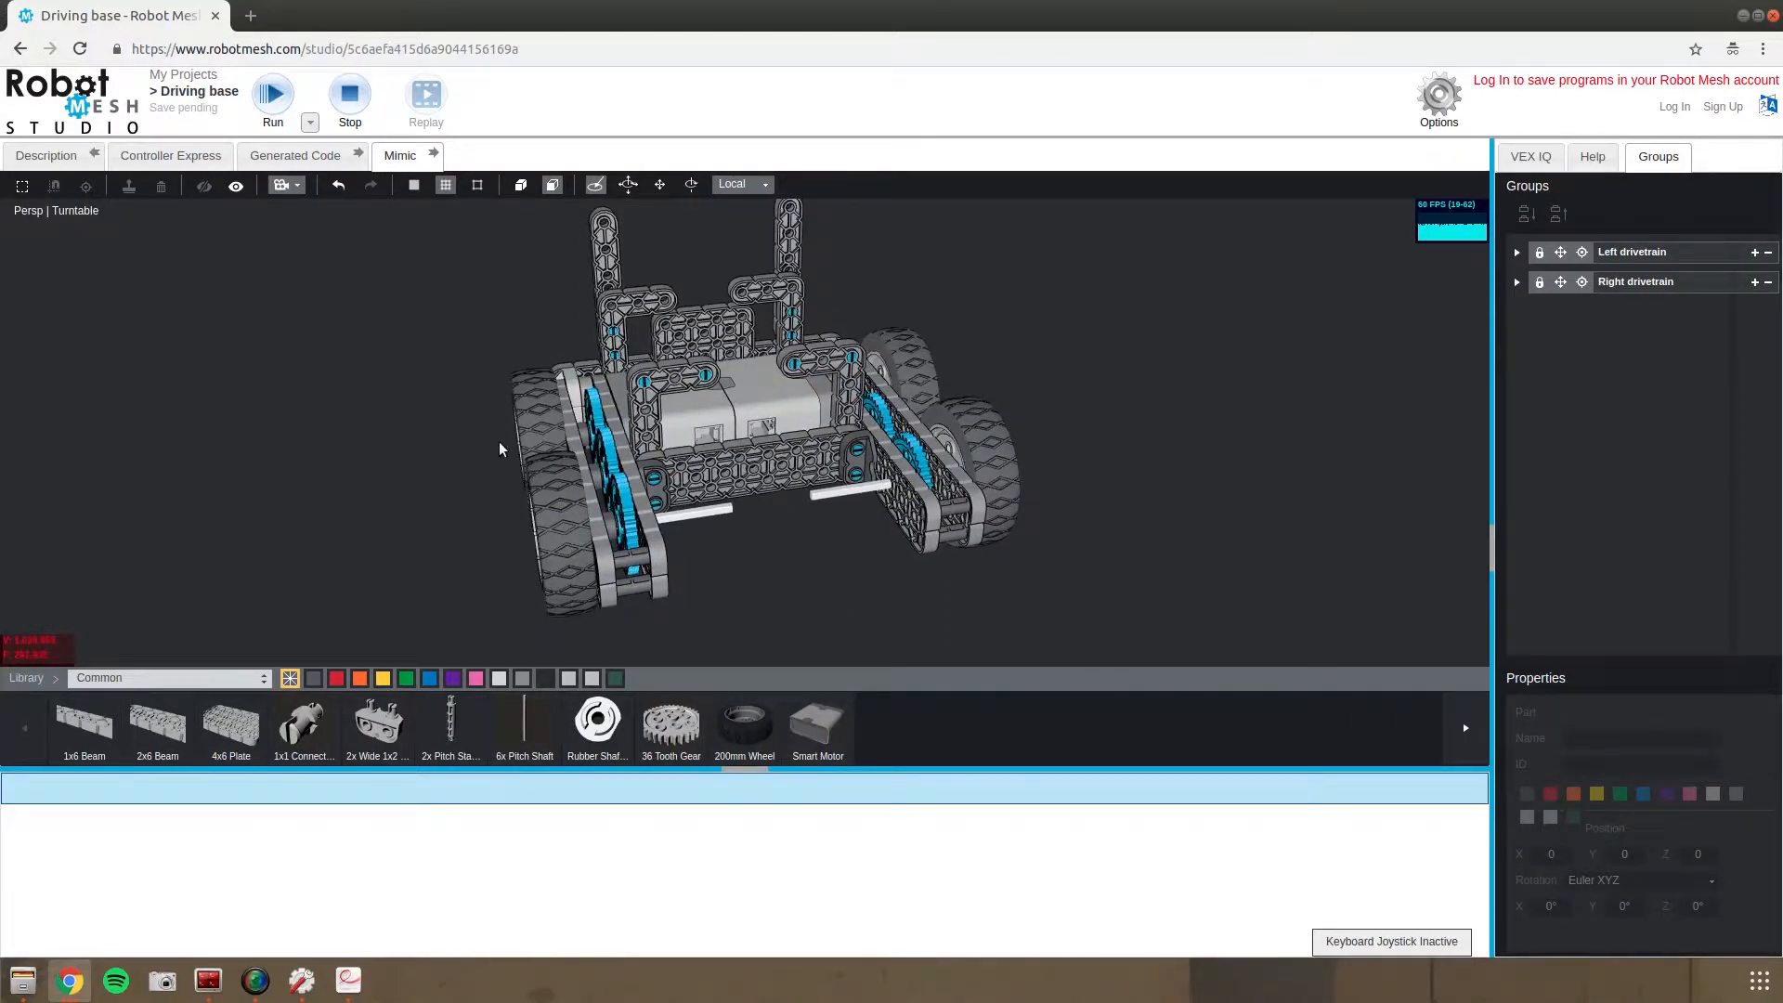
mouse_move(111, 553)
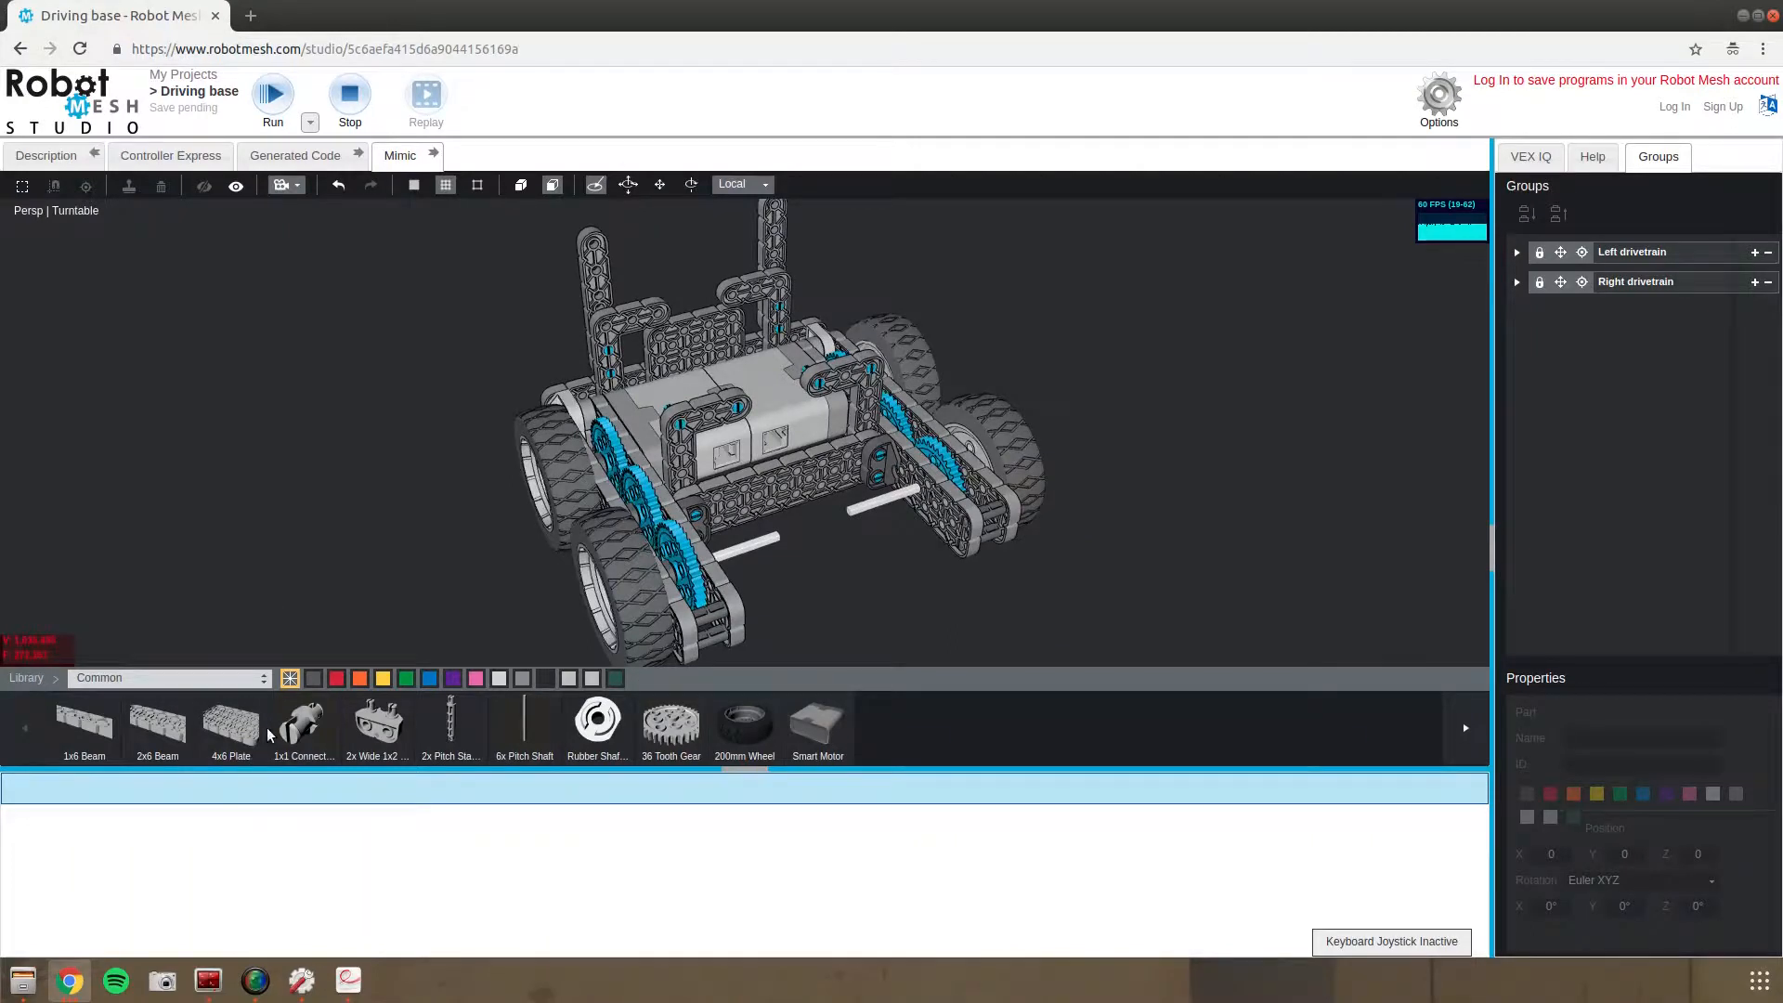
Flip the underside Smart Motor 180° on X, add it to Right drivetrain, and orbit to check
click(646, 379)
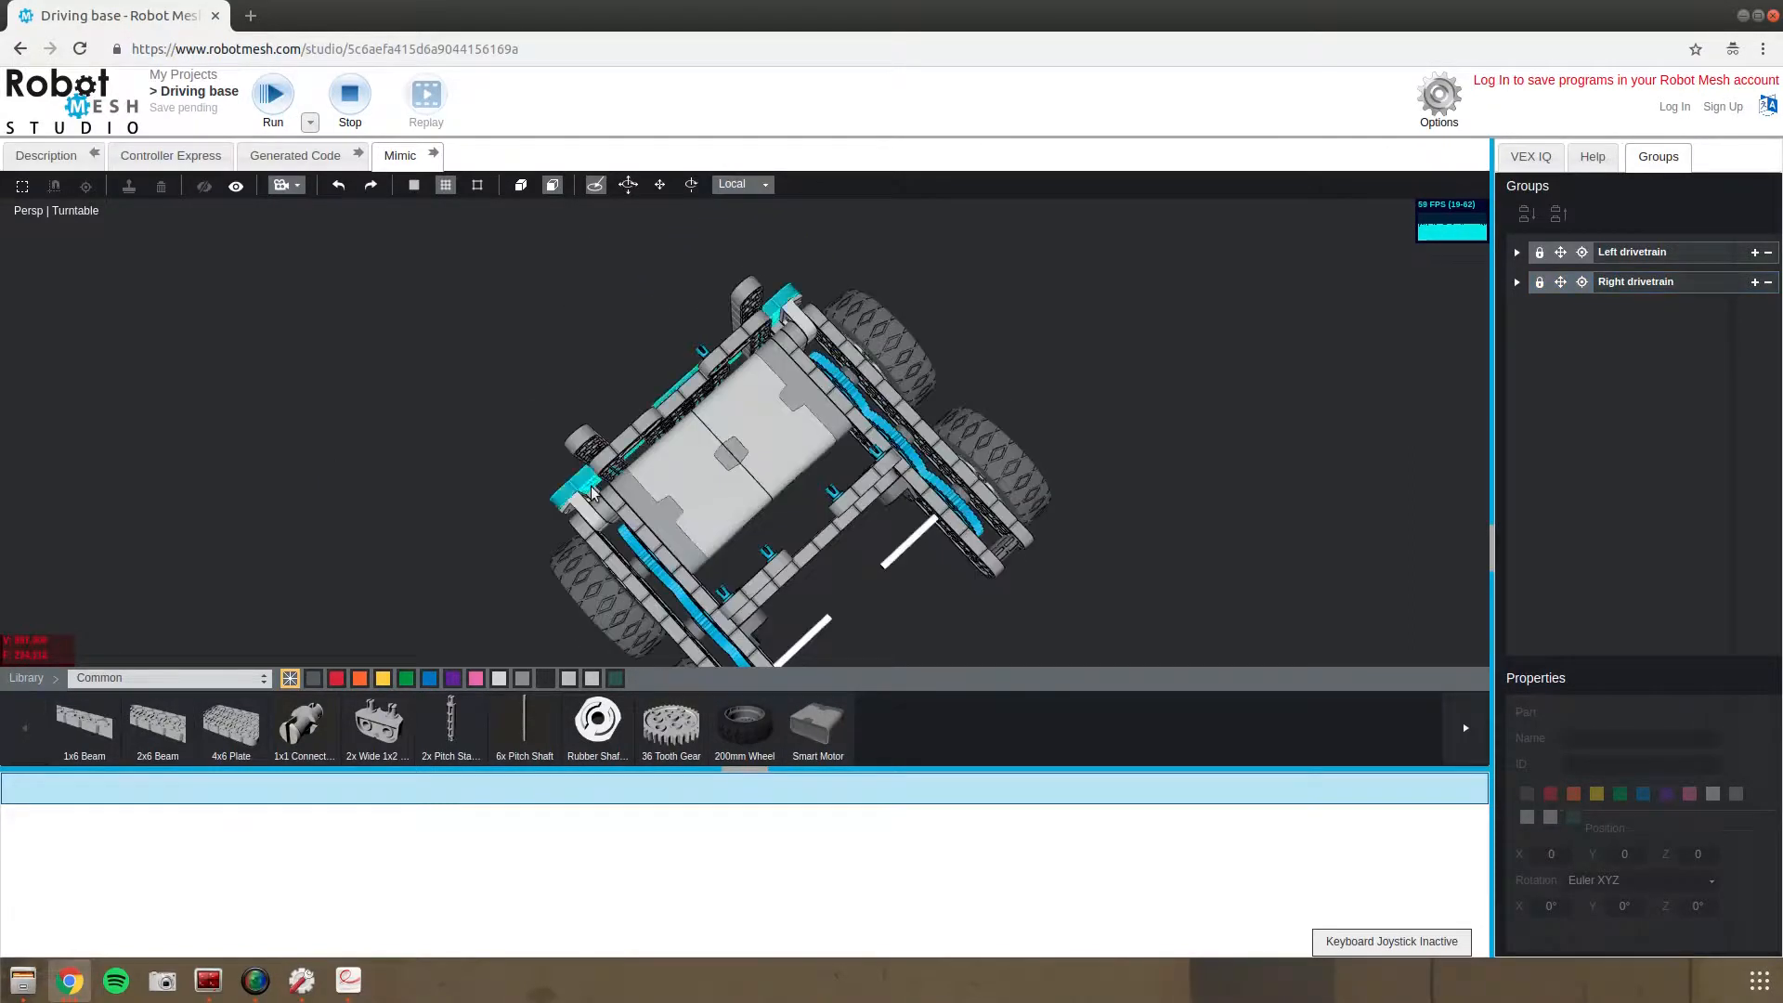
click(1635, 281)
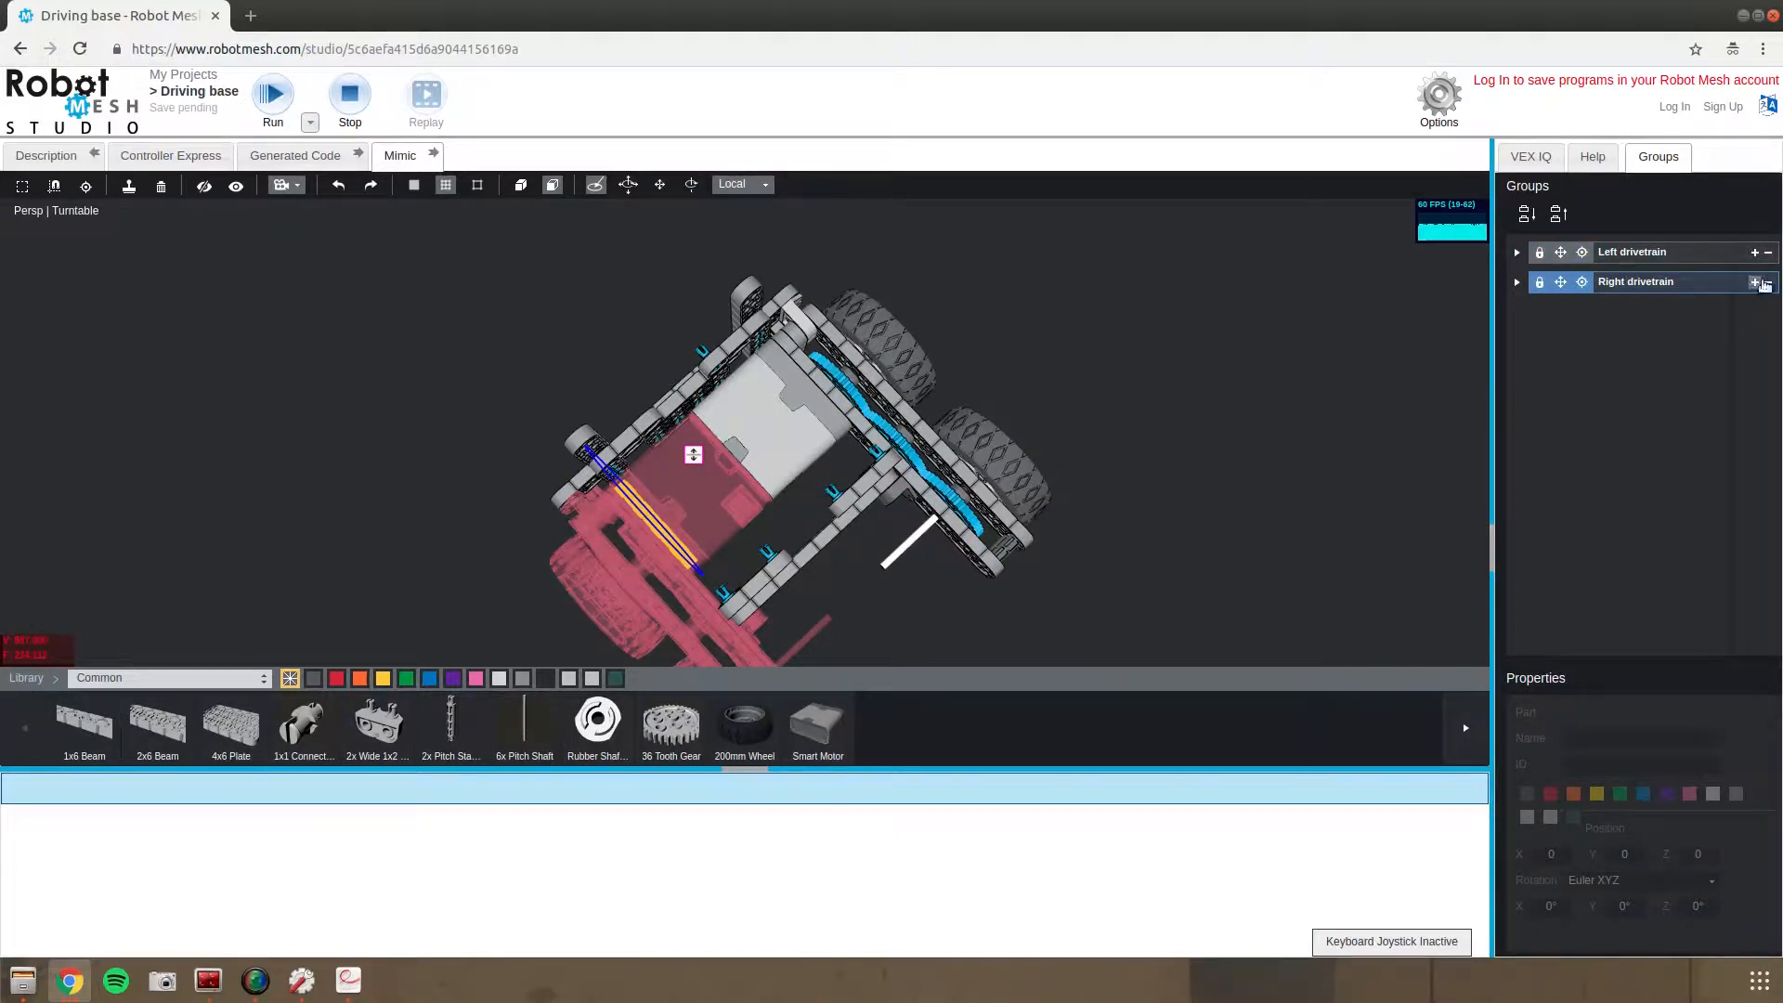
click(1538, 283)
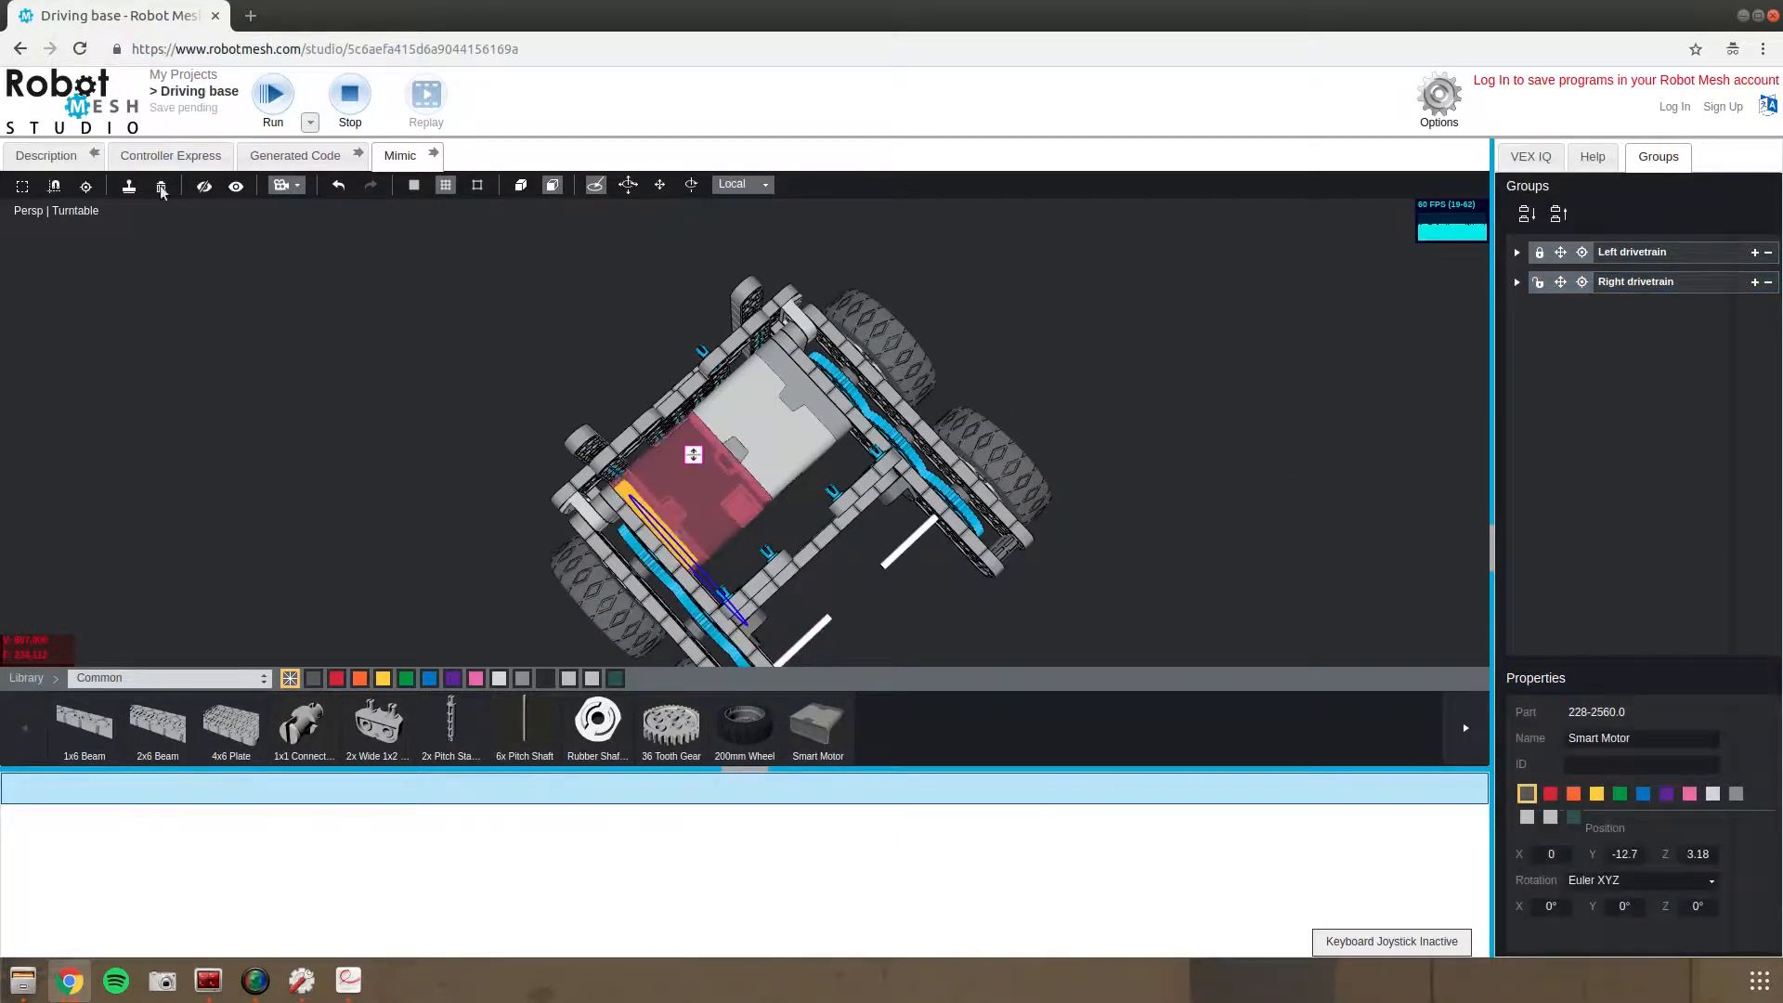
click(205, 186)
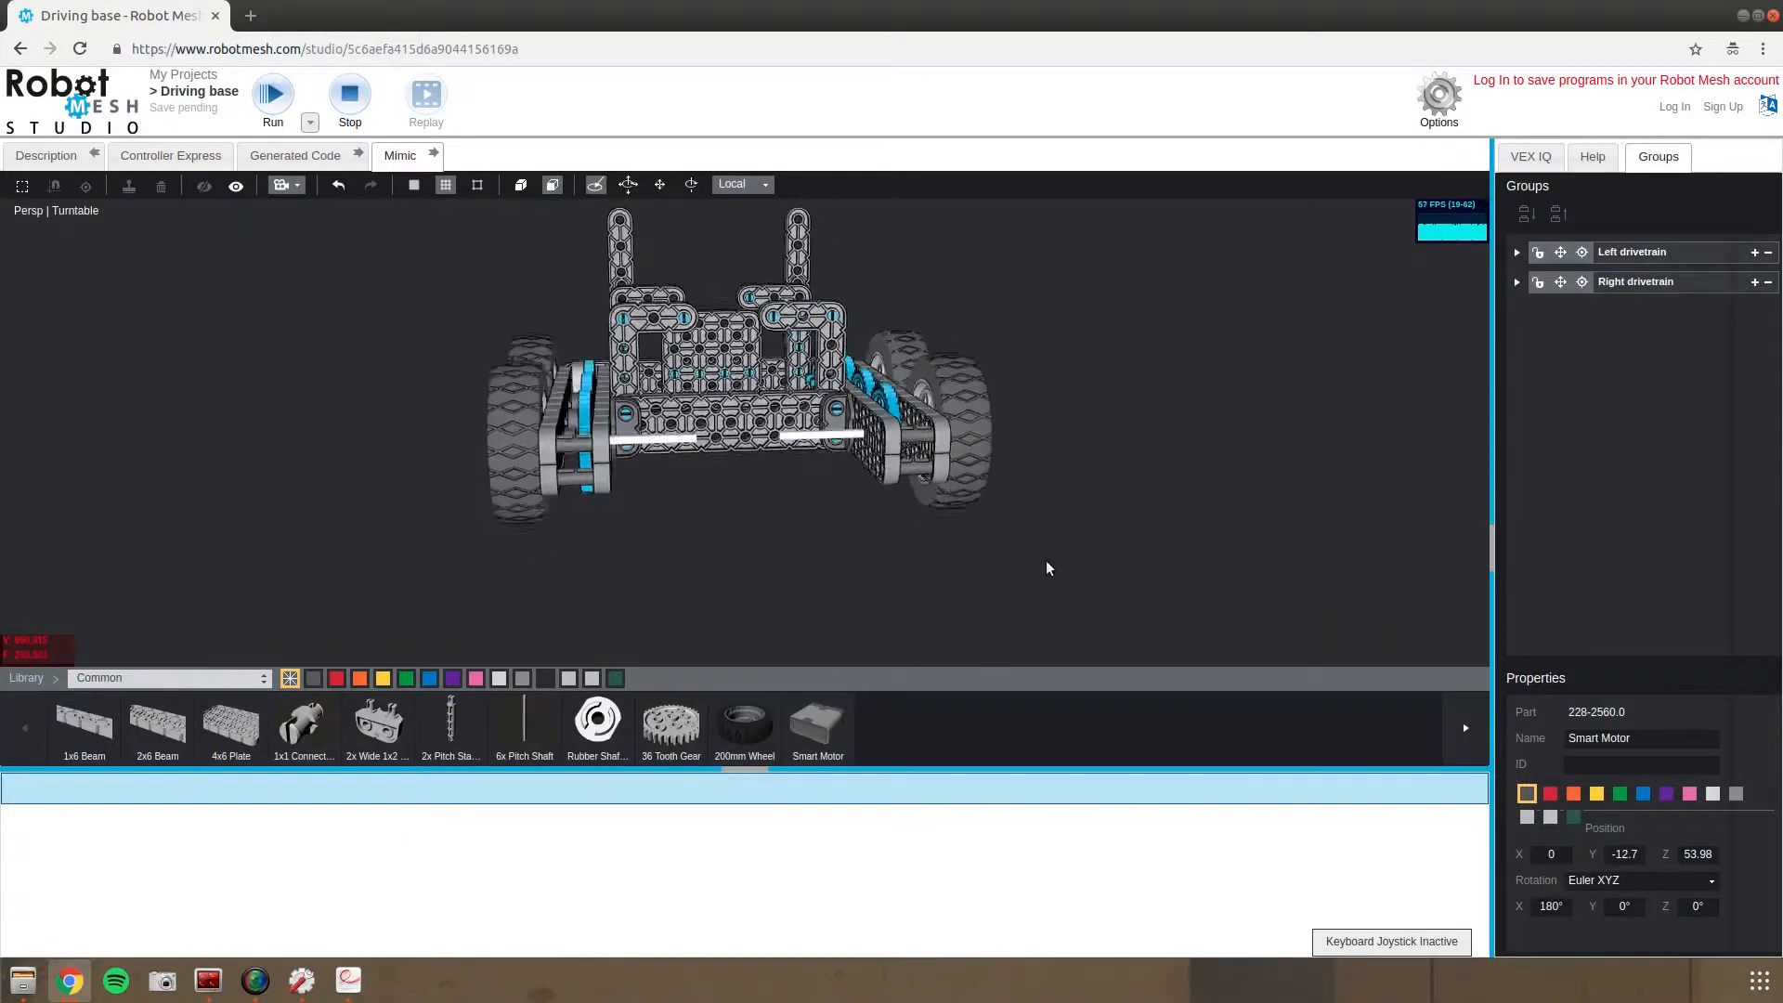
drag(1047, 568, 1182, 566)
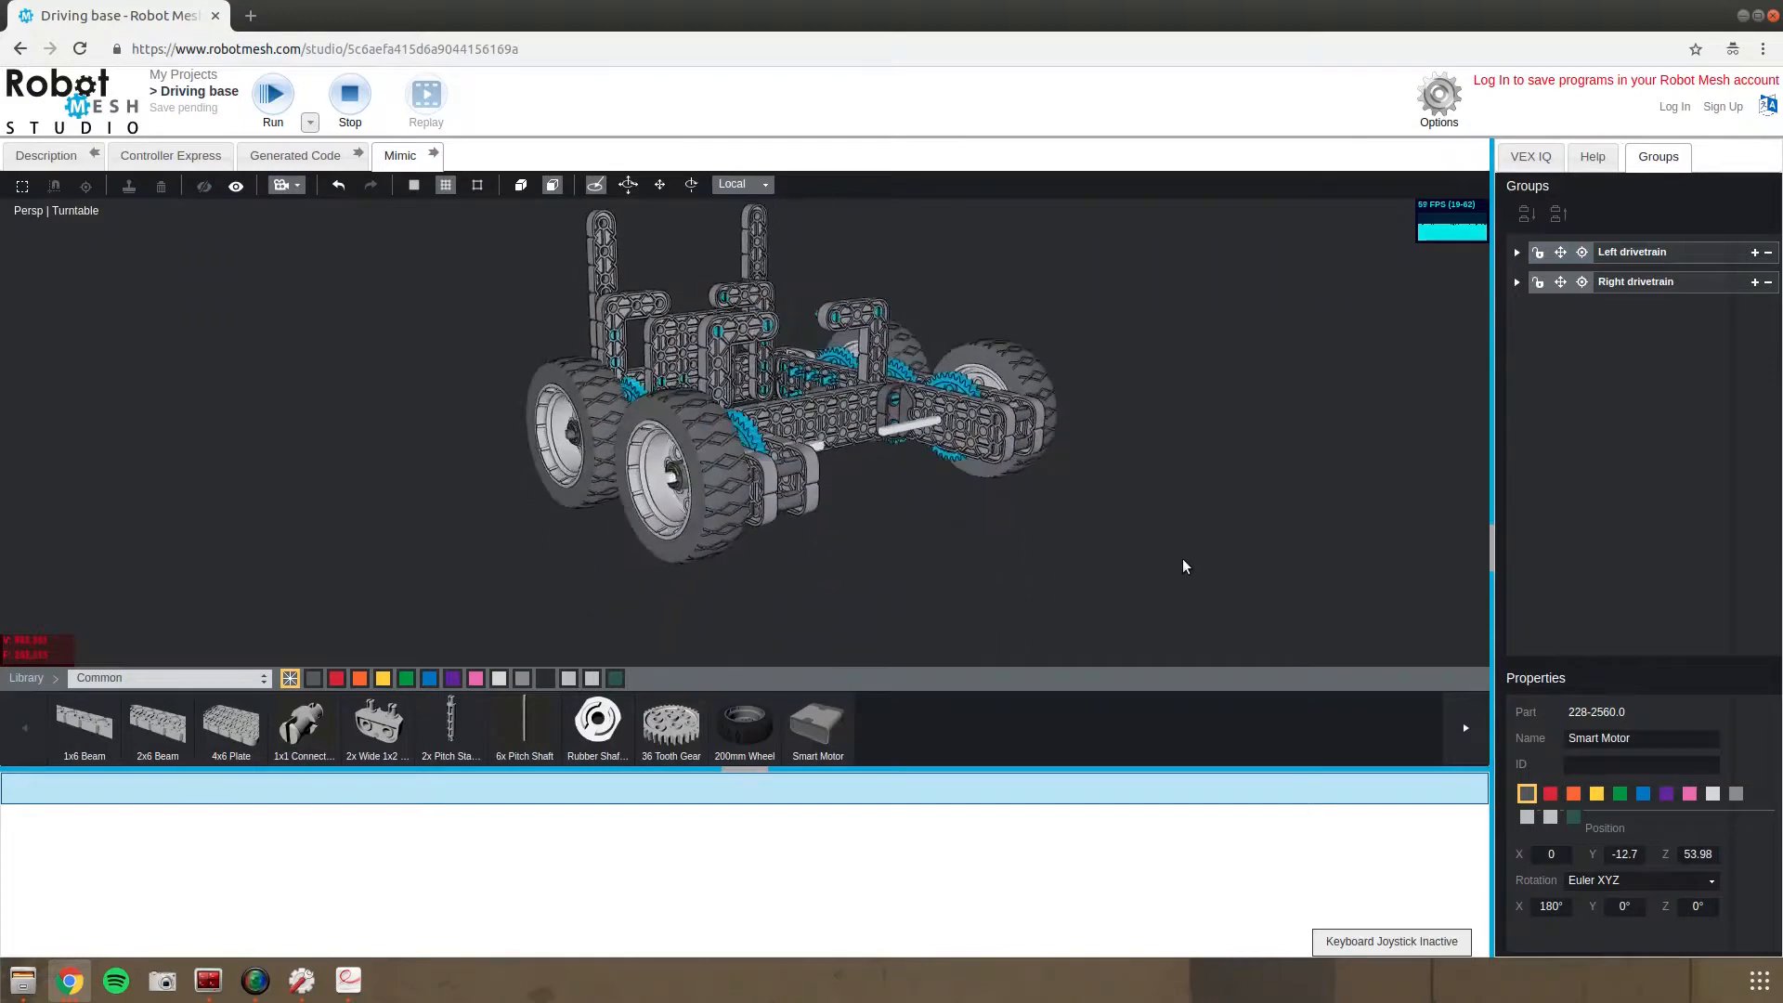
drag(1184, 566, 921, 572)
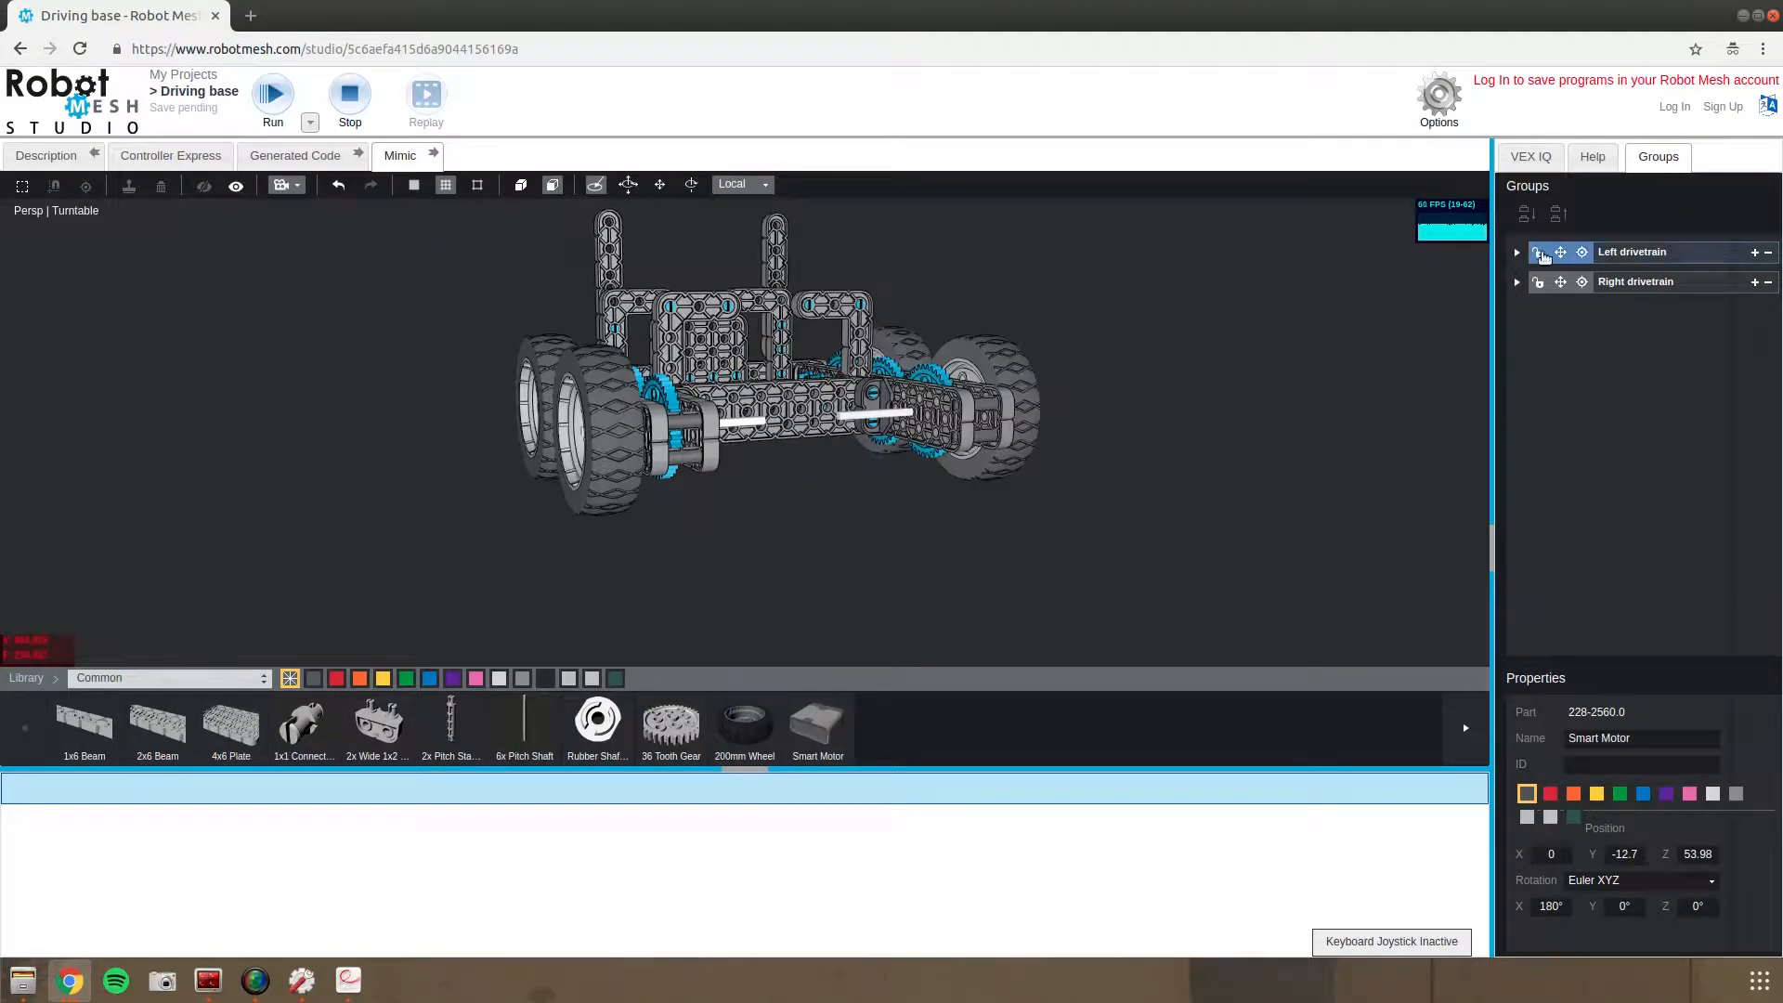
drag(774, 364, 1088, 351)
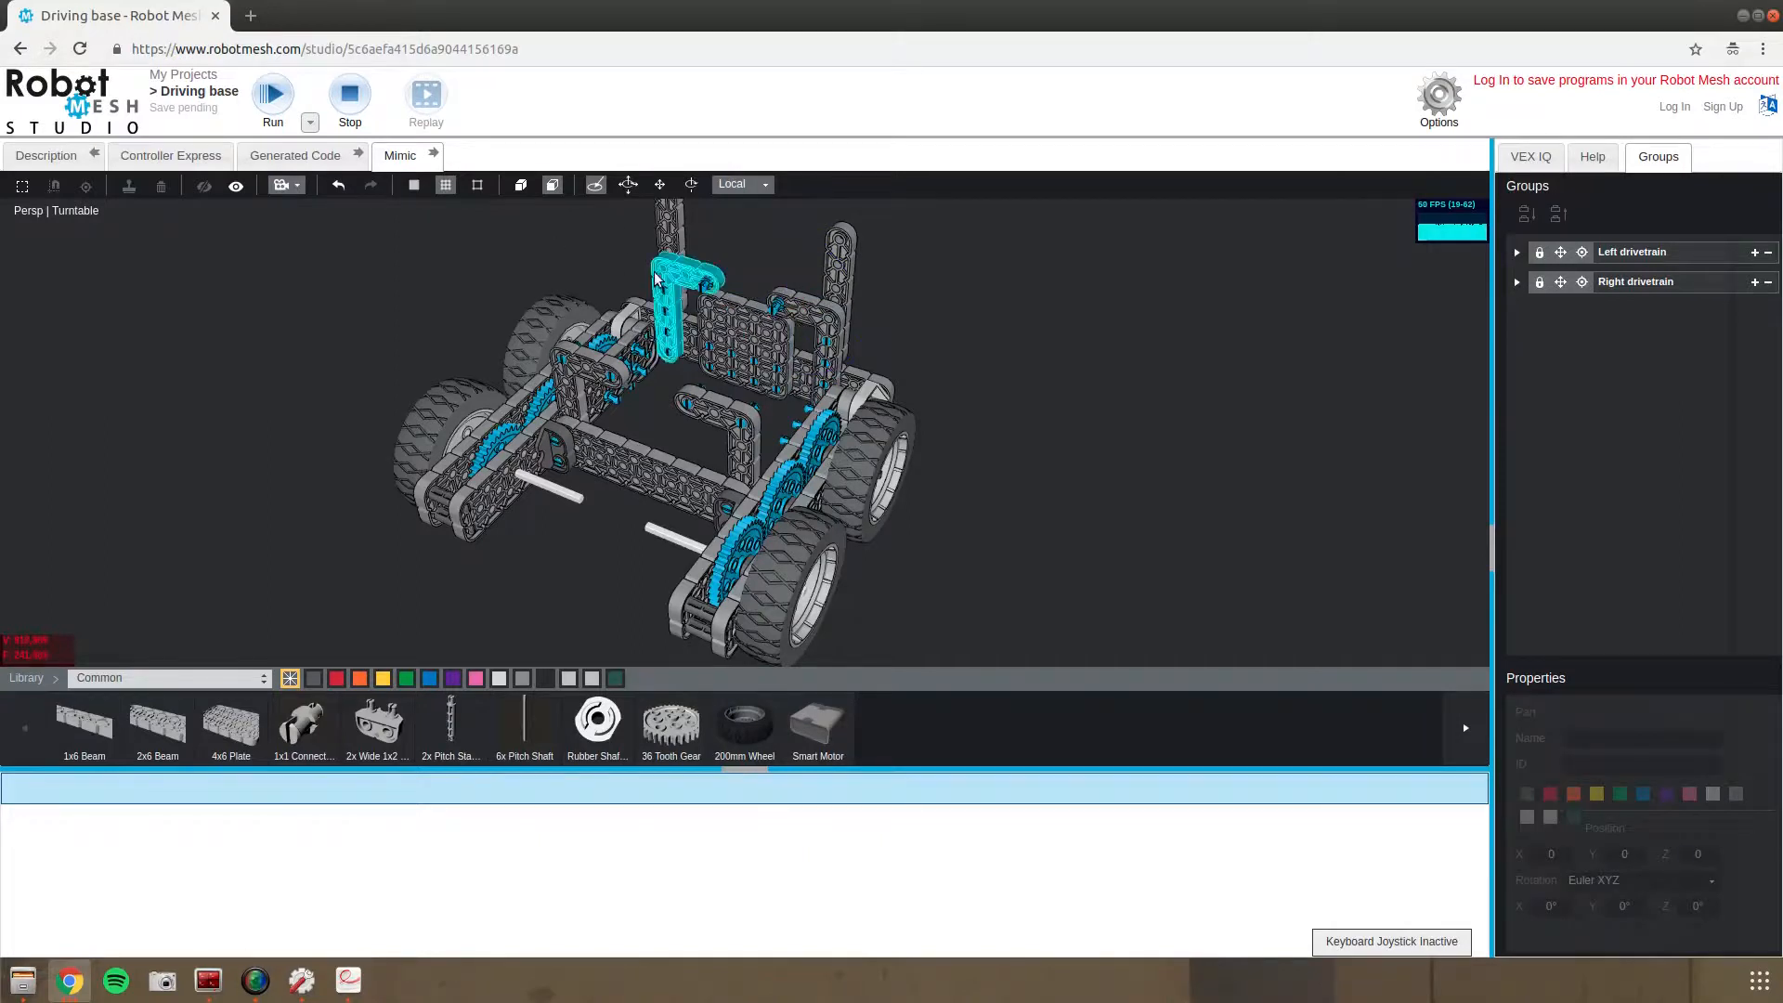
click(677, 284)
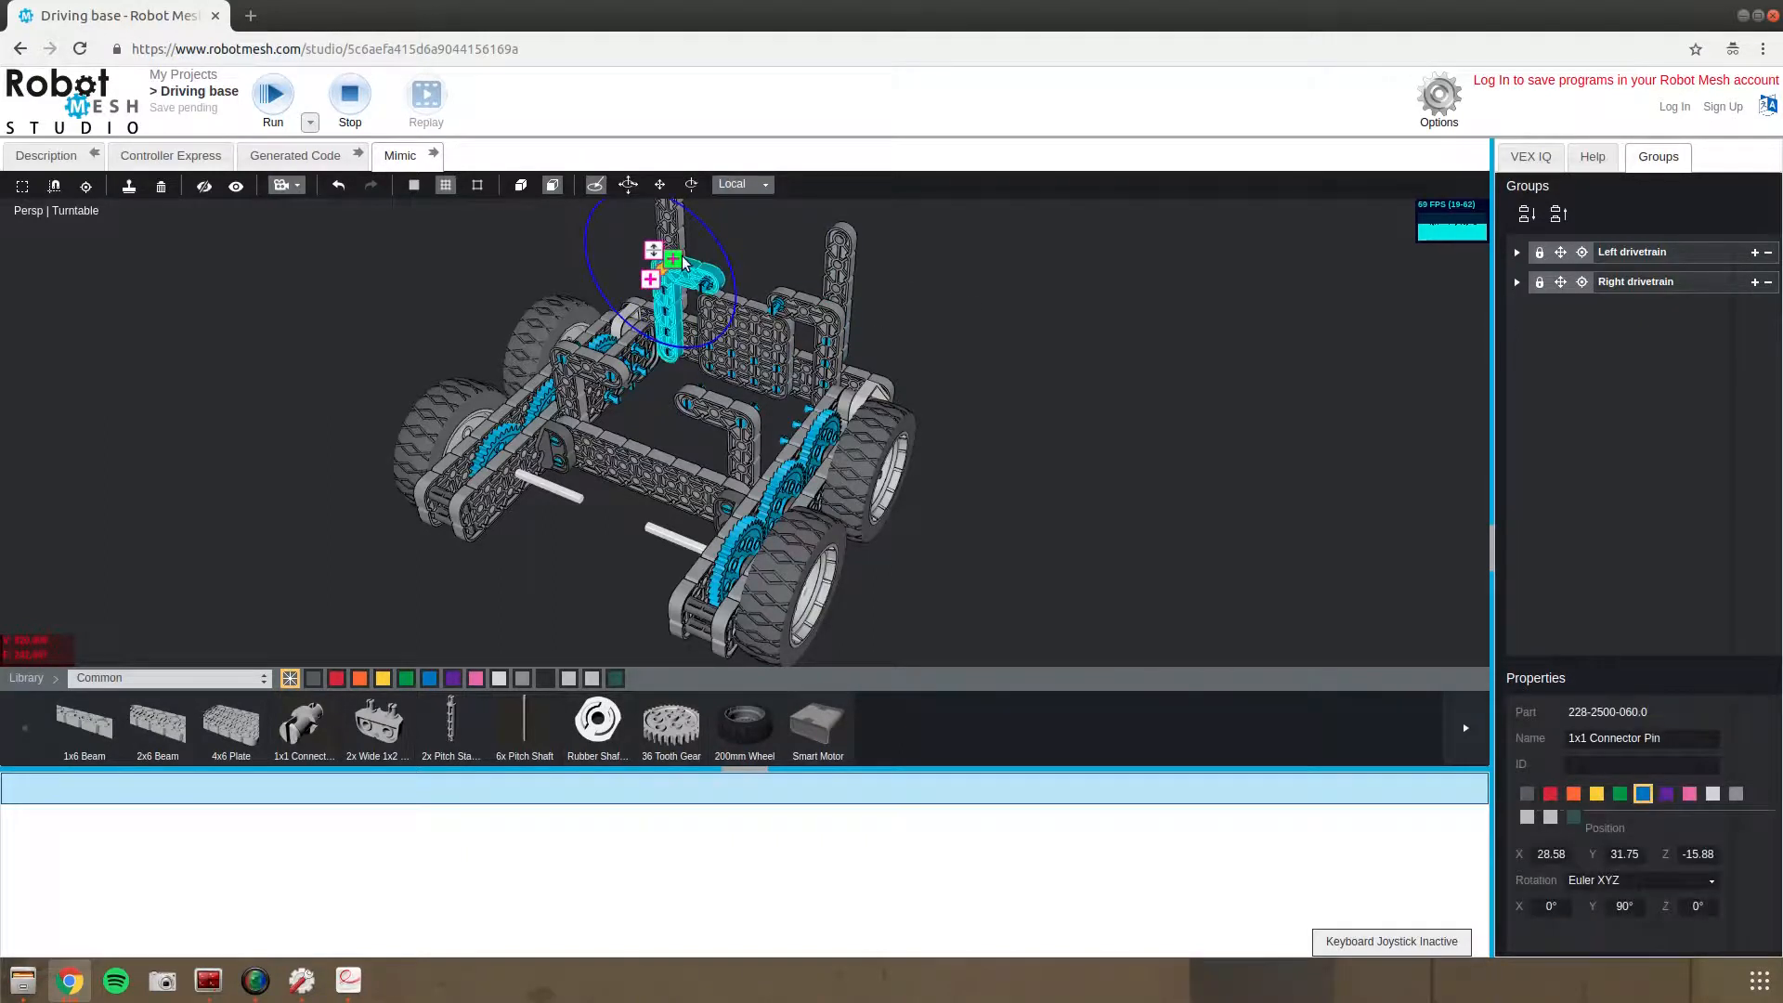
click(796, 249)
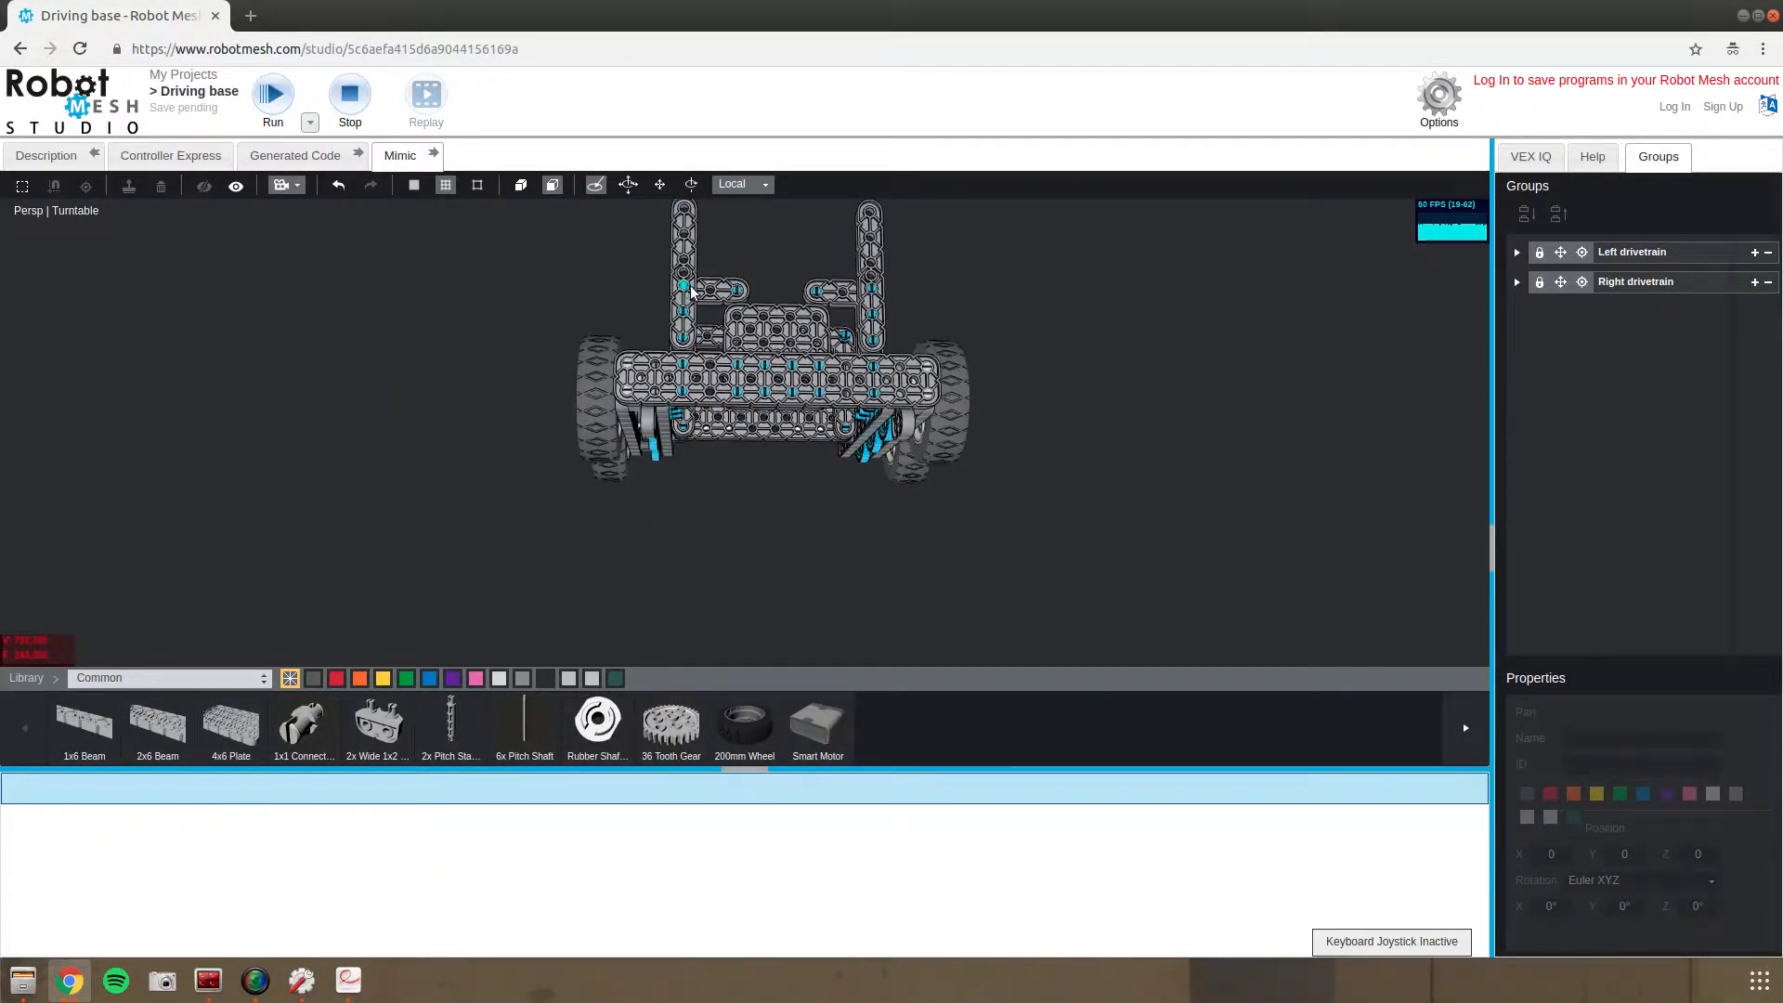
click(870, 273)
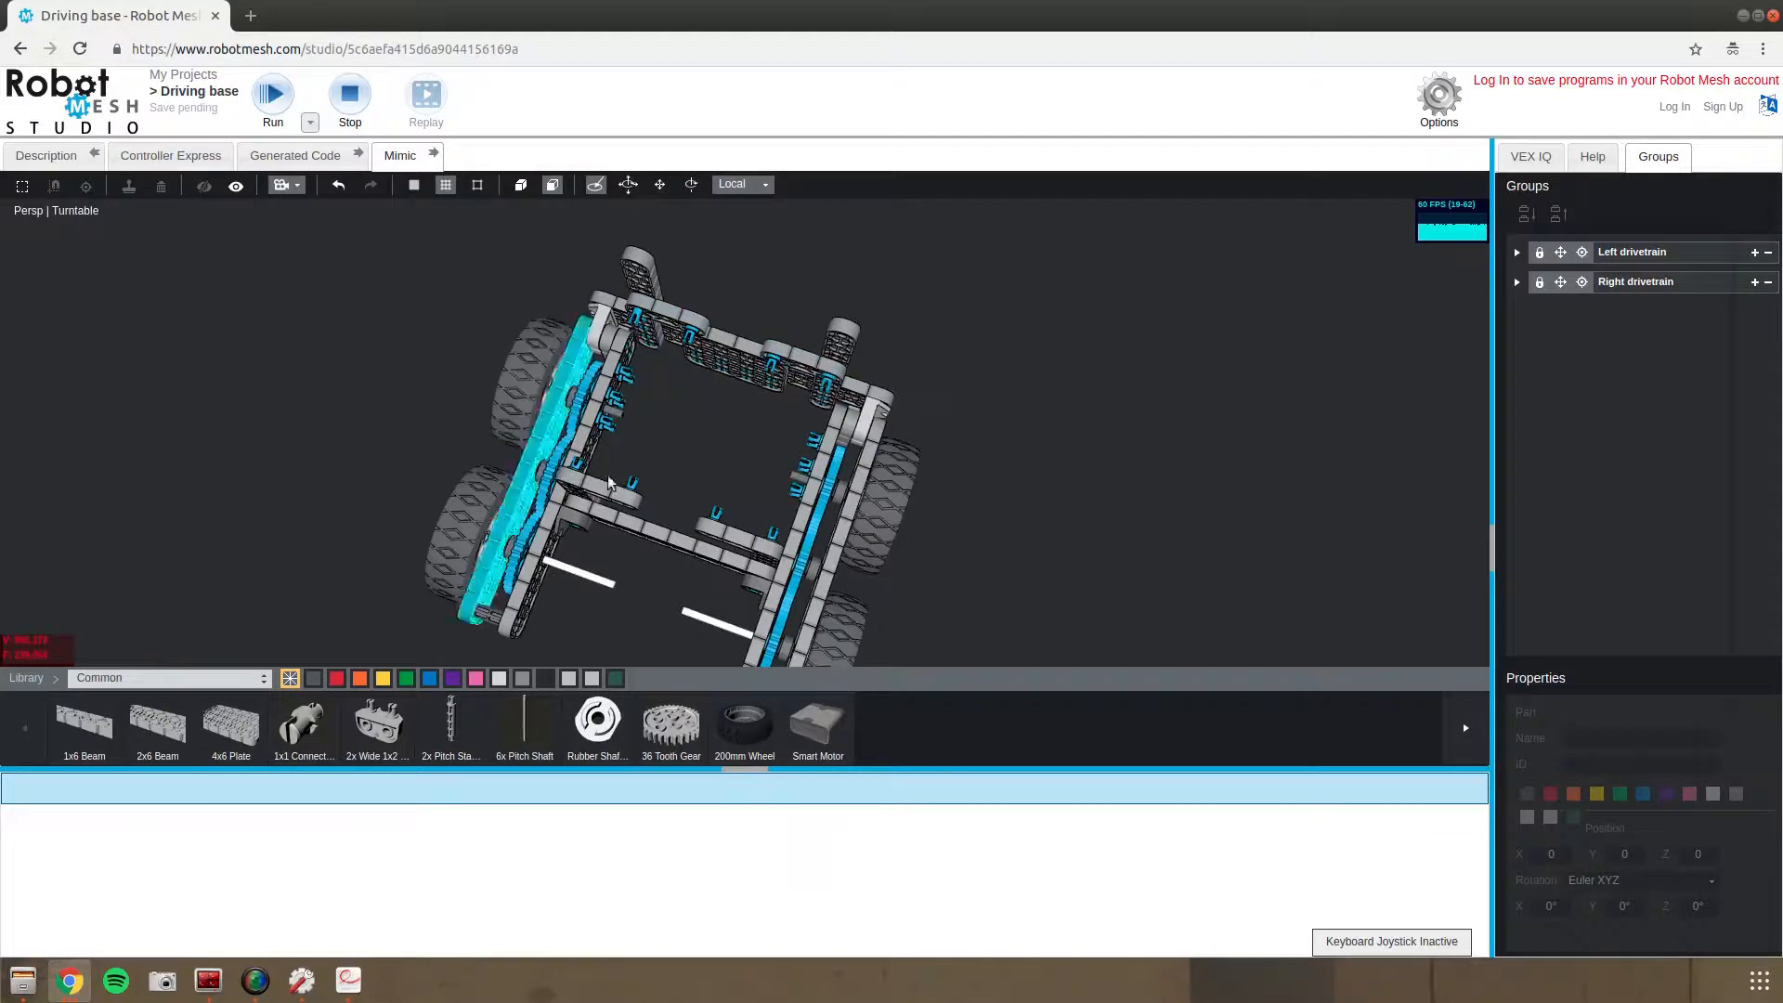
drag(608, 477, 688, 532)
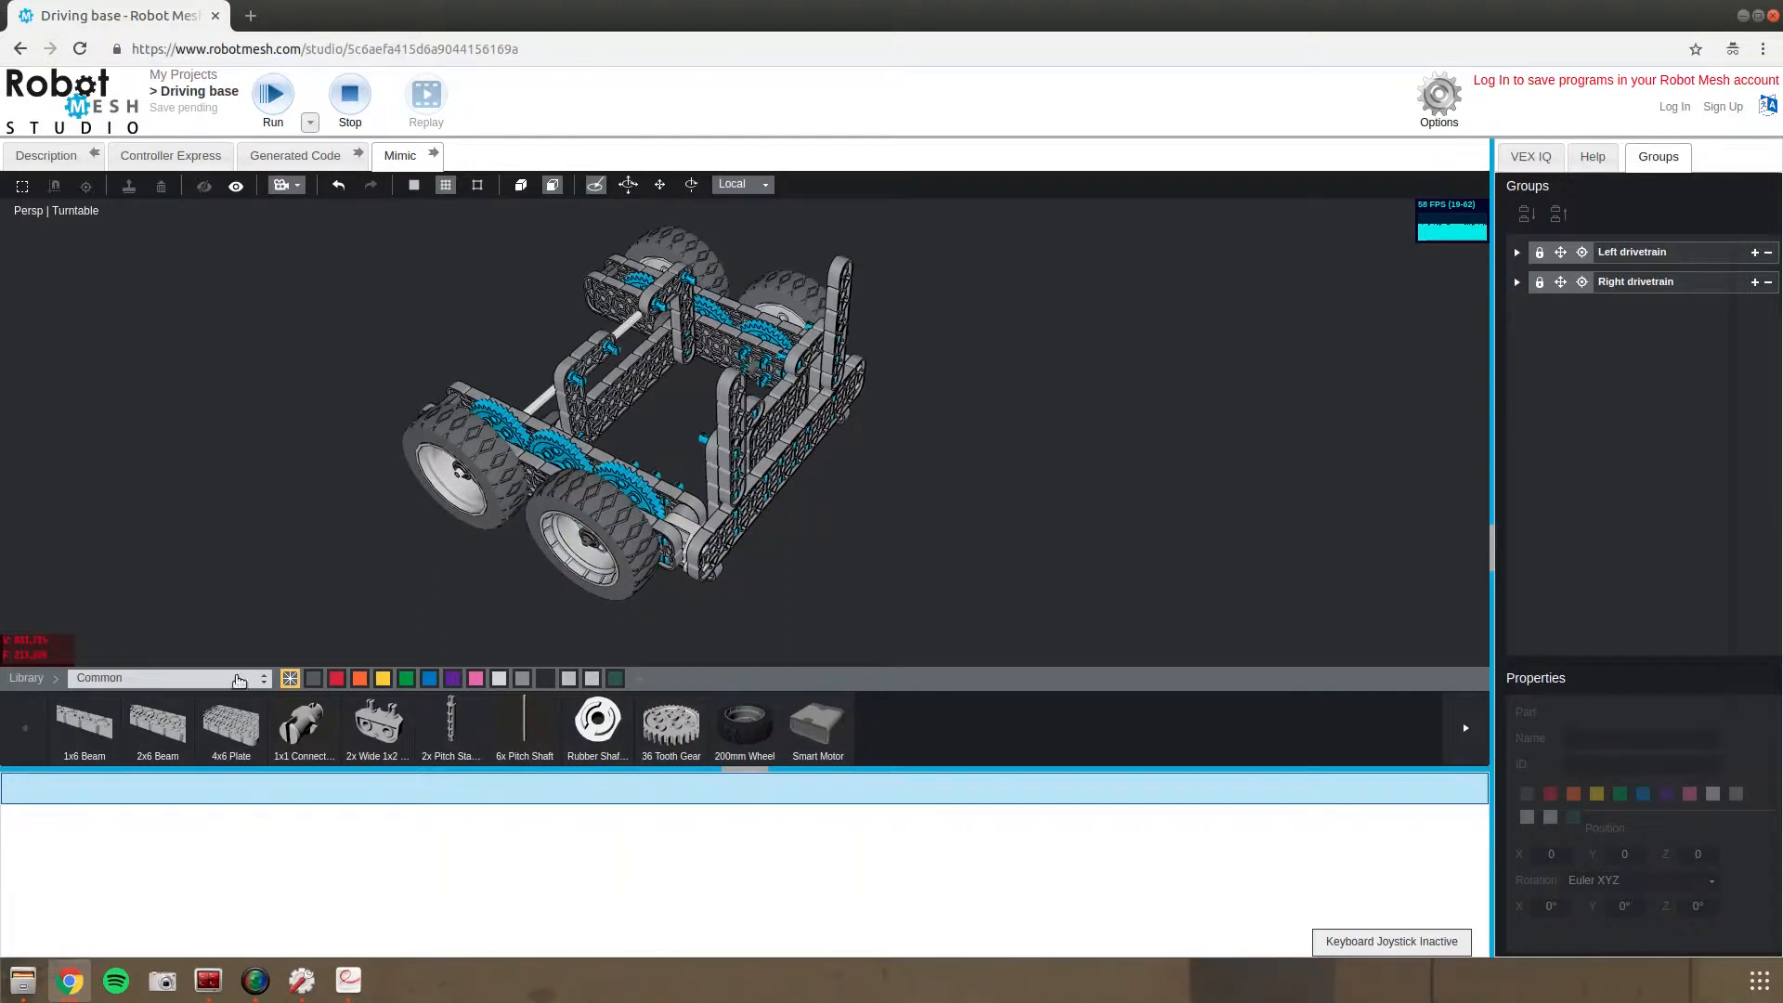
Browse the library part categories, showing Devices and then miscellaneous field items
click(163, 678)
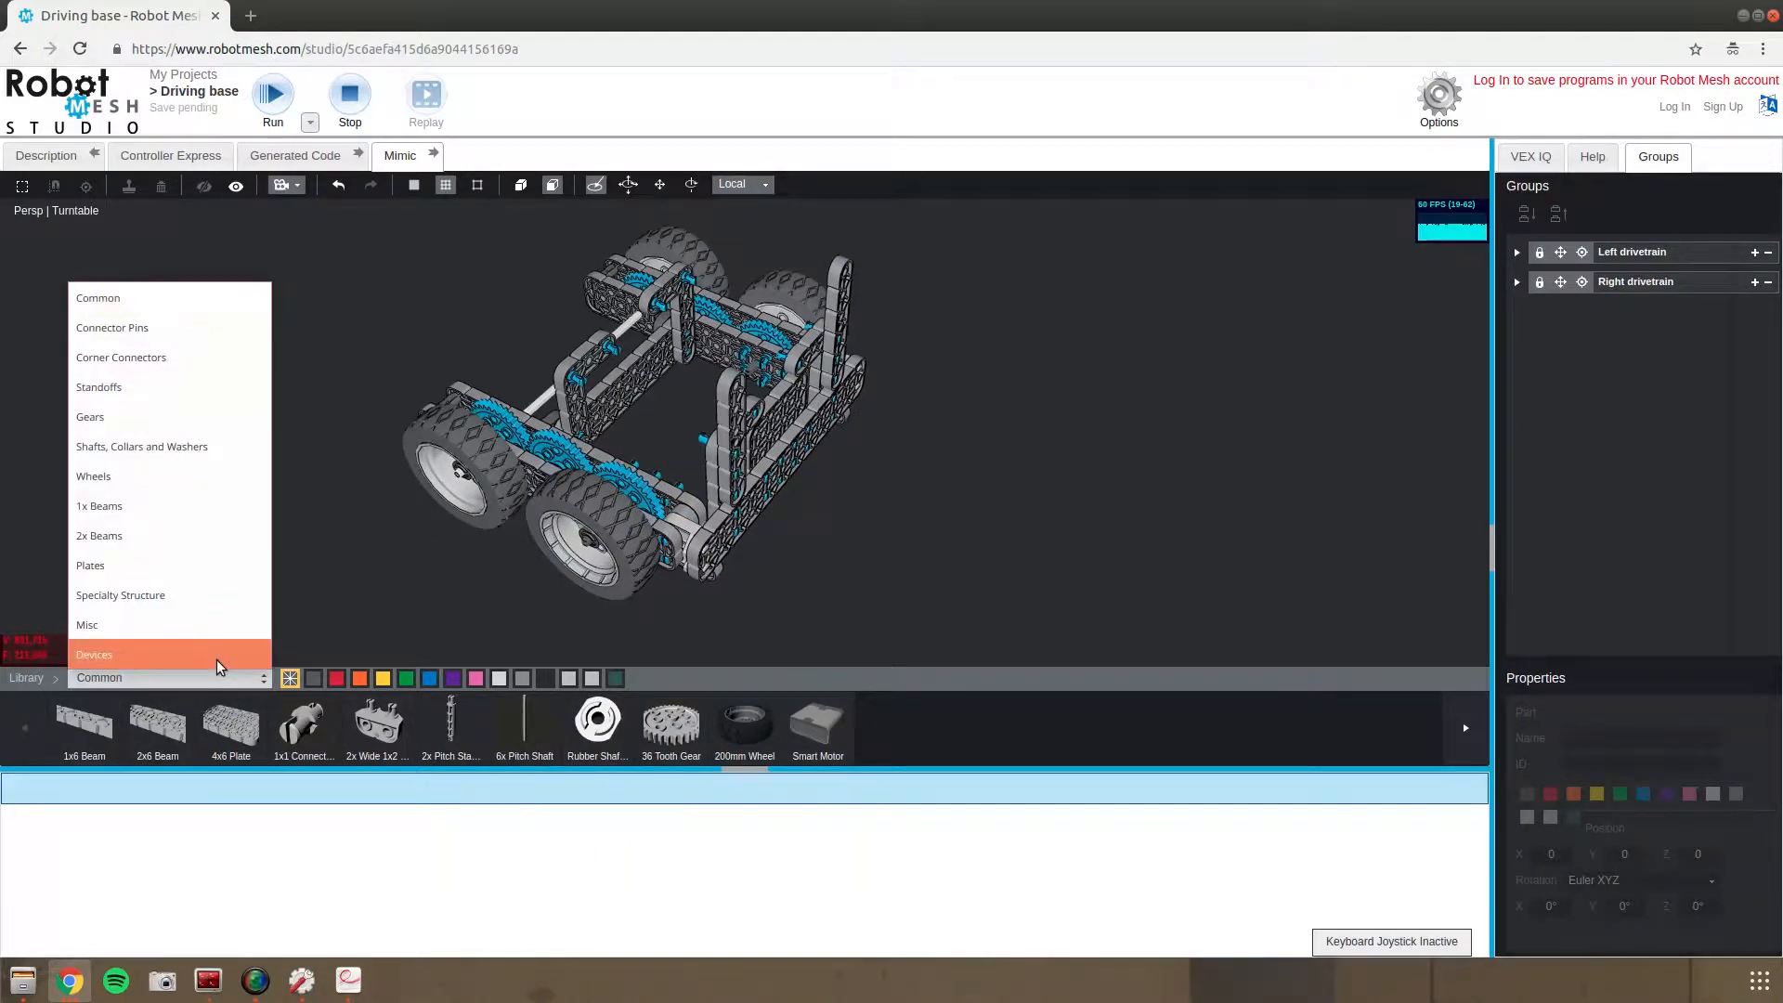
click(93, 654)
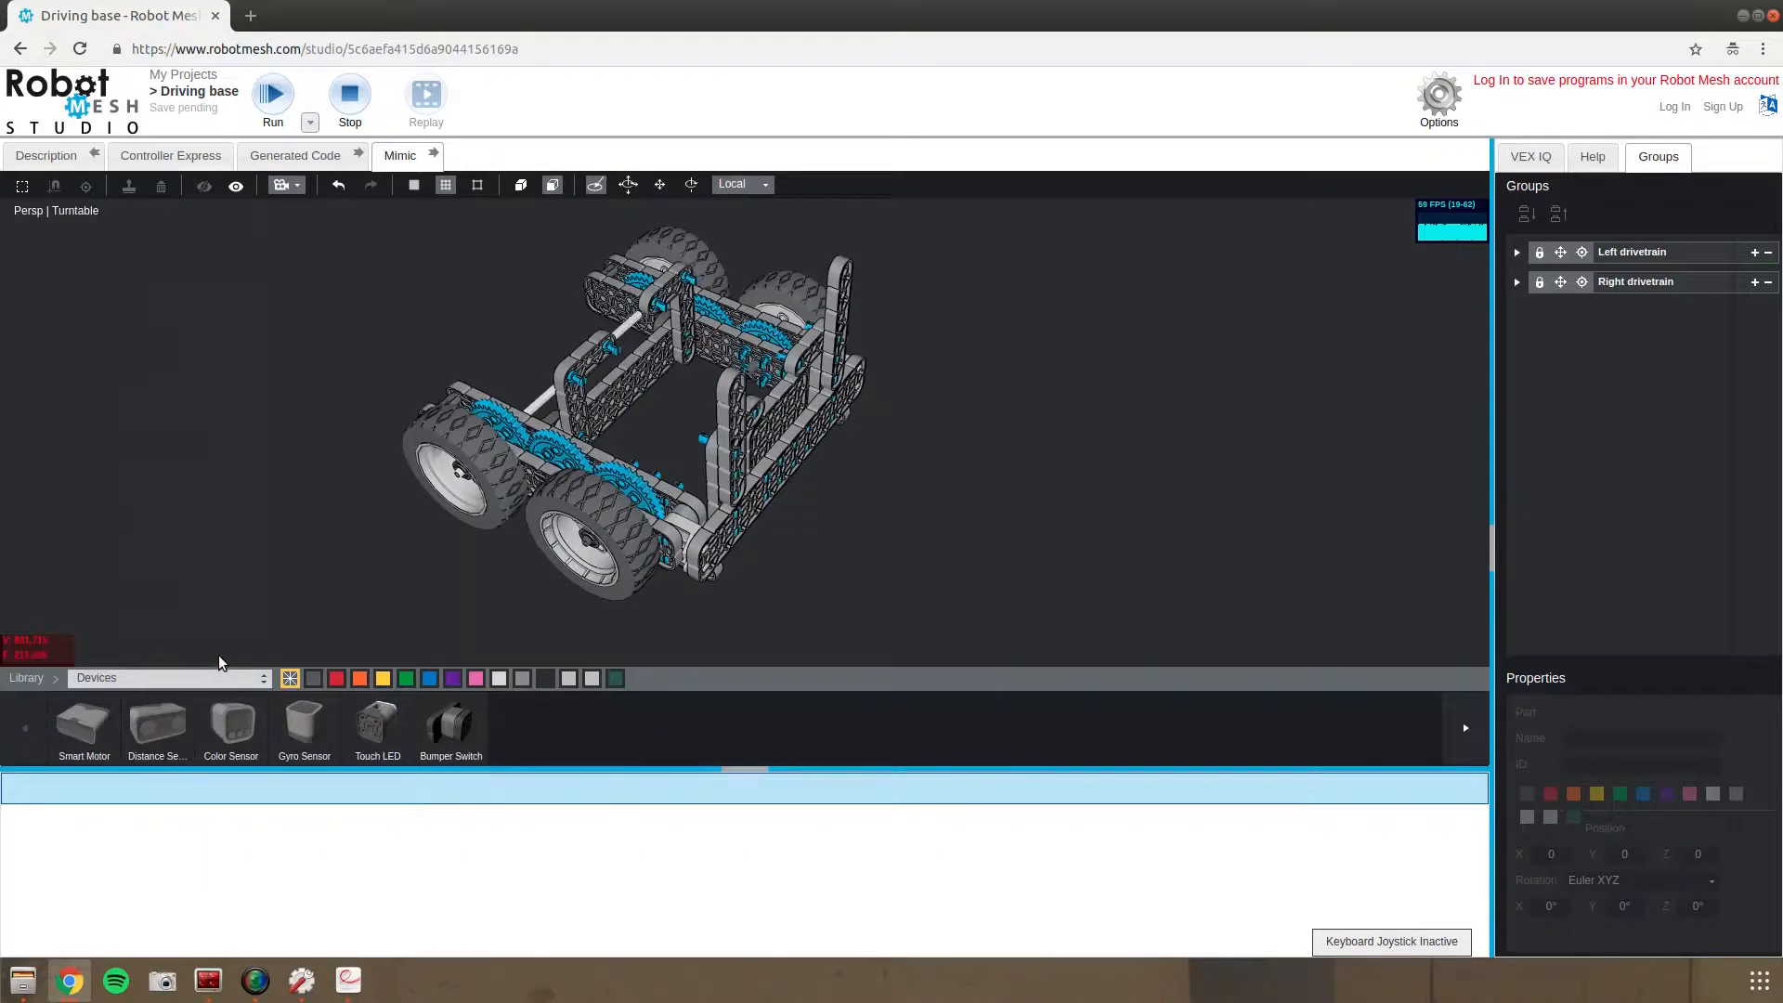
click(168, 677)
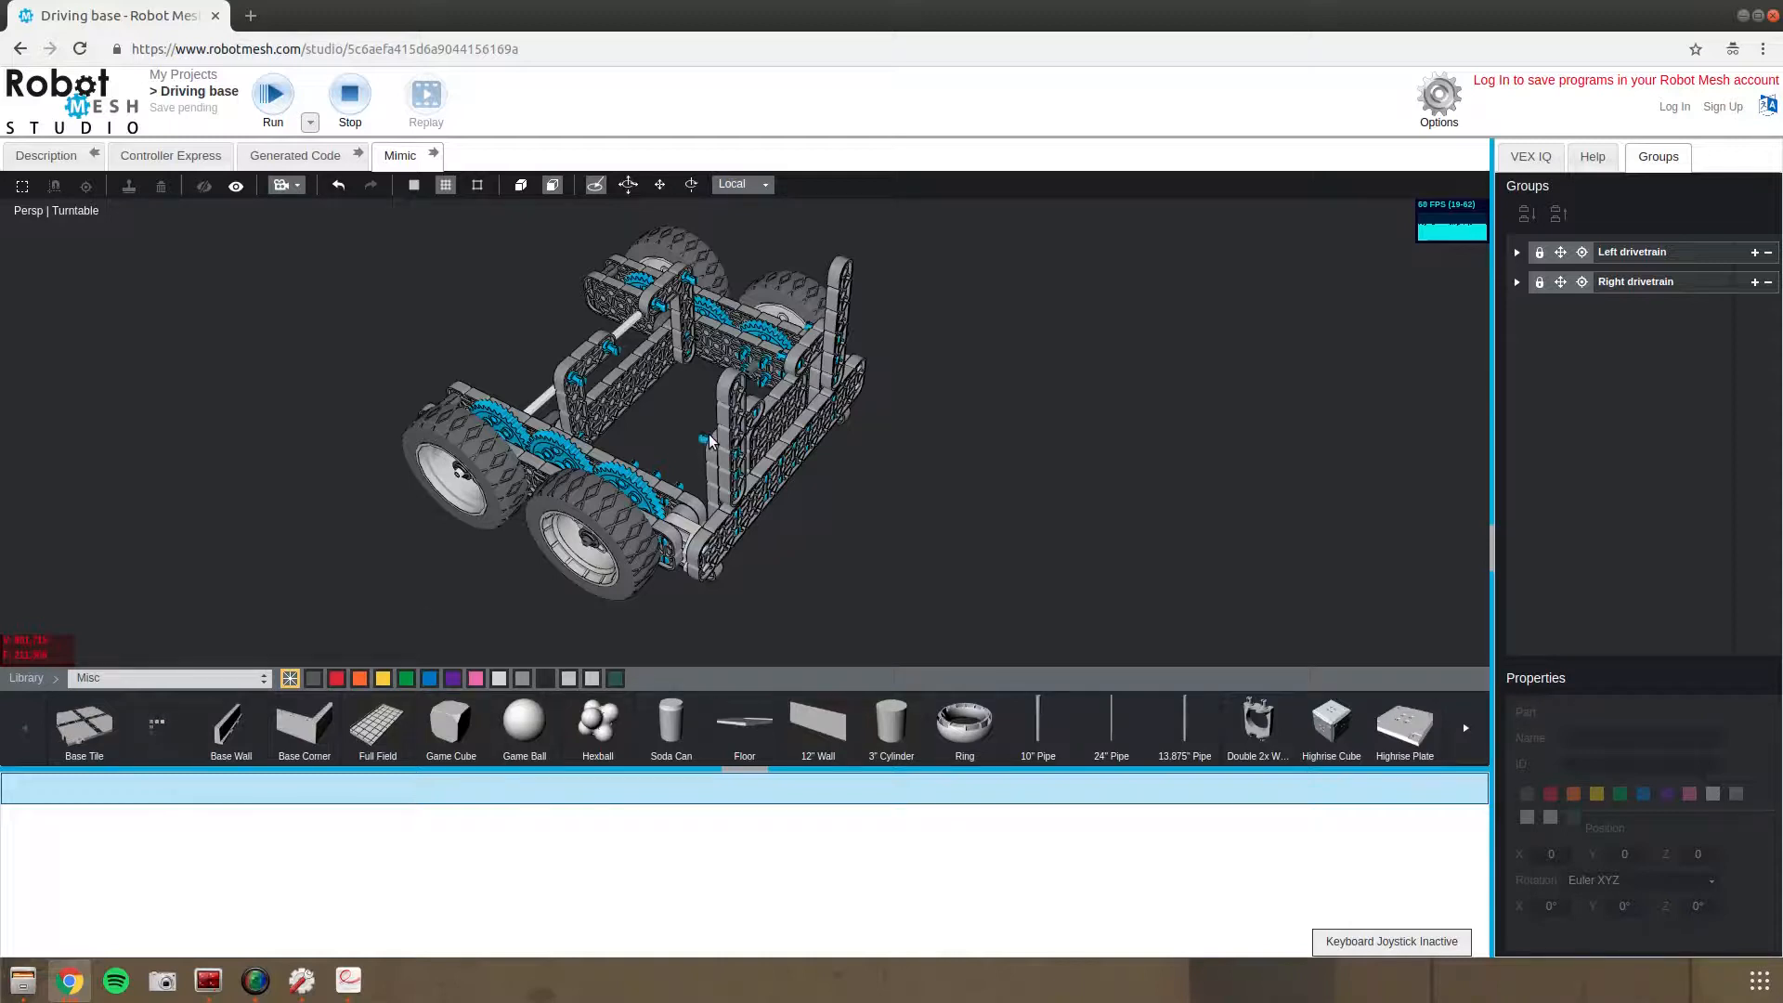
mouse_move(700, 446)
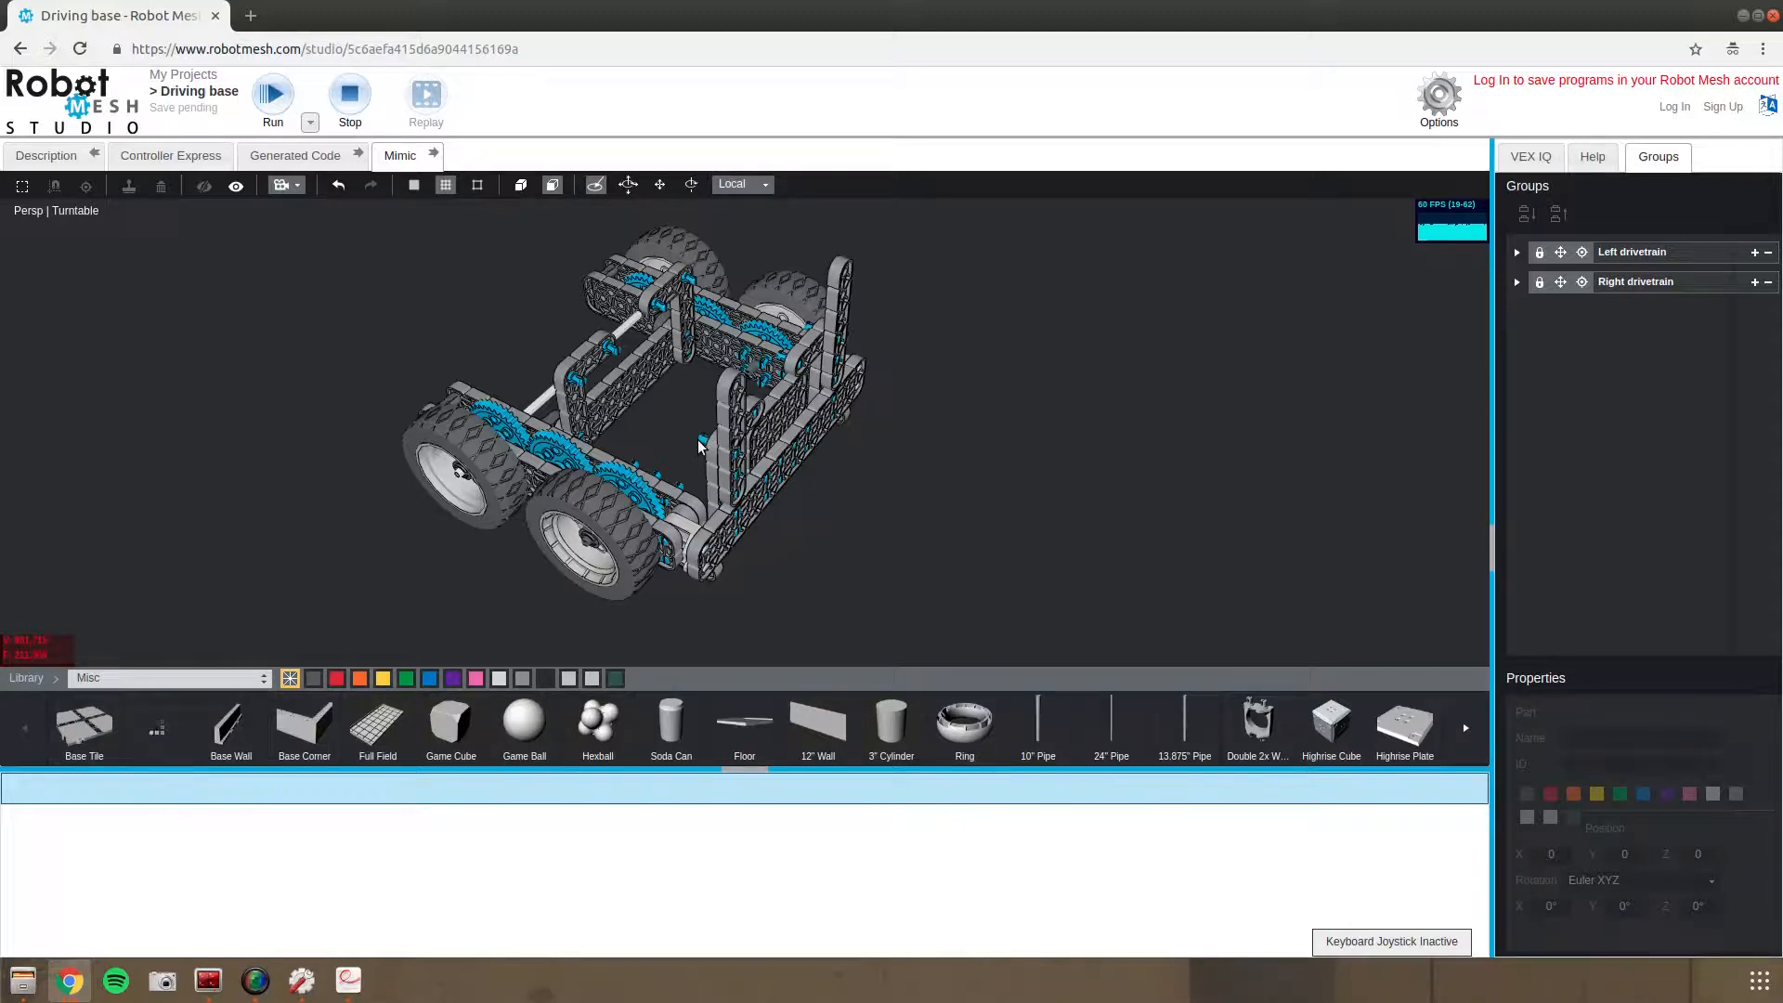
mouse_move(41, 554)
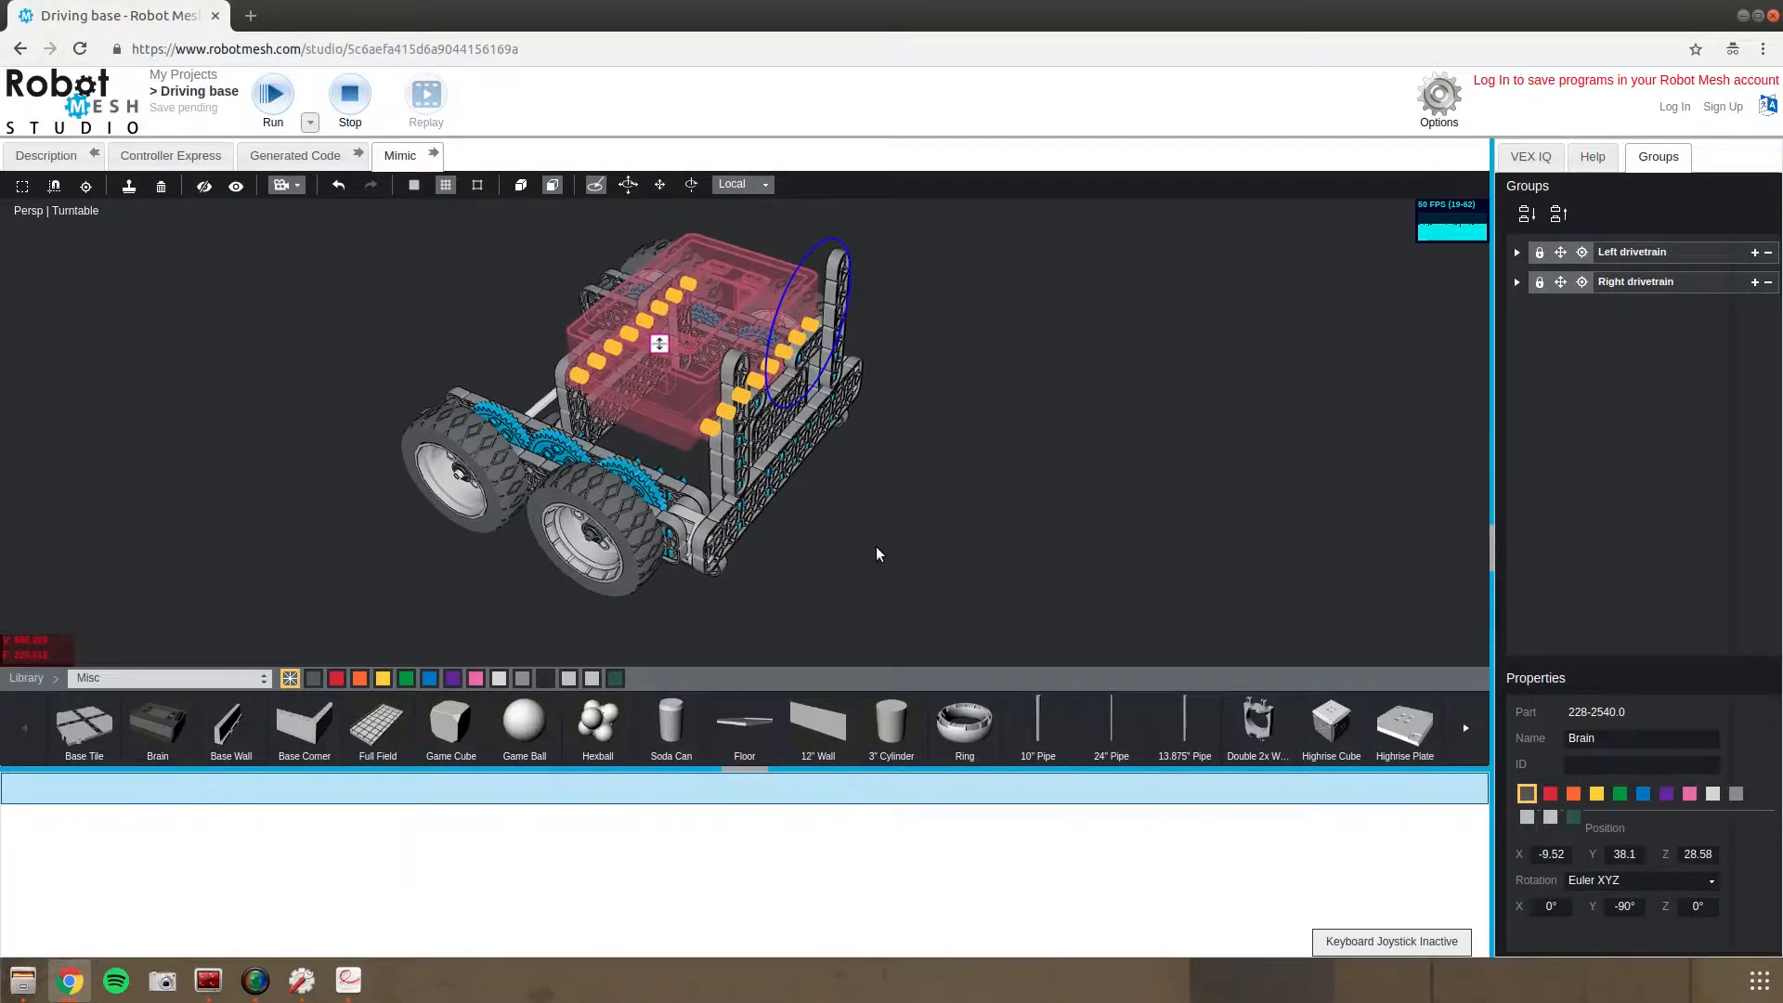
Drop the Brain onto the frame between the upright beams and inspect it from side and front
drag(876, 553, 792, 563)
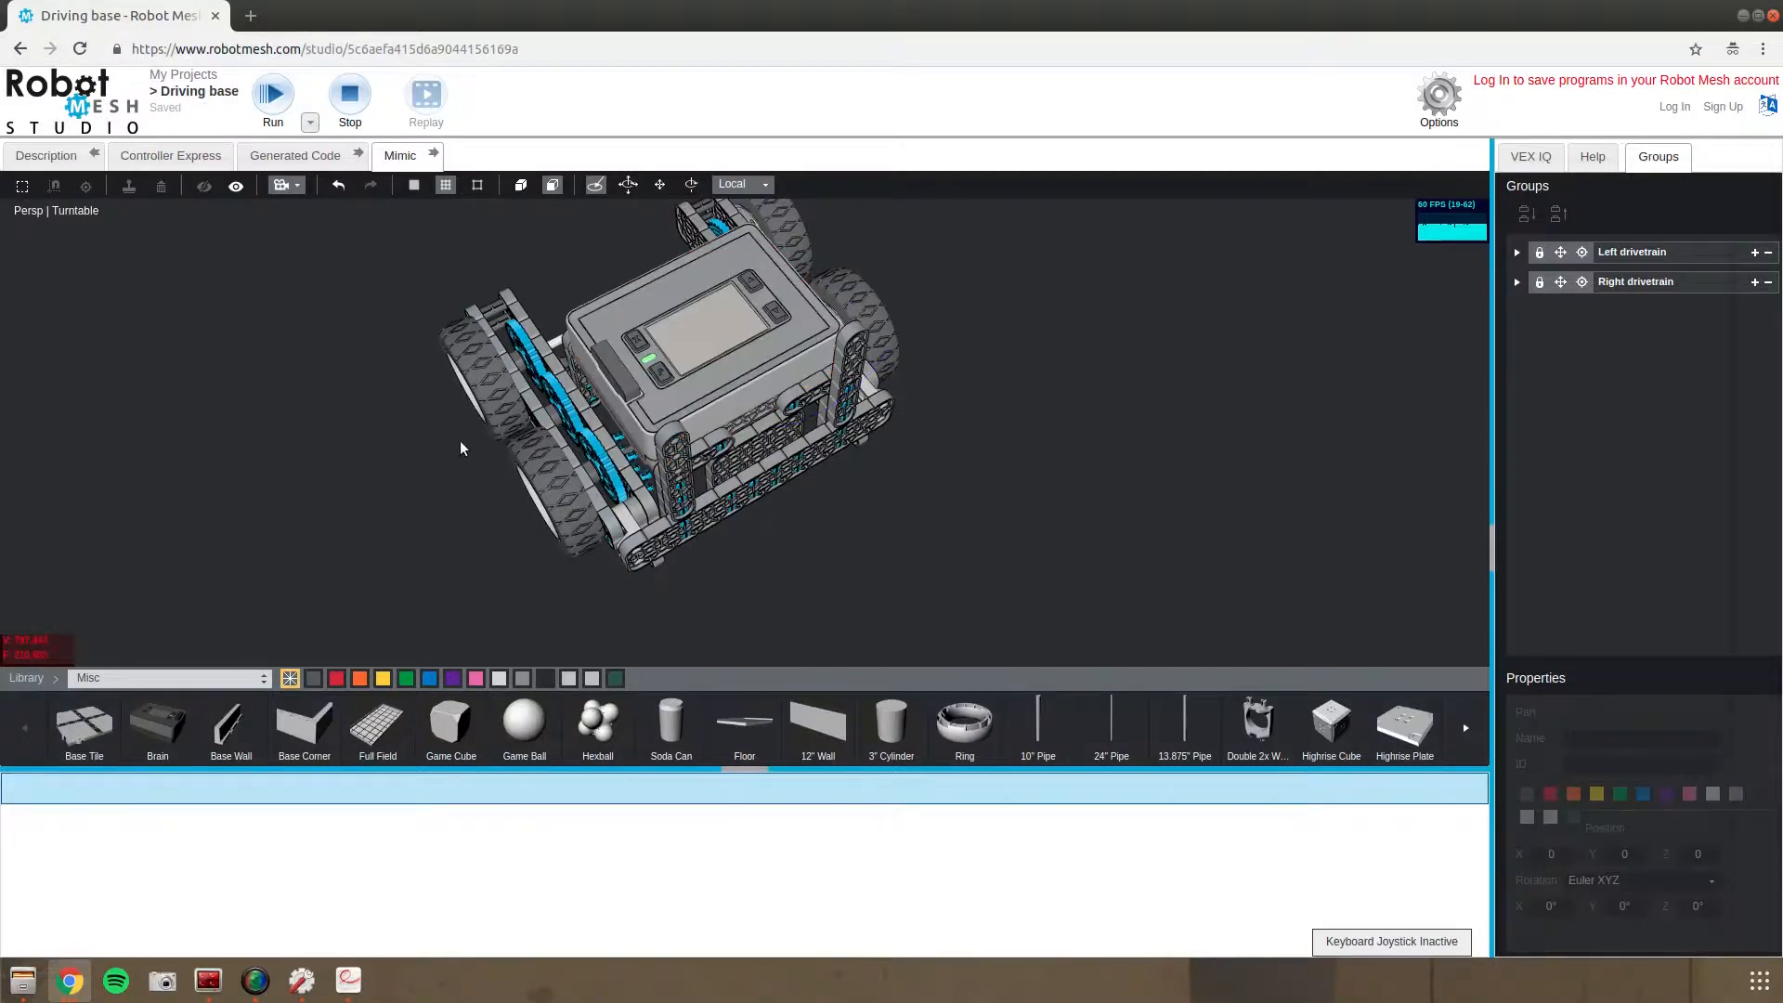
click(683, 329)
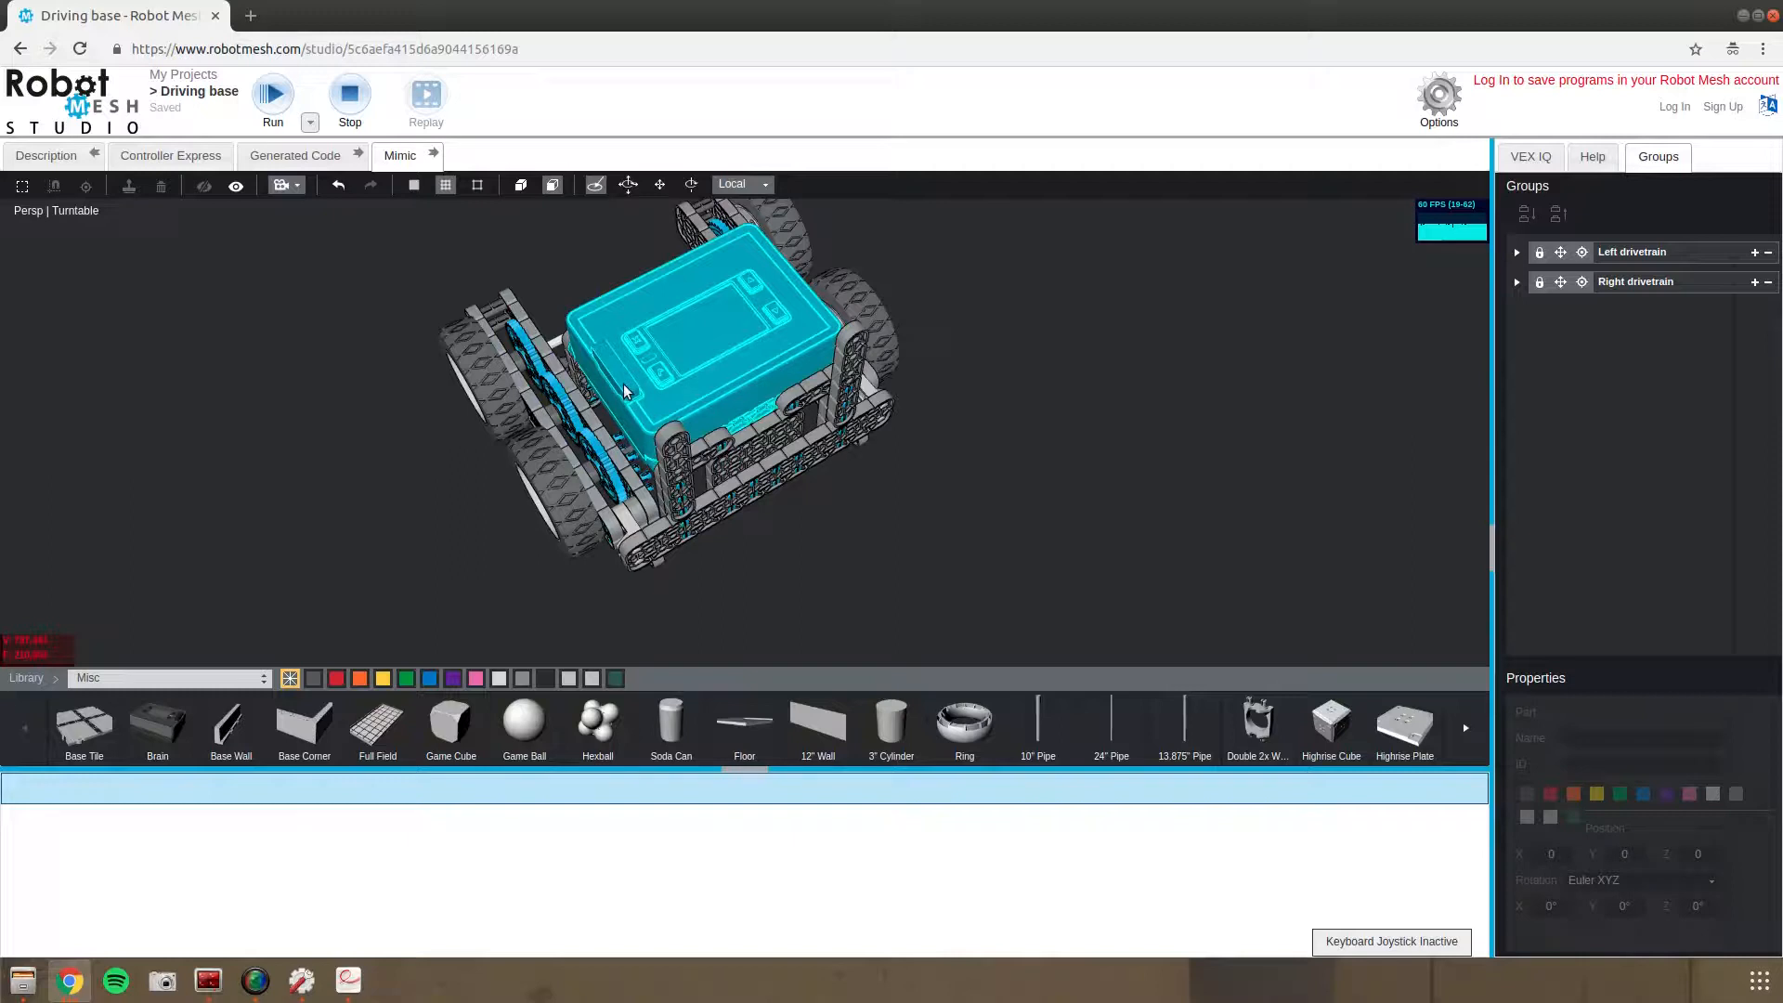
mouse_move(643, 415)
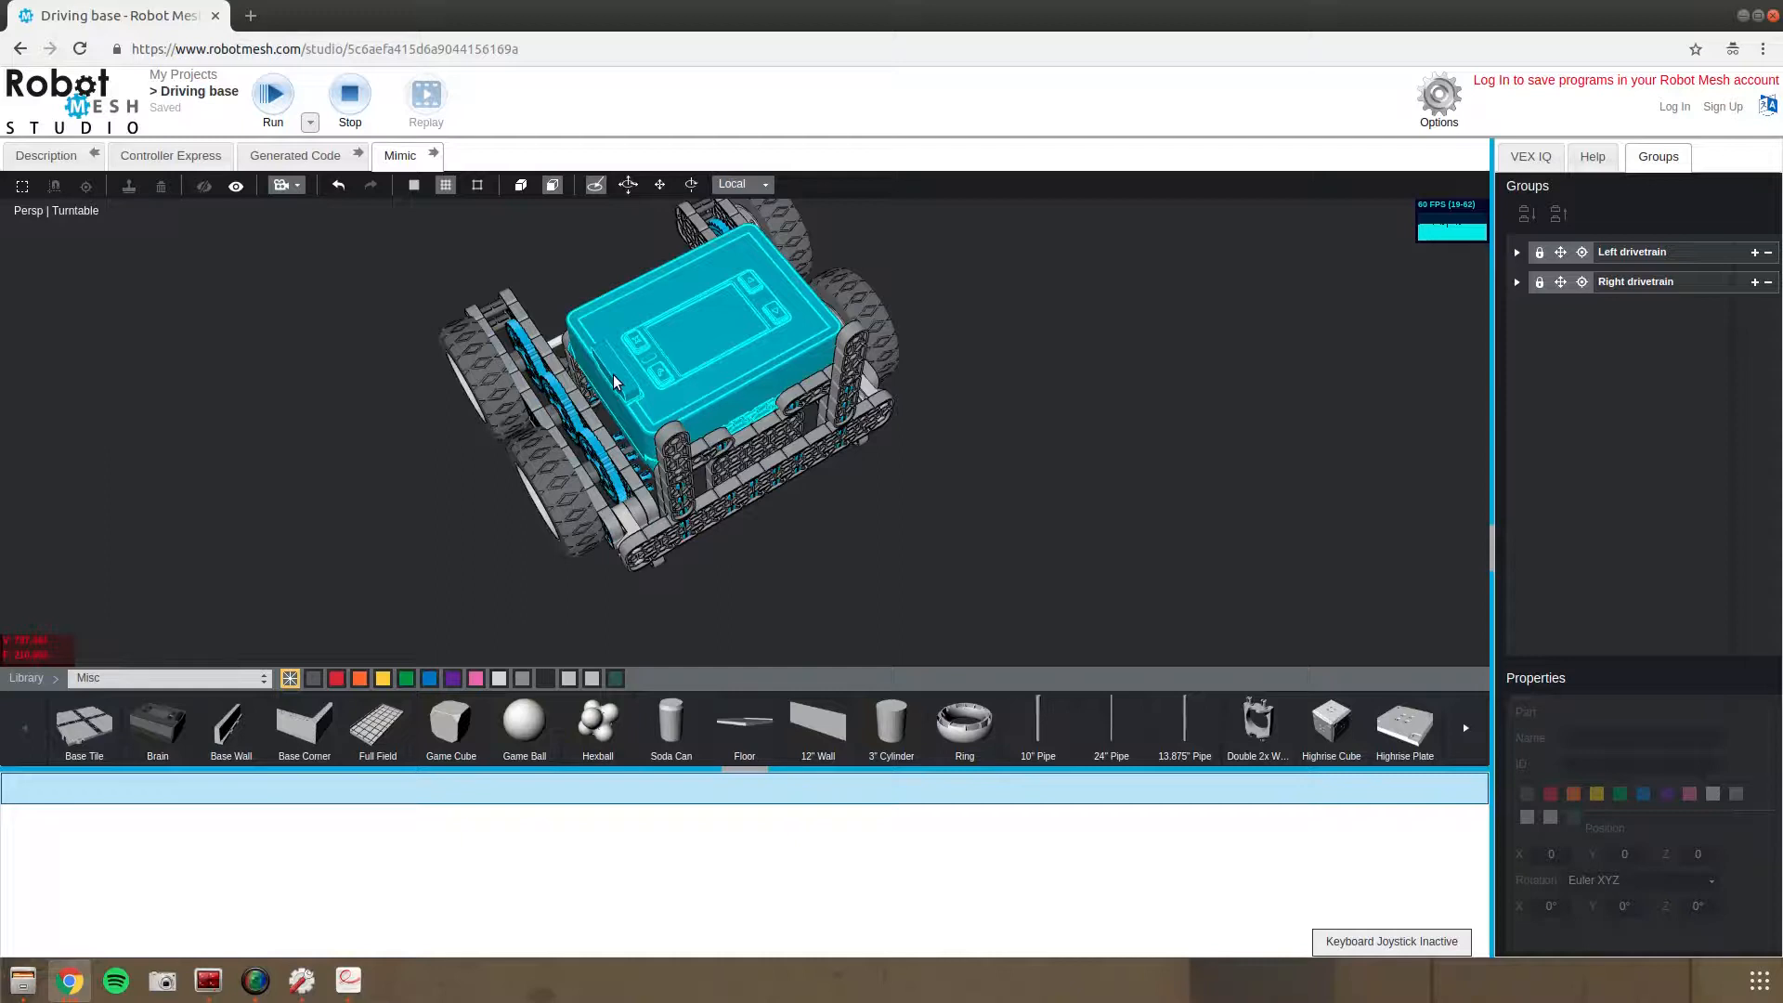
click(683, 330)
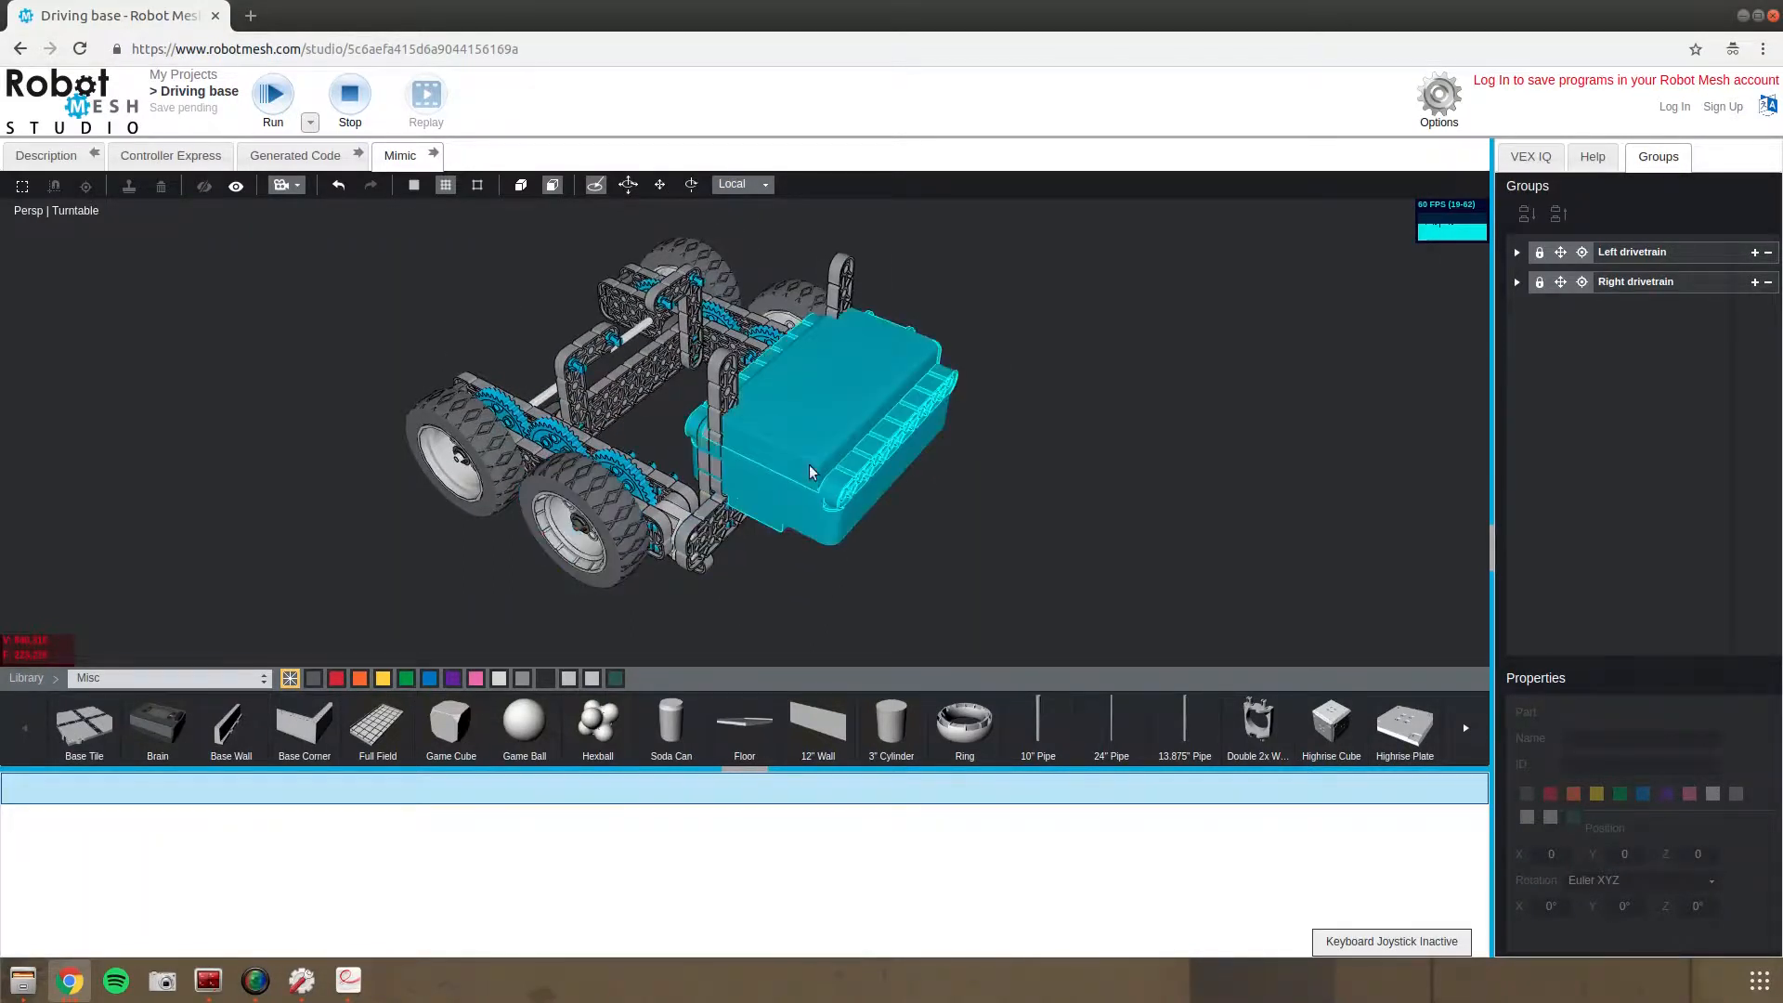
click(811, 471)
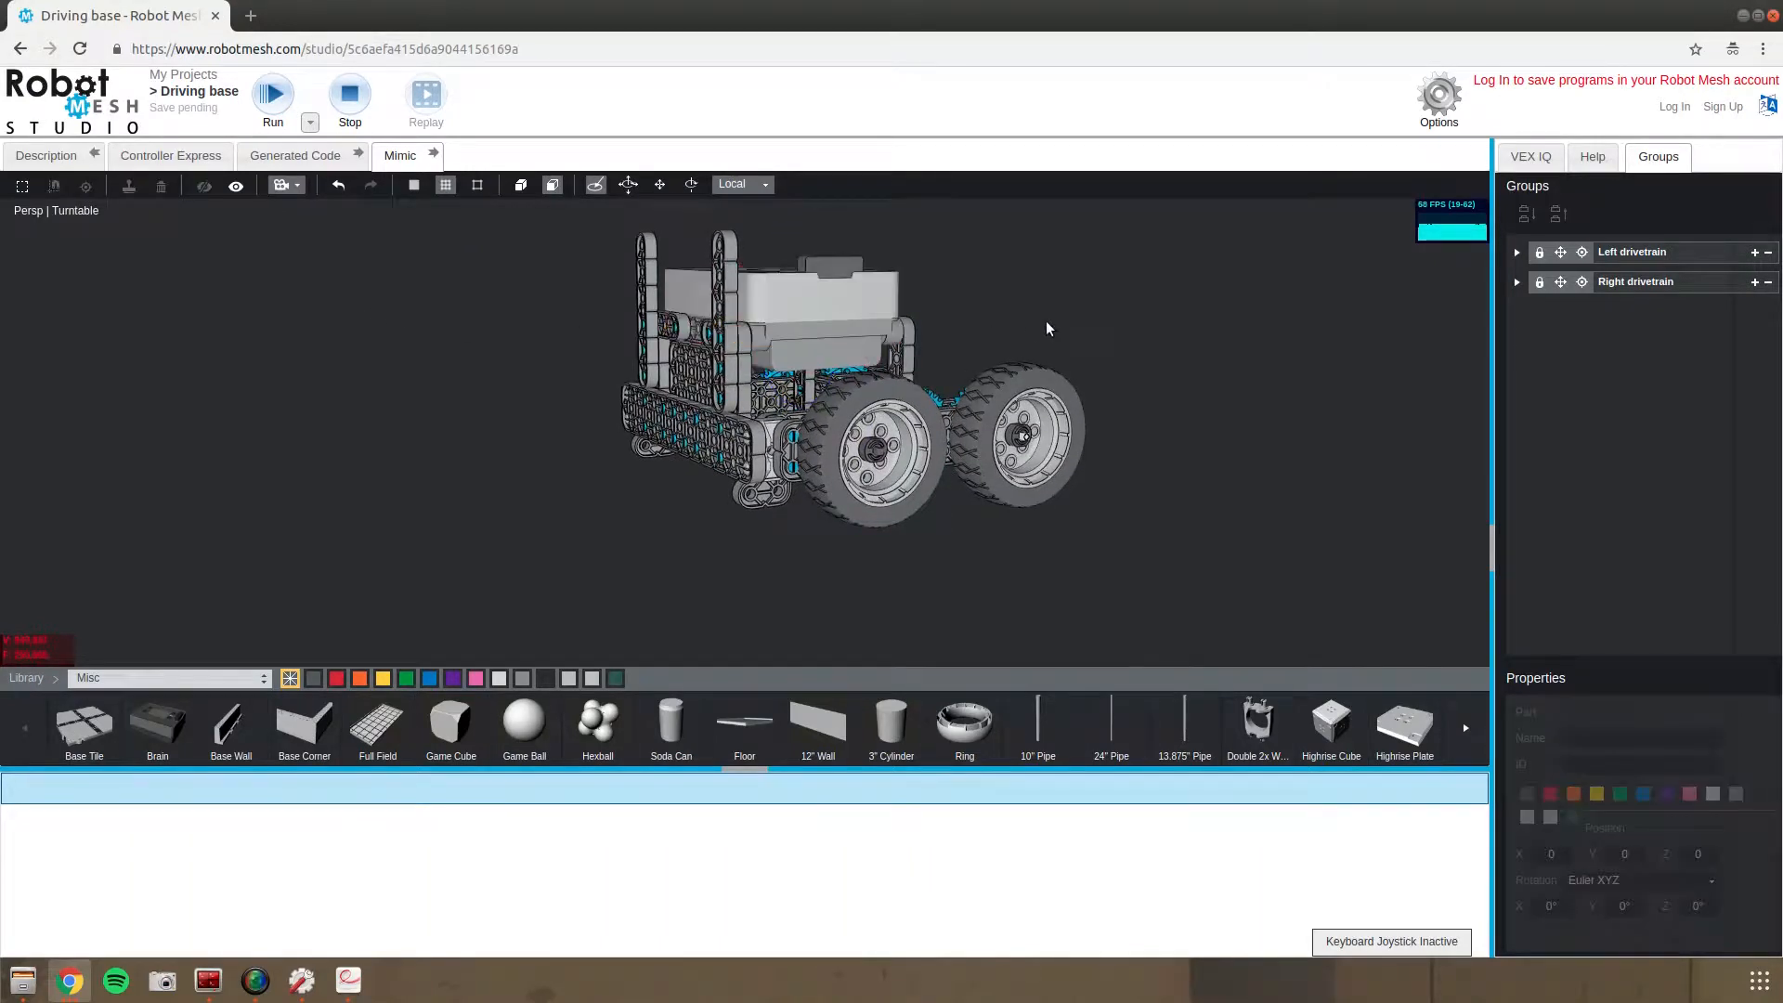
drag(1046, 329, 599, 354)
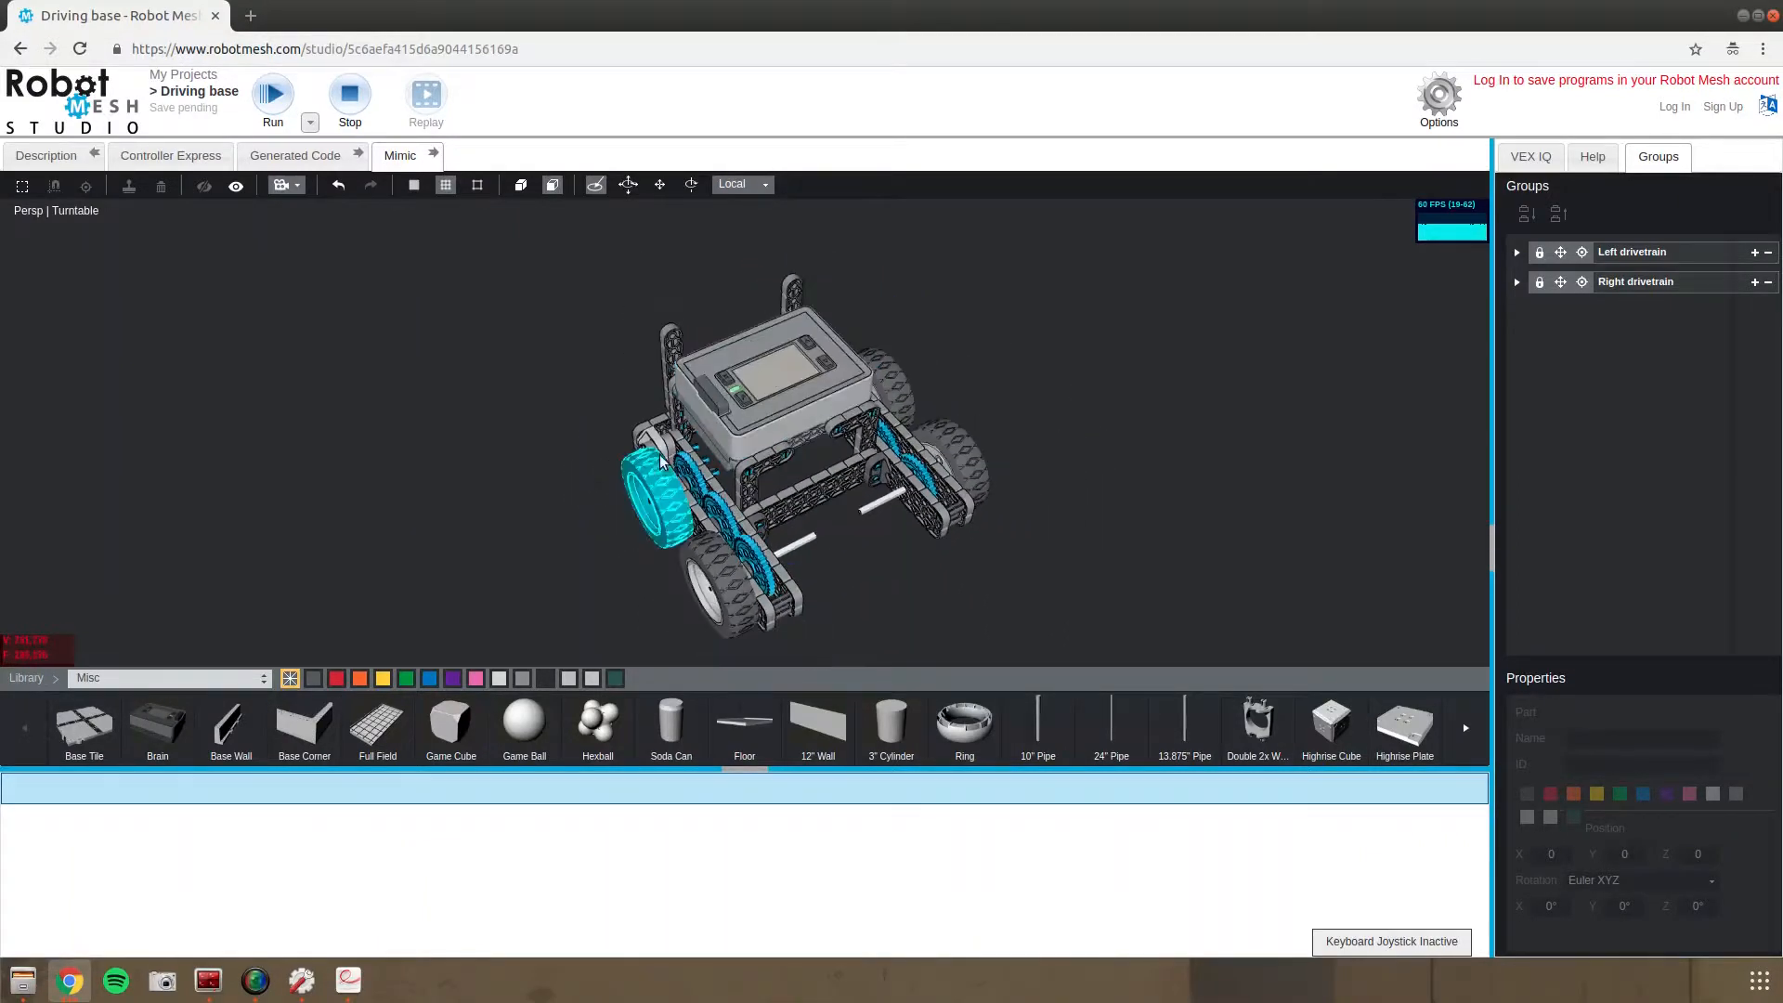
drag(659, 461, 910, 490)
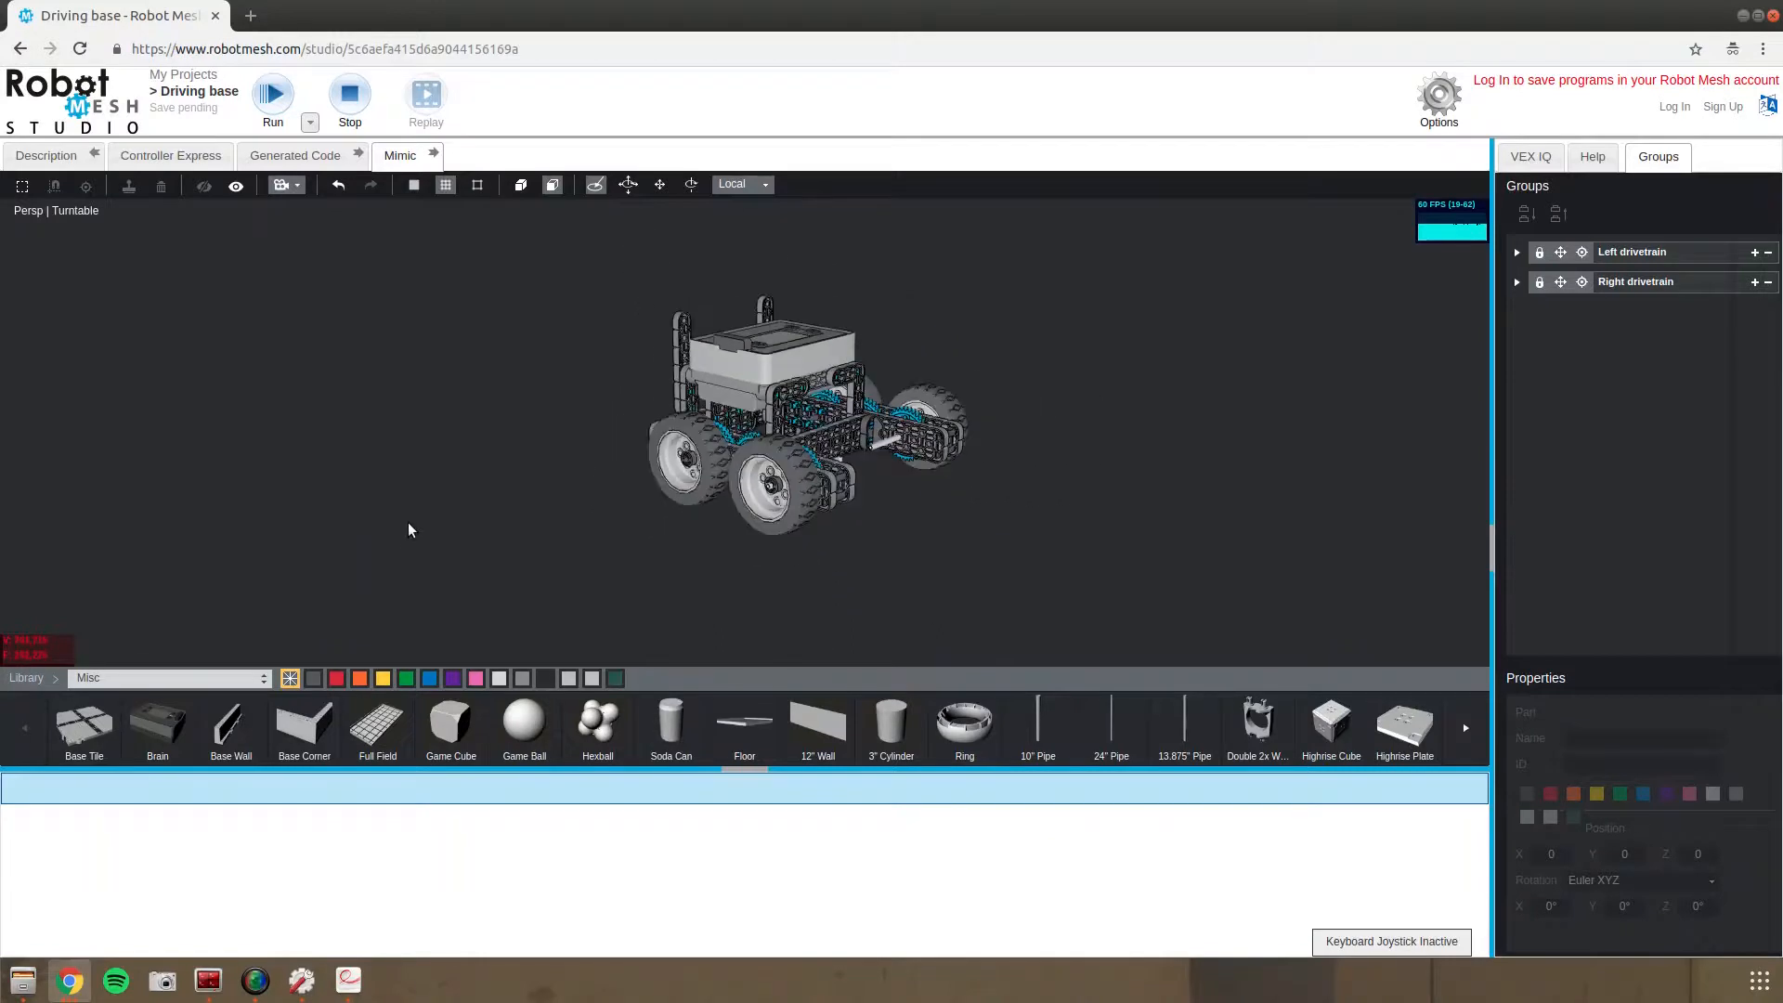
mouse_move(447, 435)
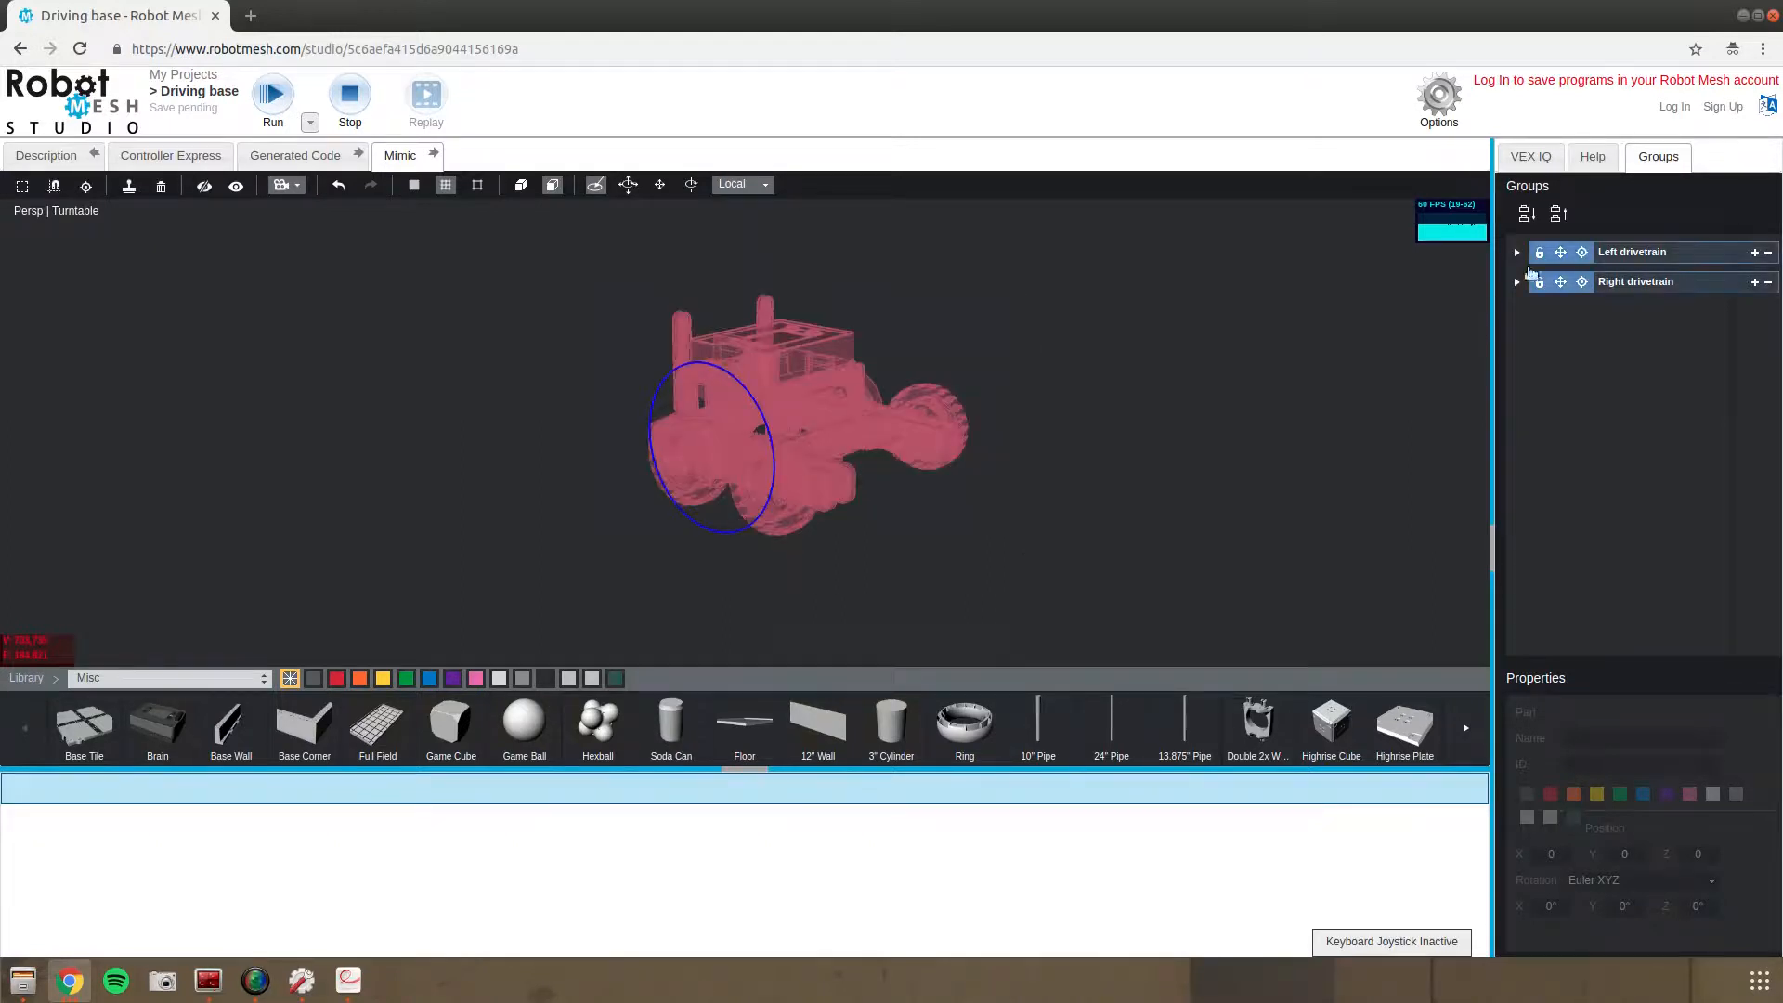
Group both drivetrain groups into a new group named 'Driving base' and save it
click(1526, 214)
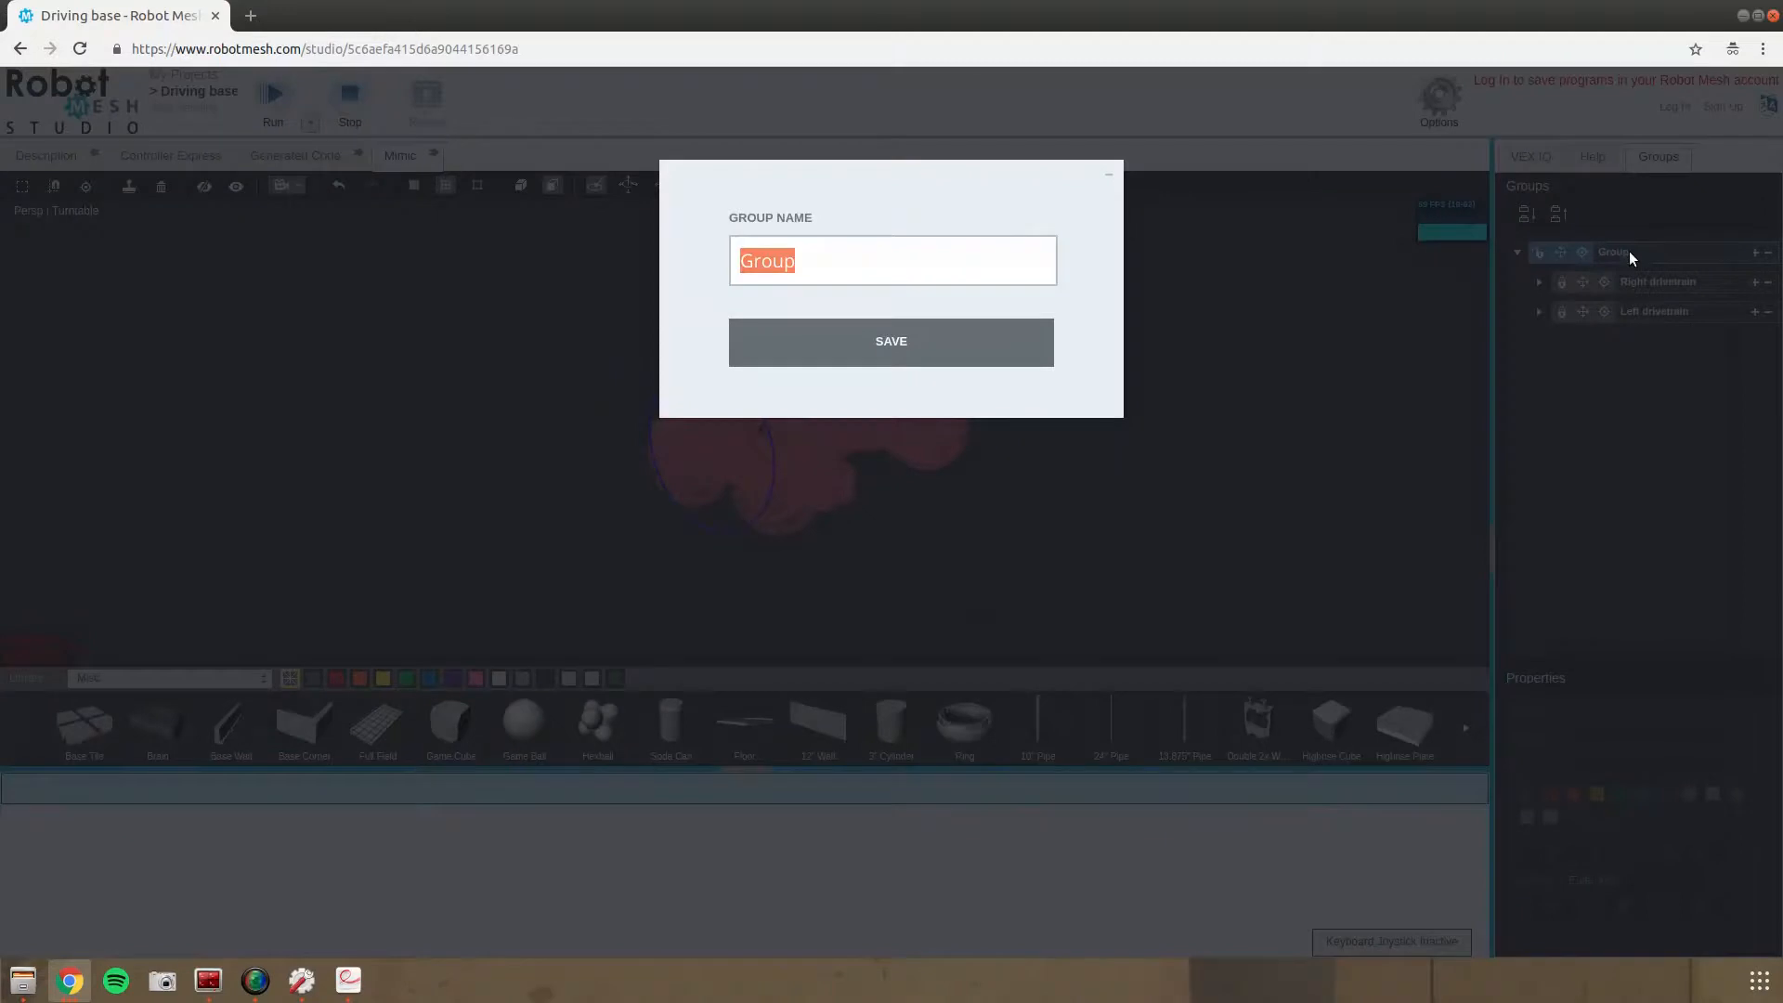
text(Driving base)
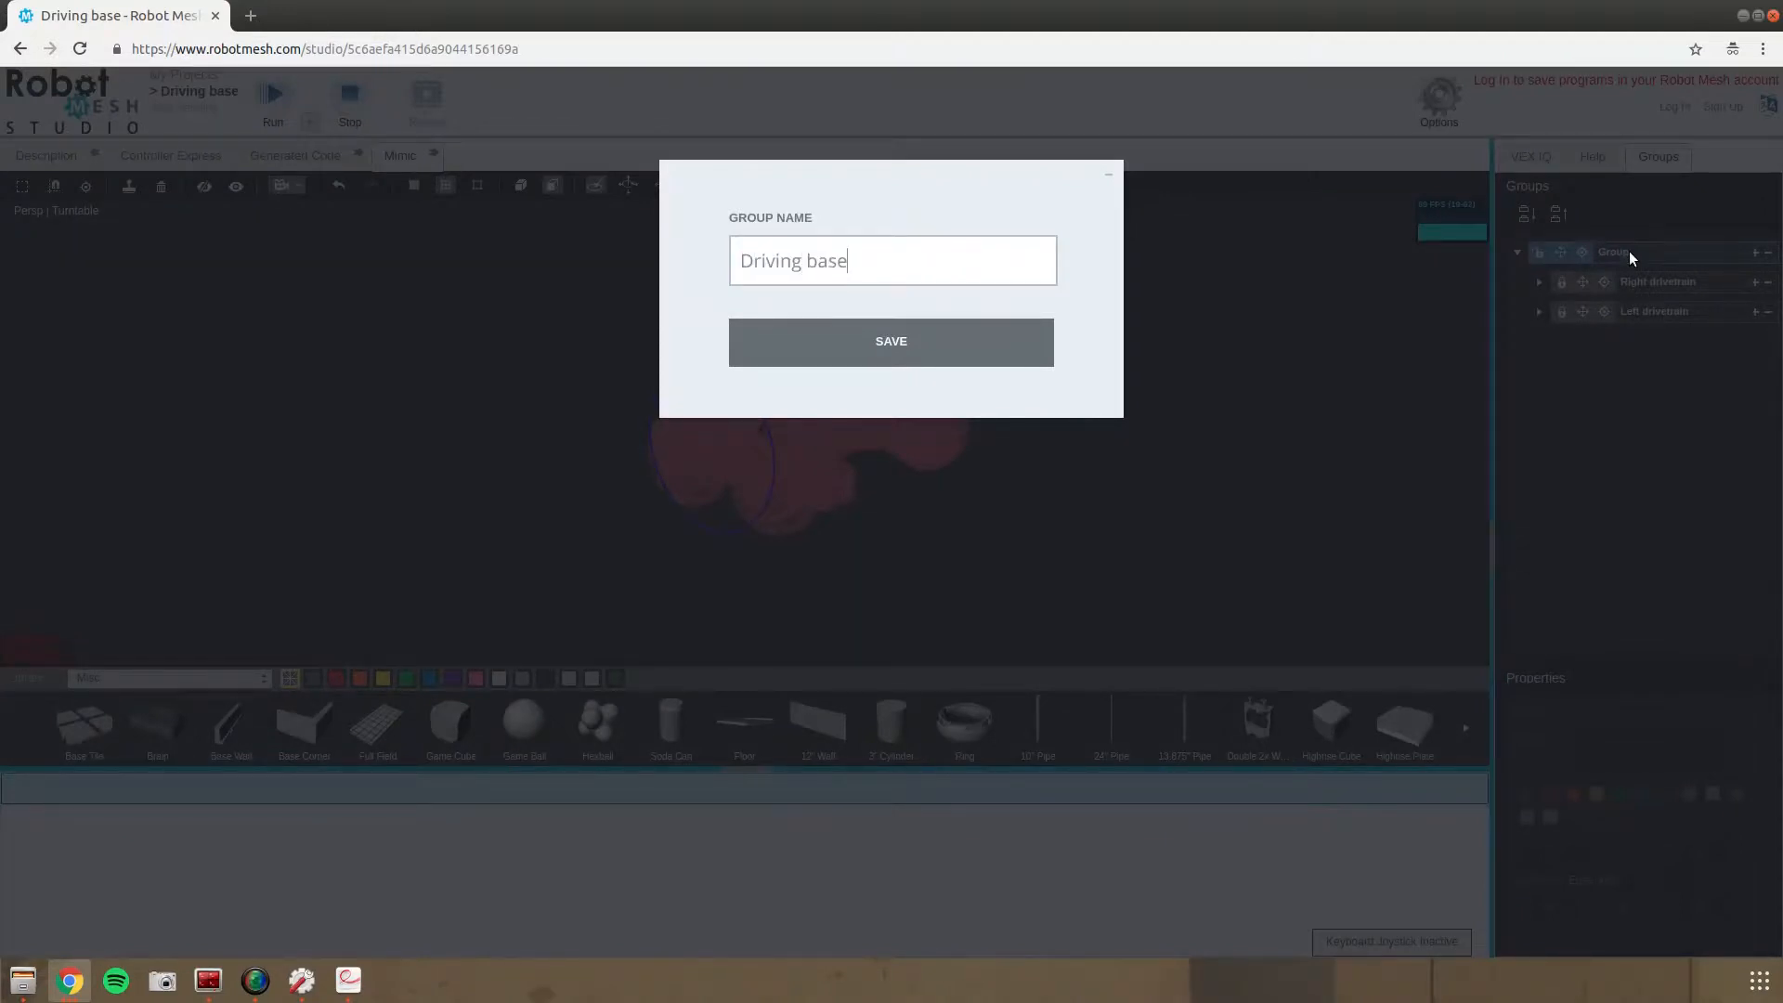
click(890, 341)
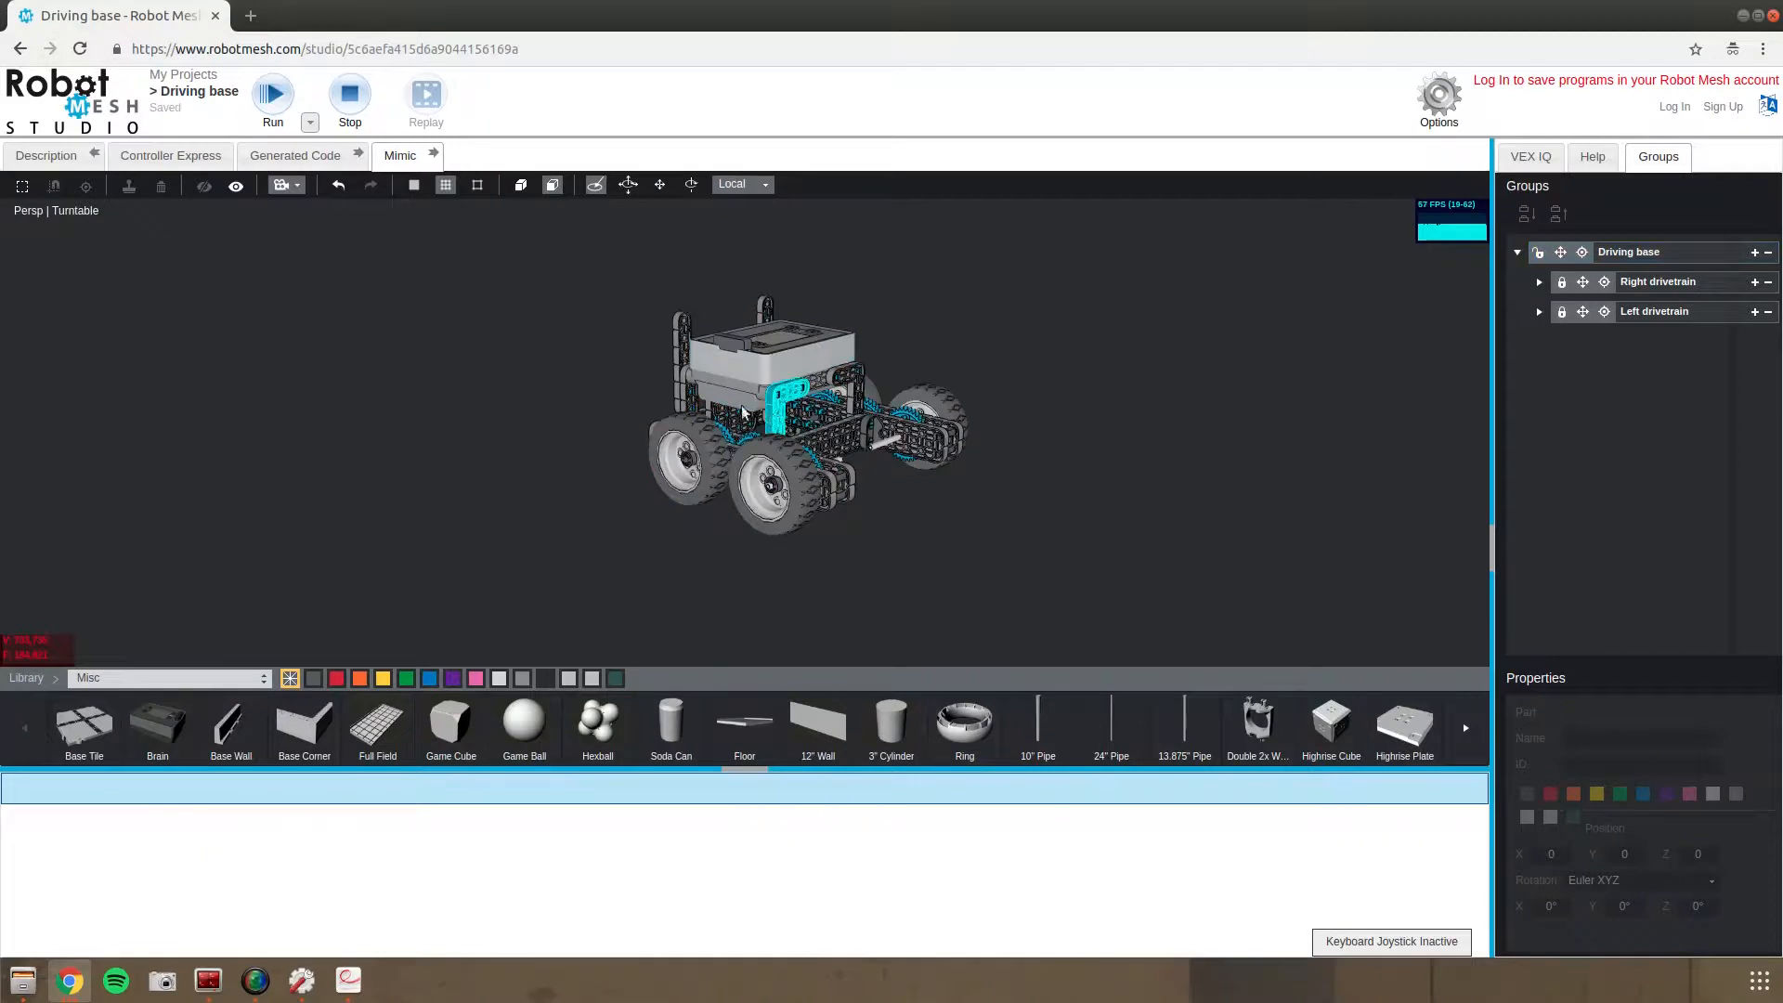
Reveal the field tile, select the whole Driving base group and activate the Move tool
click(235, 184)
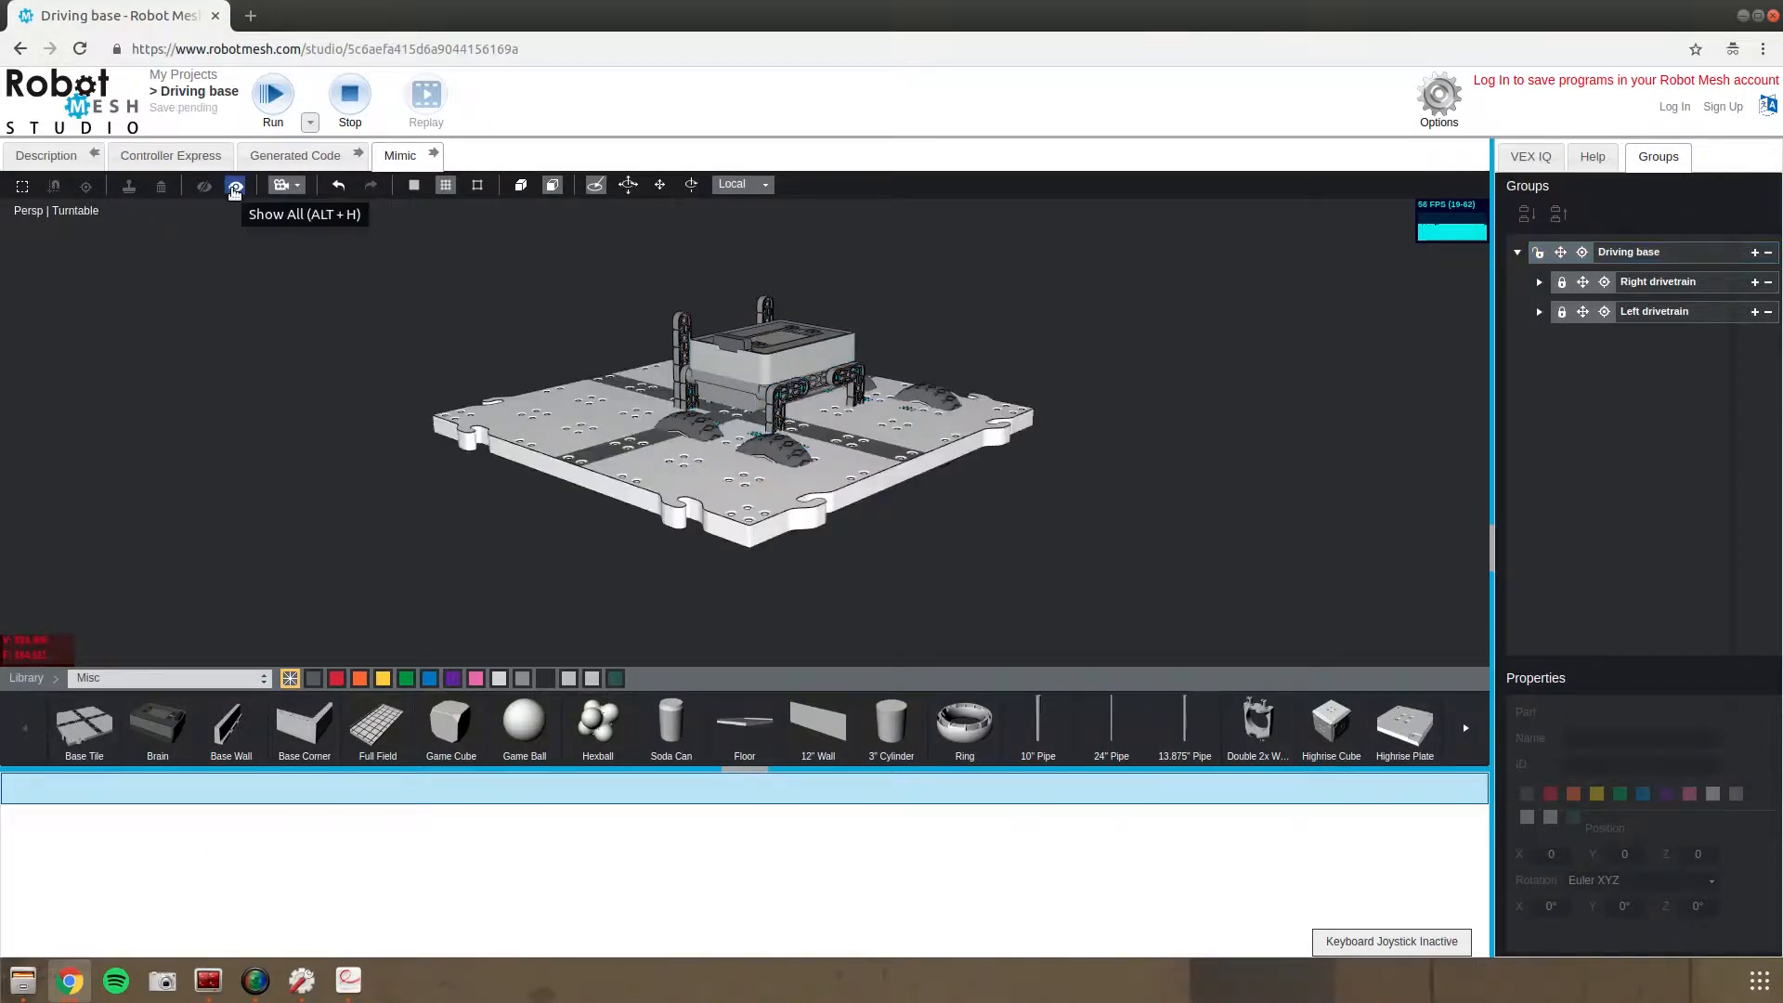
click(773, 353)
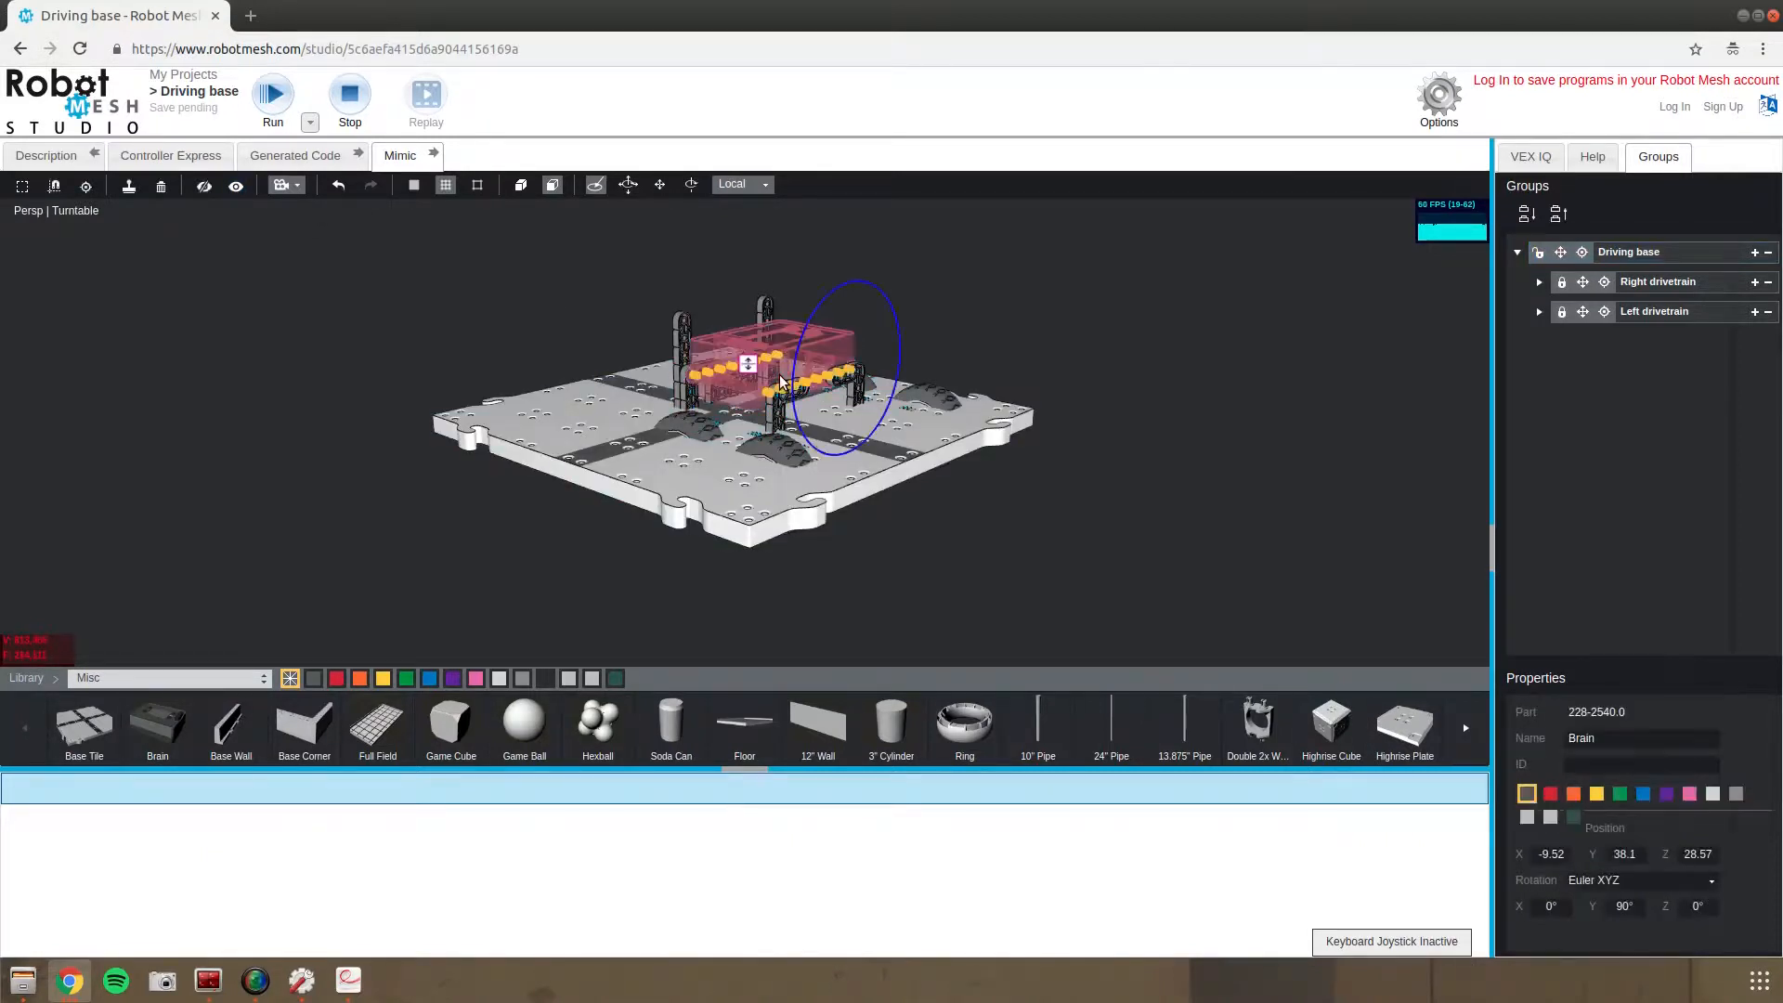
click(1517, 252)
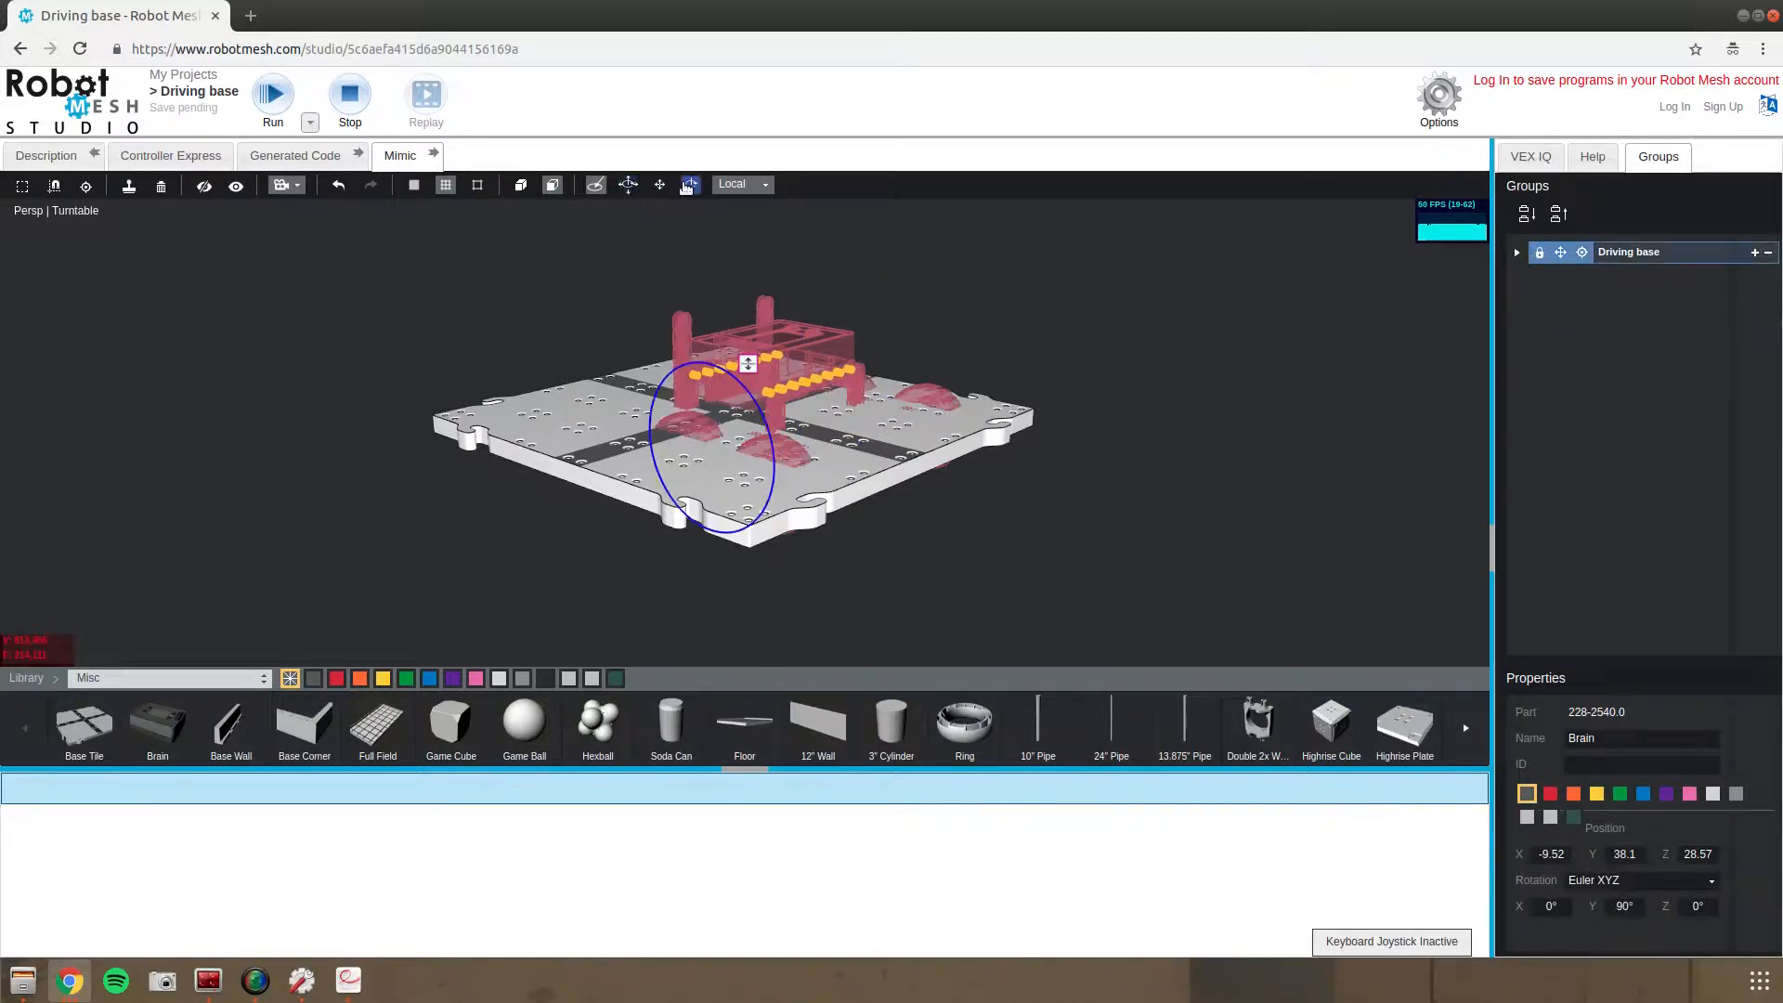
click(658, 184)
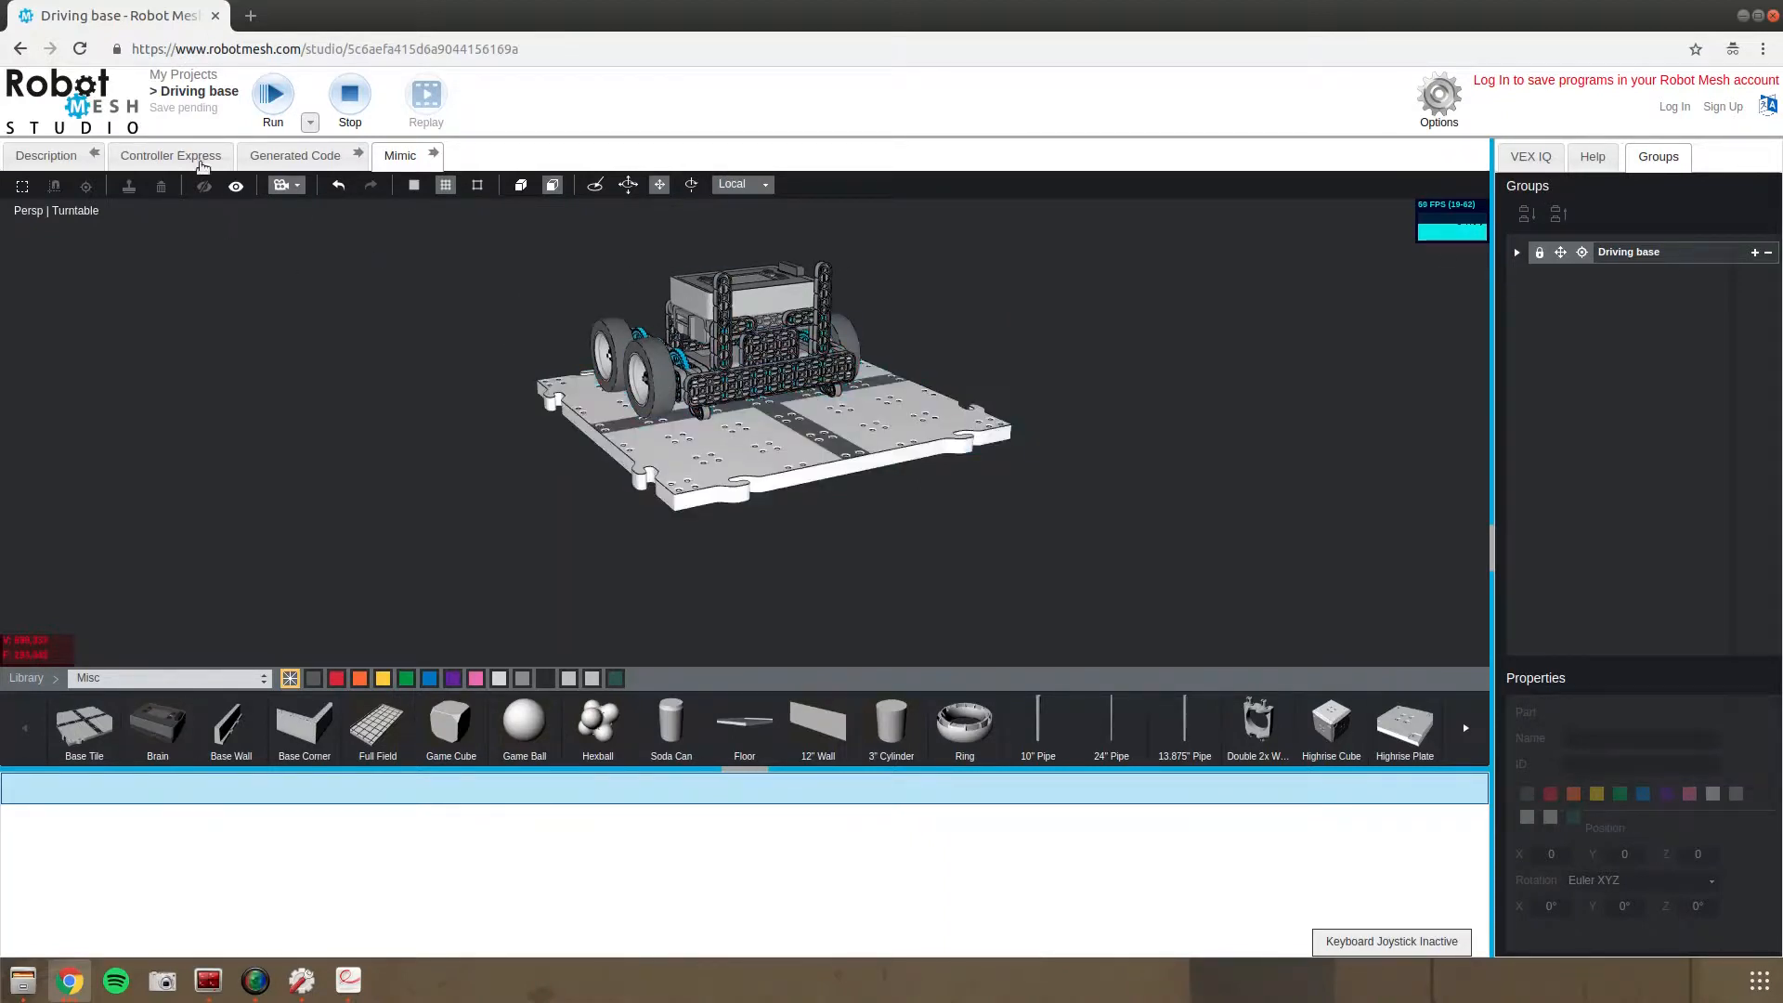
Assign an Arcade Drive action to joystick axis A in Controller Express, then return to Mimic
click(169, 156)
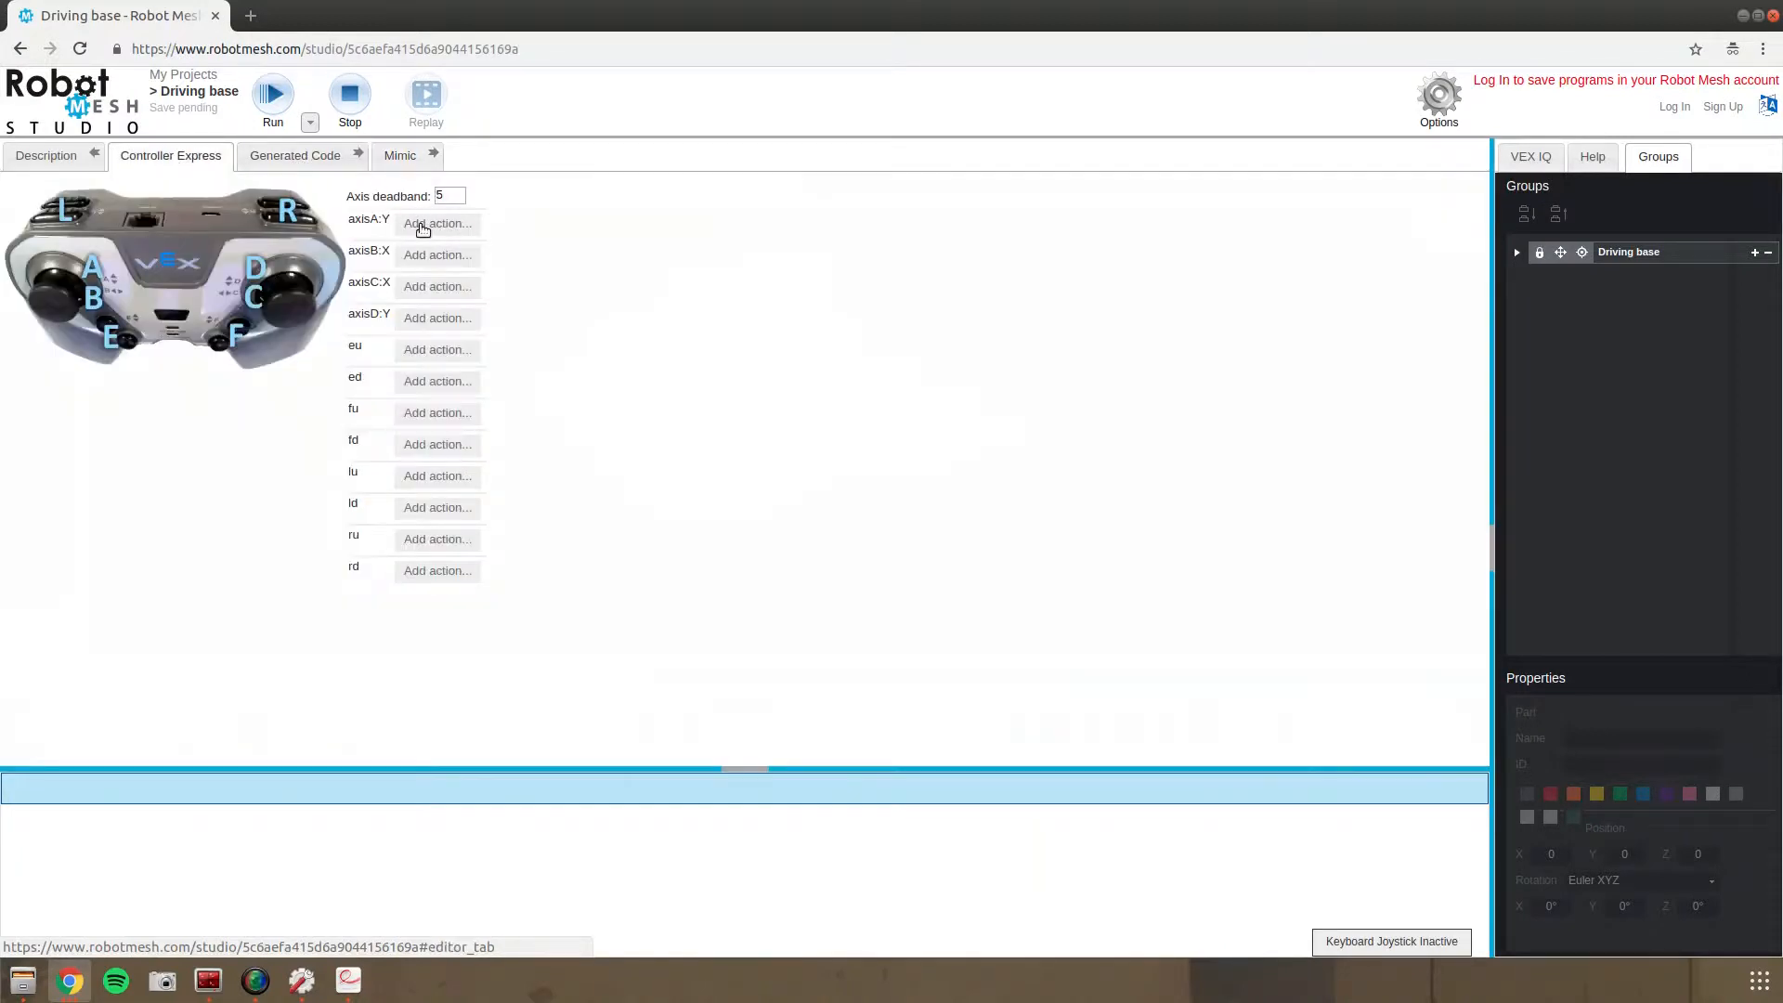
click(437, 222)
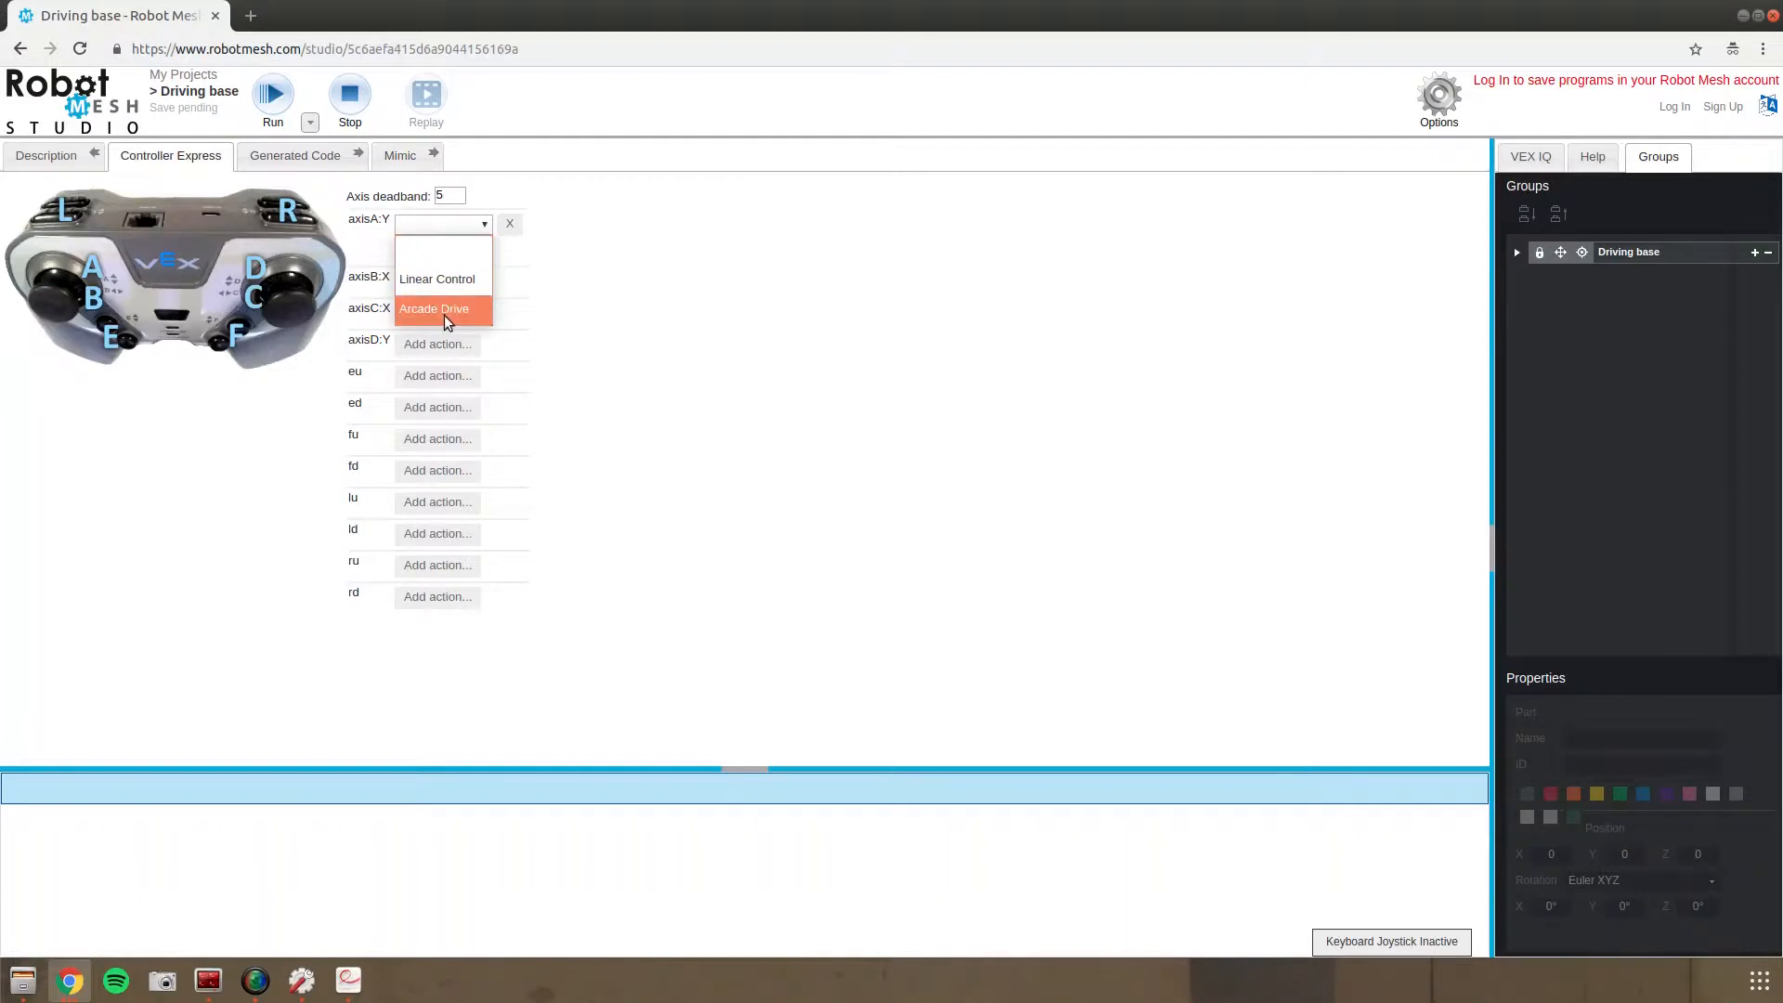
click(434, 308)
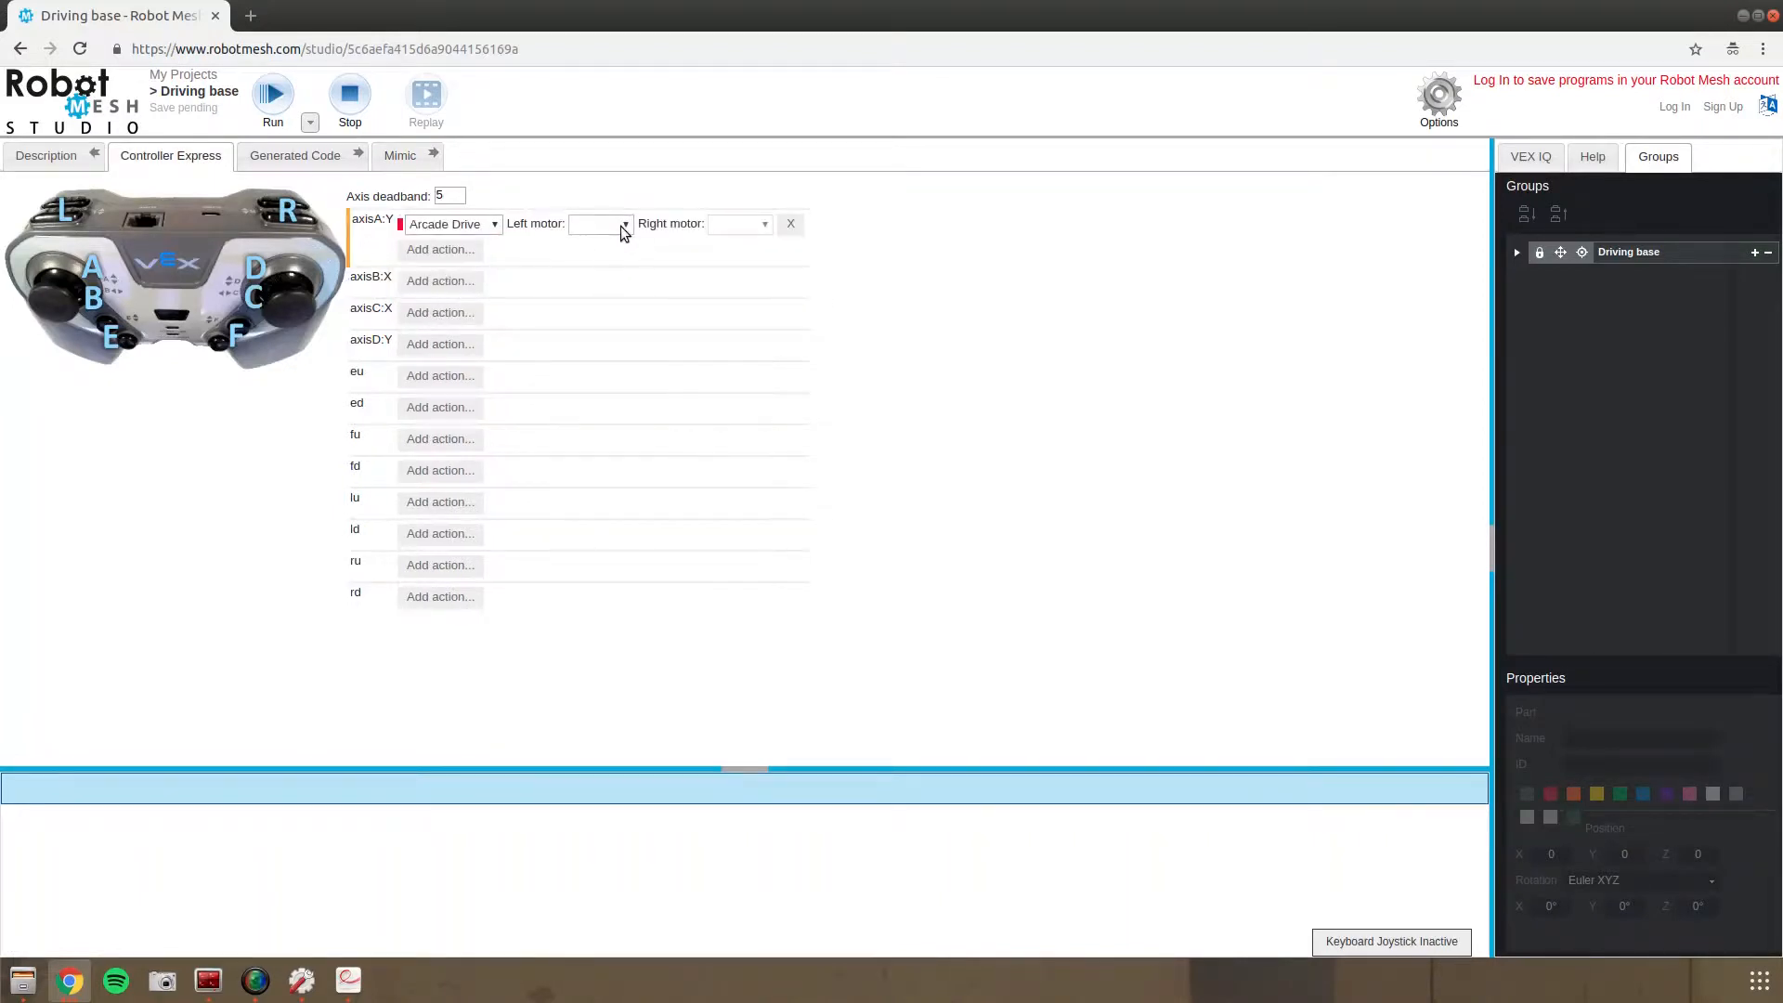
click(602, 223)
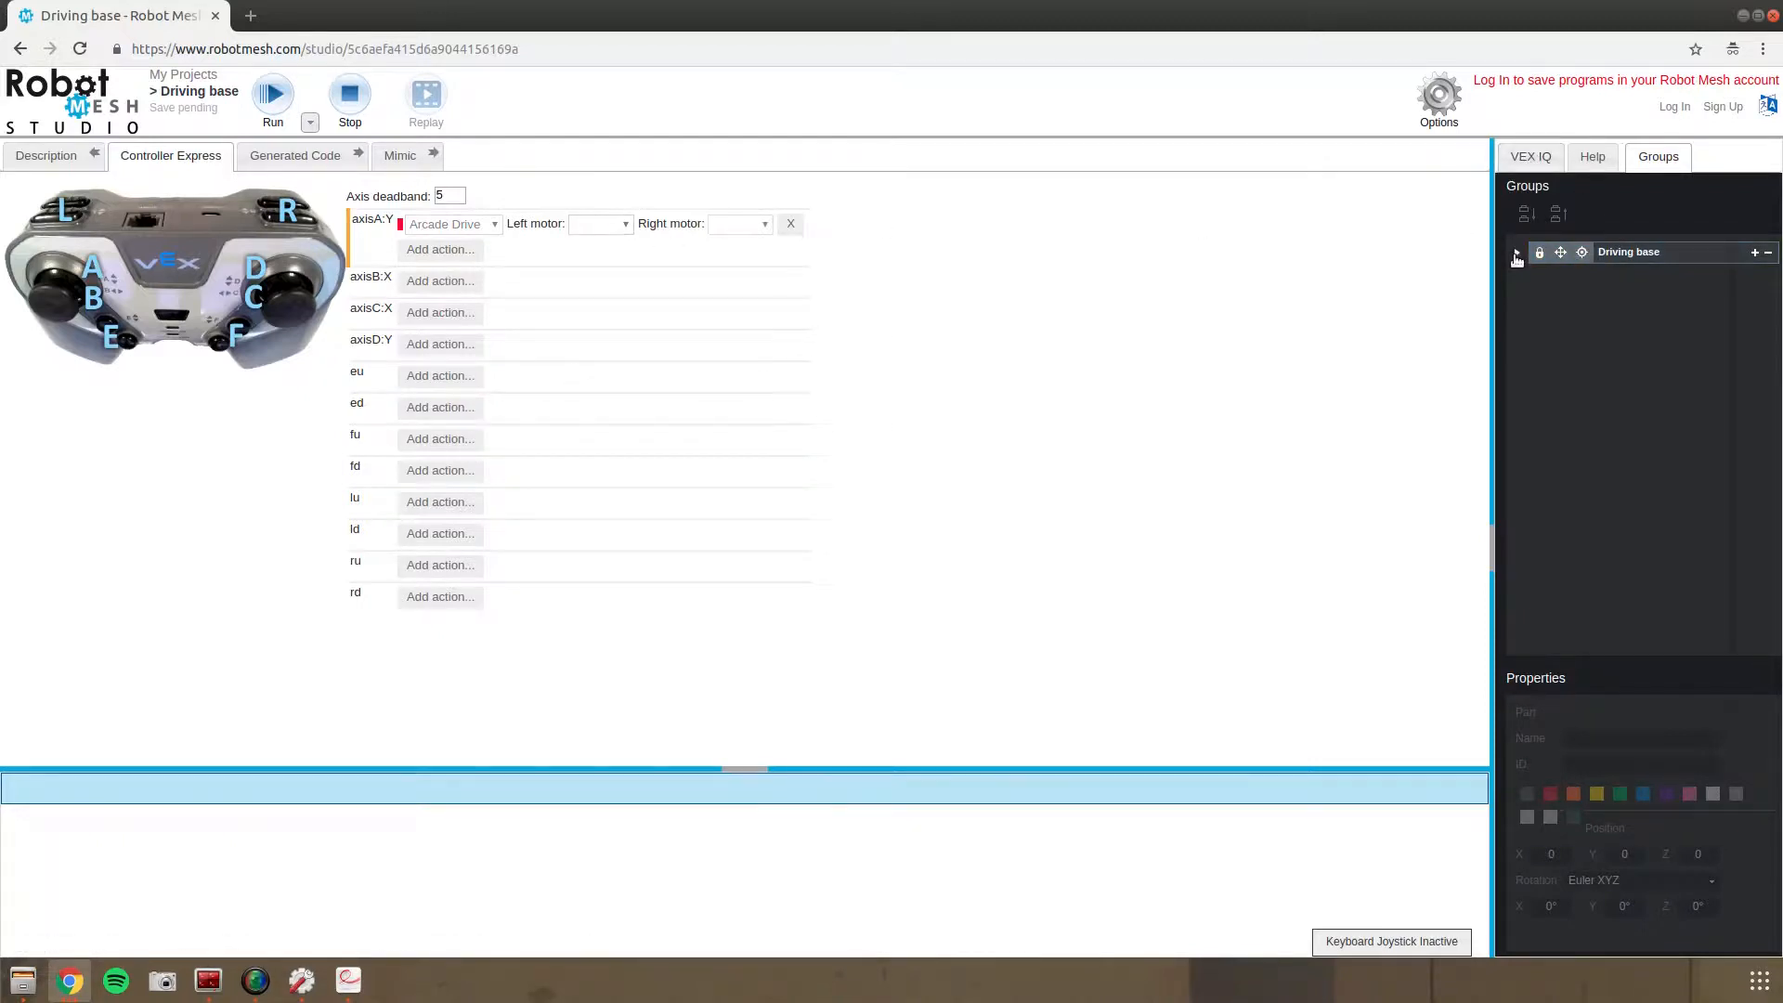
click(400, 156)
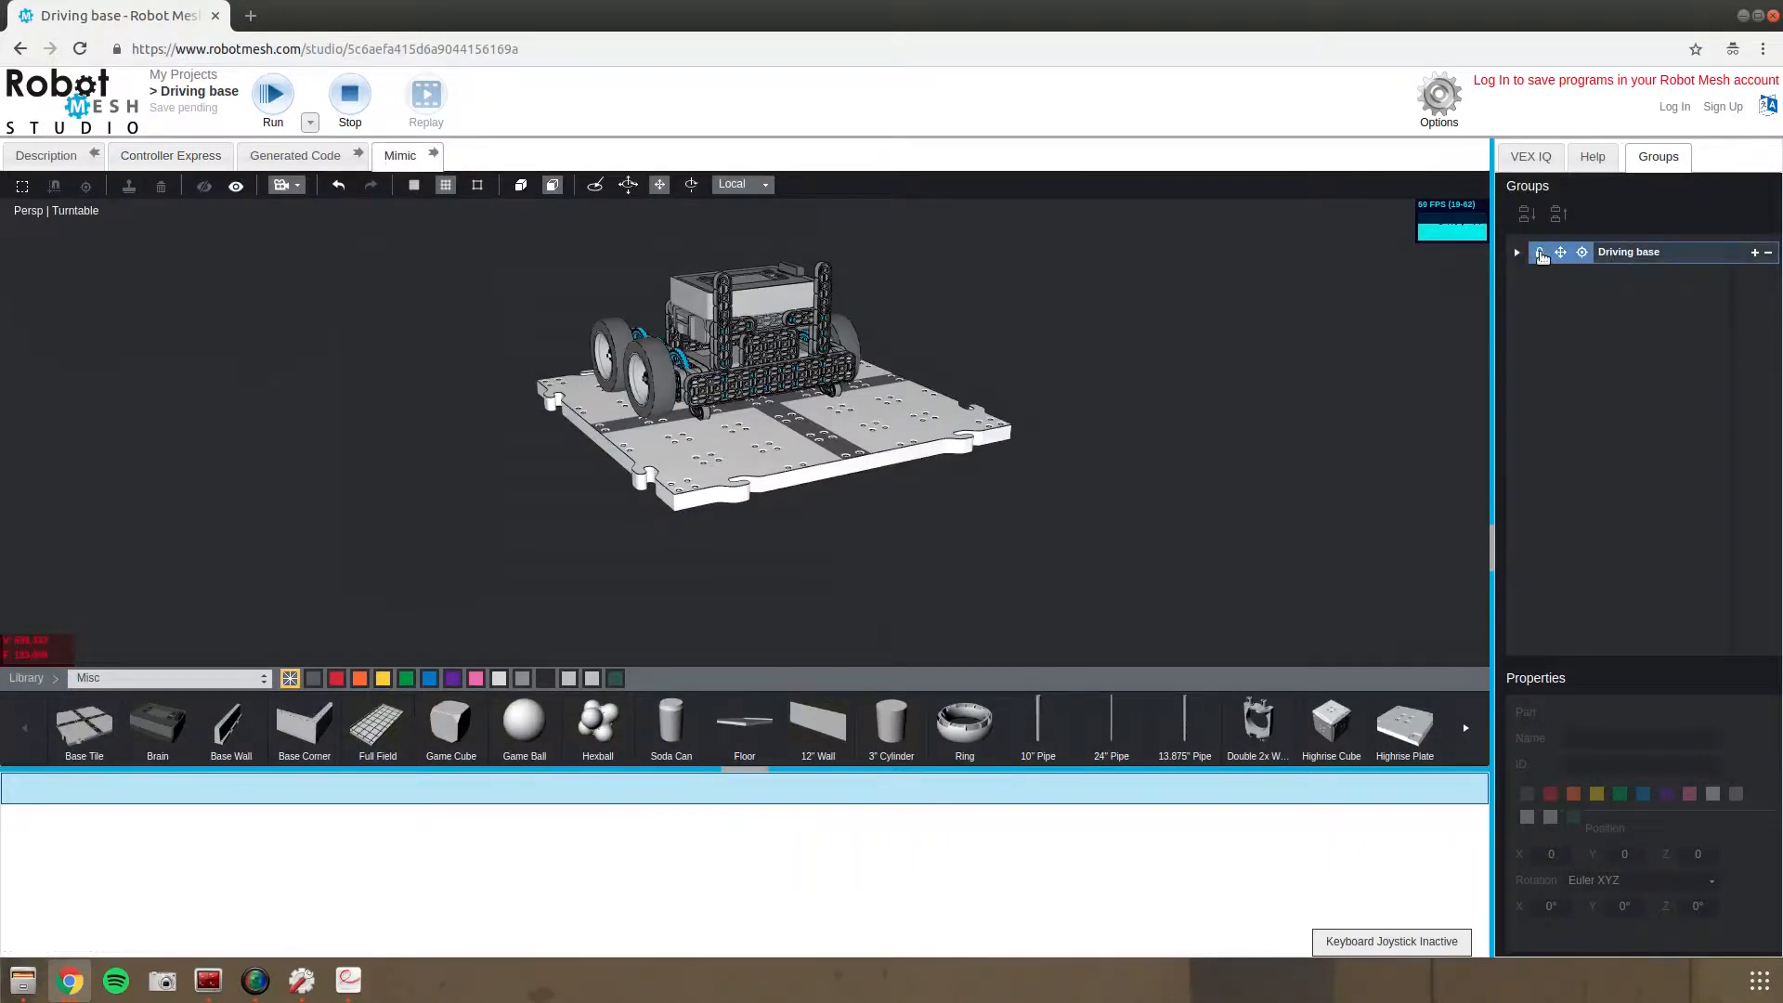
Rename port 1 motor to right_motor and port 2 to left_motor, then unhide the Brain
click(1516, 252)
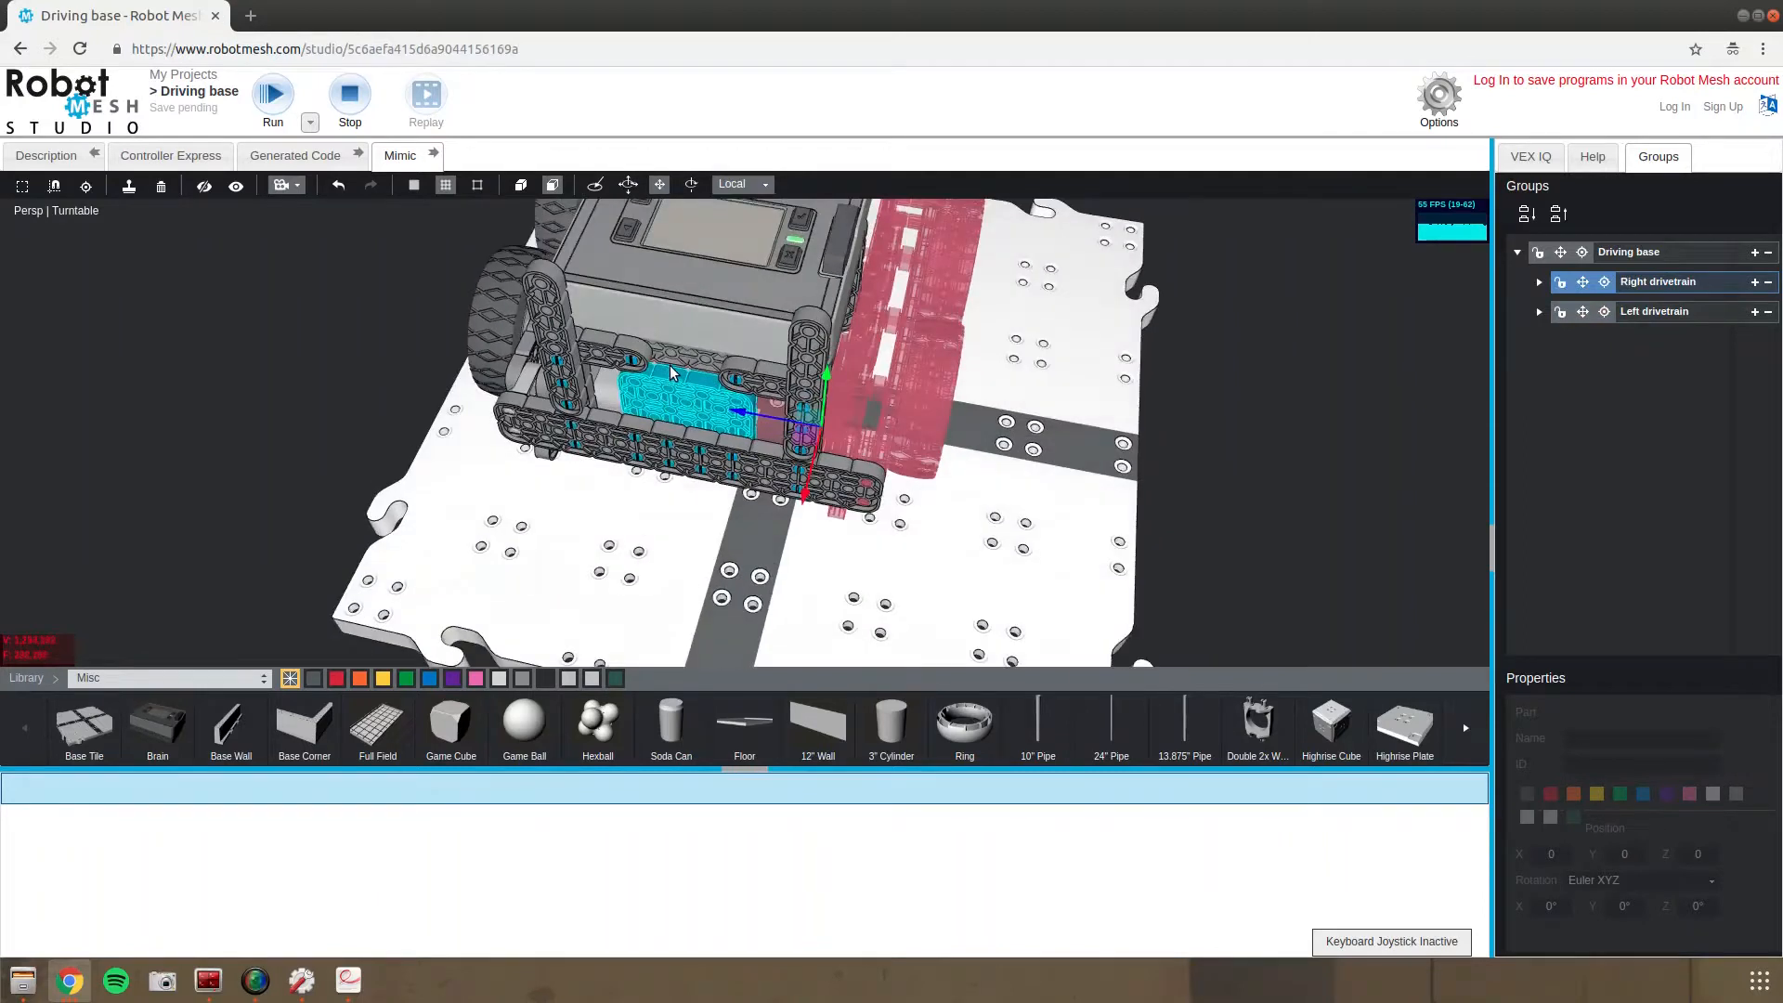
click(204, 185)
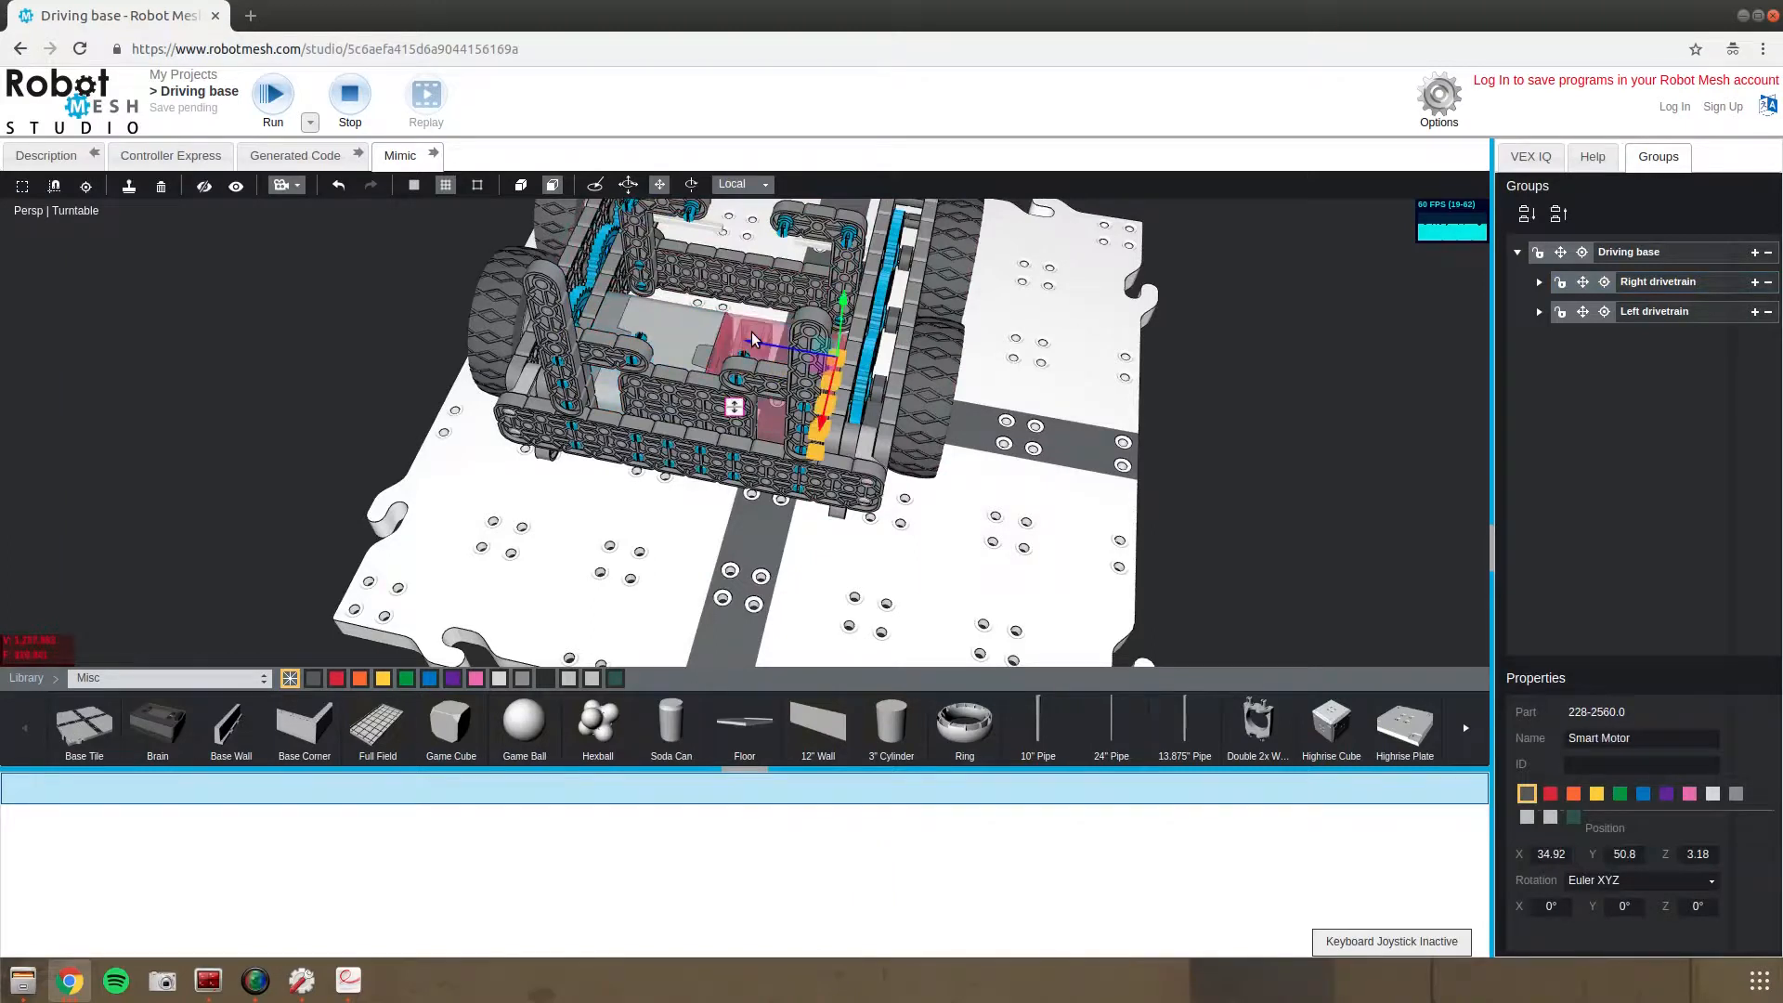
click(1655, 310)
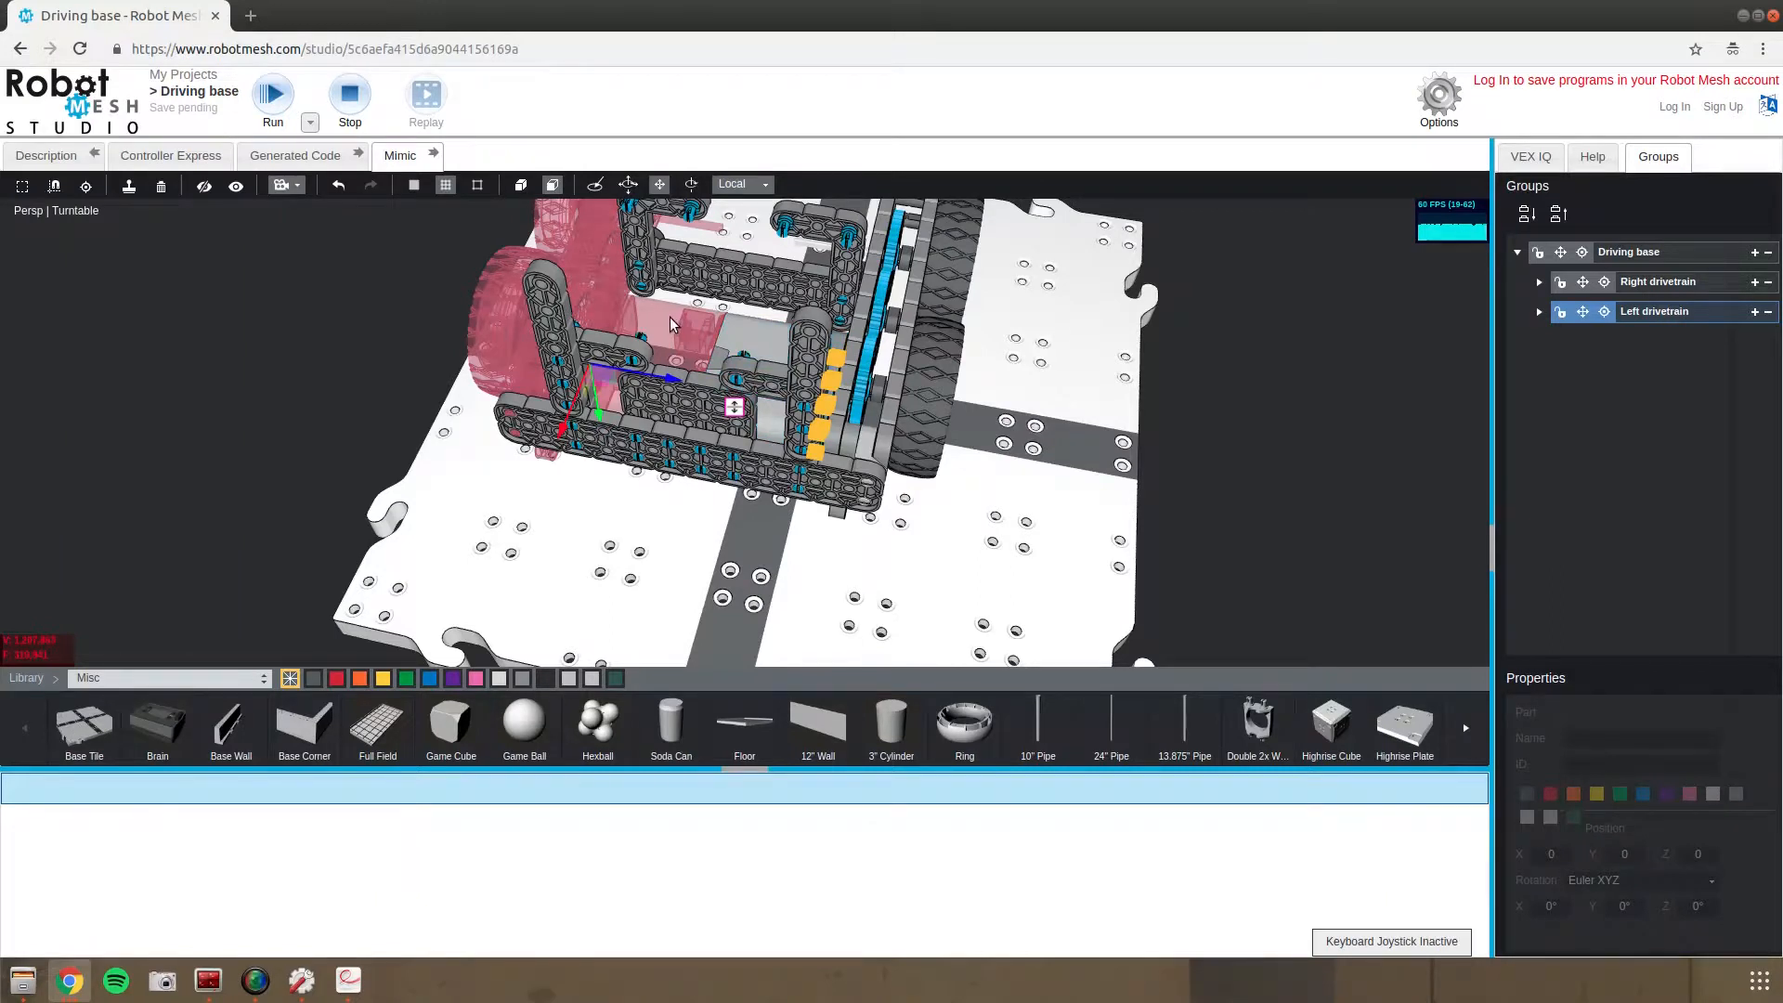
click(1530, 157)
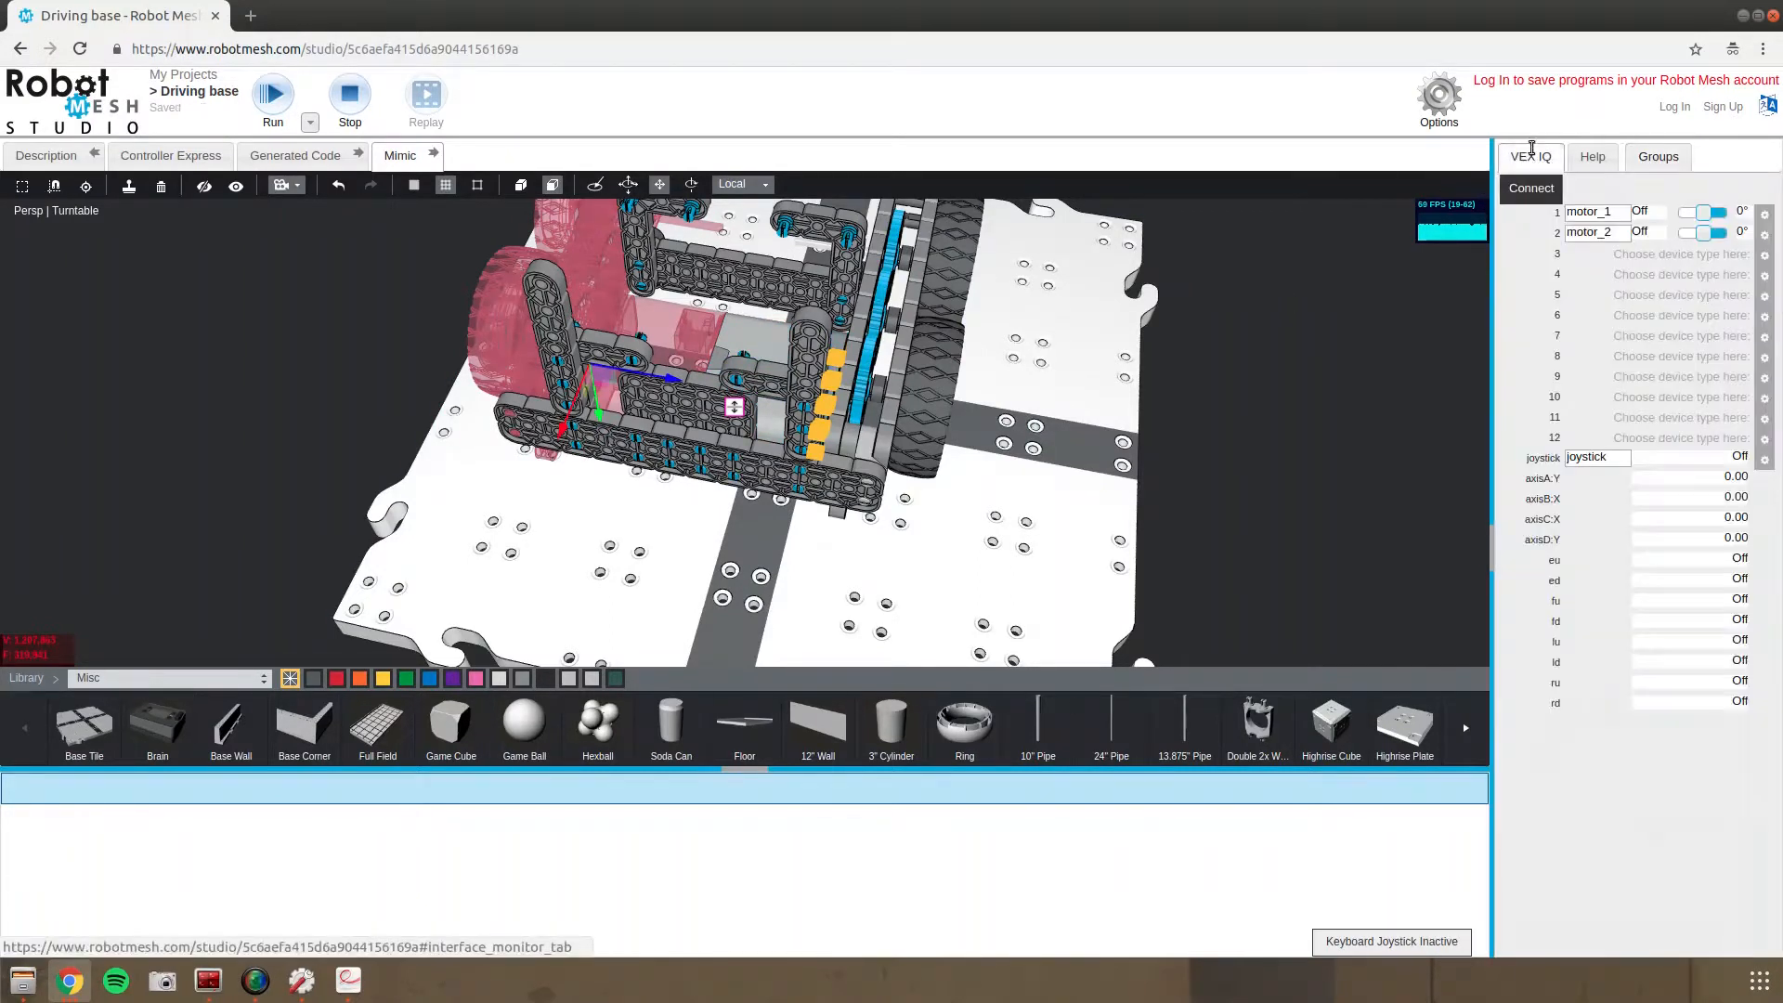
click(1592, 232)
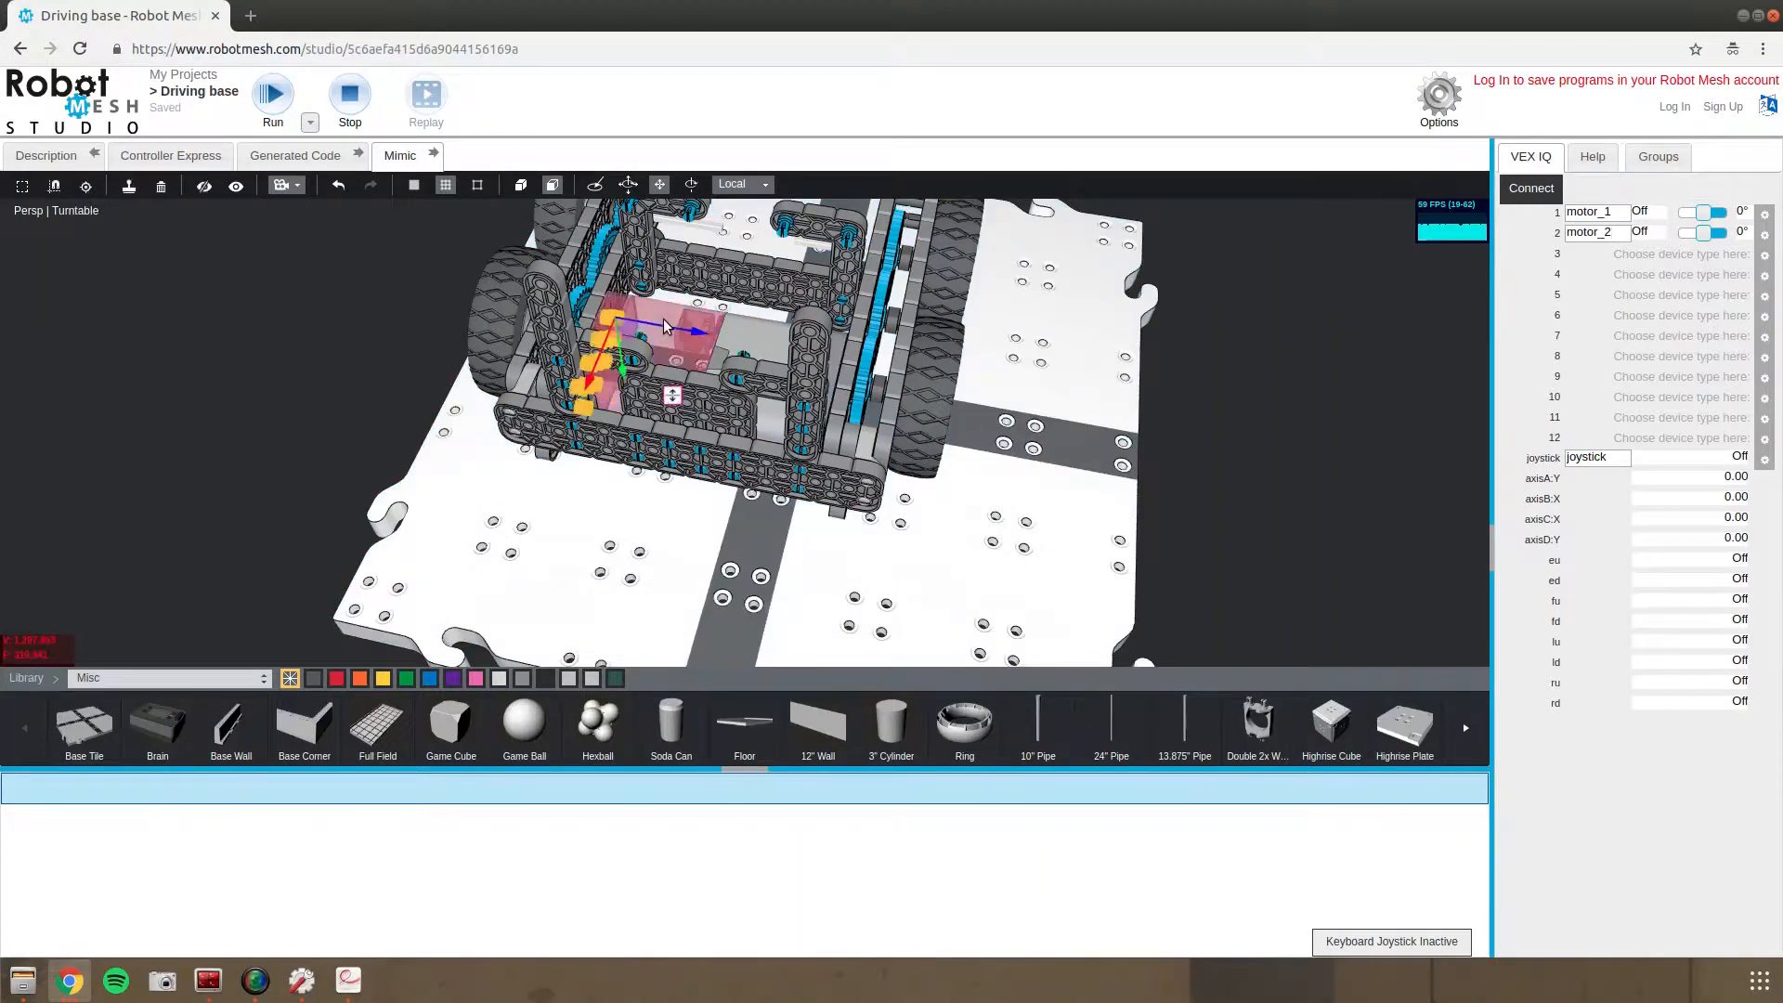
click(161, 186)
text(left_)
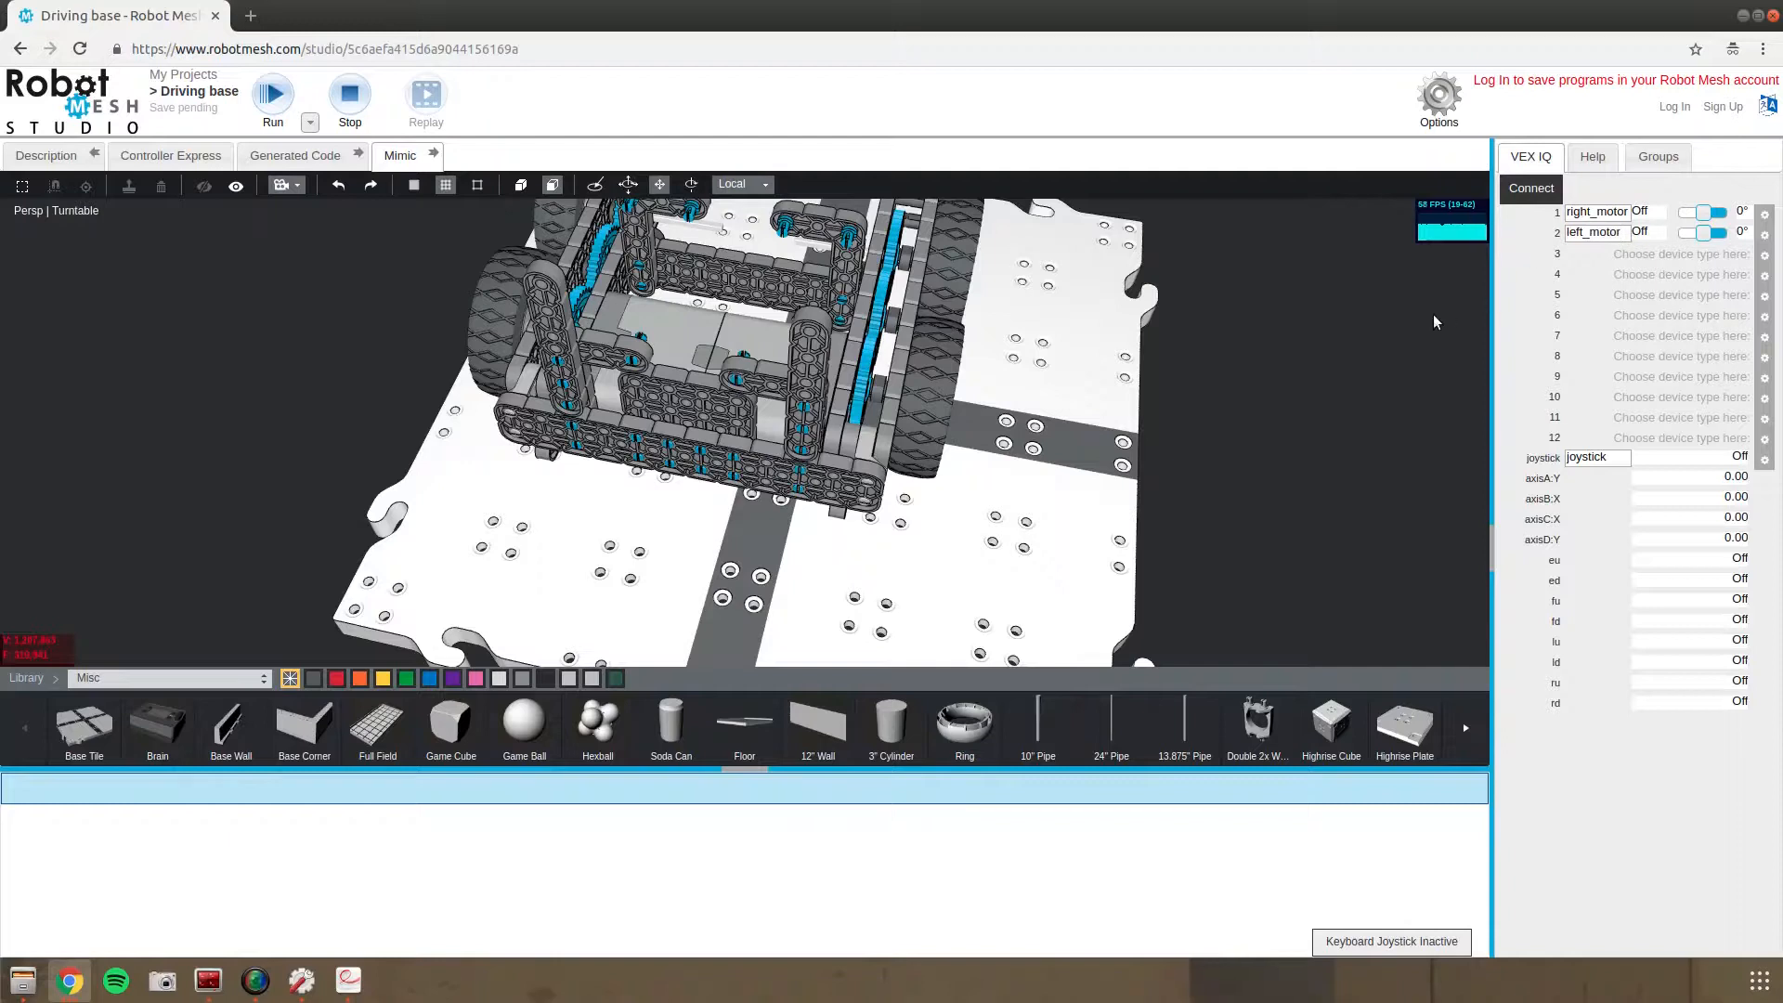
mouse_move(1567, 295)
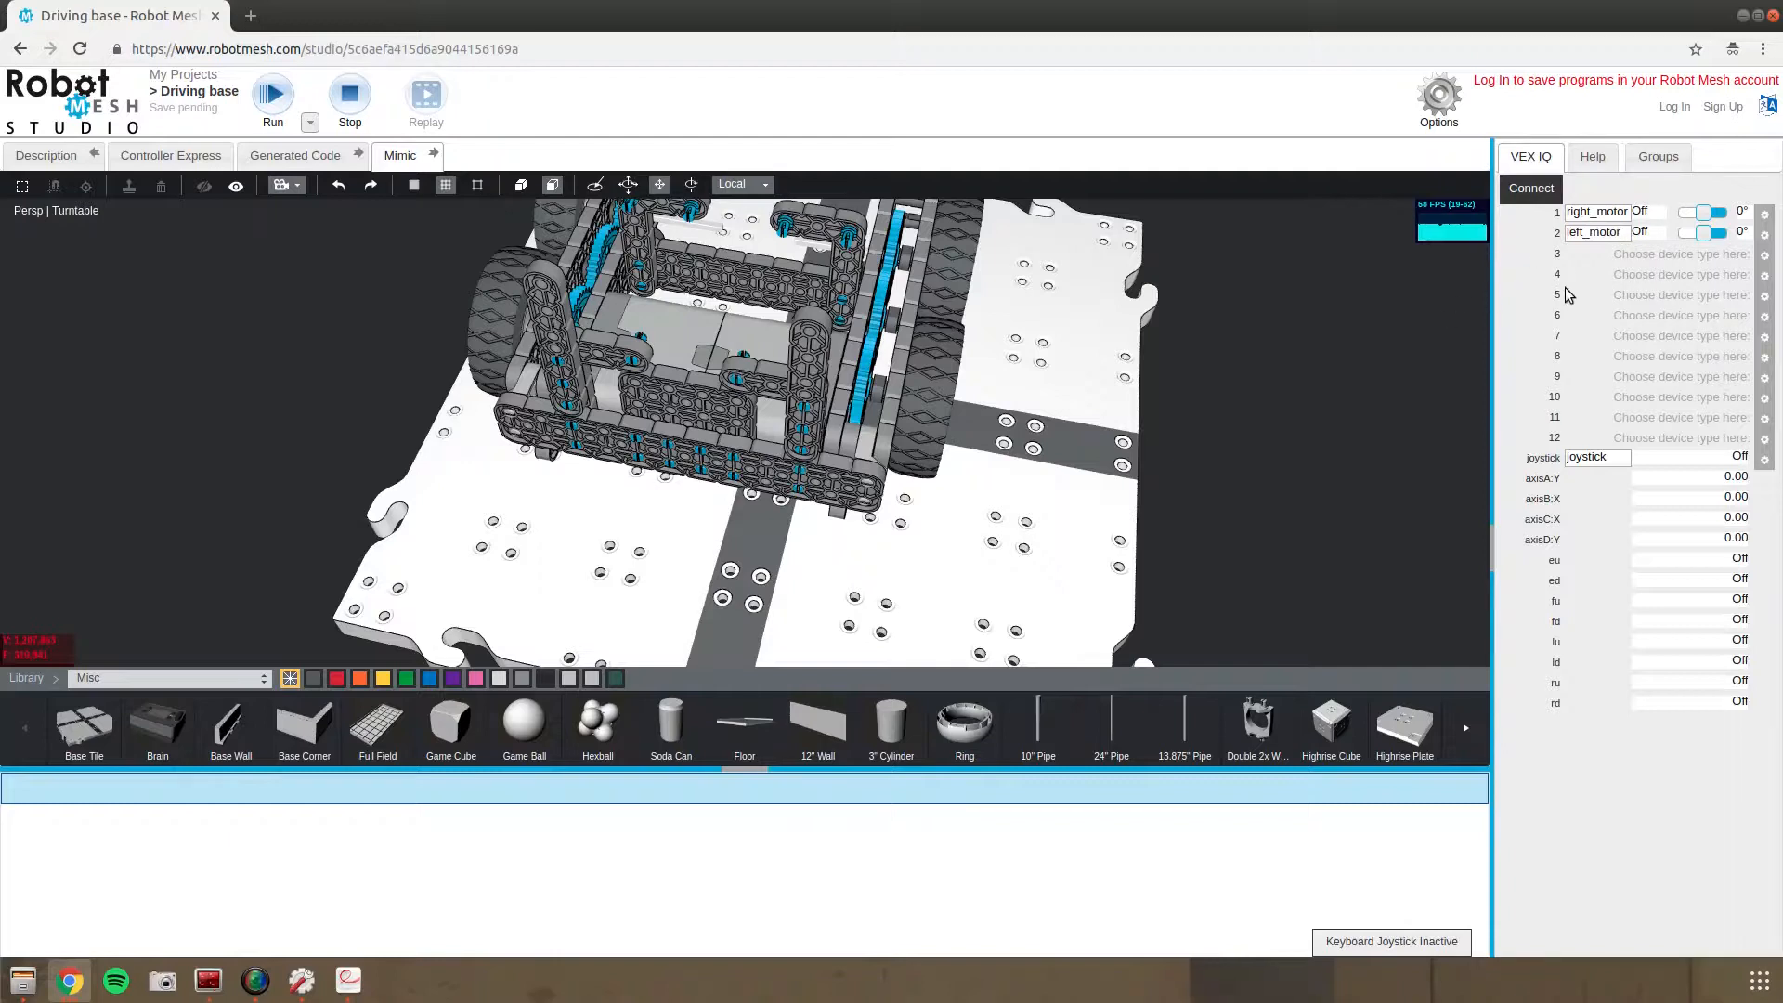
click(235, 185)
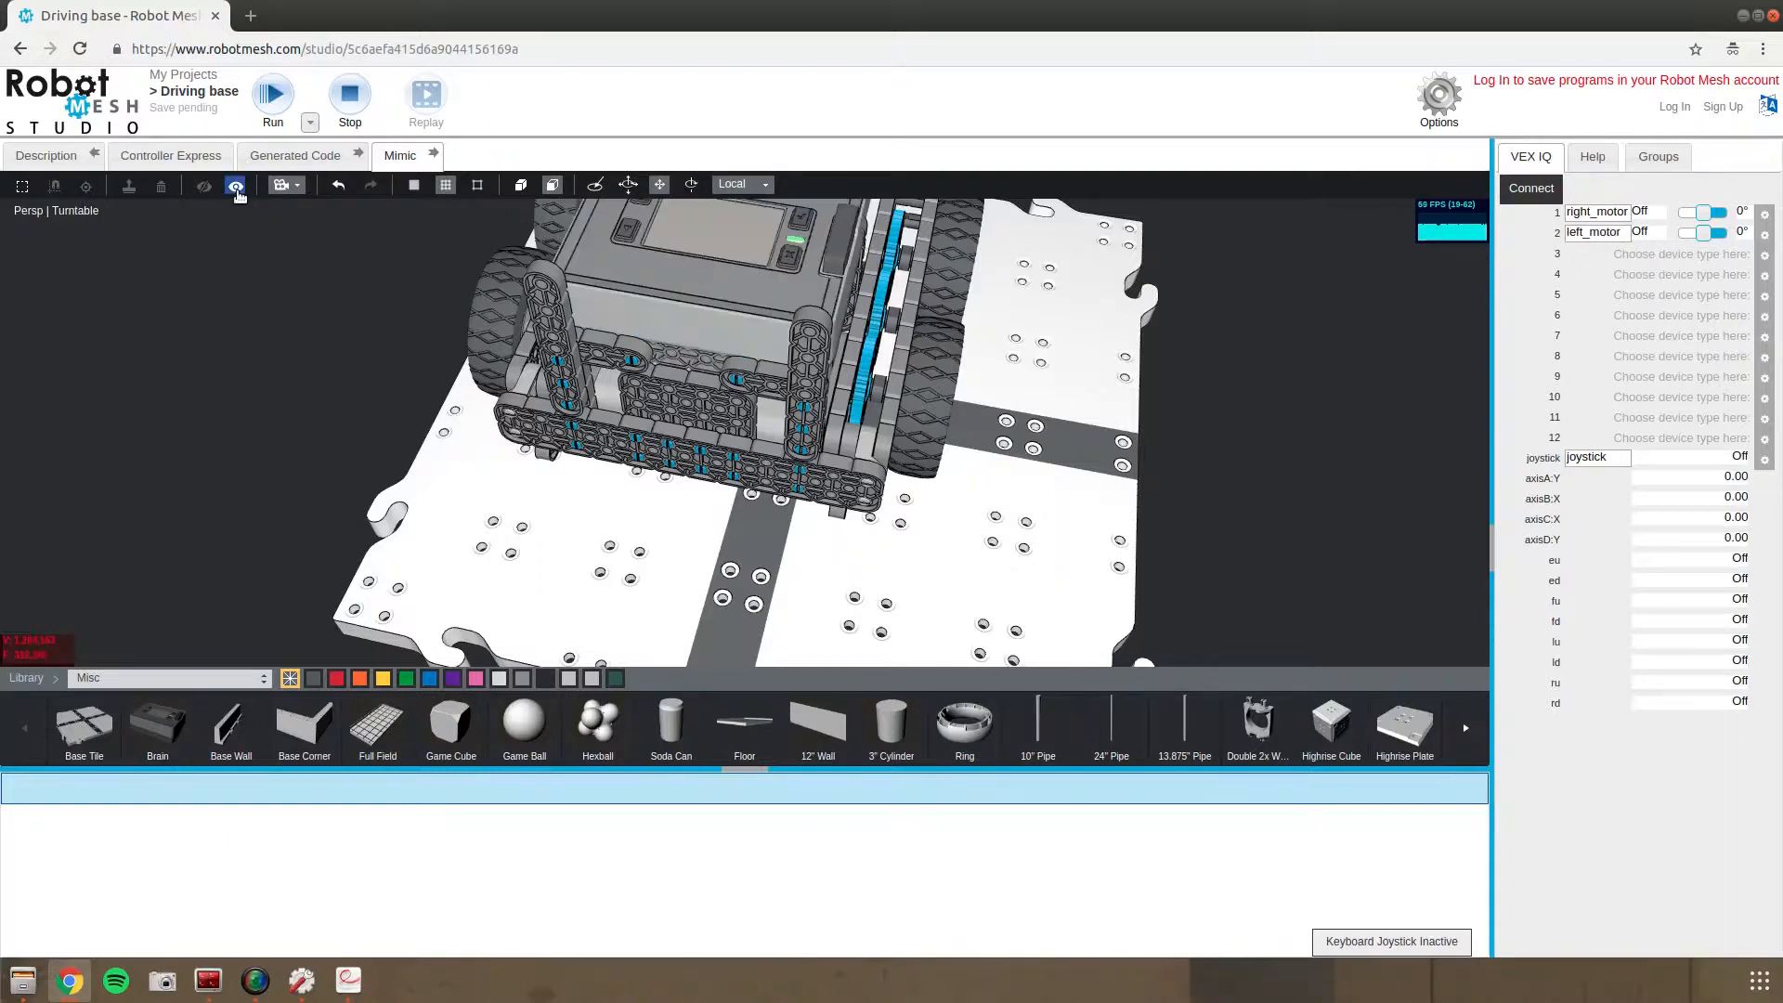
Set the axis A Arcade Drive's right motor to right_motor, then return to Mimic
click(1657, 156)
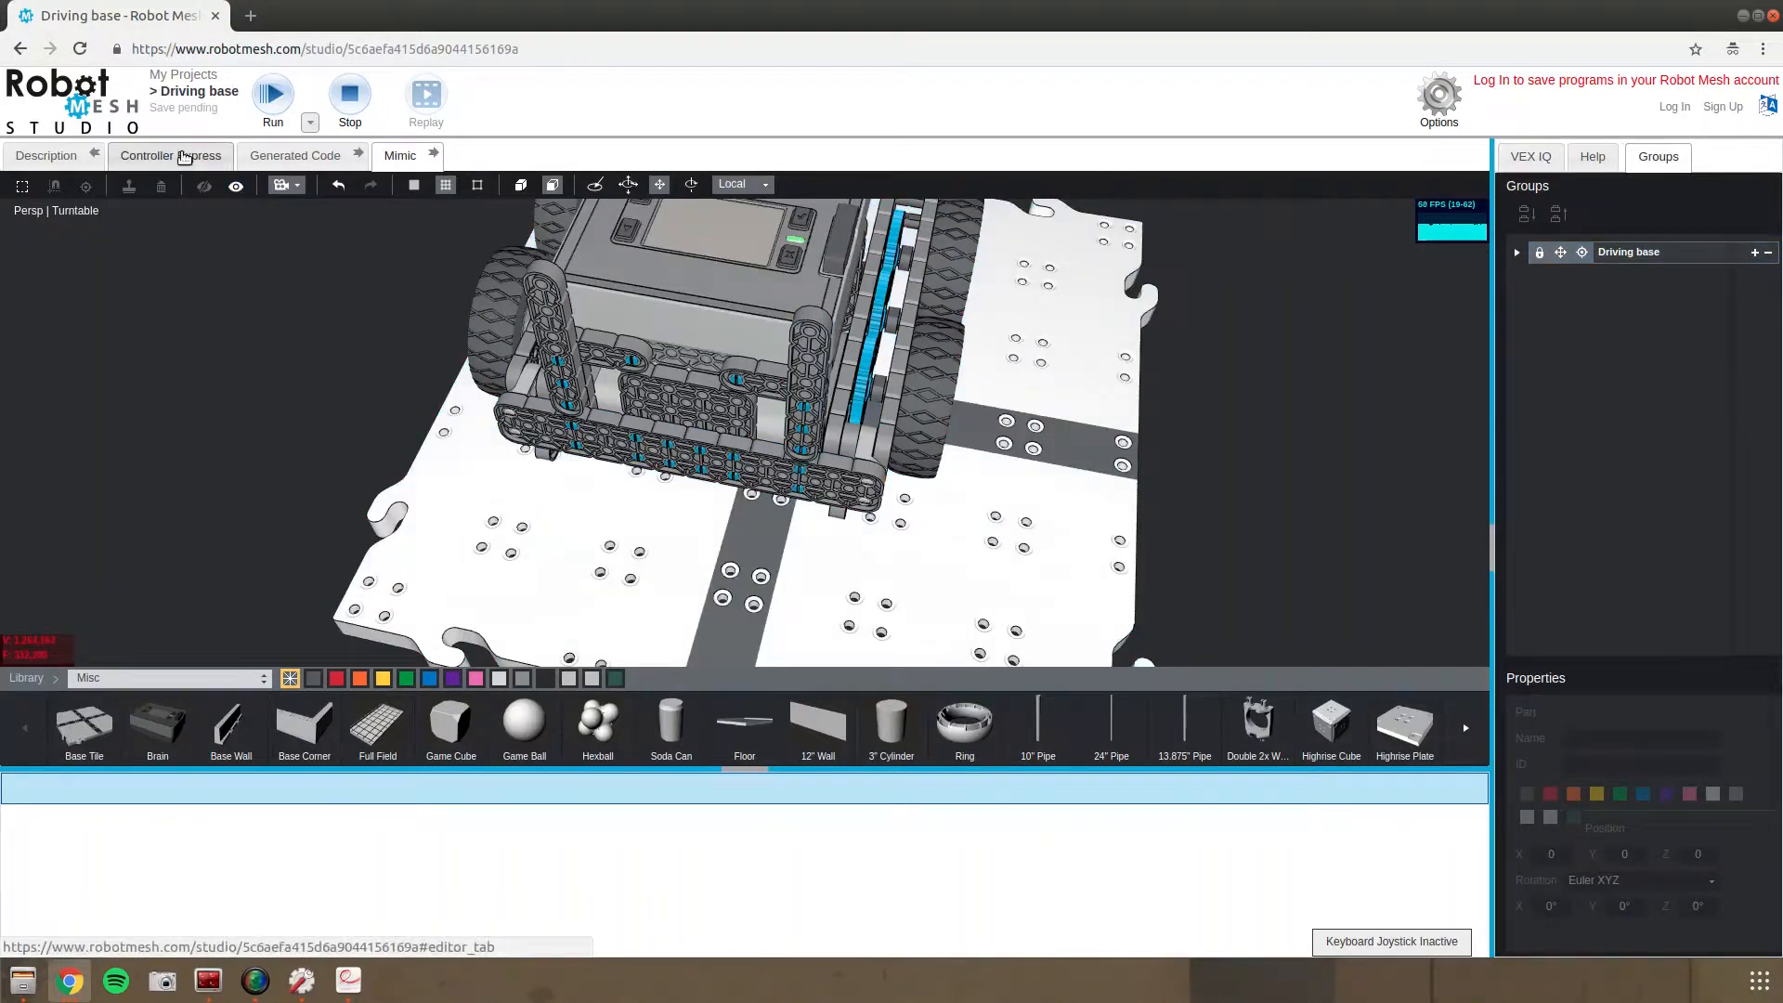
click(169, 156)
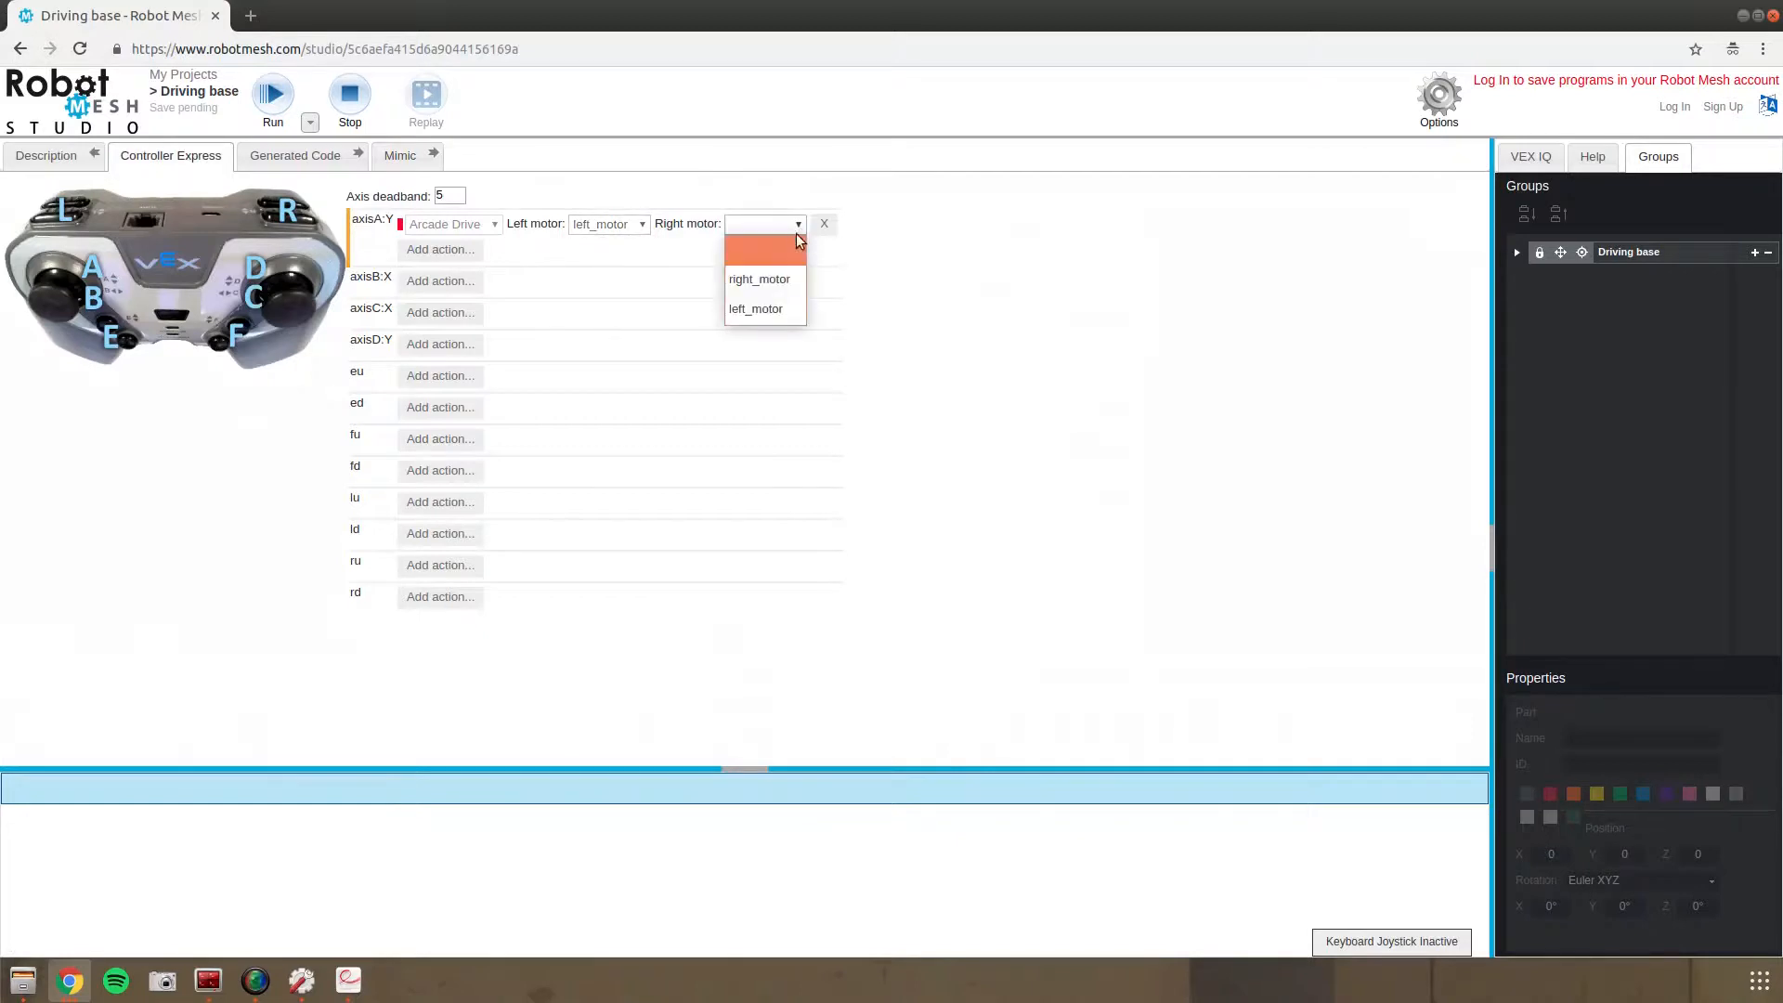
click(760, 278)
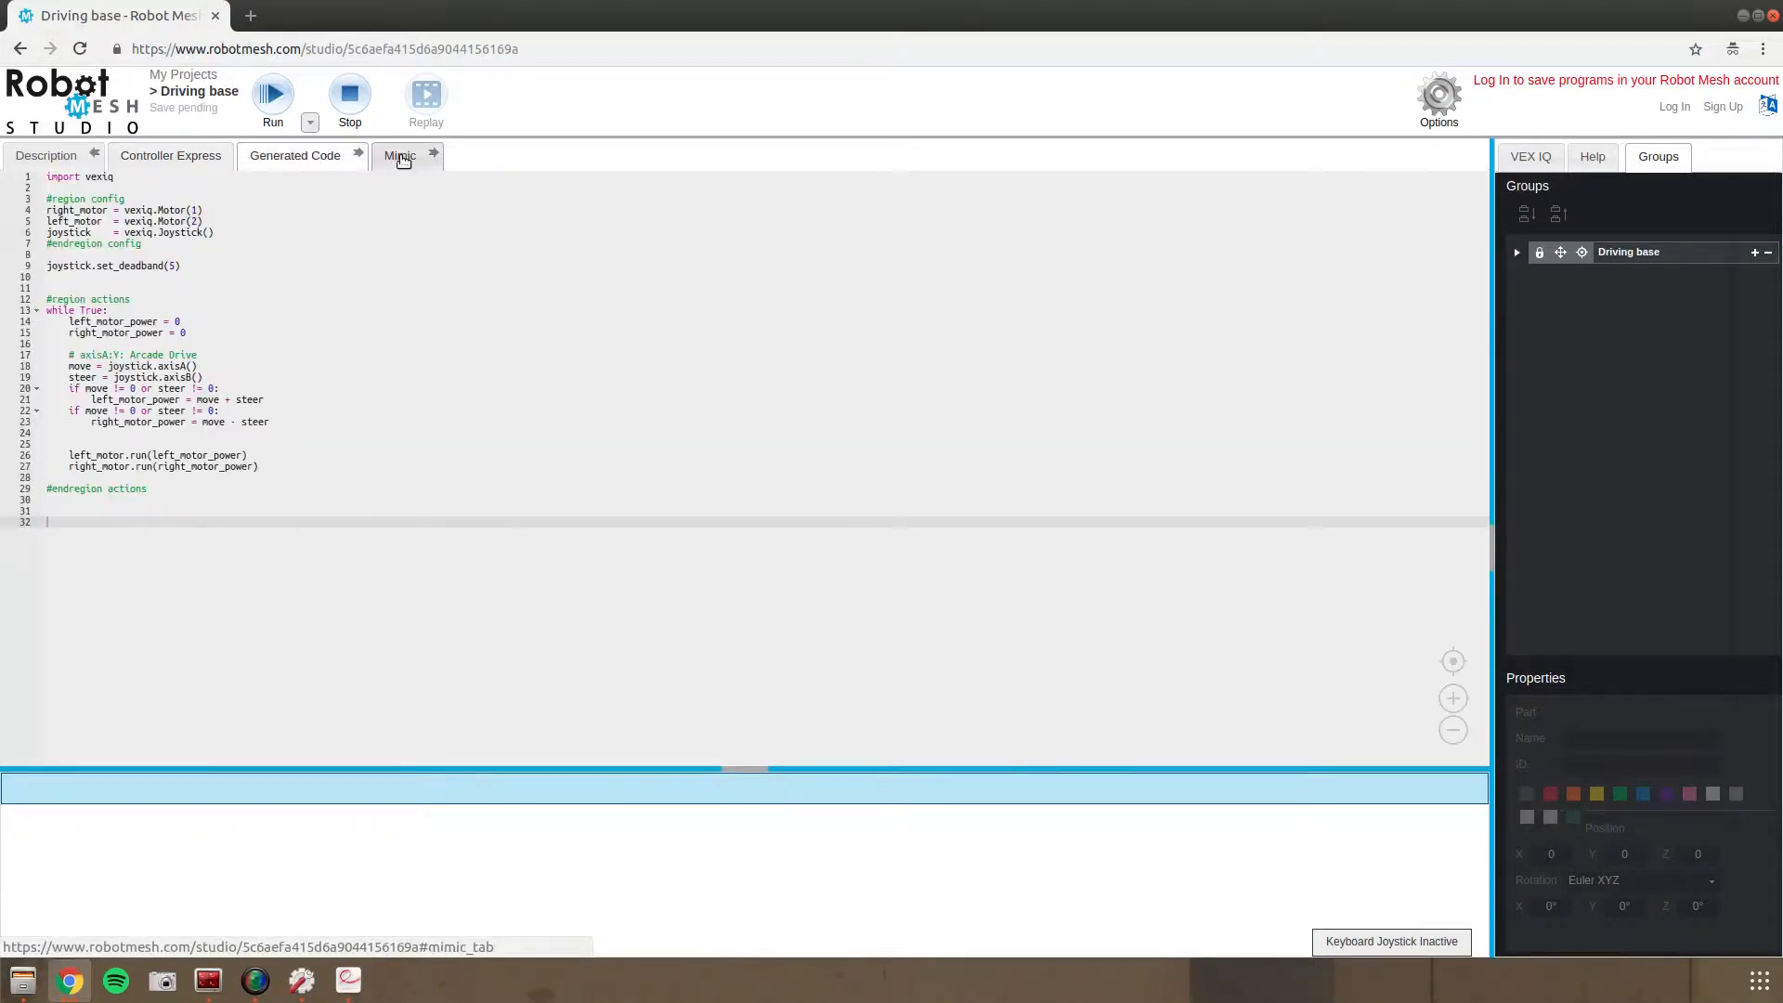
click(400, 156)
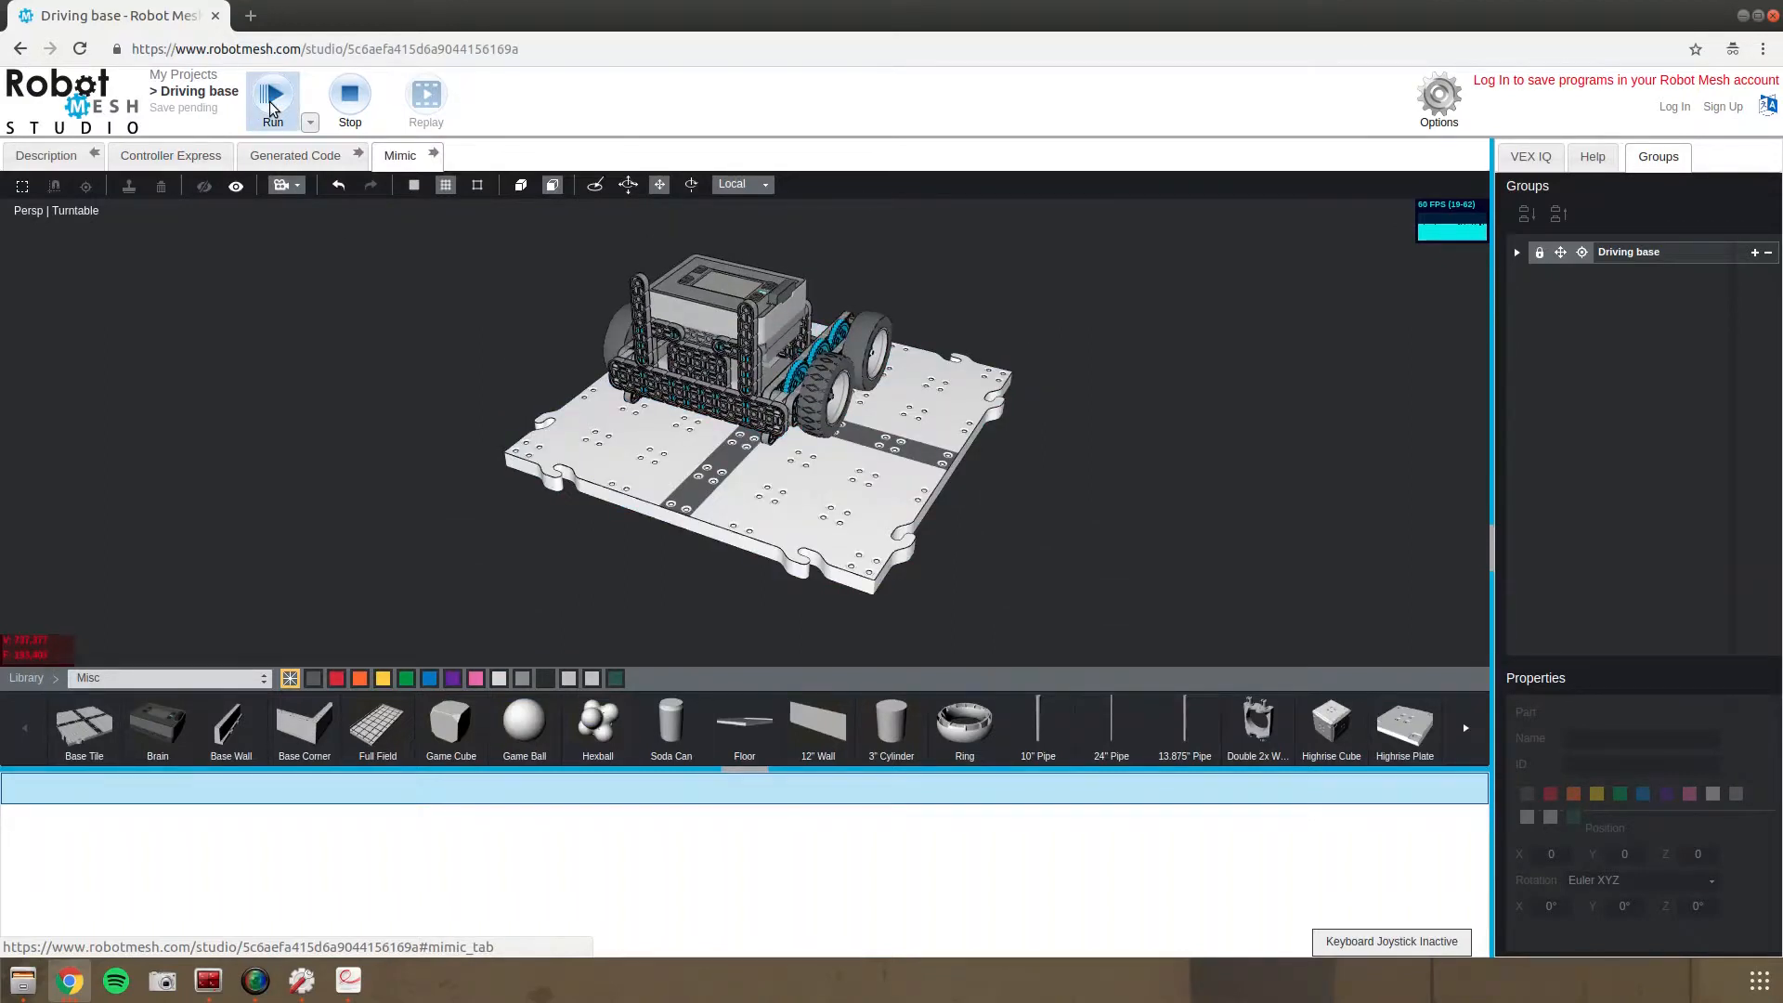
Run the drive program in simulation and drive the robot across the field
click(272, 93)
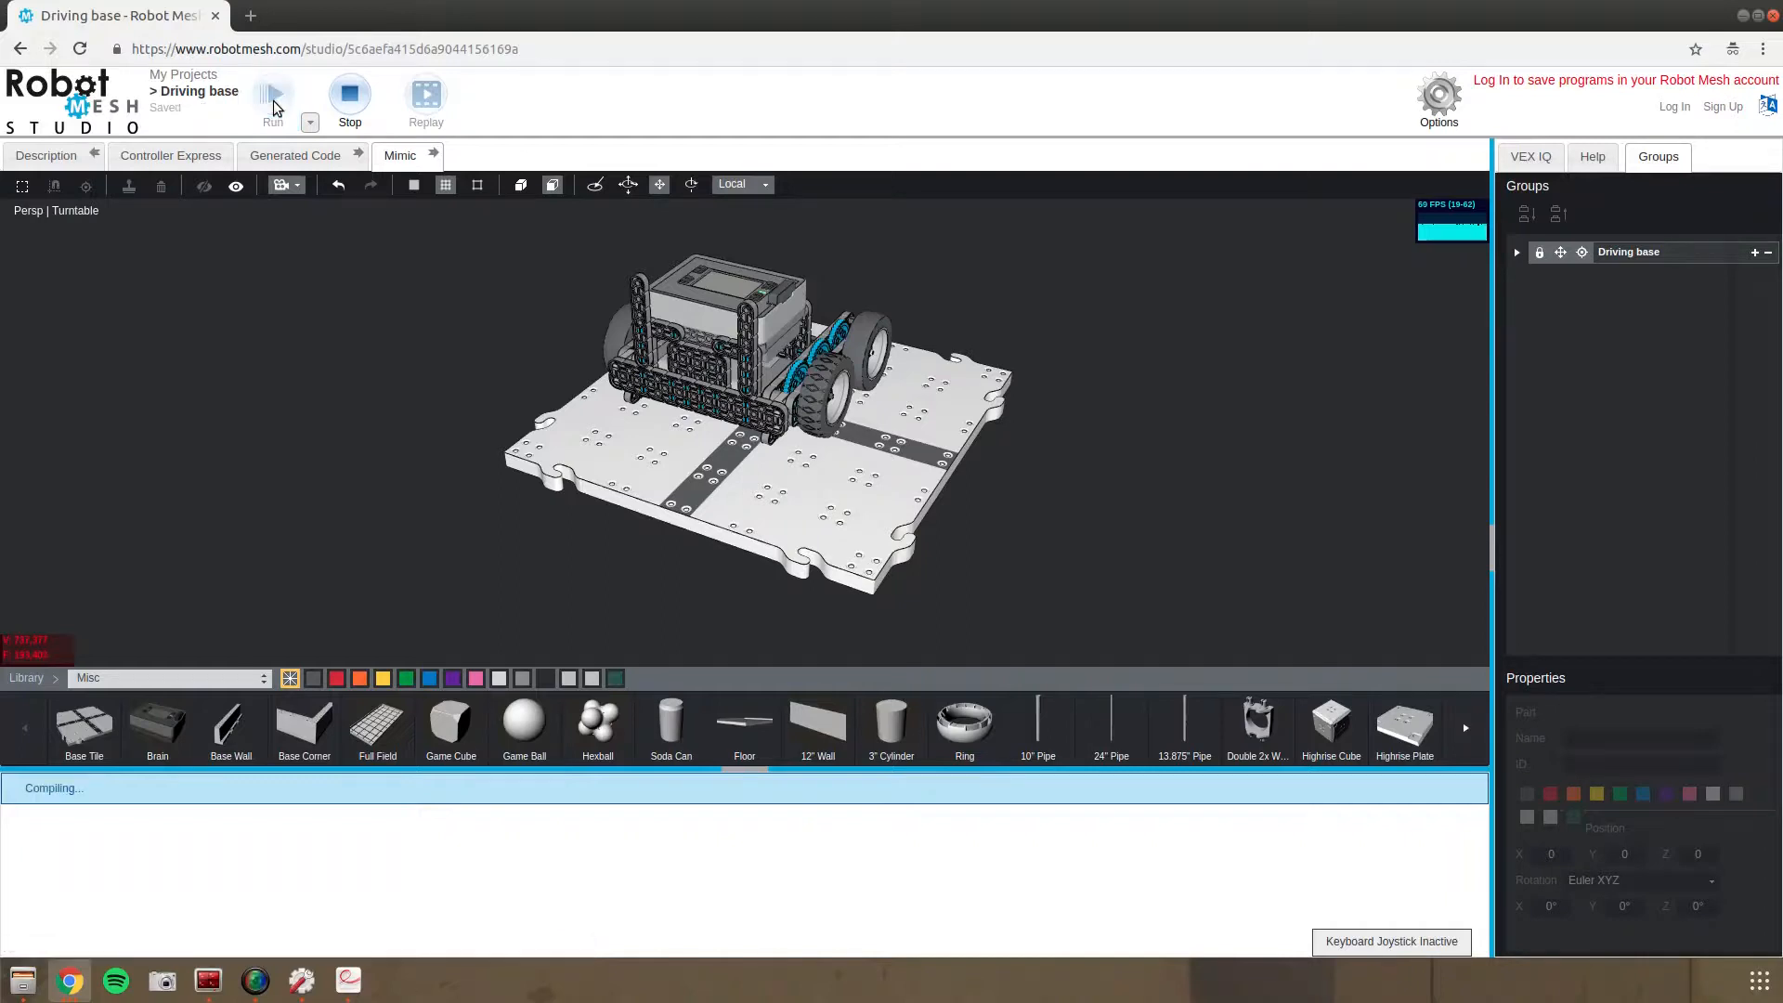
click(287, 96)
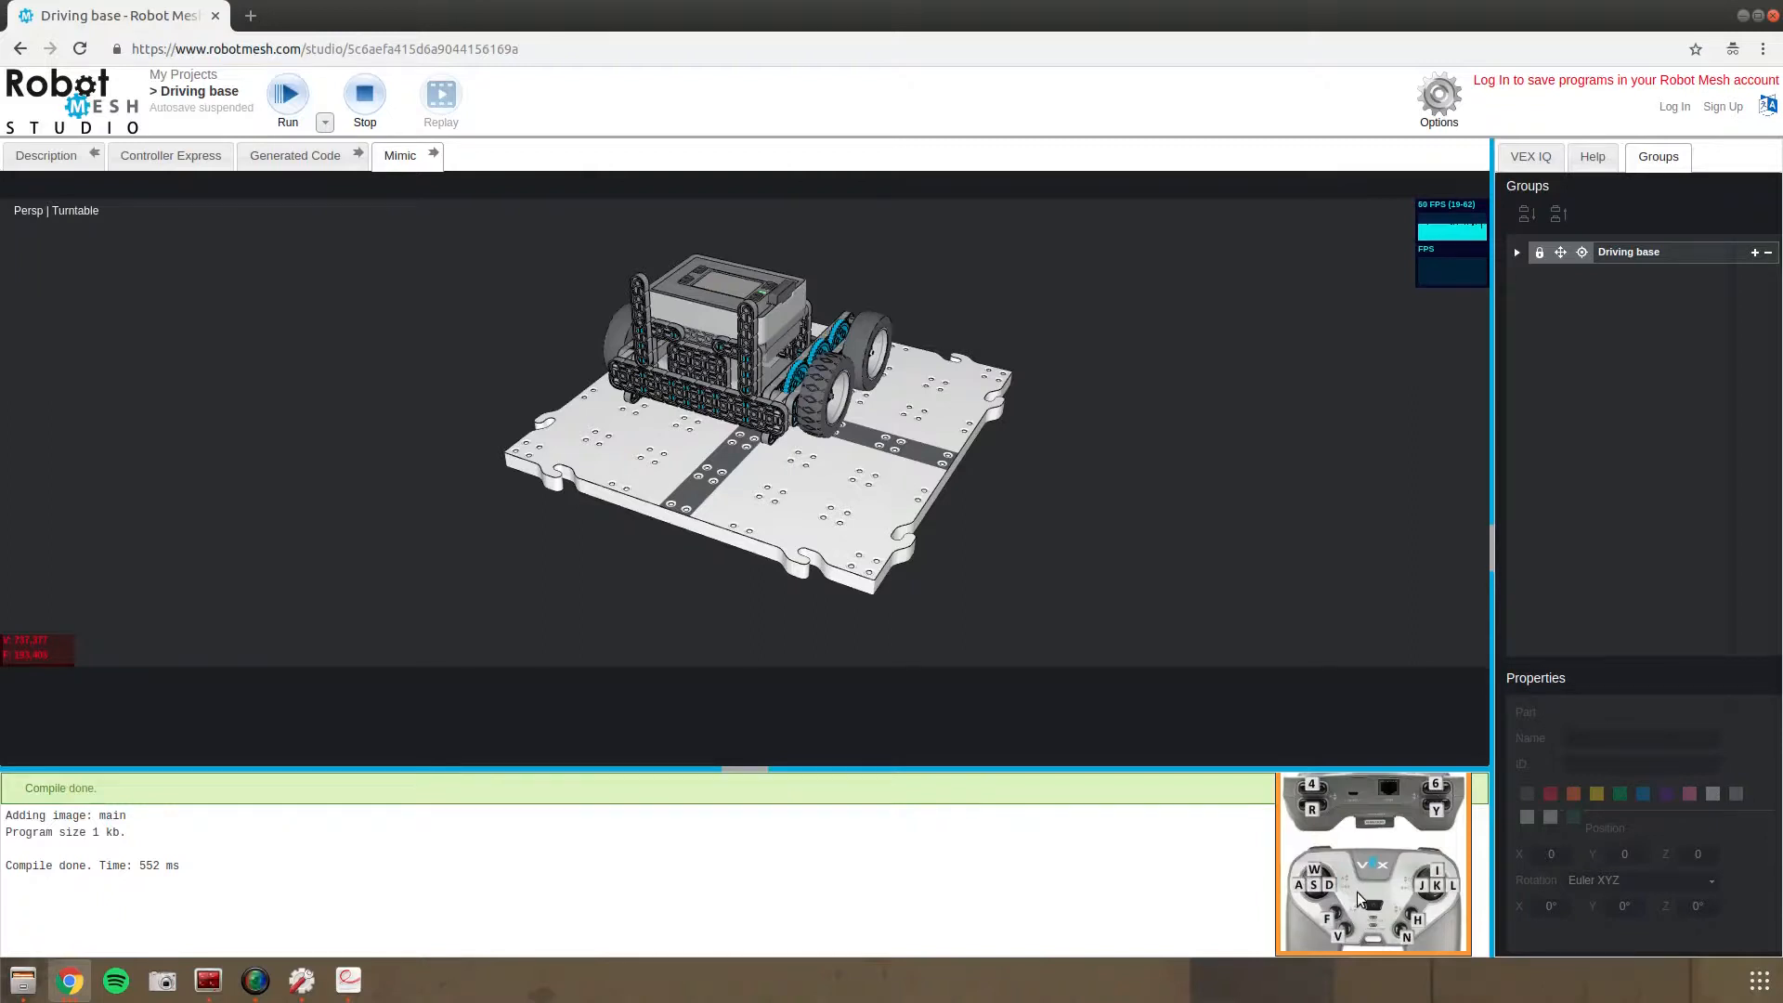
mouse_move(1344, 893)
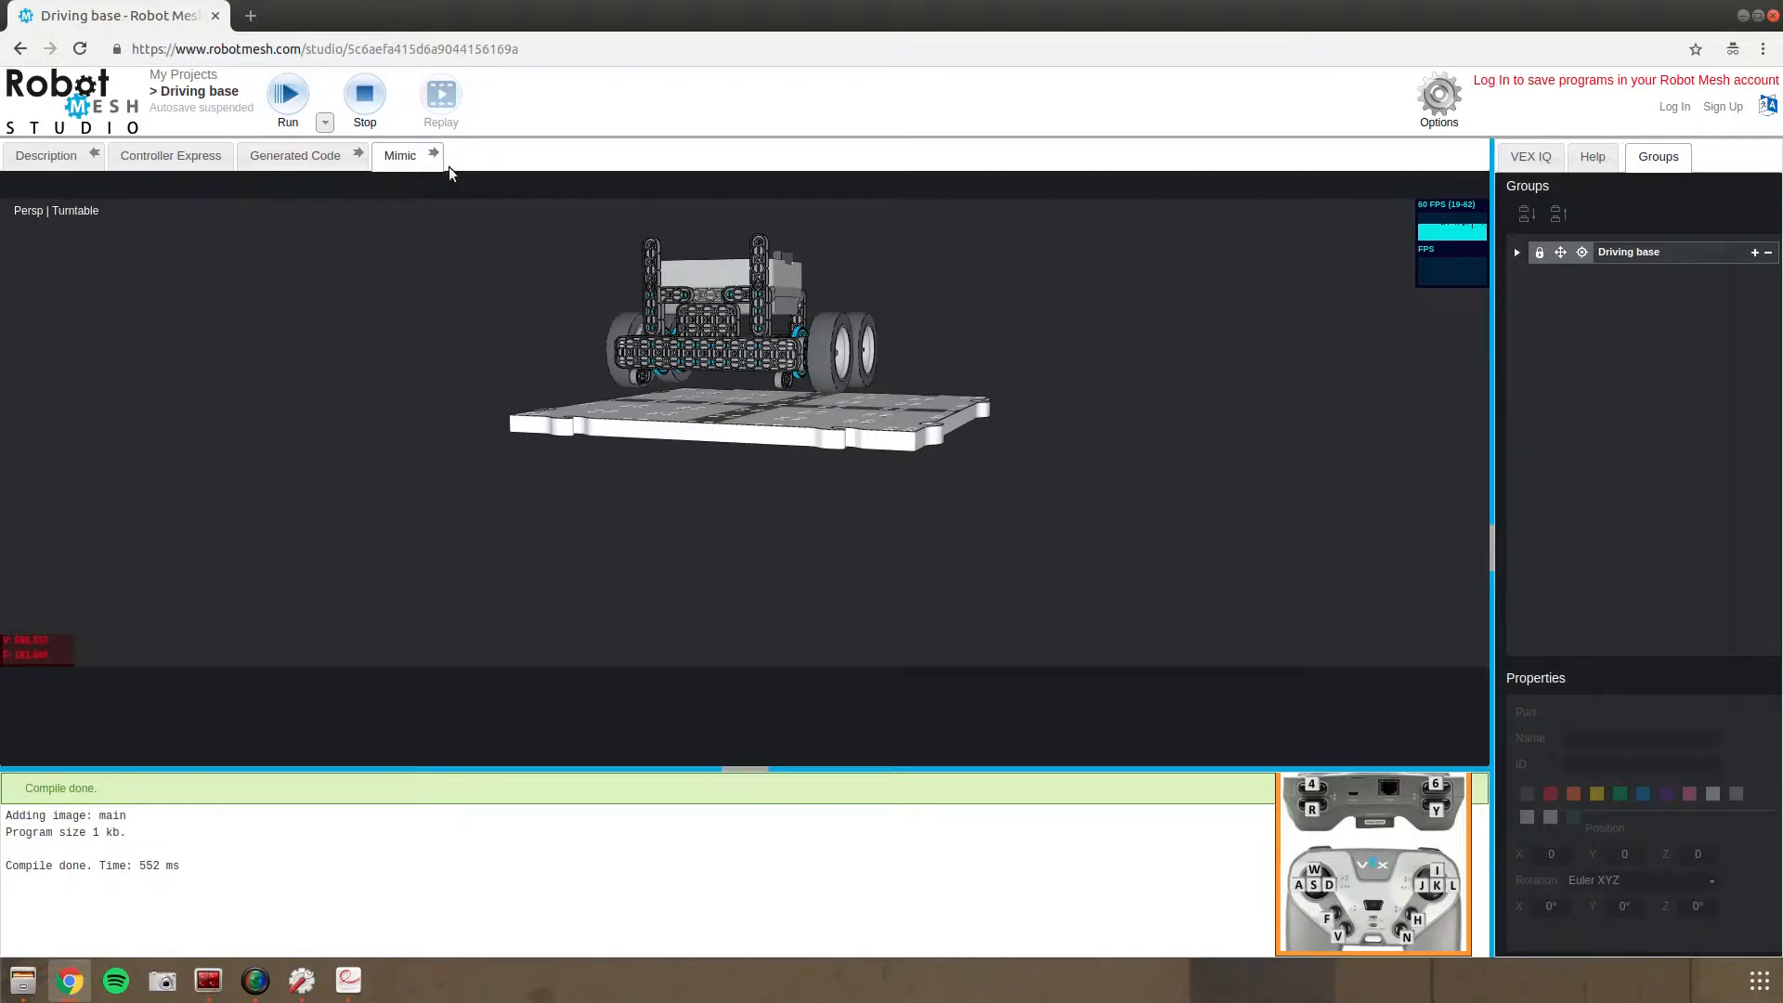
click(287, 93)
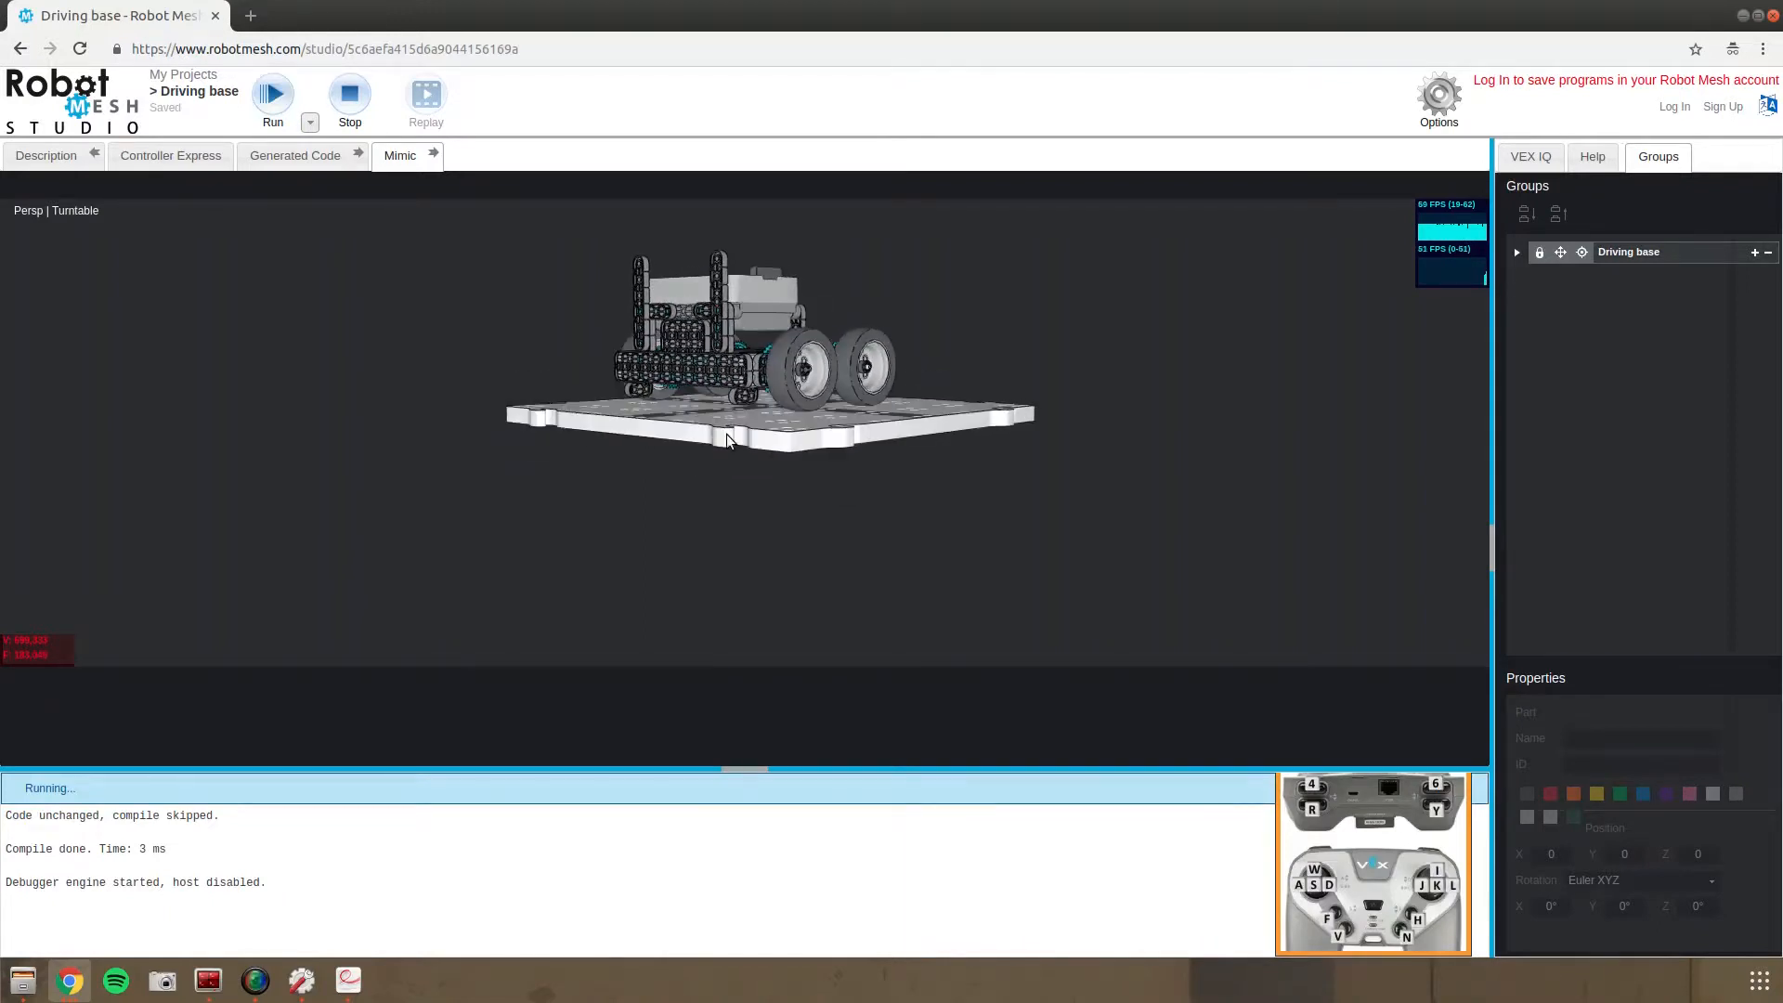
drag(728, 441, 931, 546)
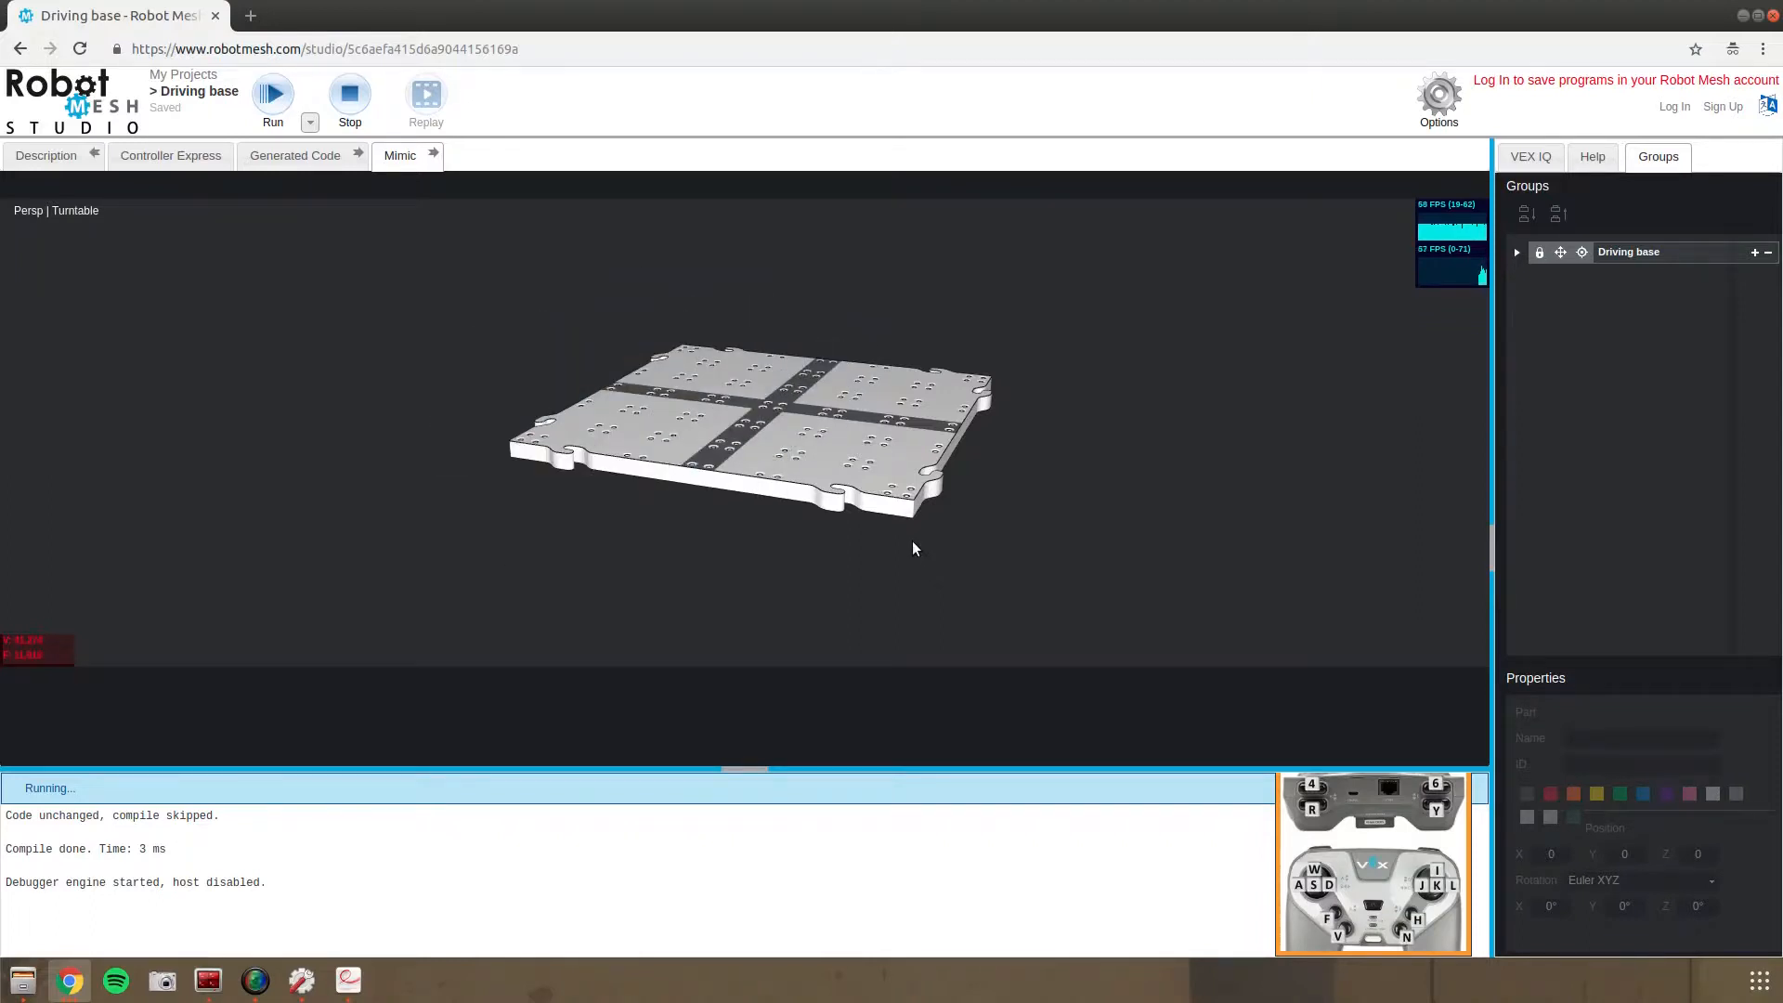
Stop the simulation and bring up the device port configuration showing right_motor
click(349, 99)
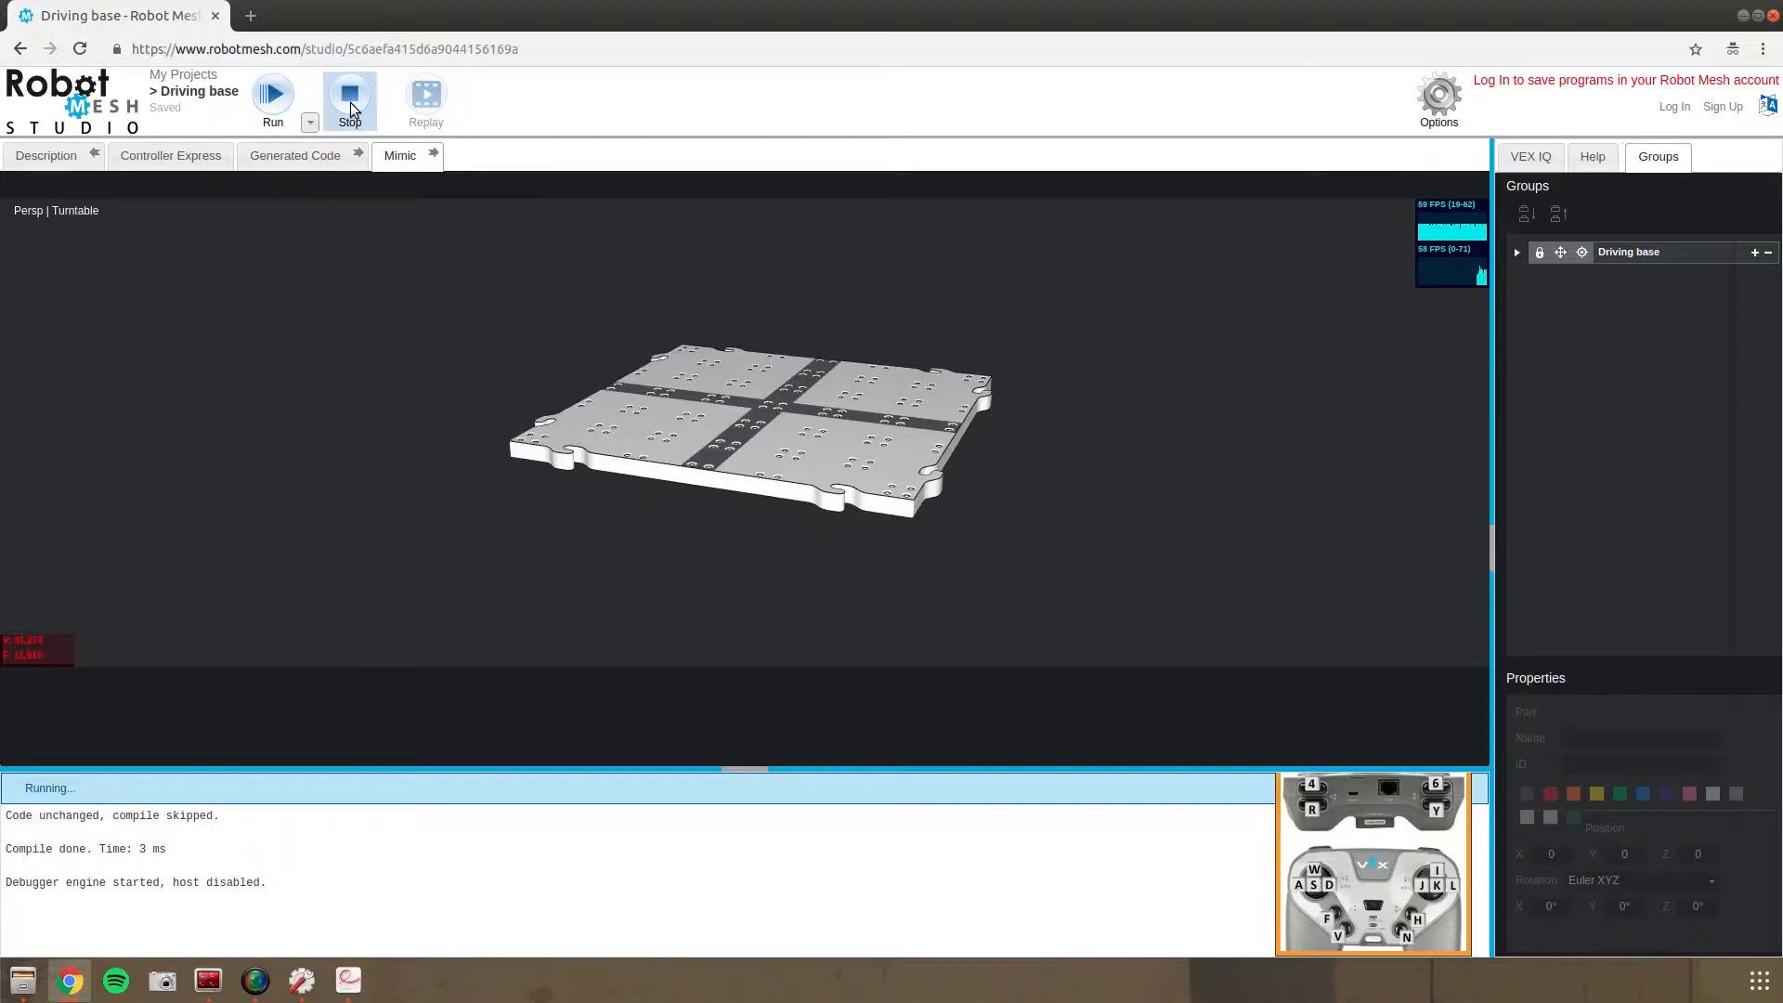
click(349, 95)
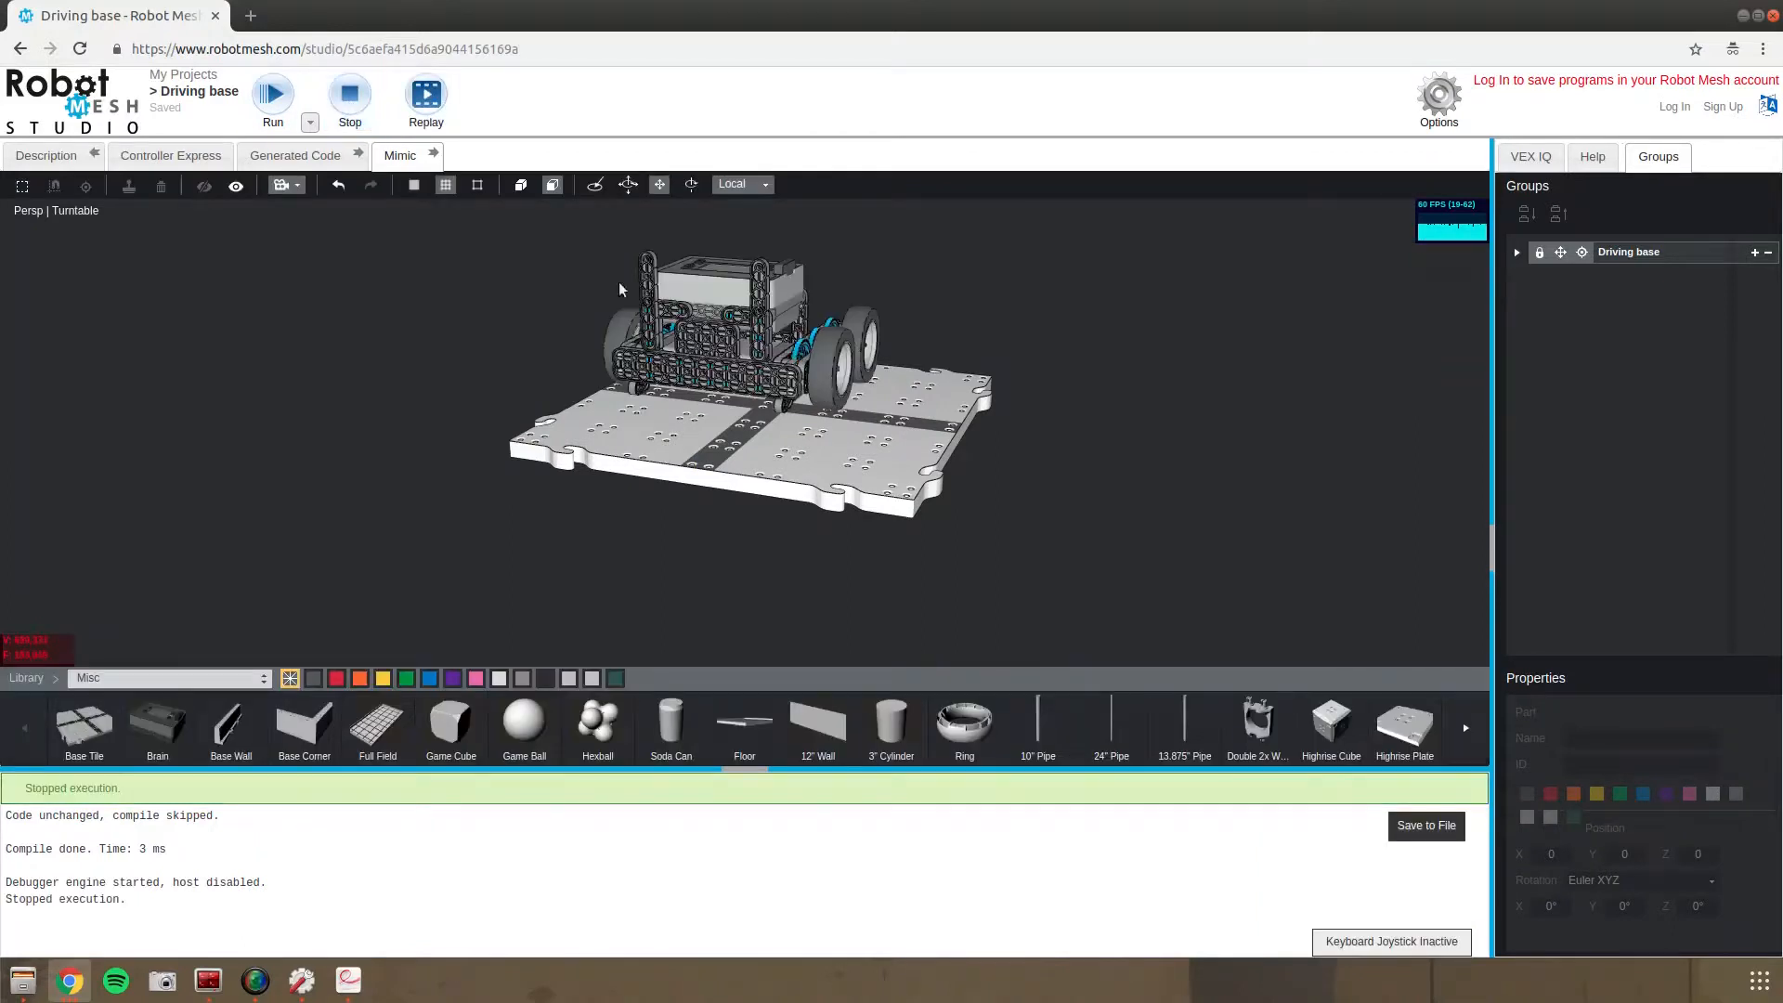
click(779, 384)
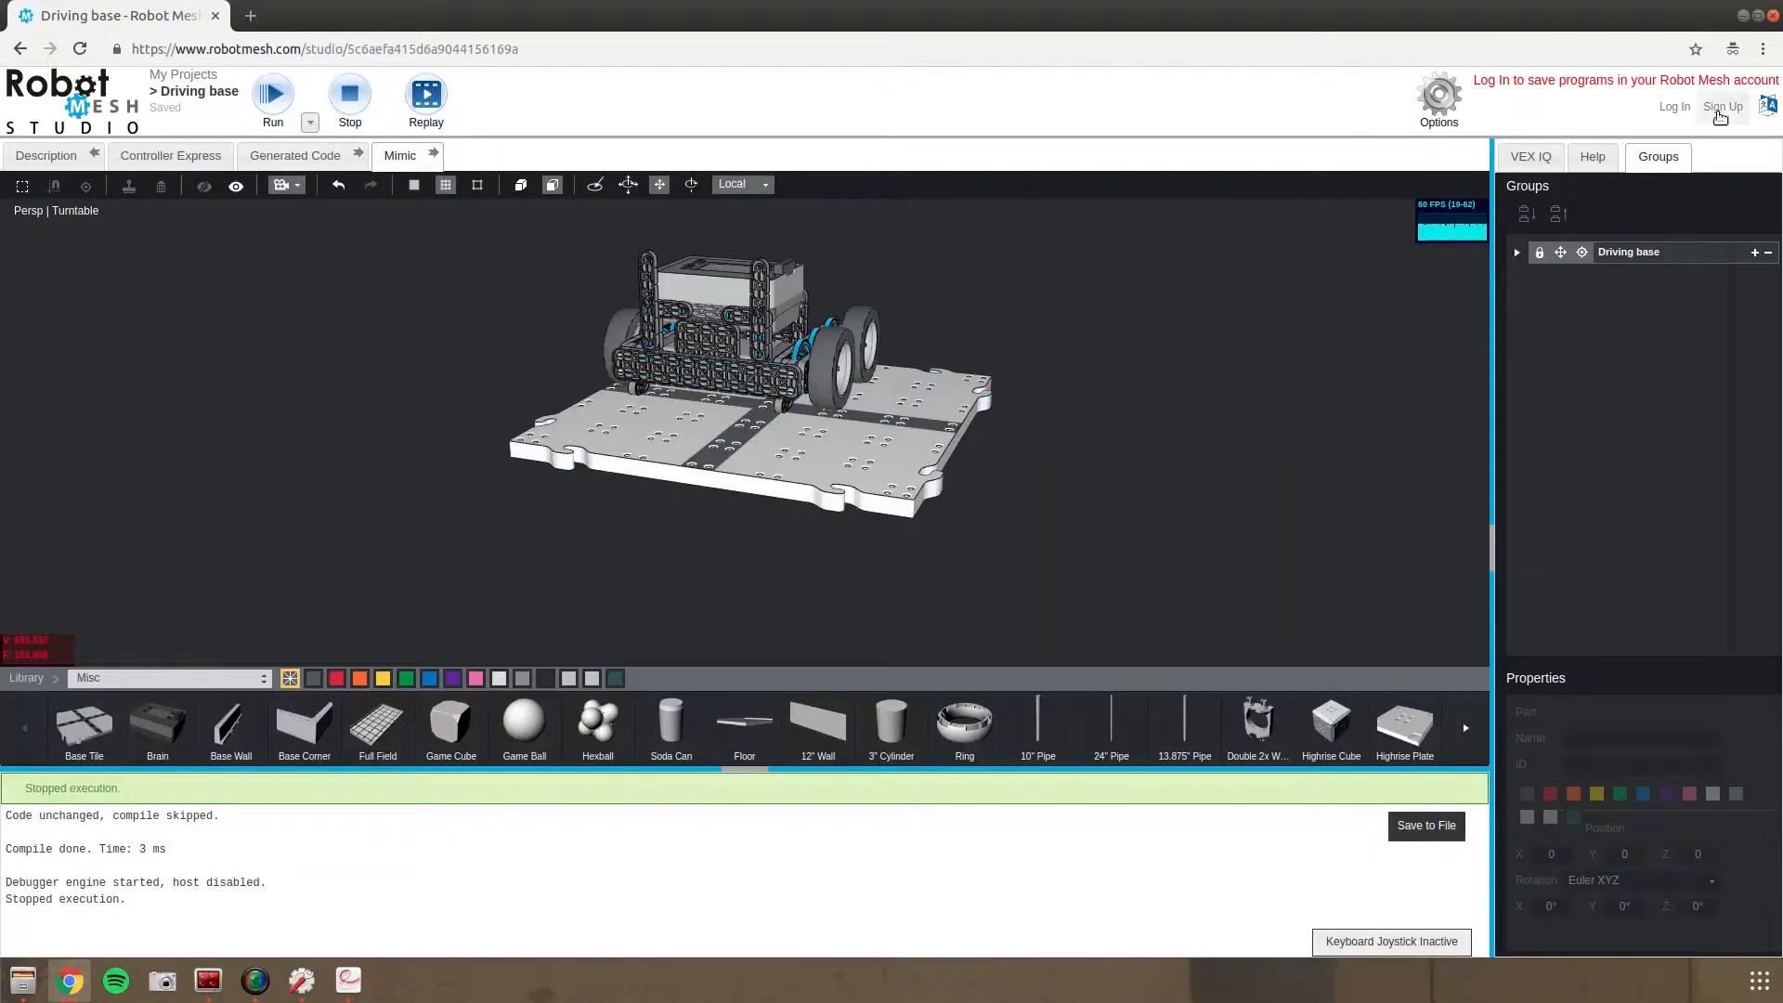
click(1530, 156)
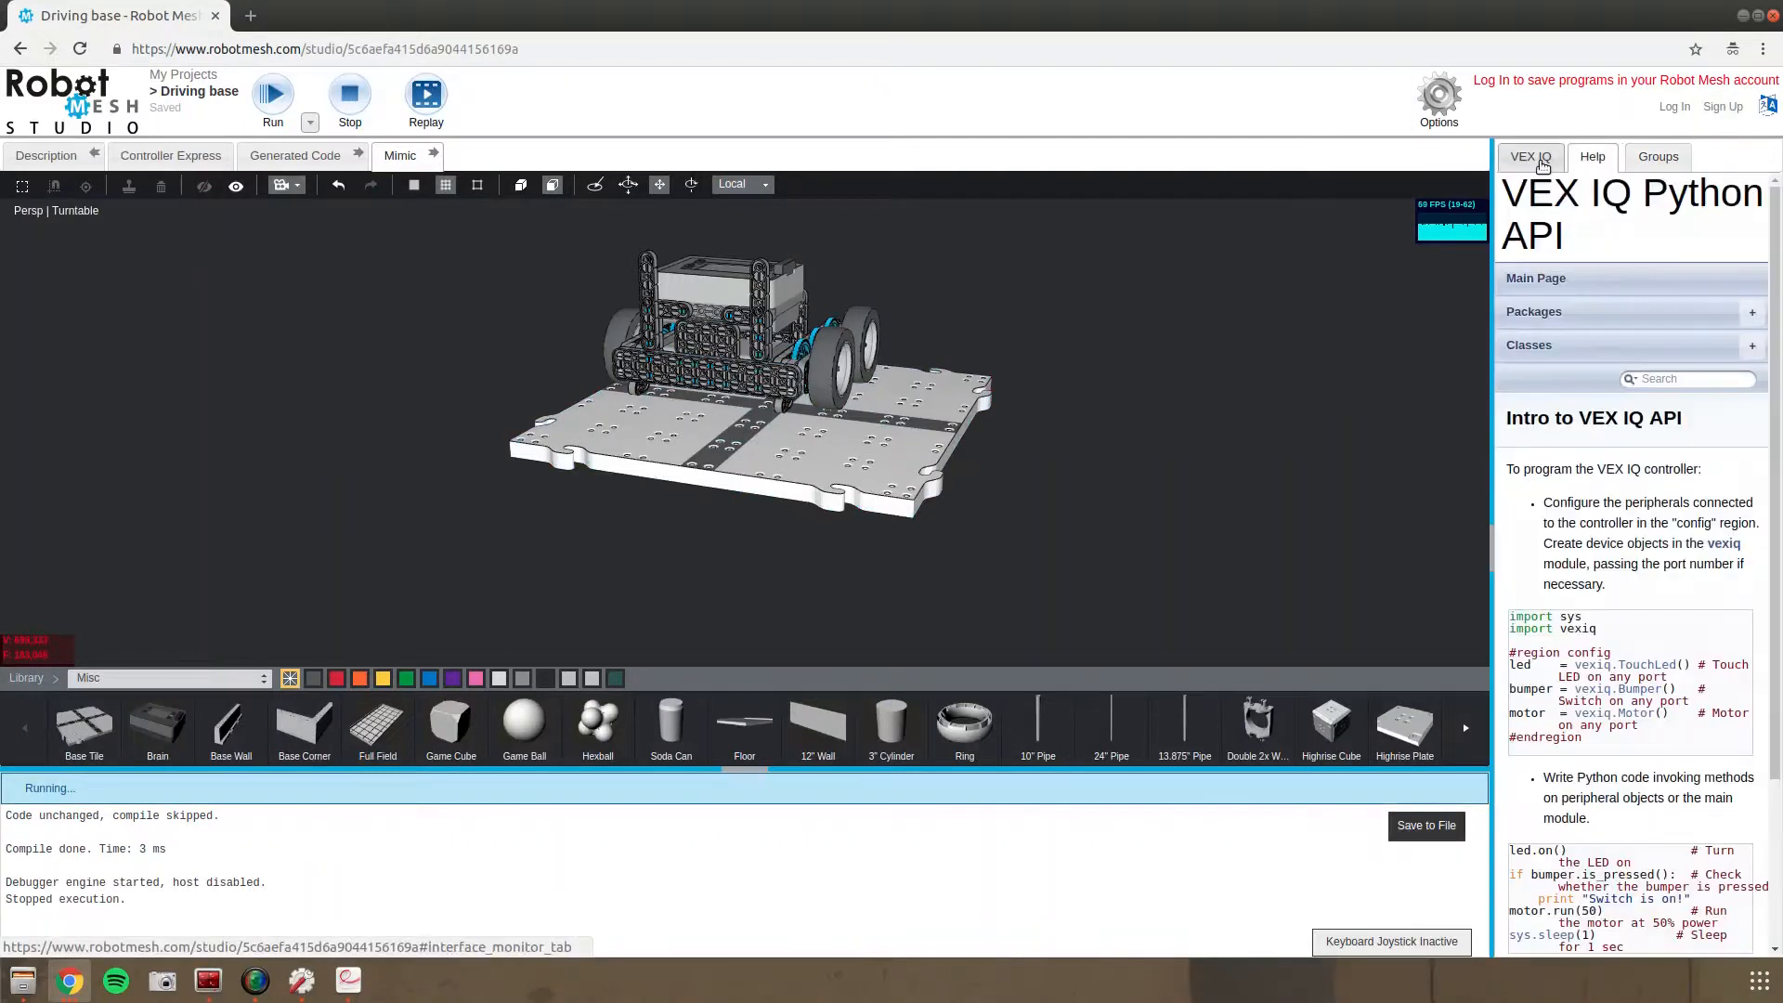
click(1530, 156)
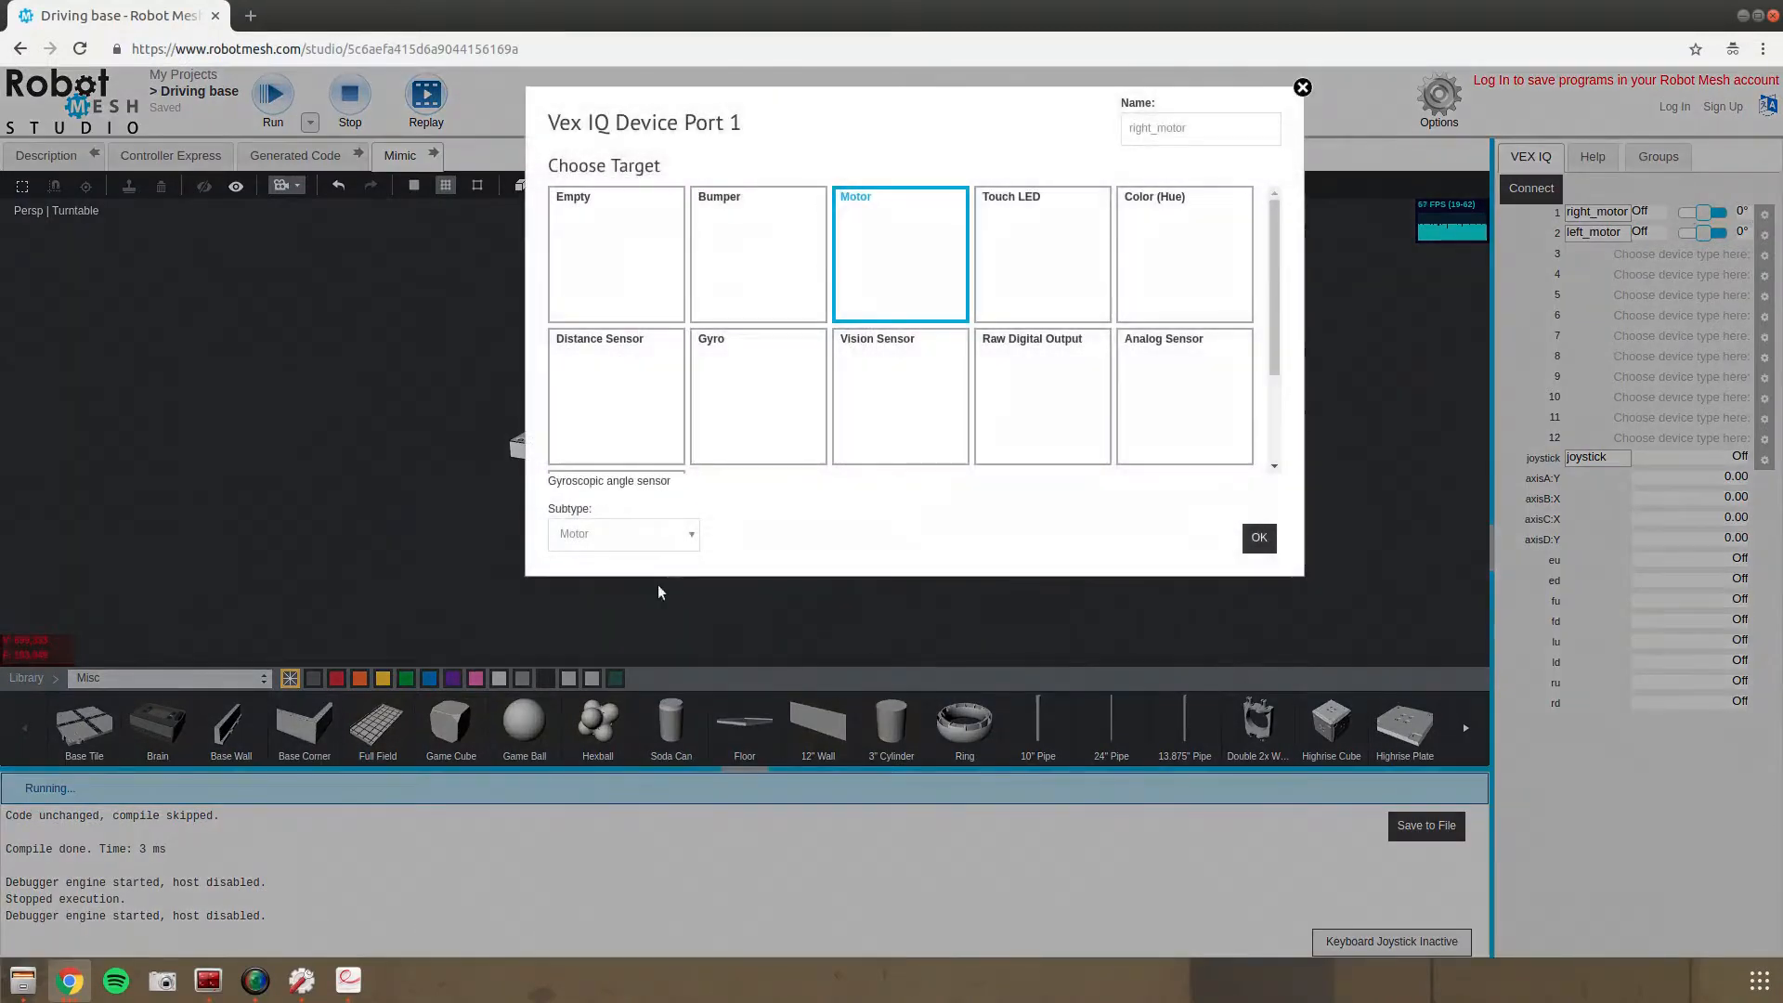
click(622, 533)
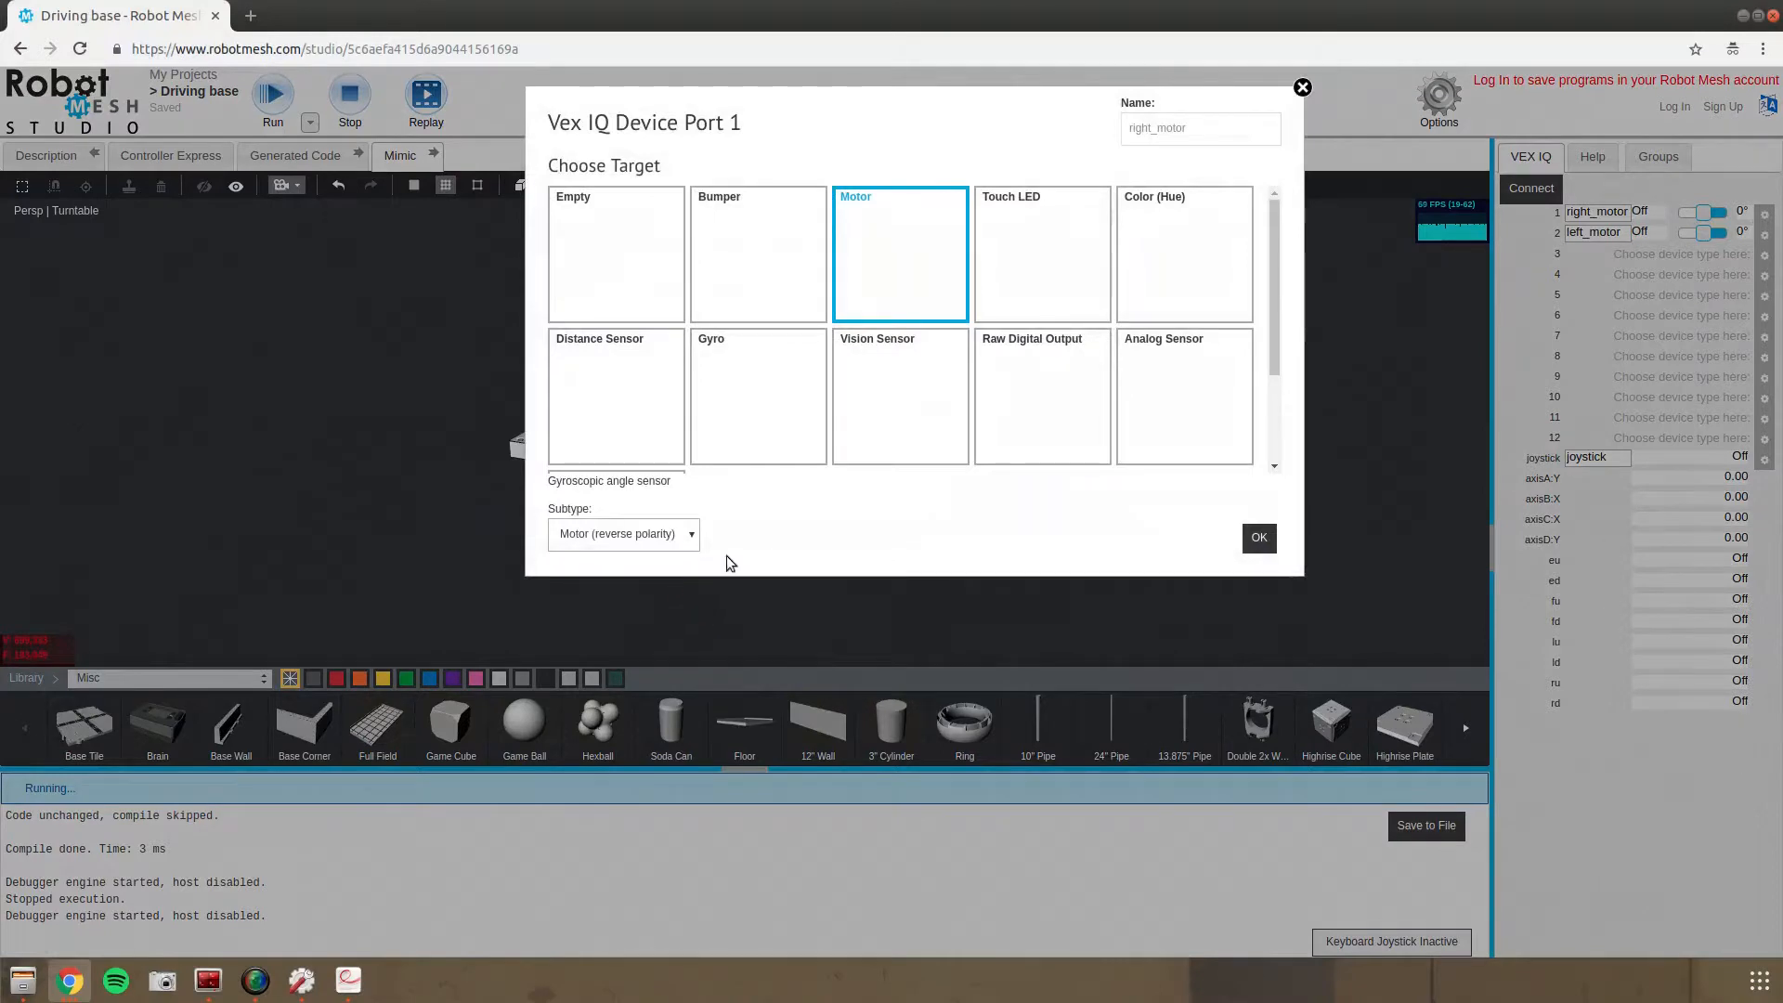
click(1259, 538)
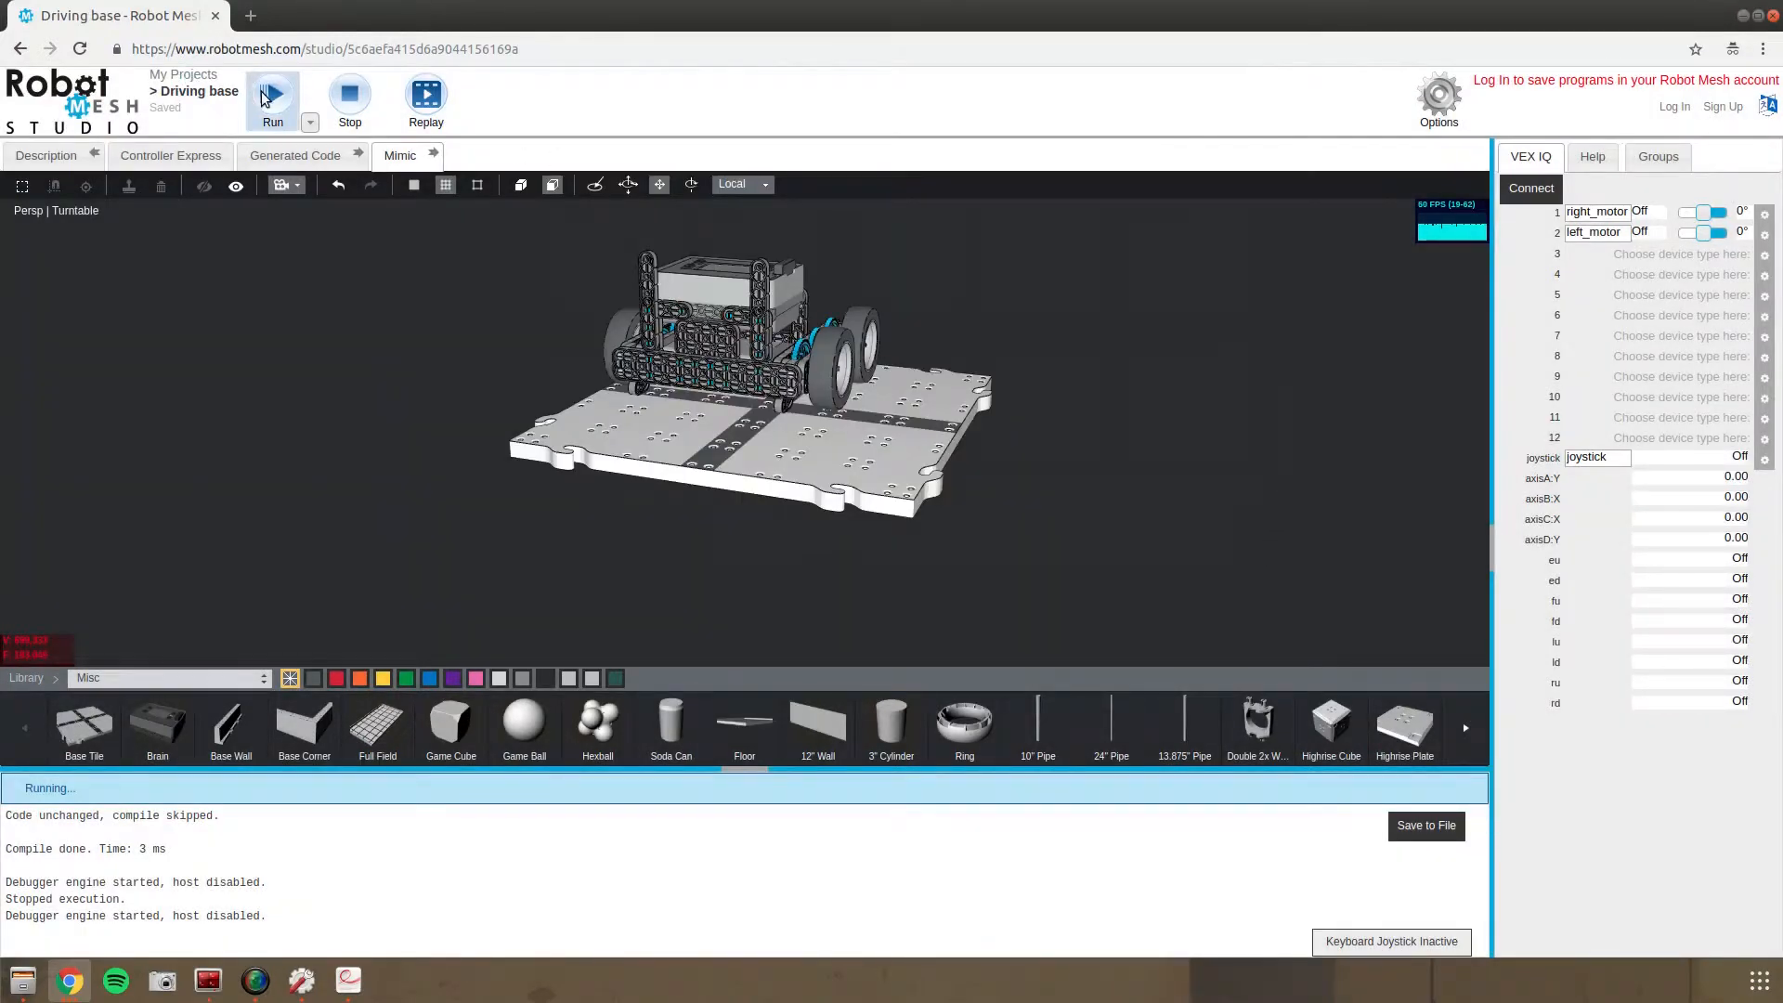
click(287, 97)
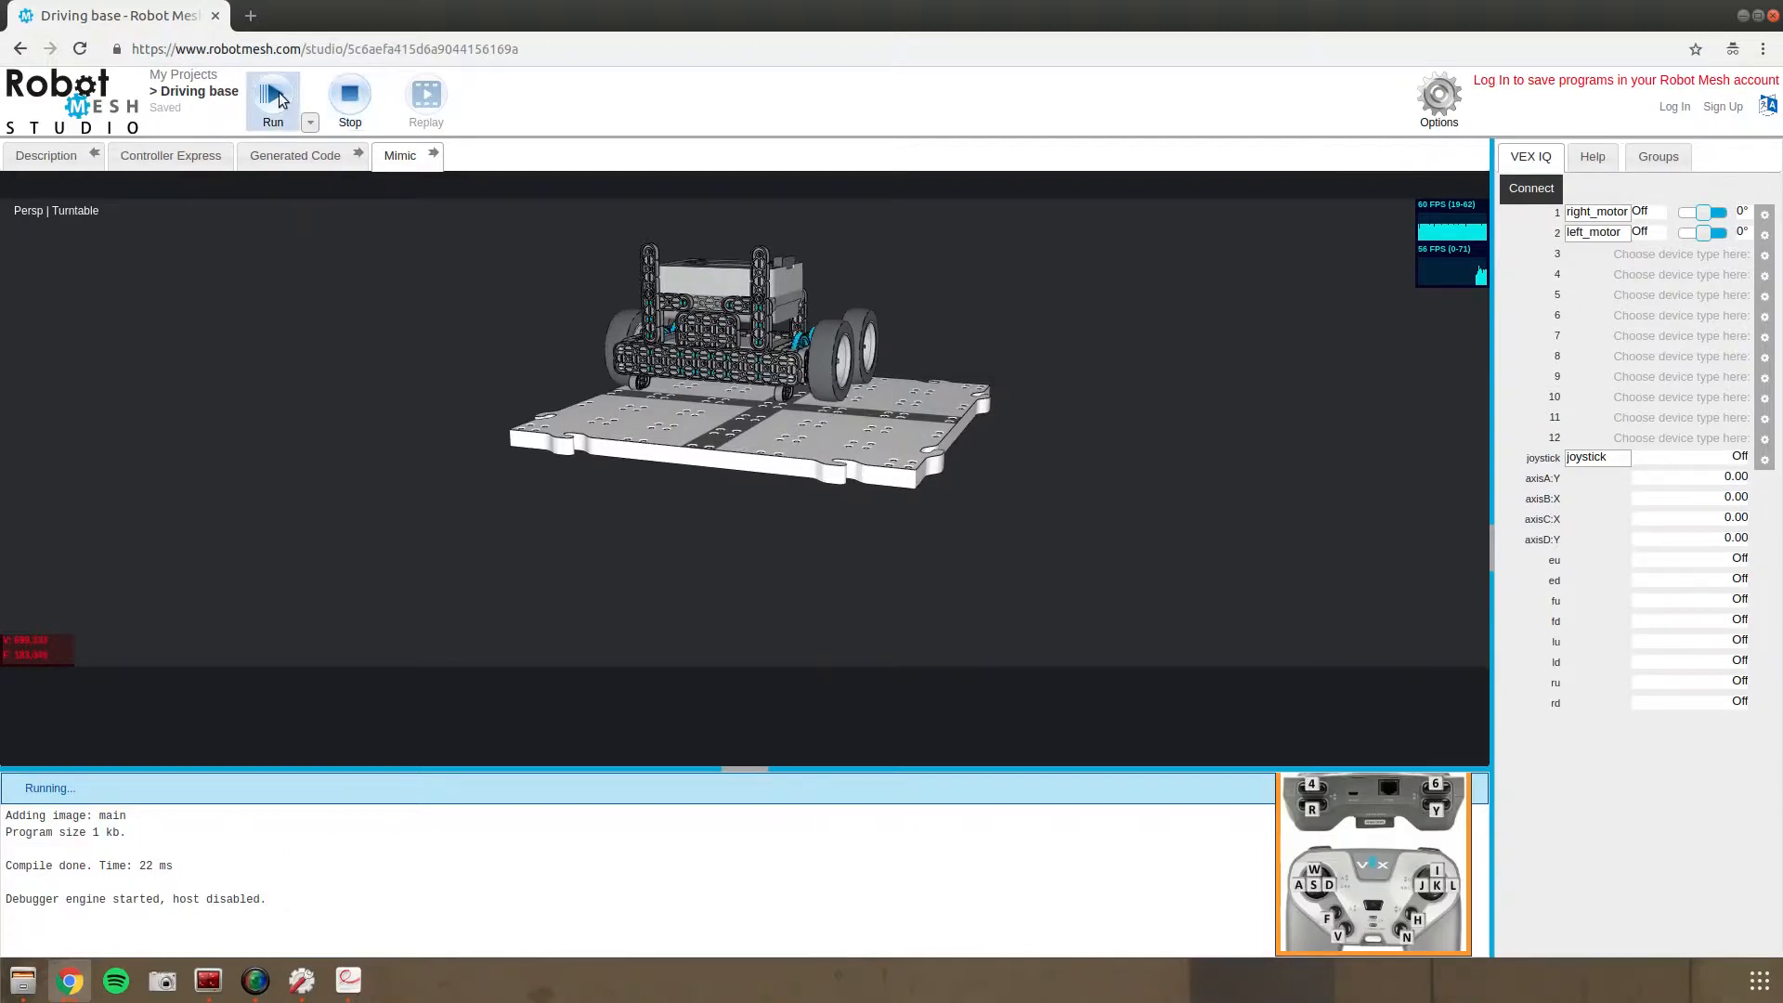
click(273, 93)
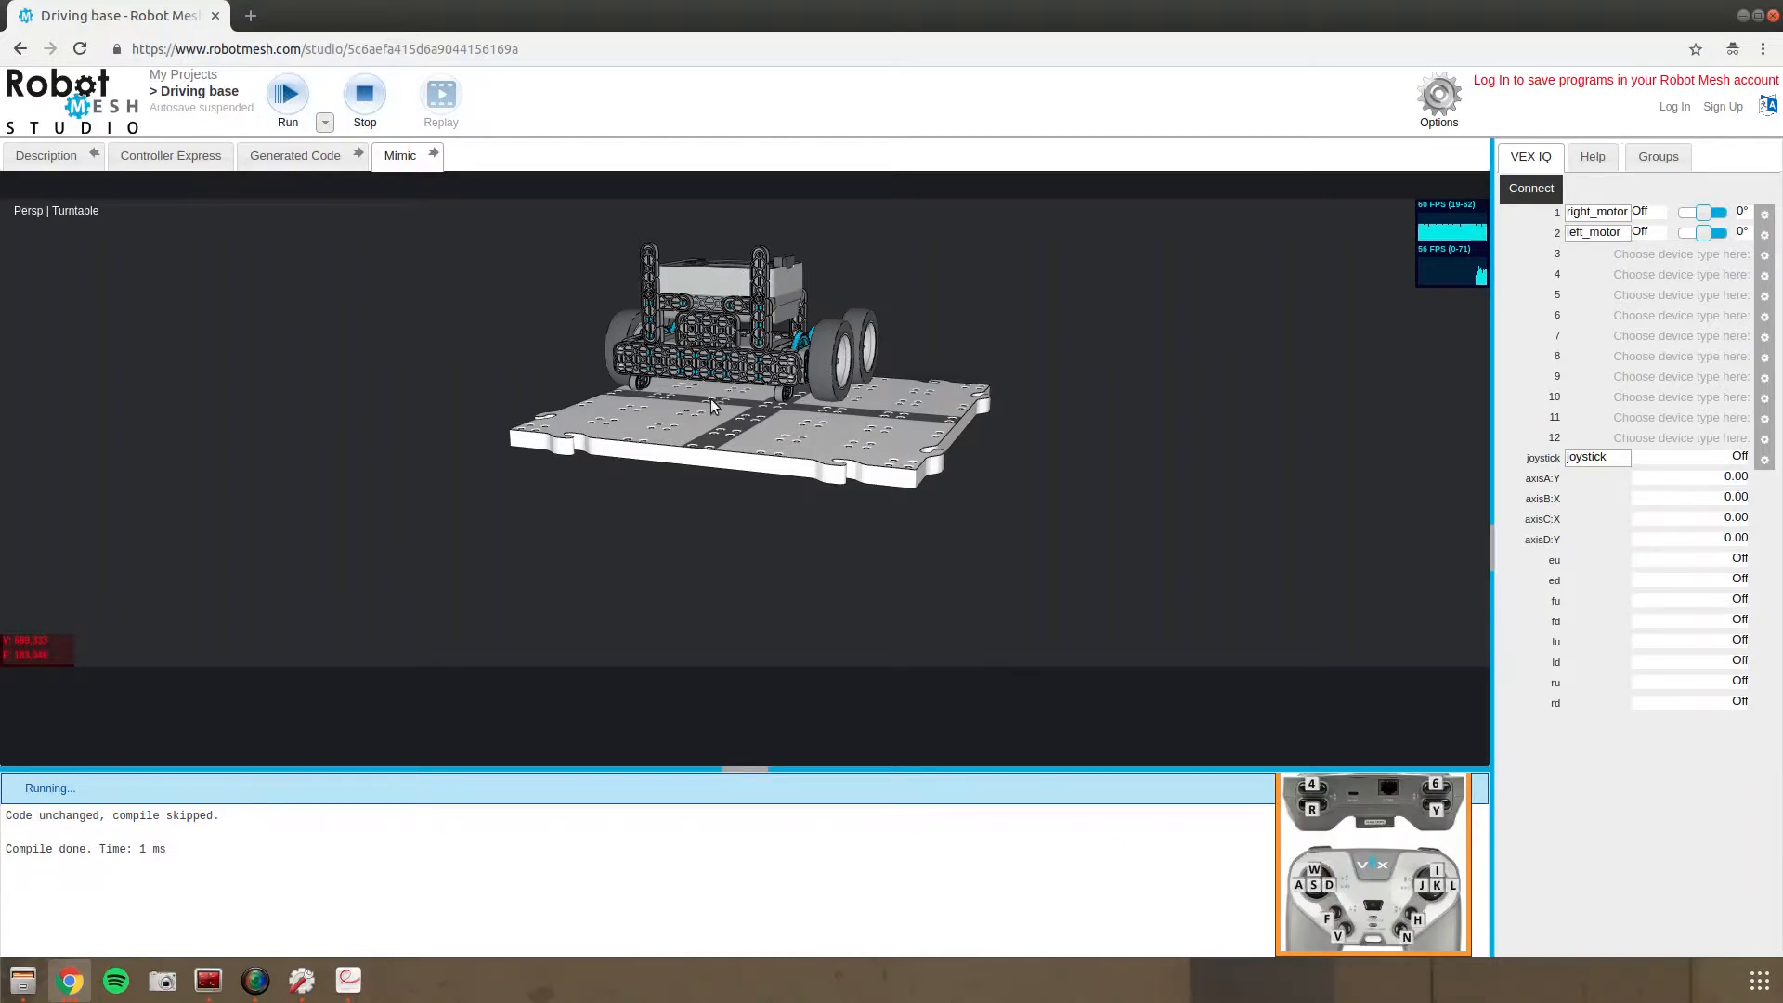
click(349, 92)
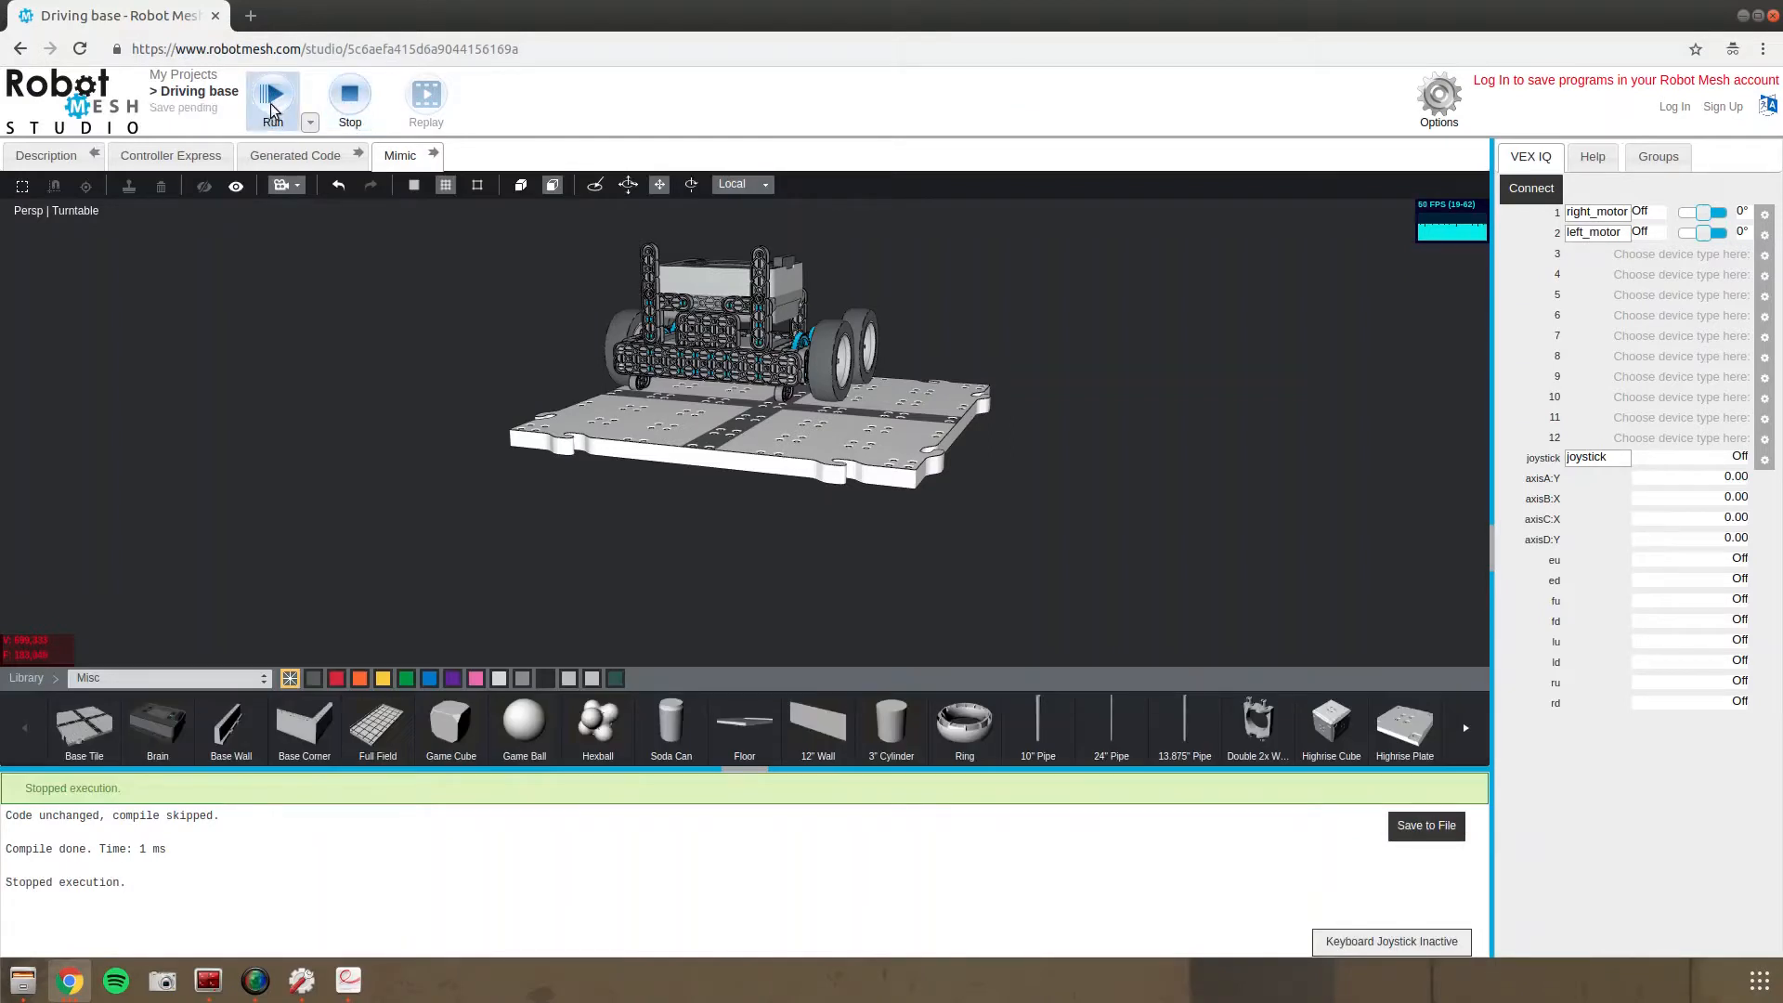
click(273, 97)
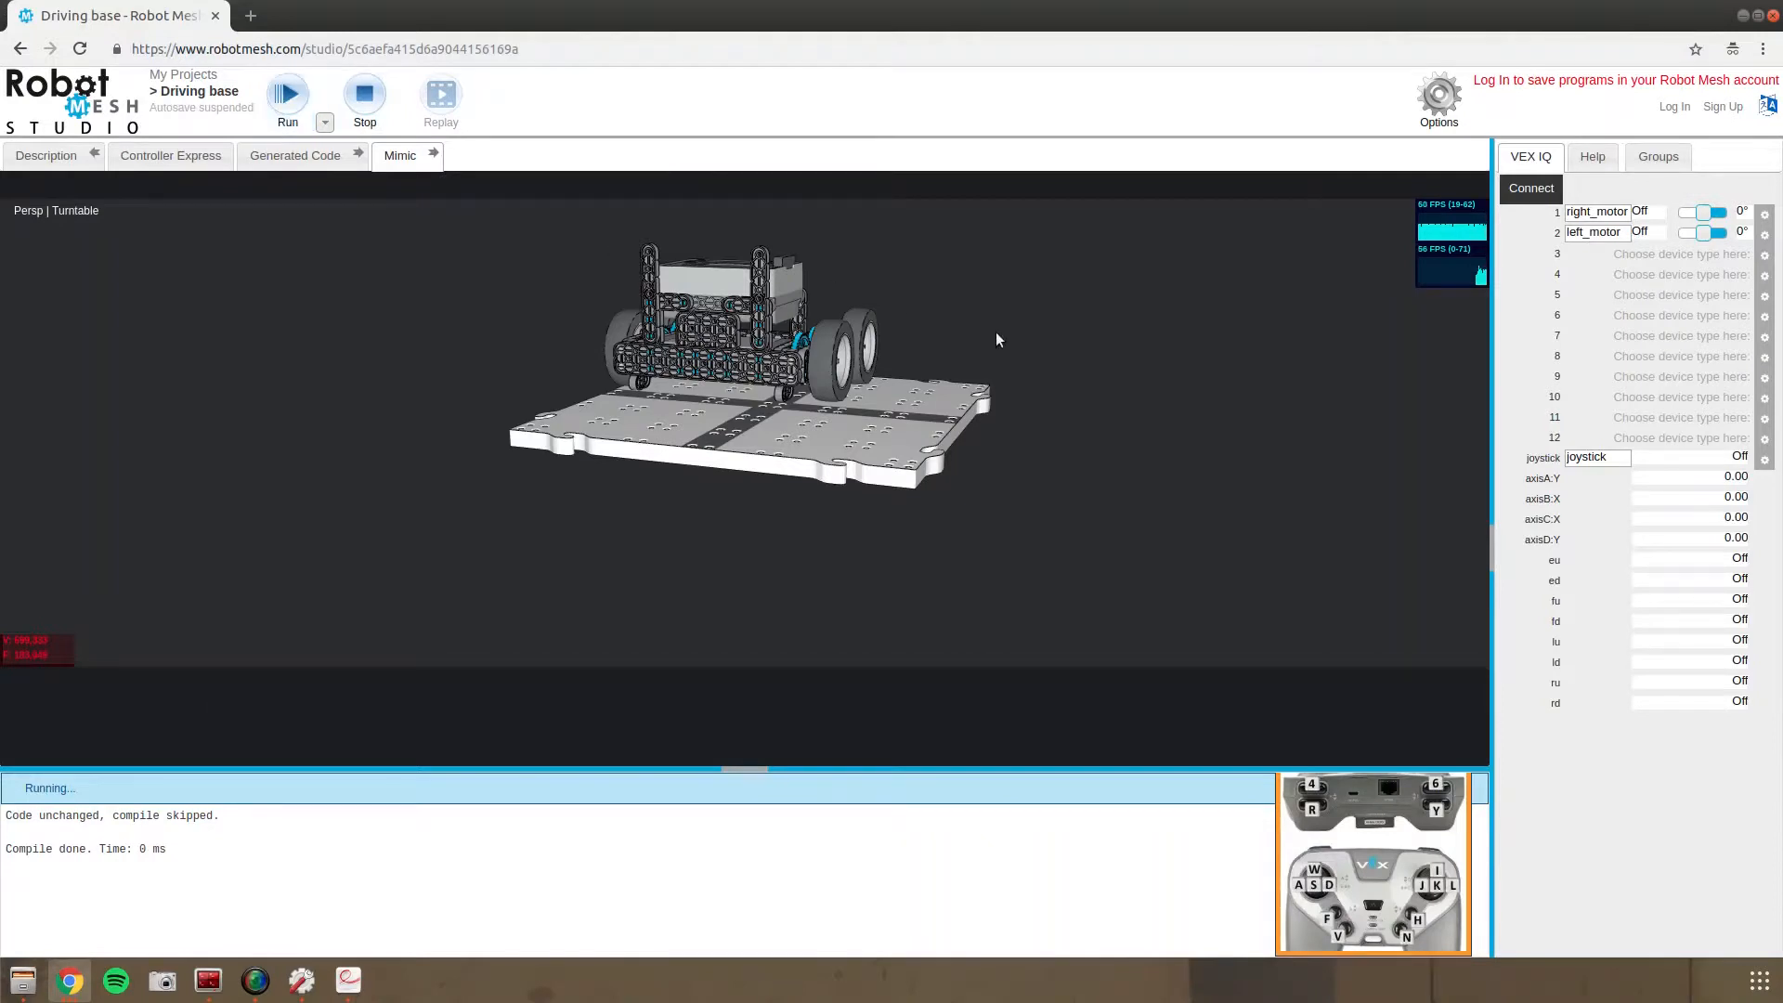
mouse_move(915, 444)
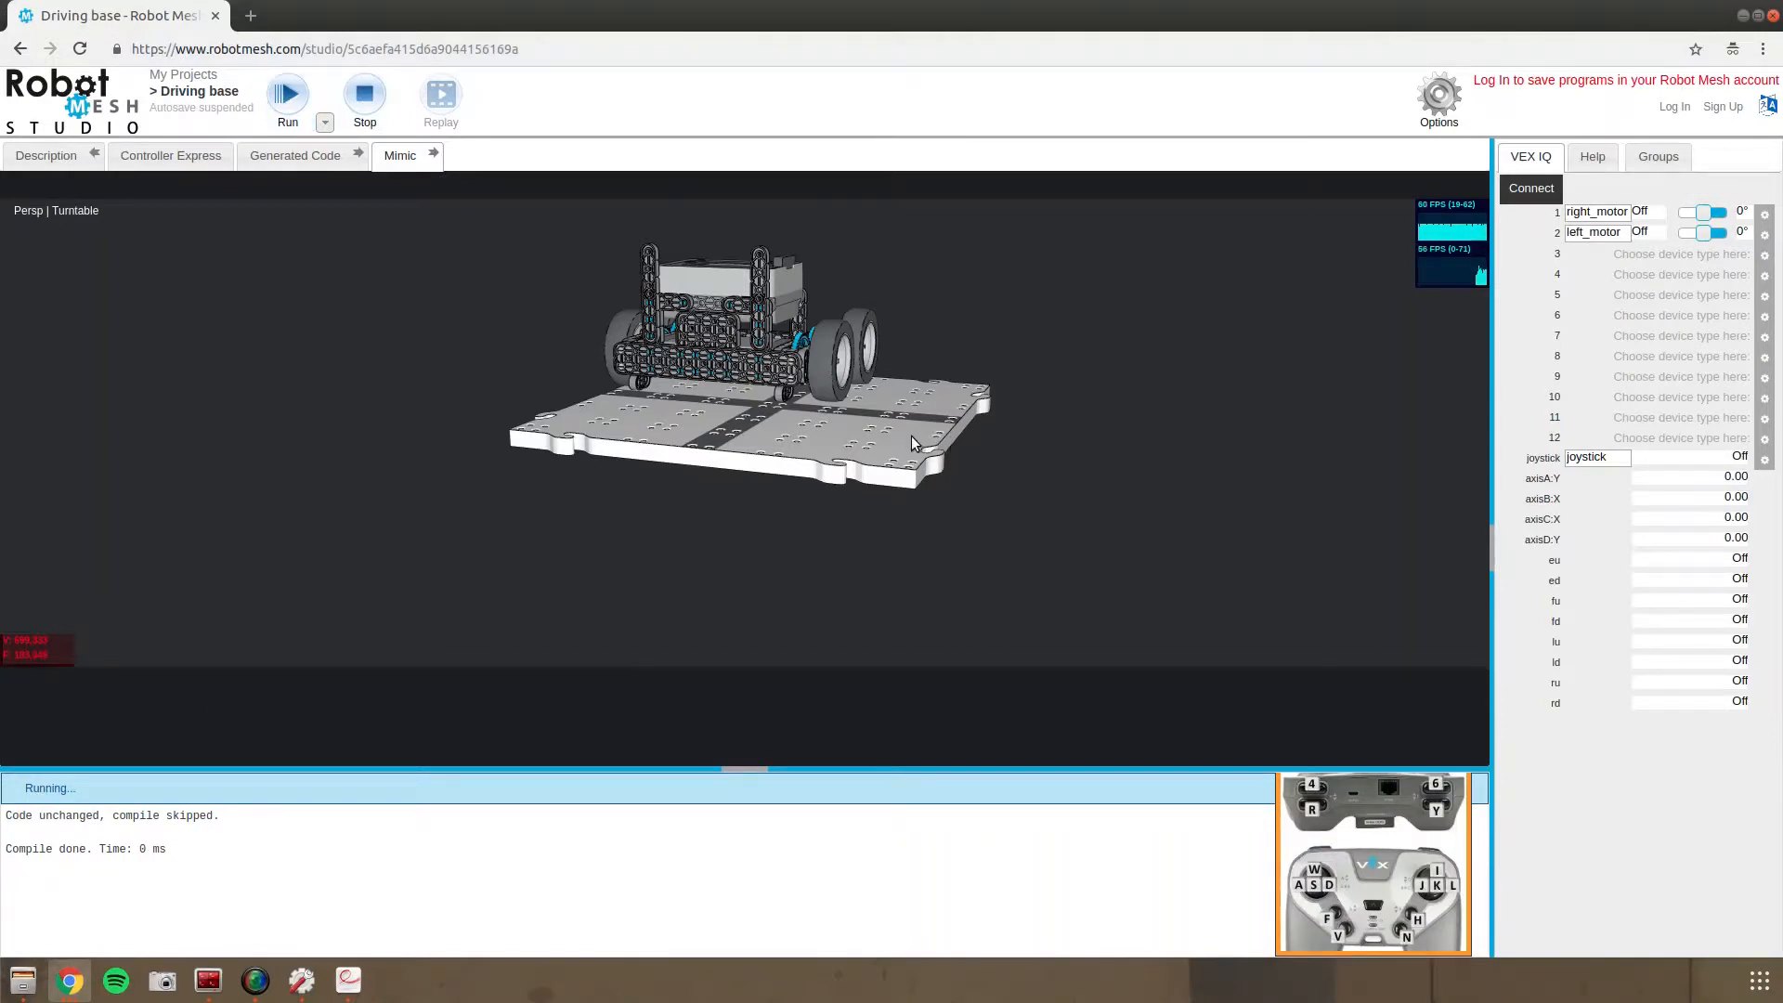
mouse_move(892, 436)
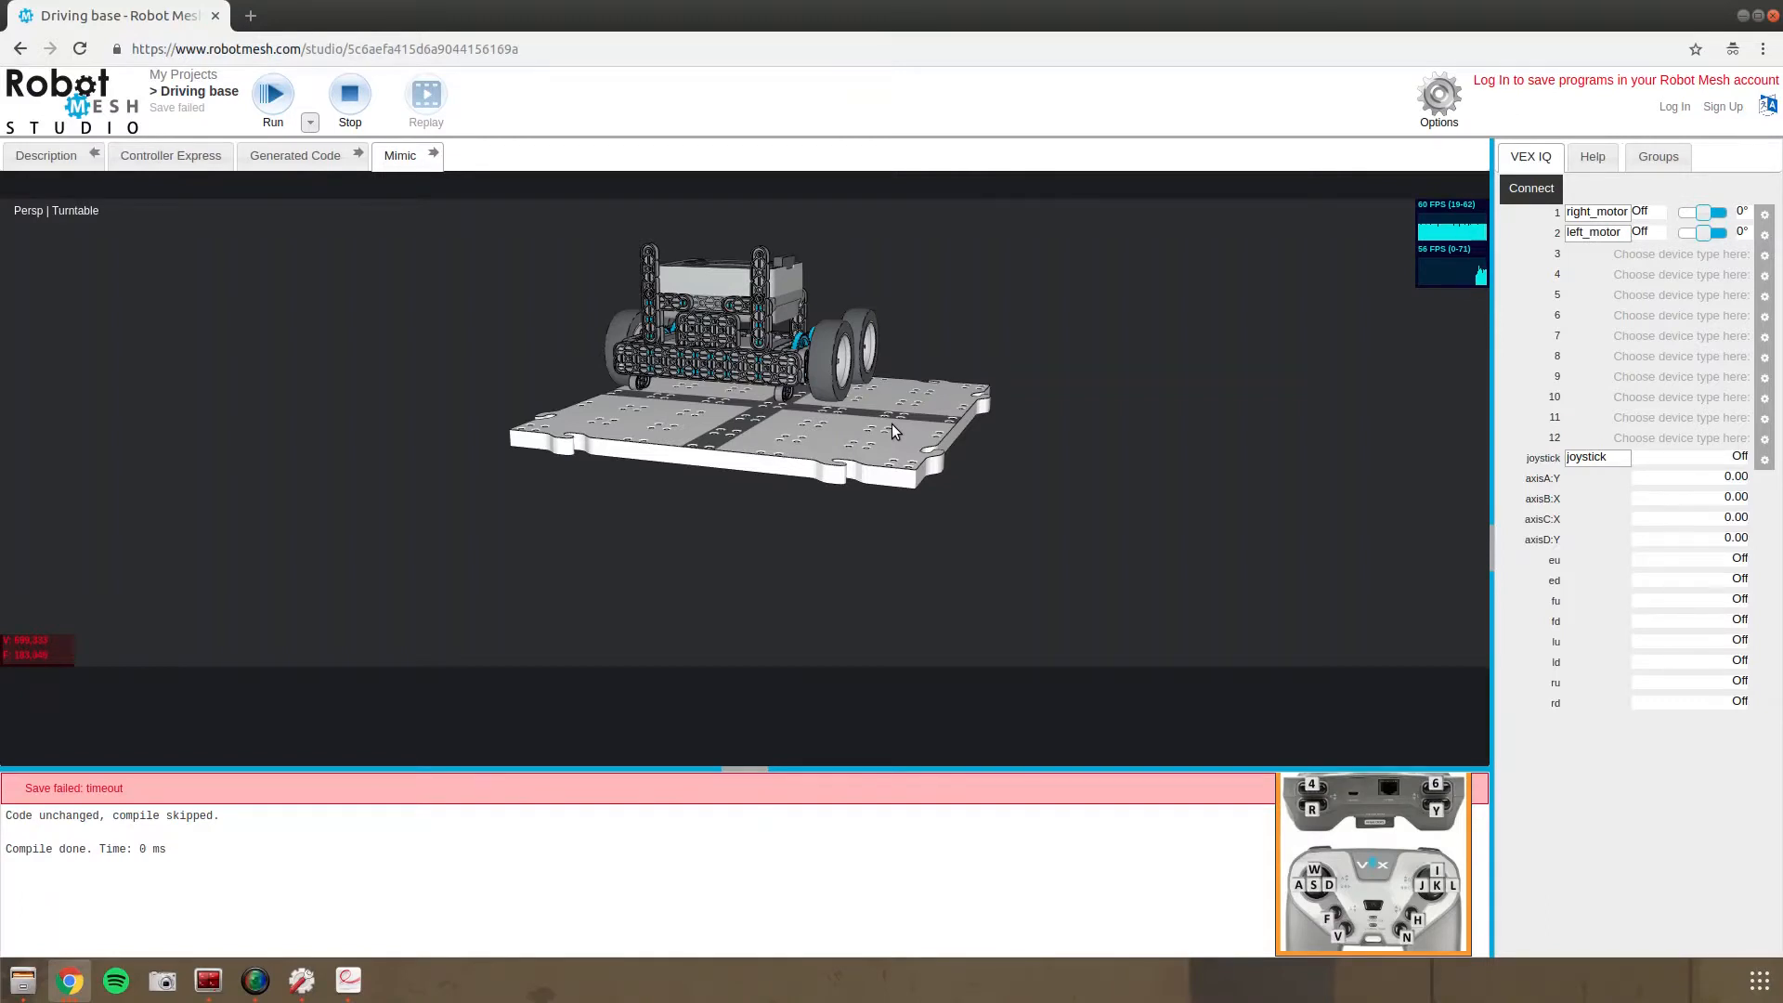
click(349, 95)
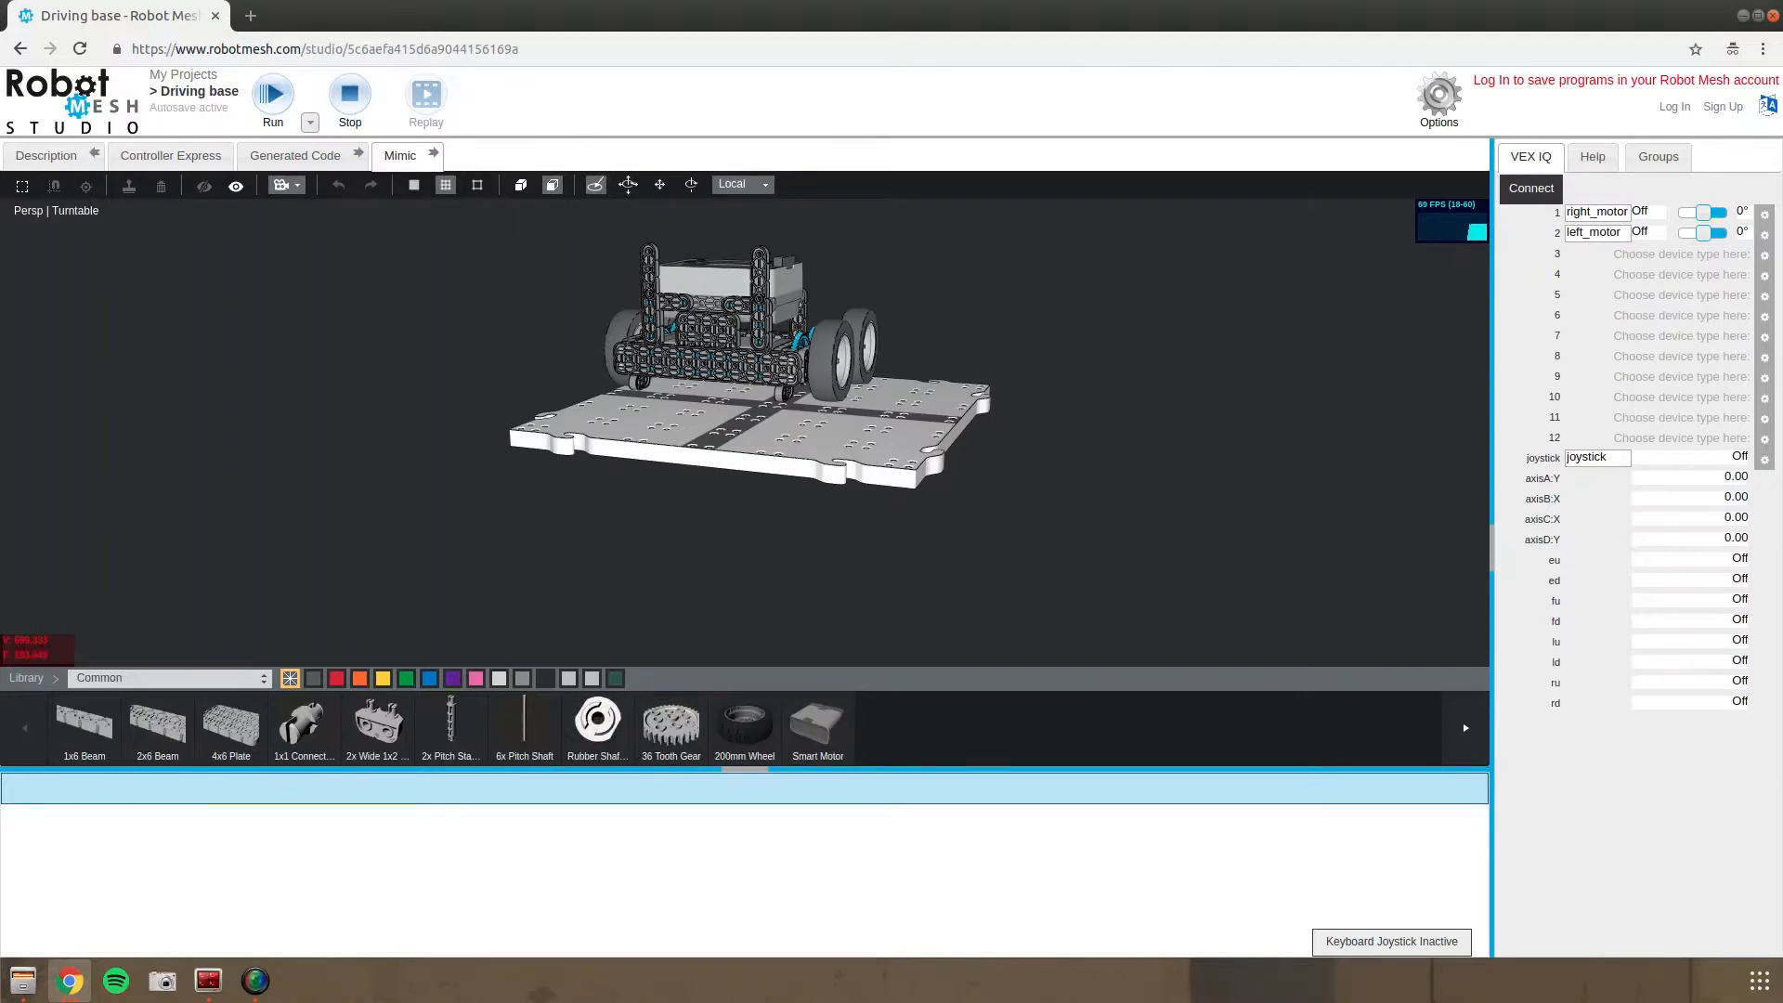
Set the port 1 motor to Motor (reverse polarity) and rerun the program
click(272, 97)
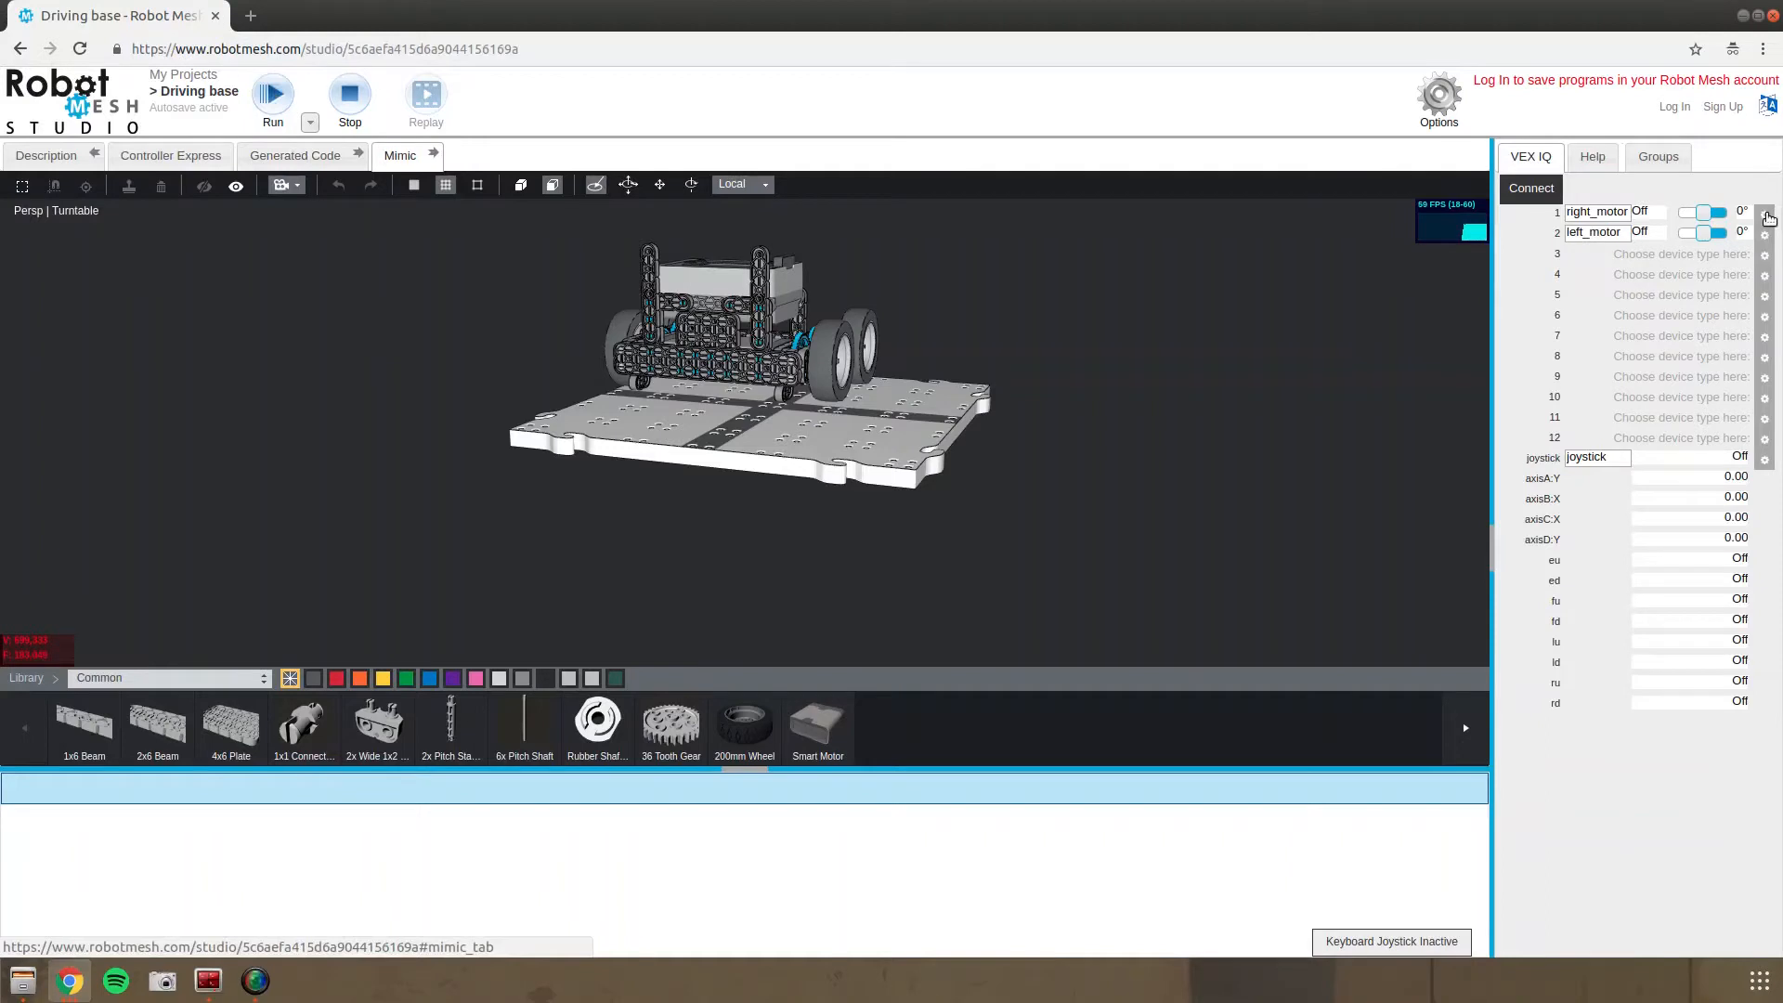
click(1766, 215)
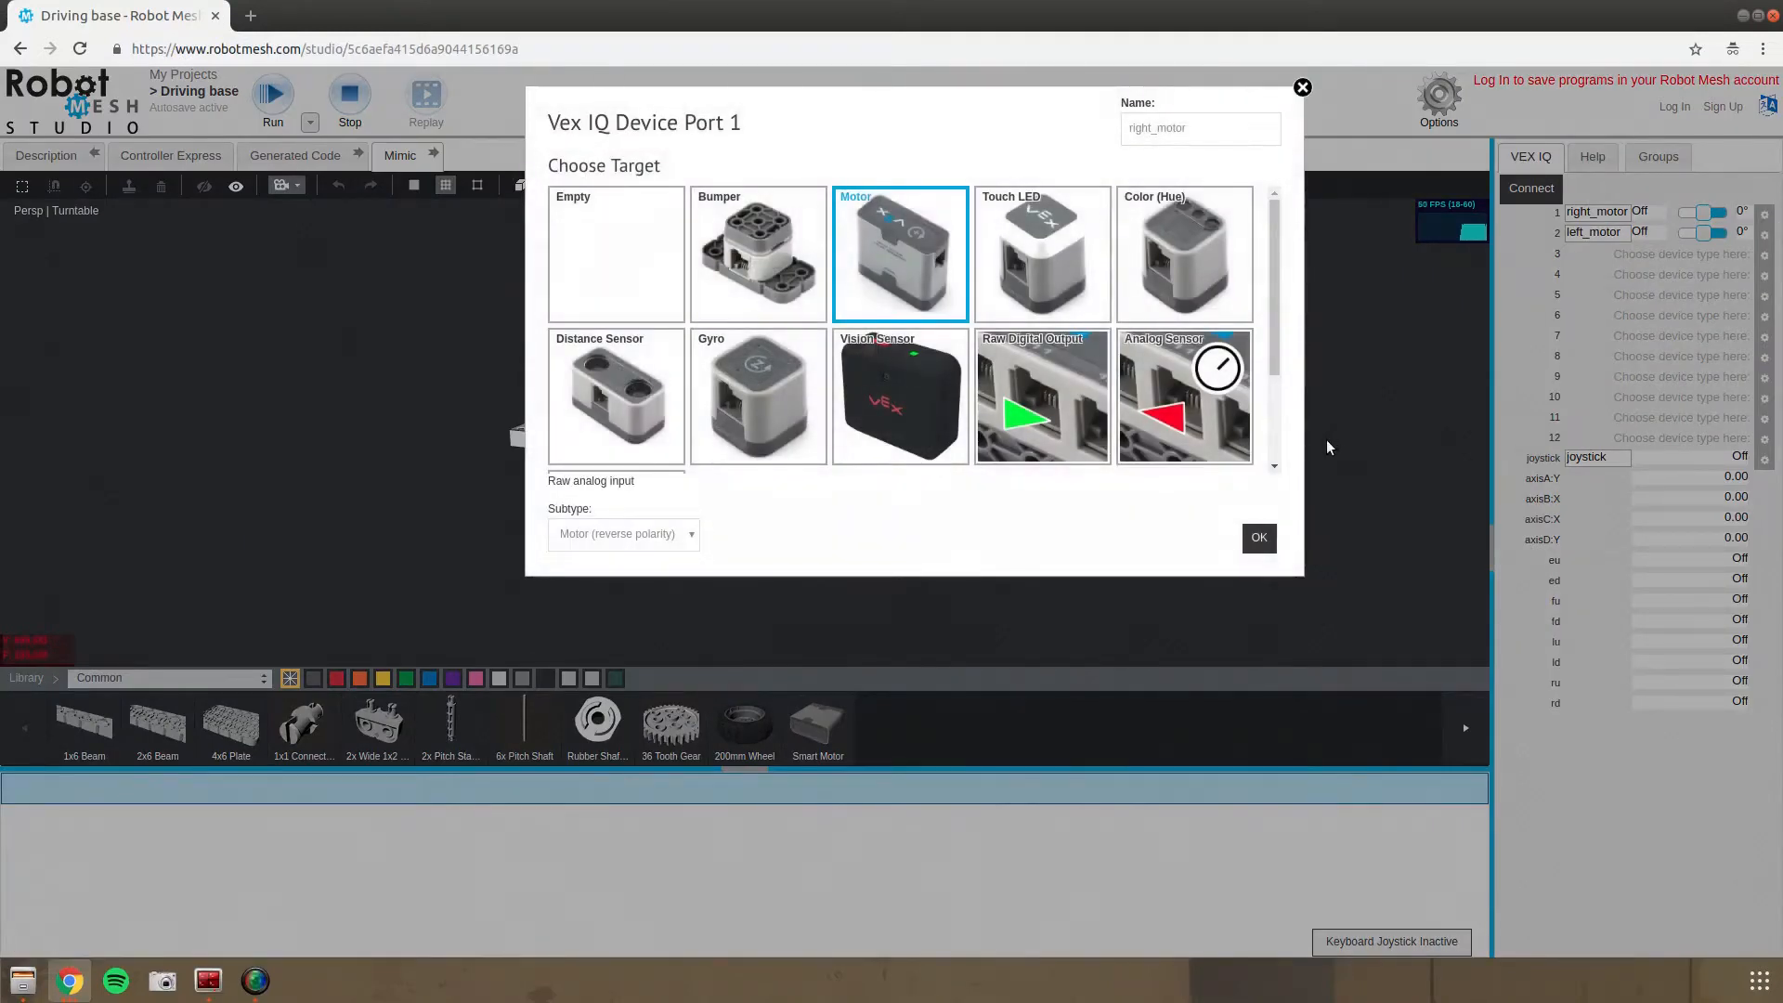
click(1257, 538)
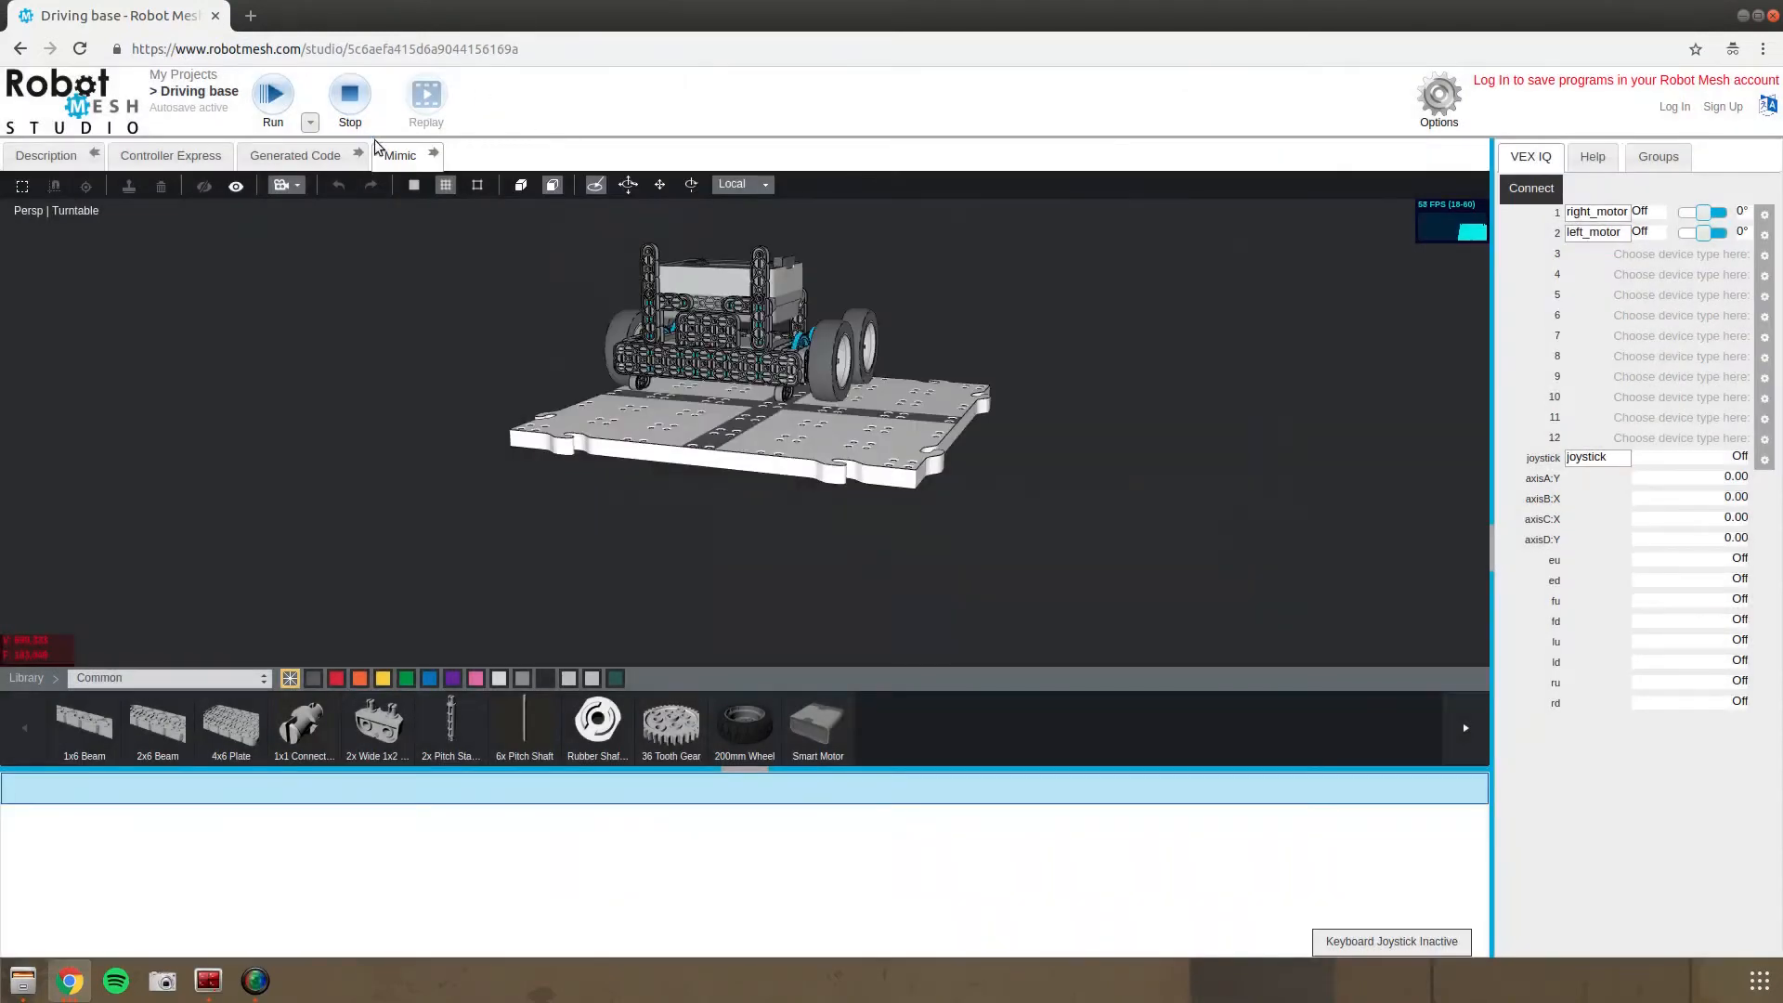
click(273, 93)
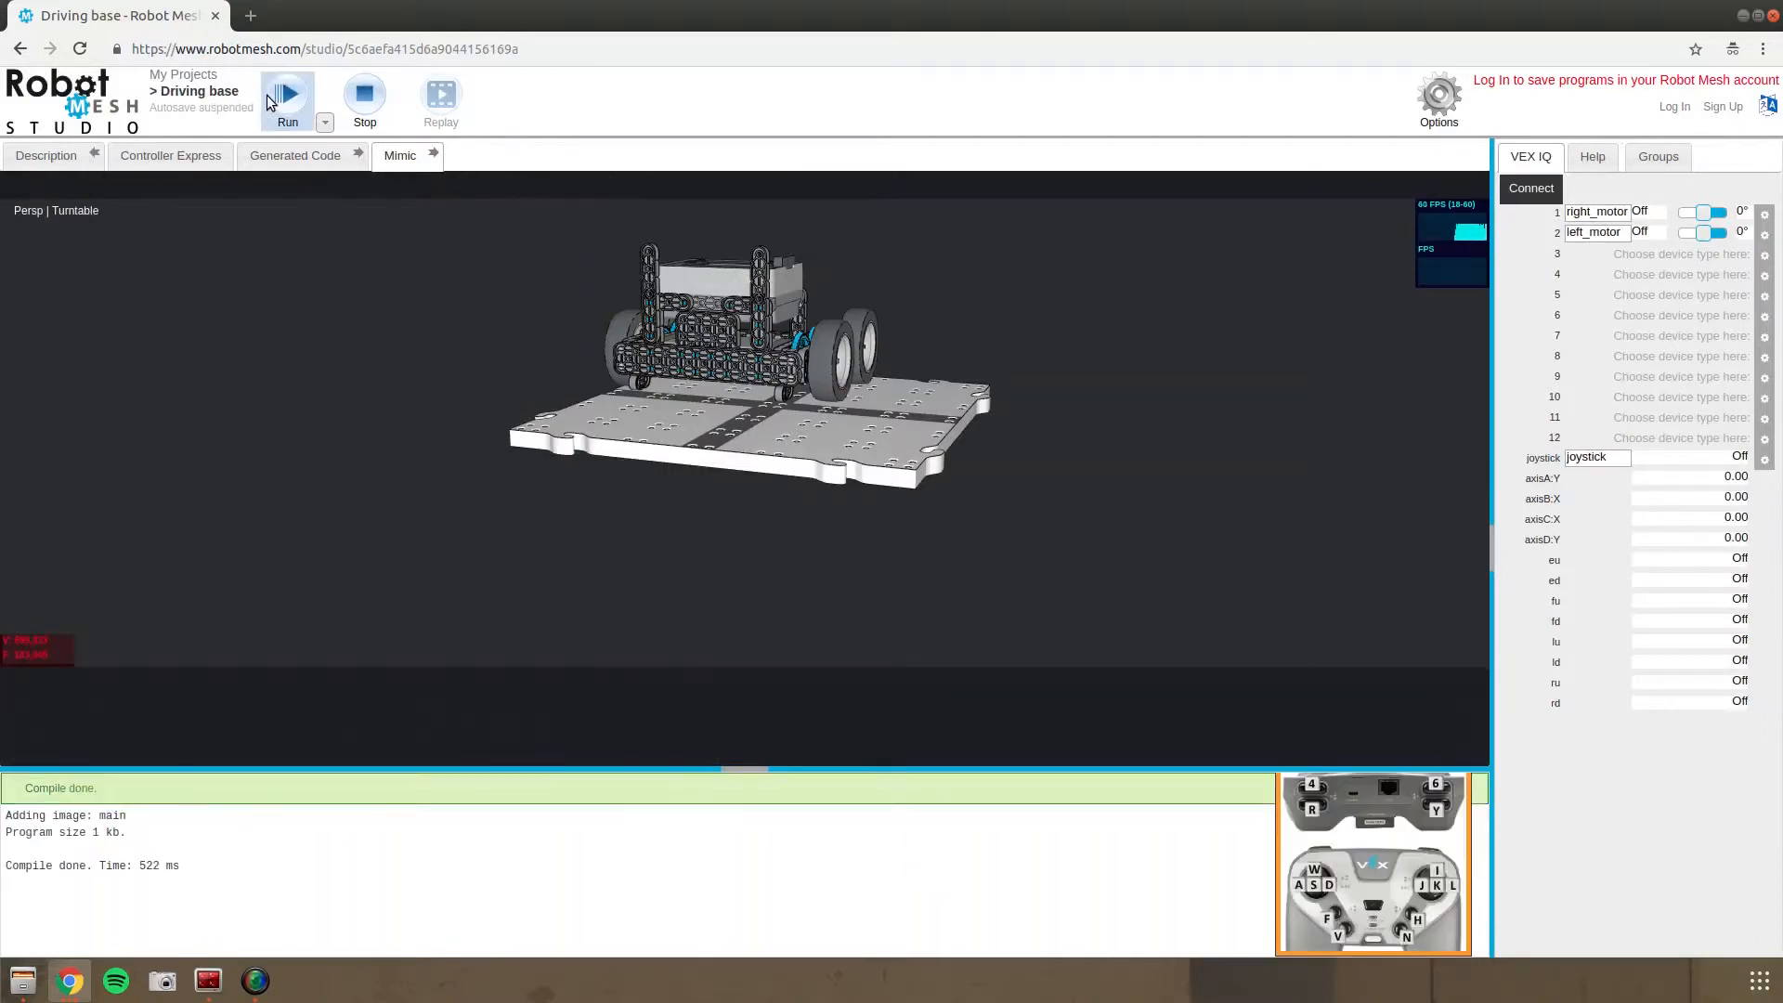
Run the recompiled drive program, drive the base with the keyboard joystick, then stop
click(287, 91)
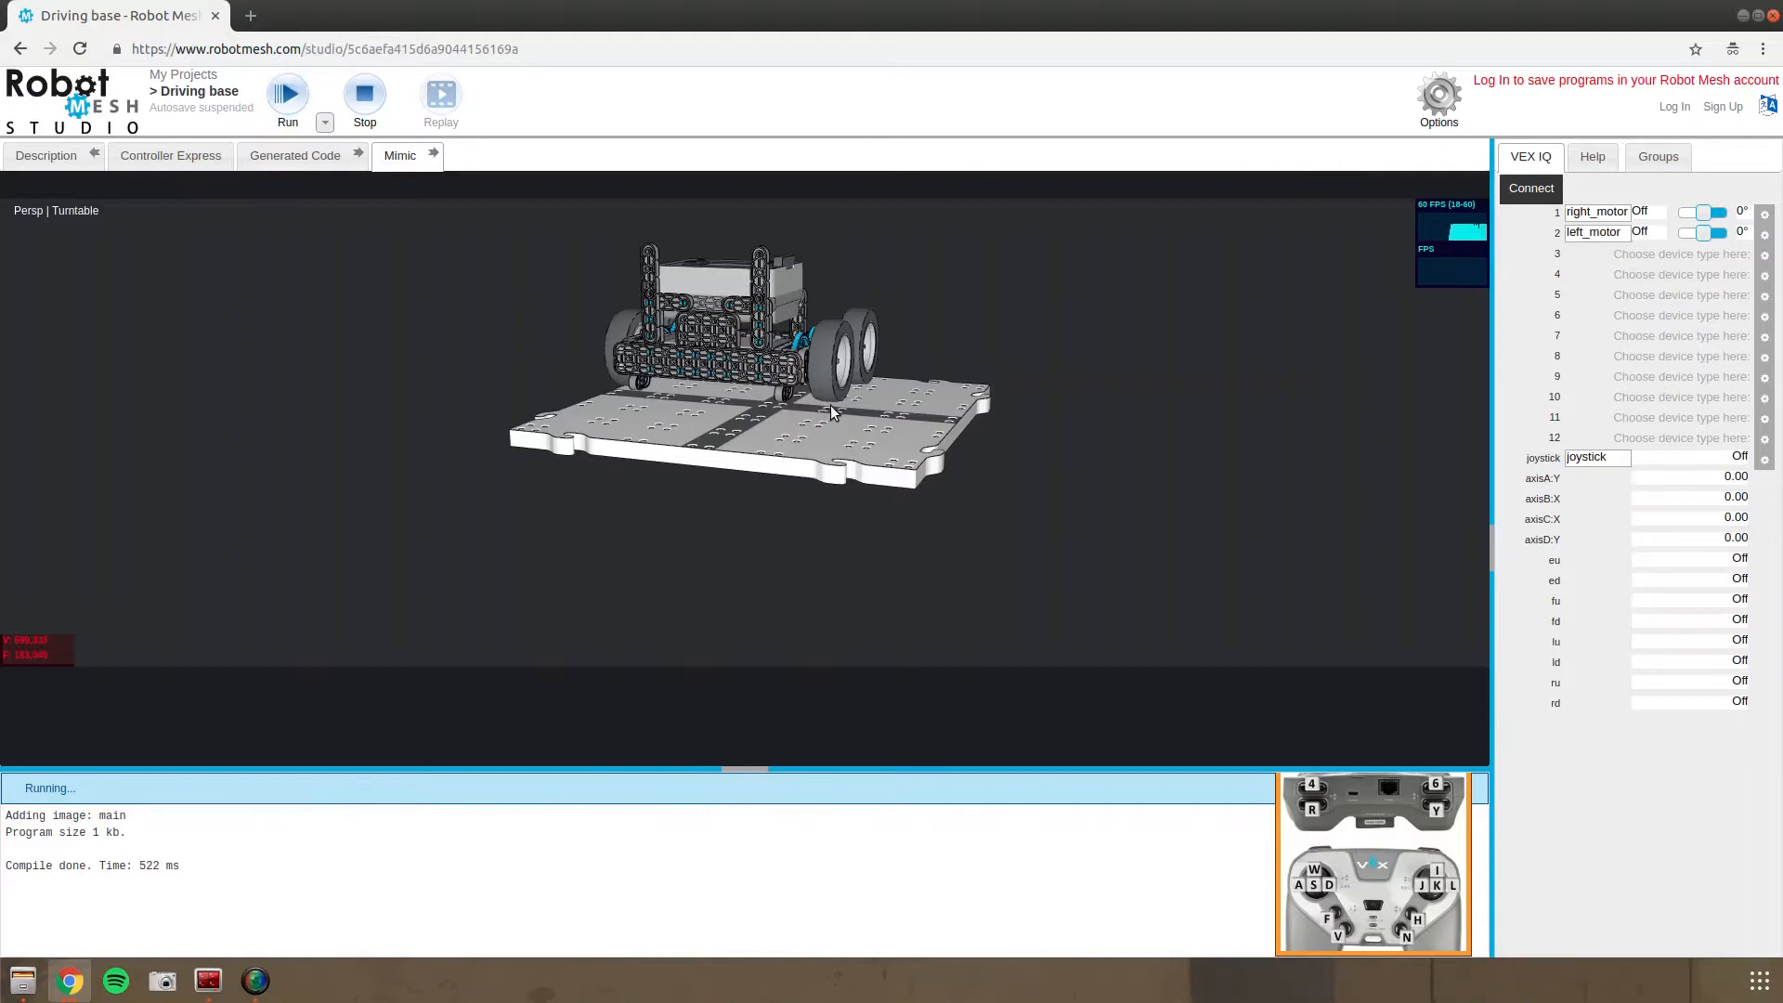
mouse_move(830, 441)
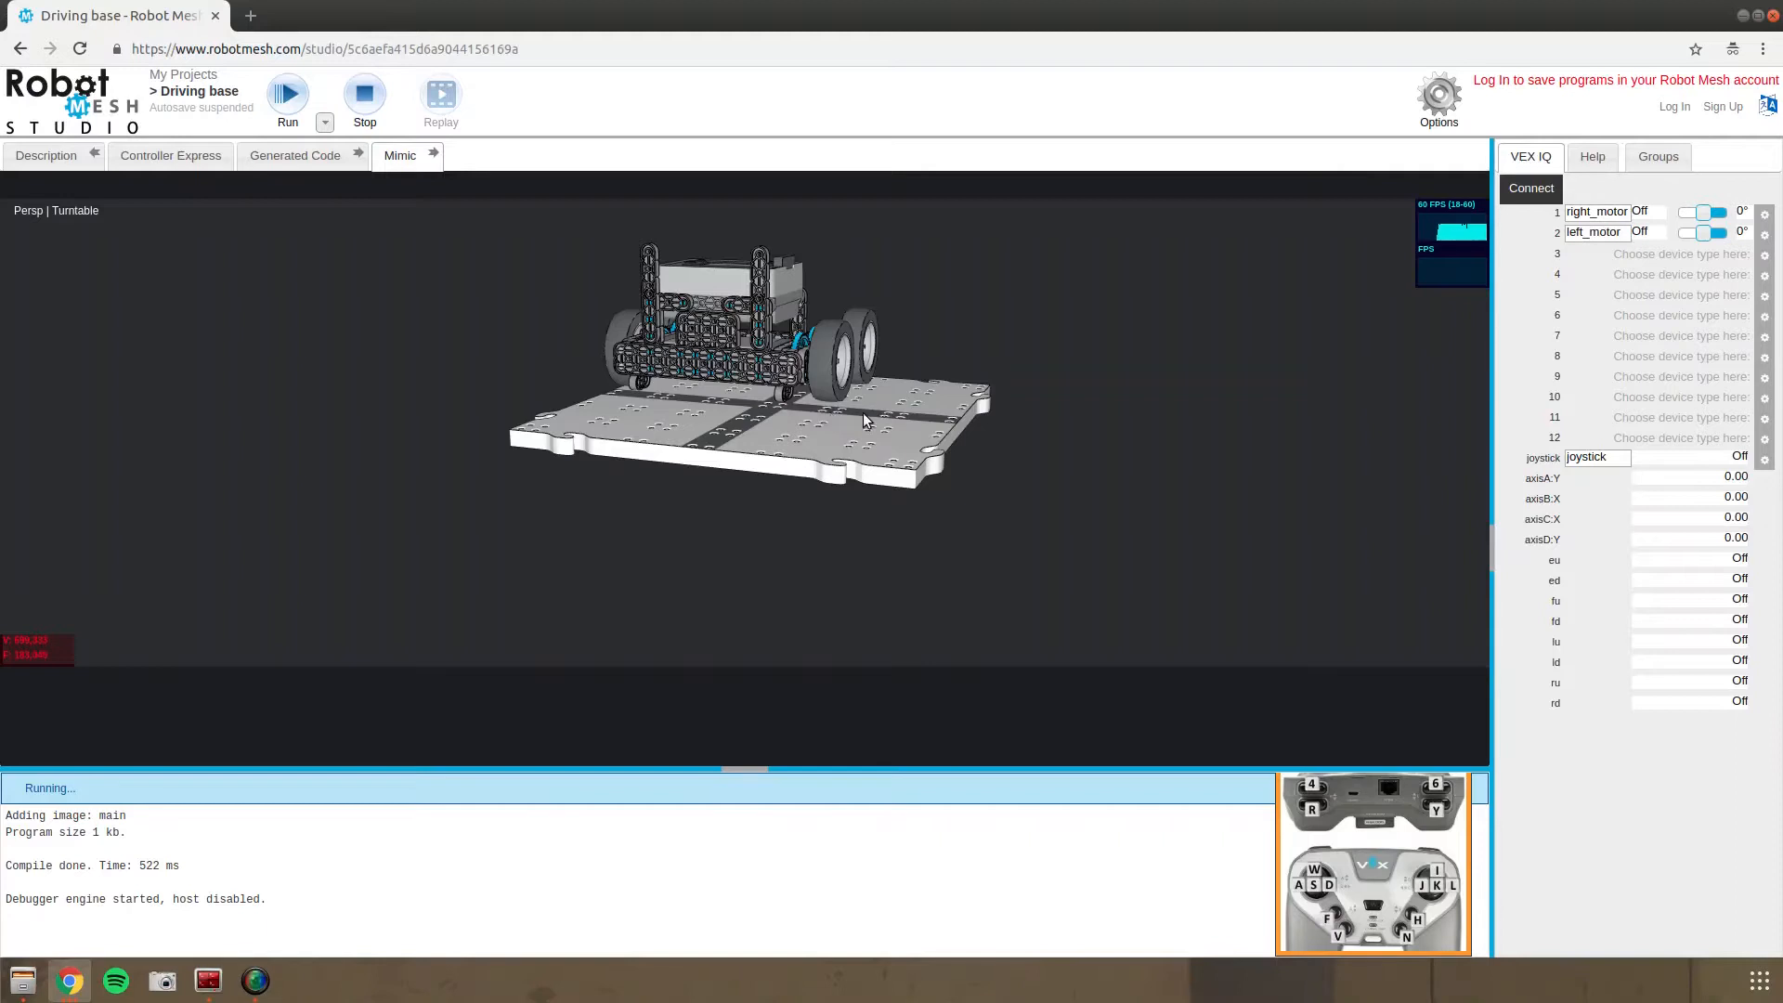
mouse_move(847, 429)
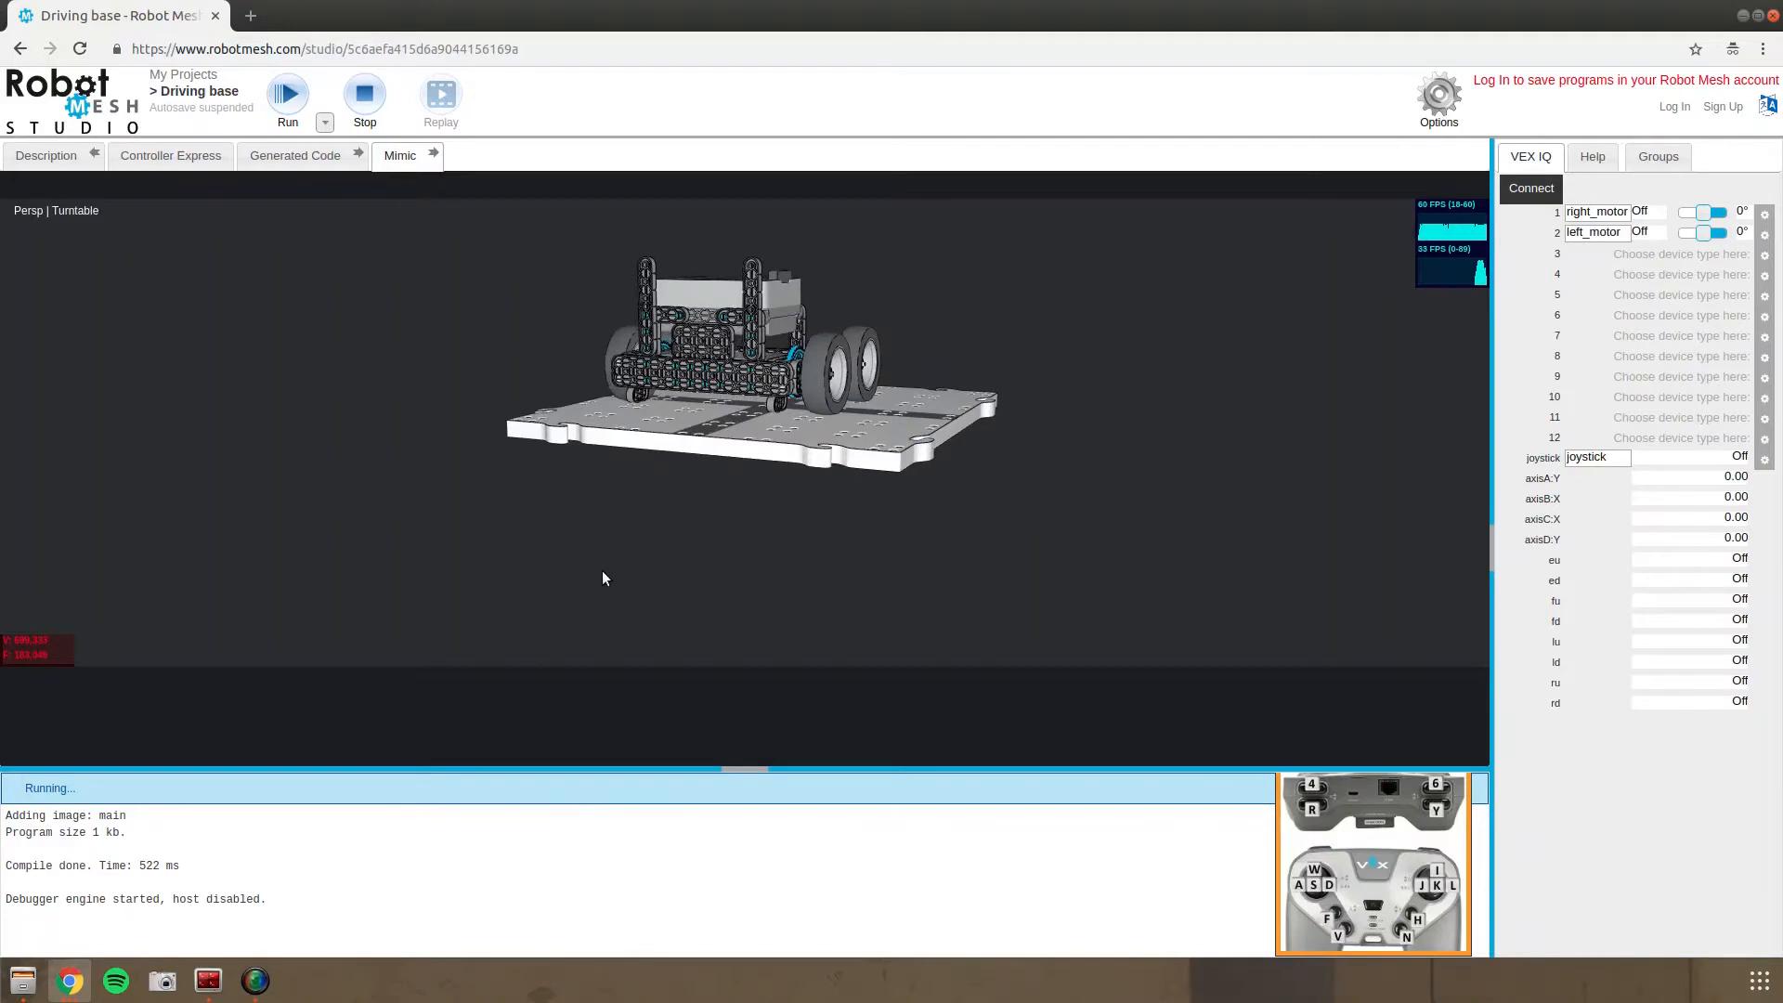
mouse_move(1484, 958)
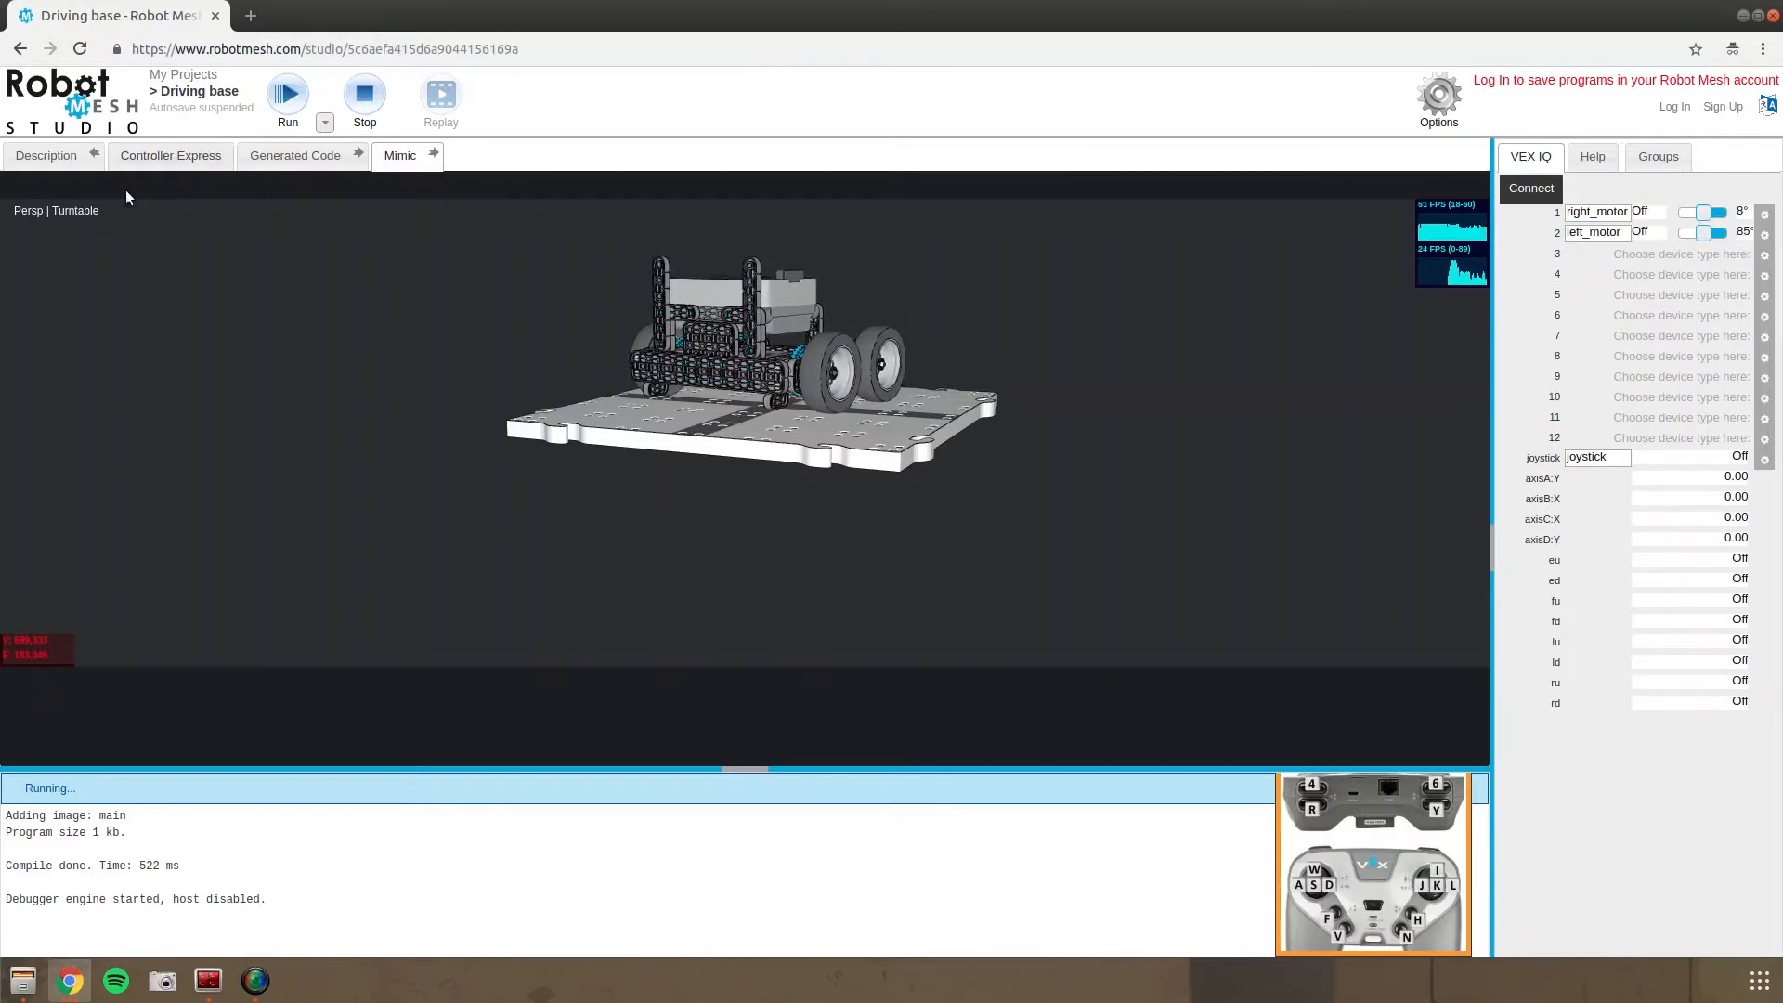
click(350, 95)
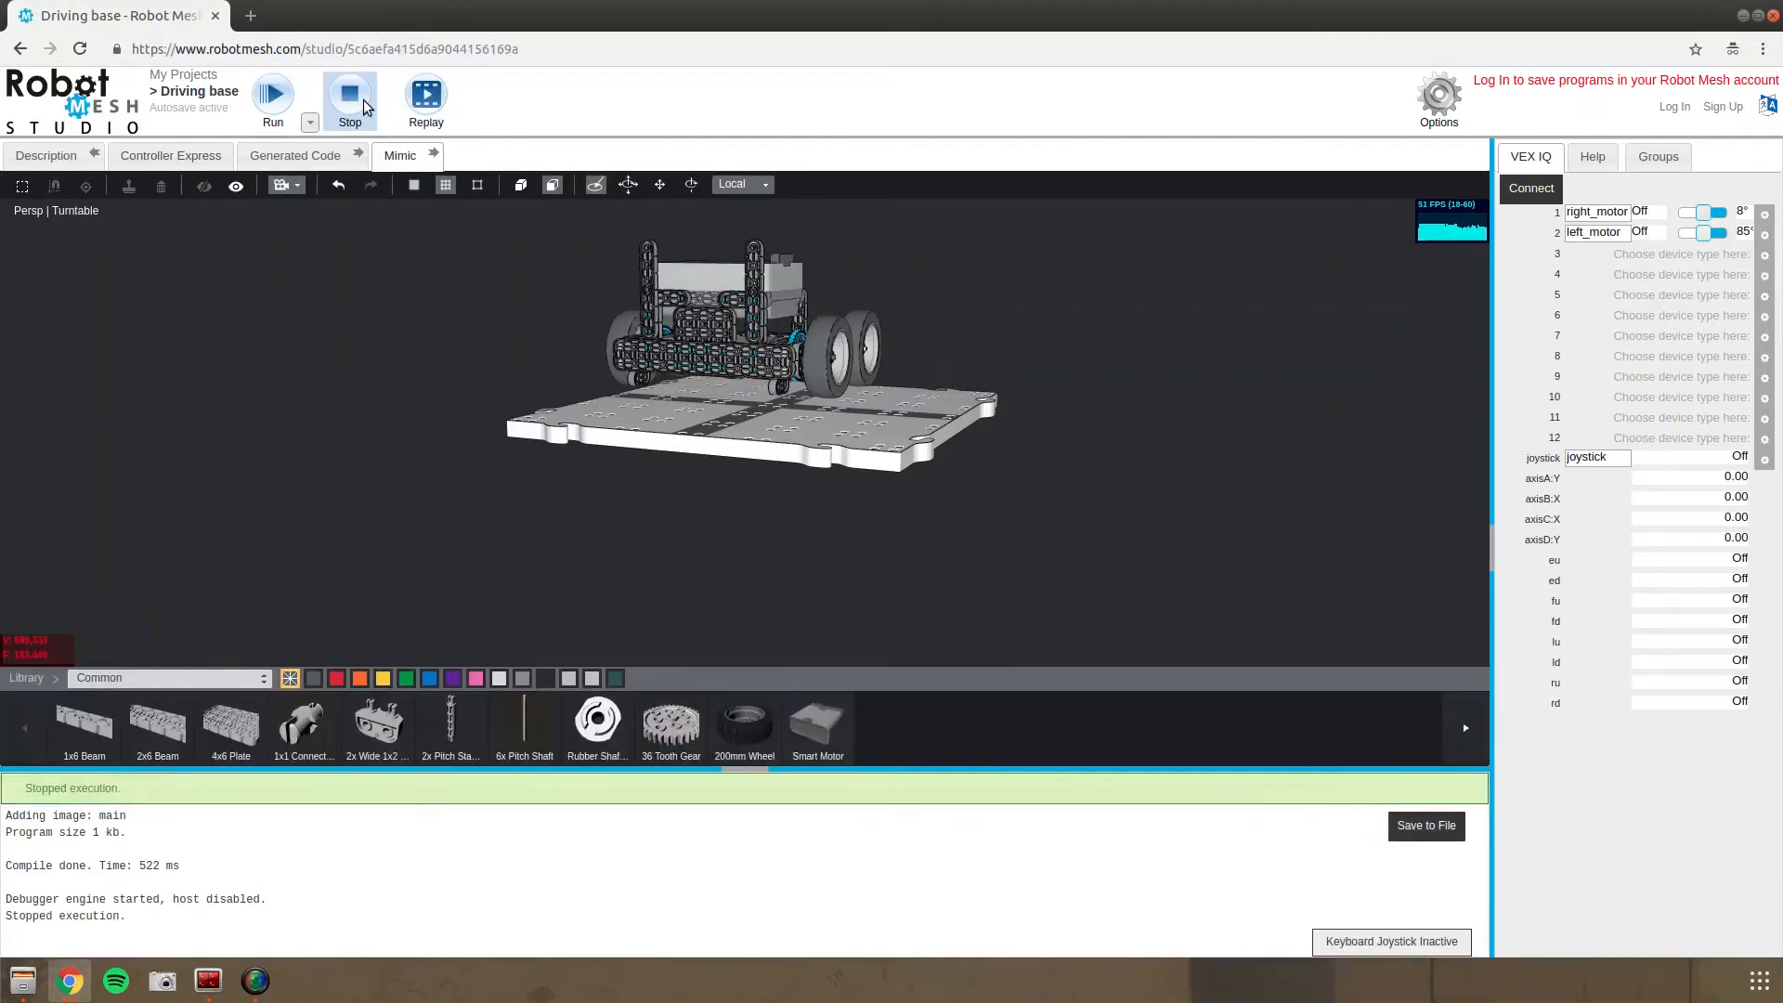
Add the Full Field part from the Misc library into the scene around the robot
click(260, 678)
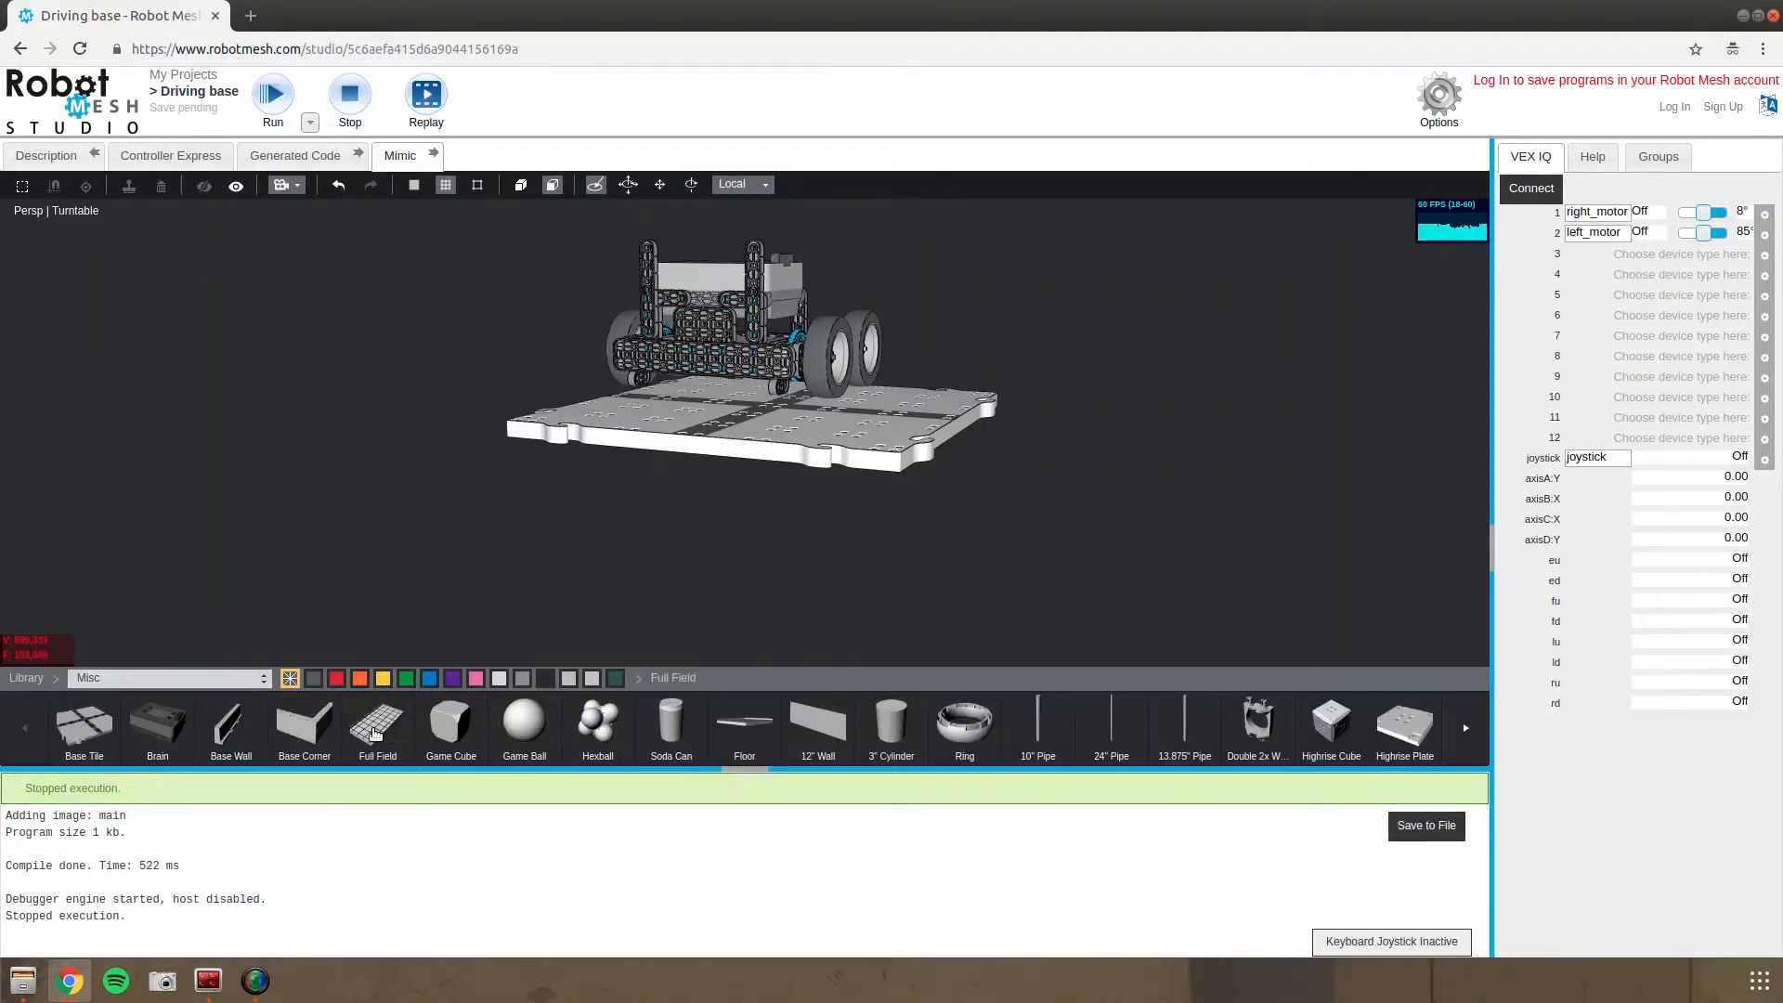
click(376, 730)
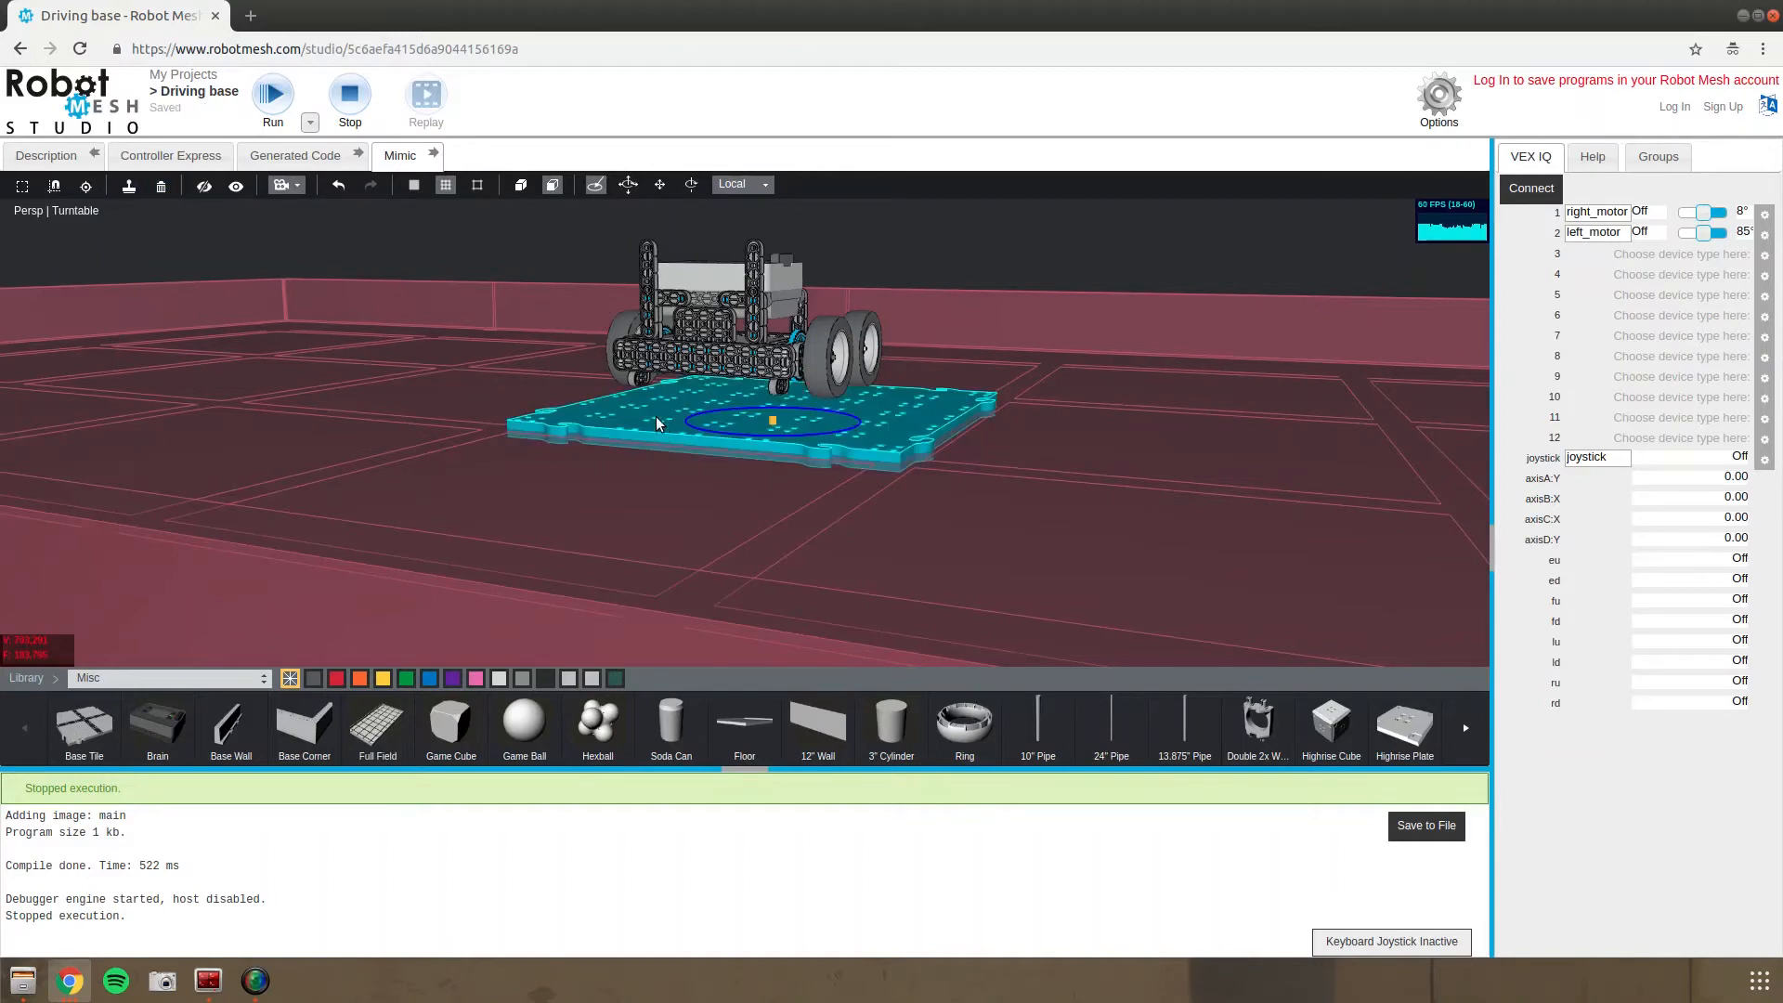
click(161, 186)
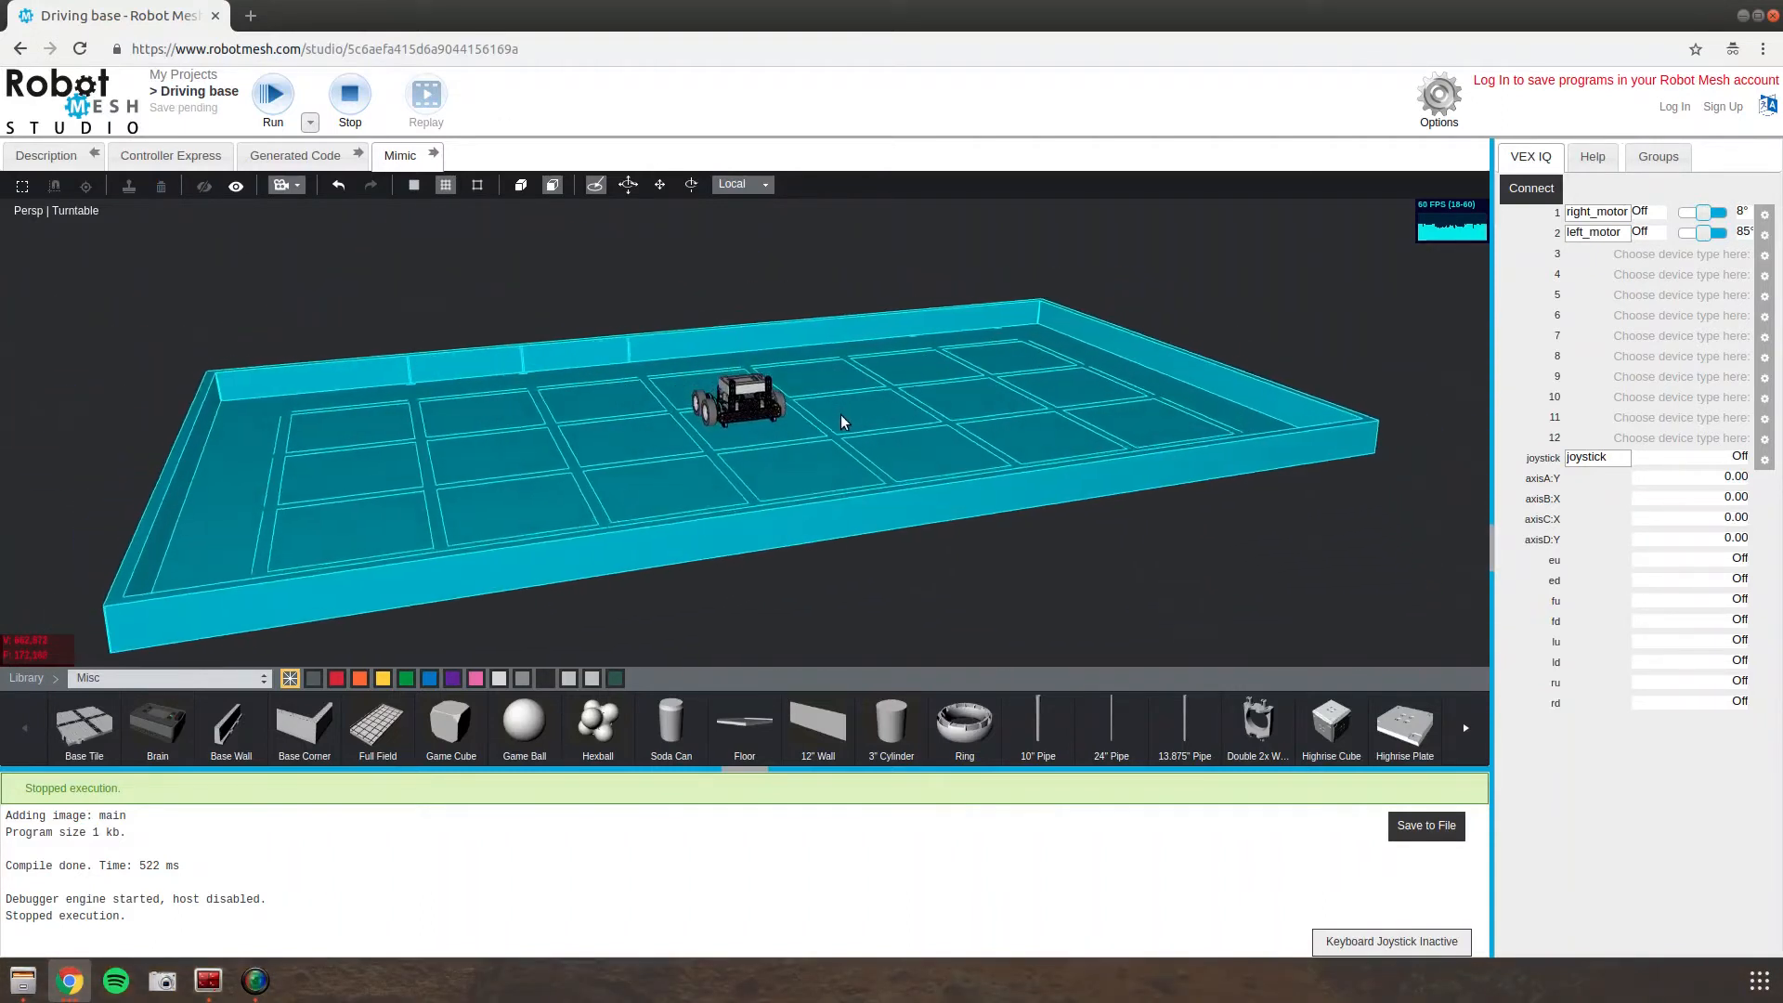
click(272, 93)
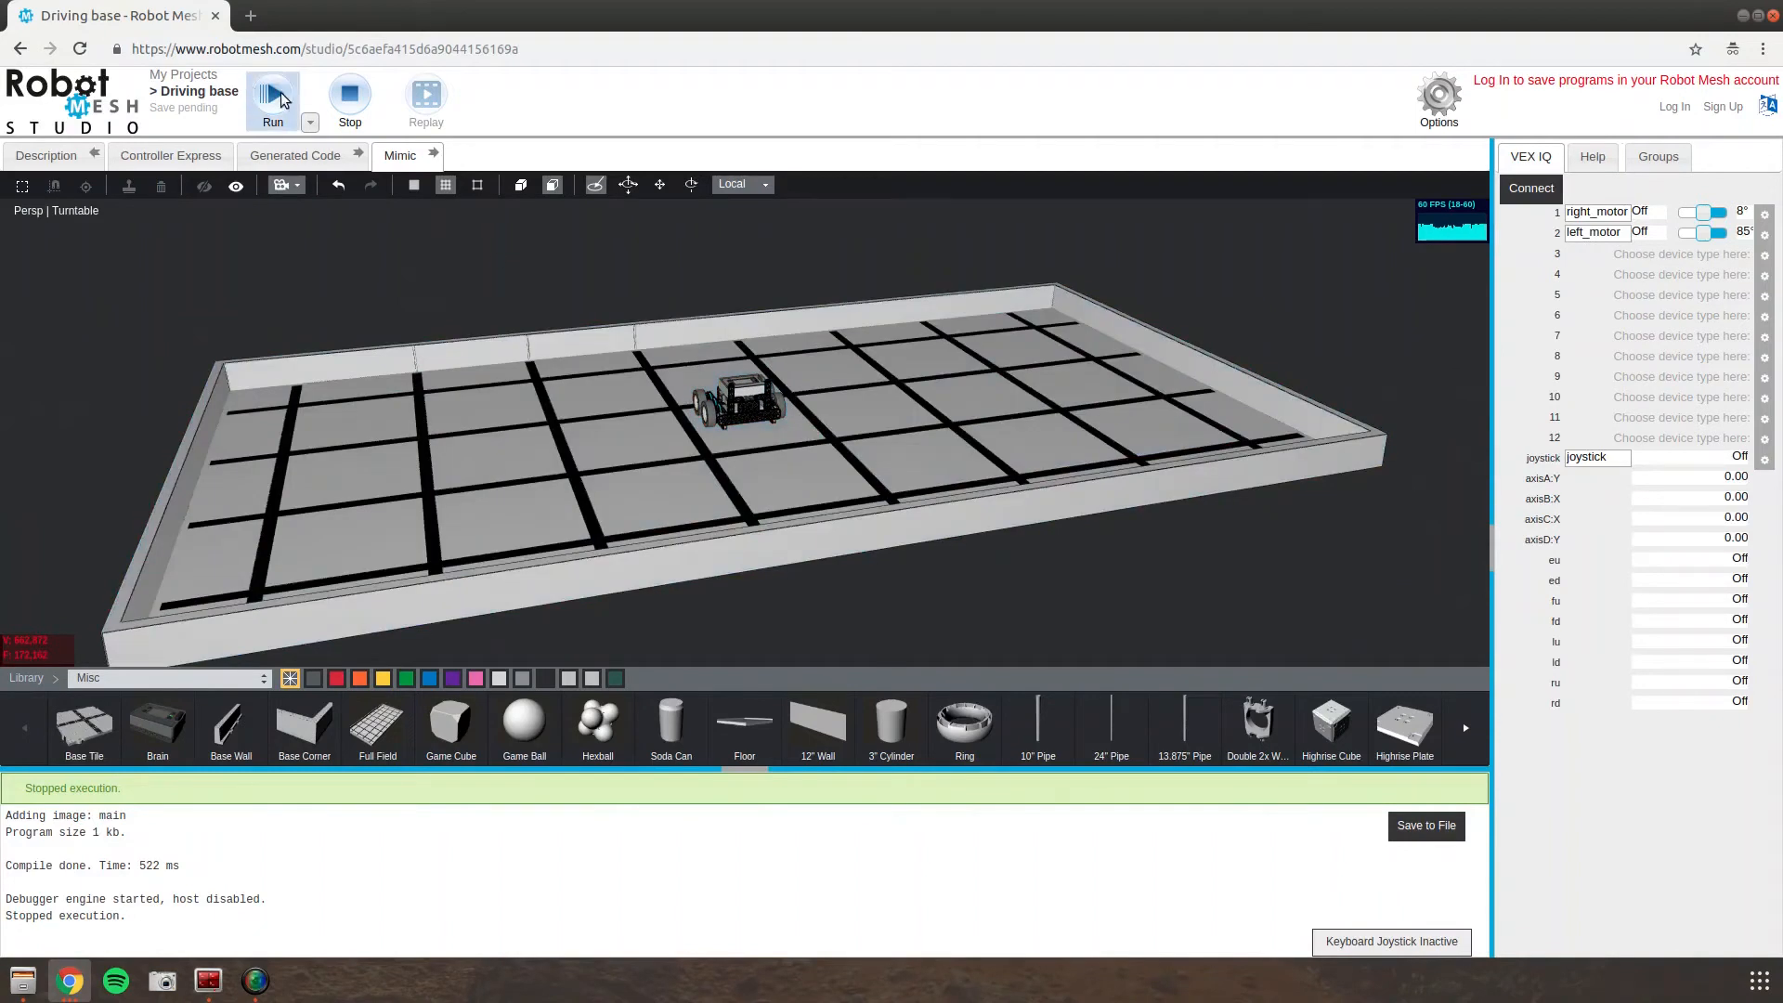
Run the program and drive the base around the full field, then stop
click(272, 100)
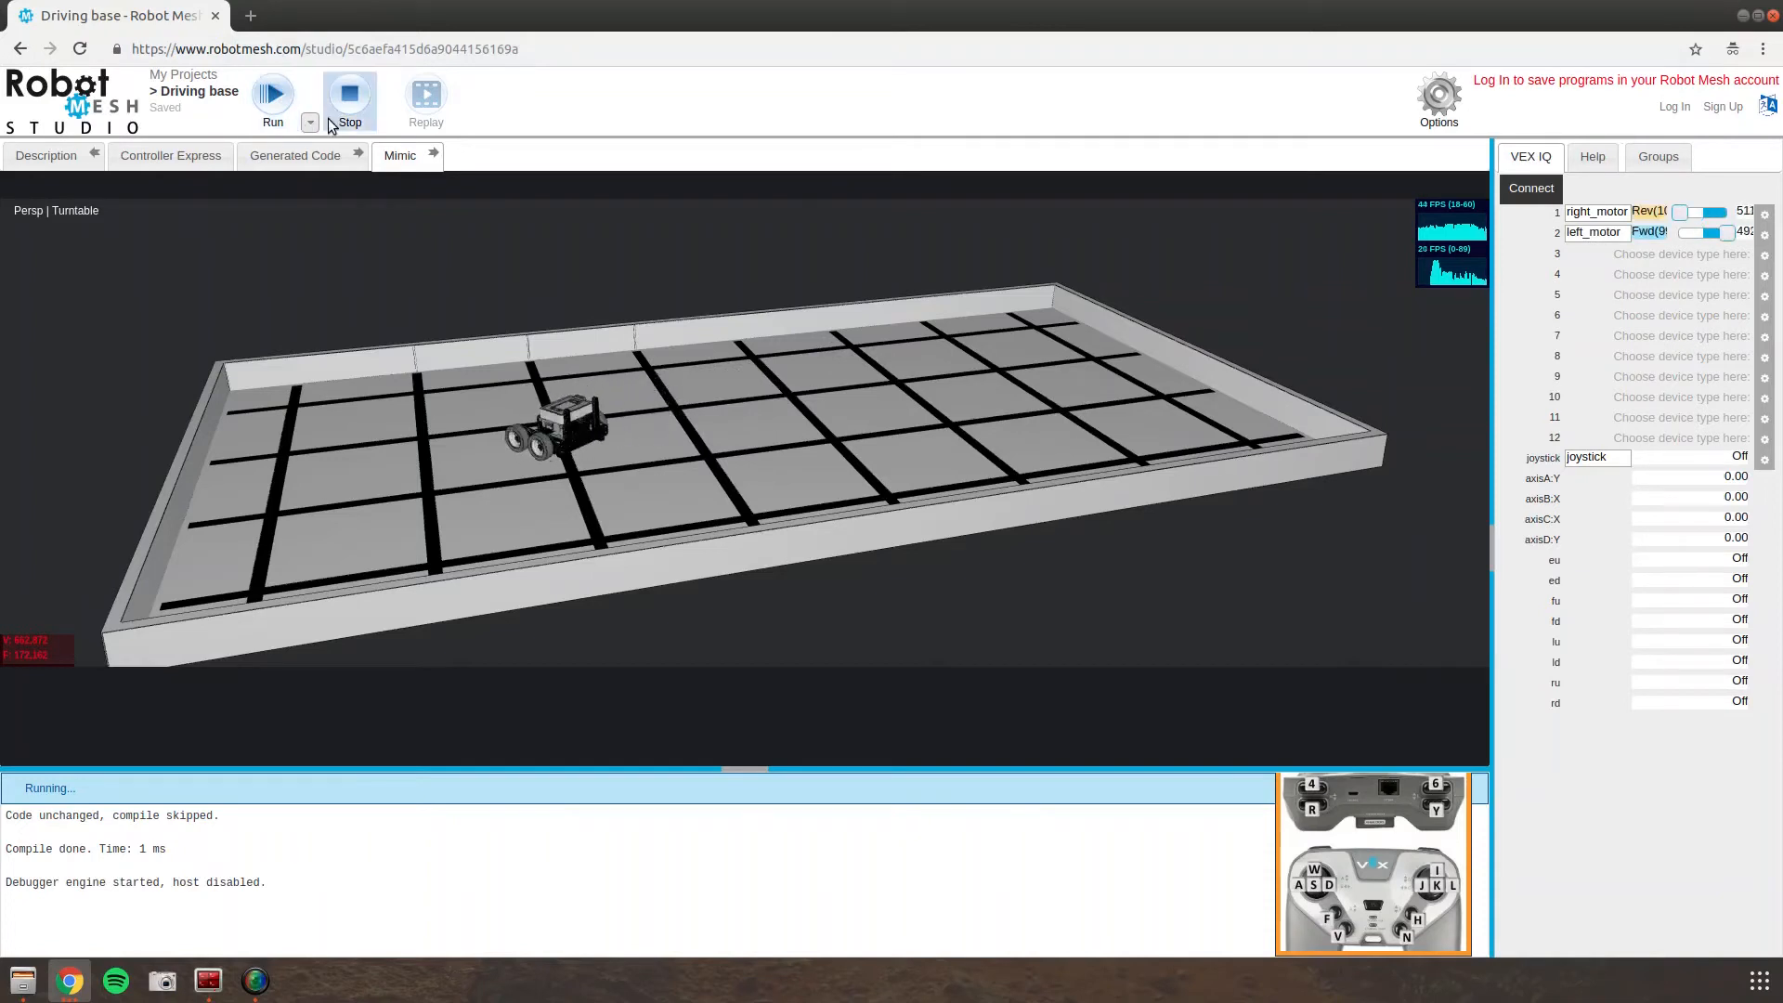
click(349, 93)
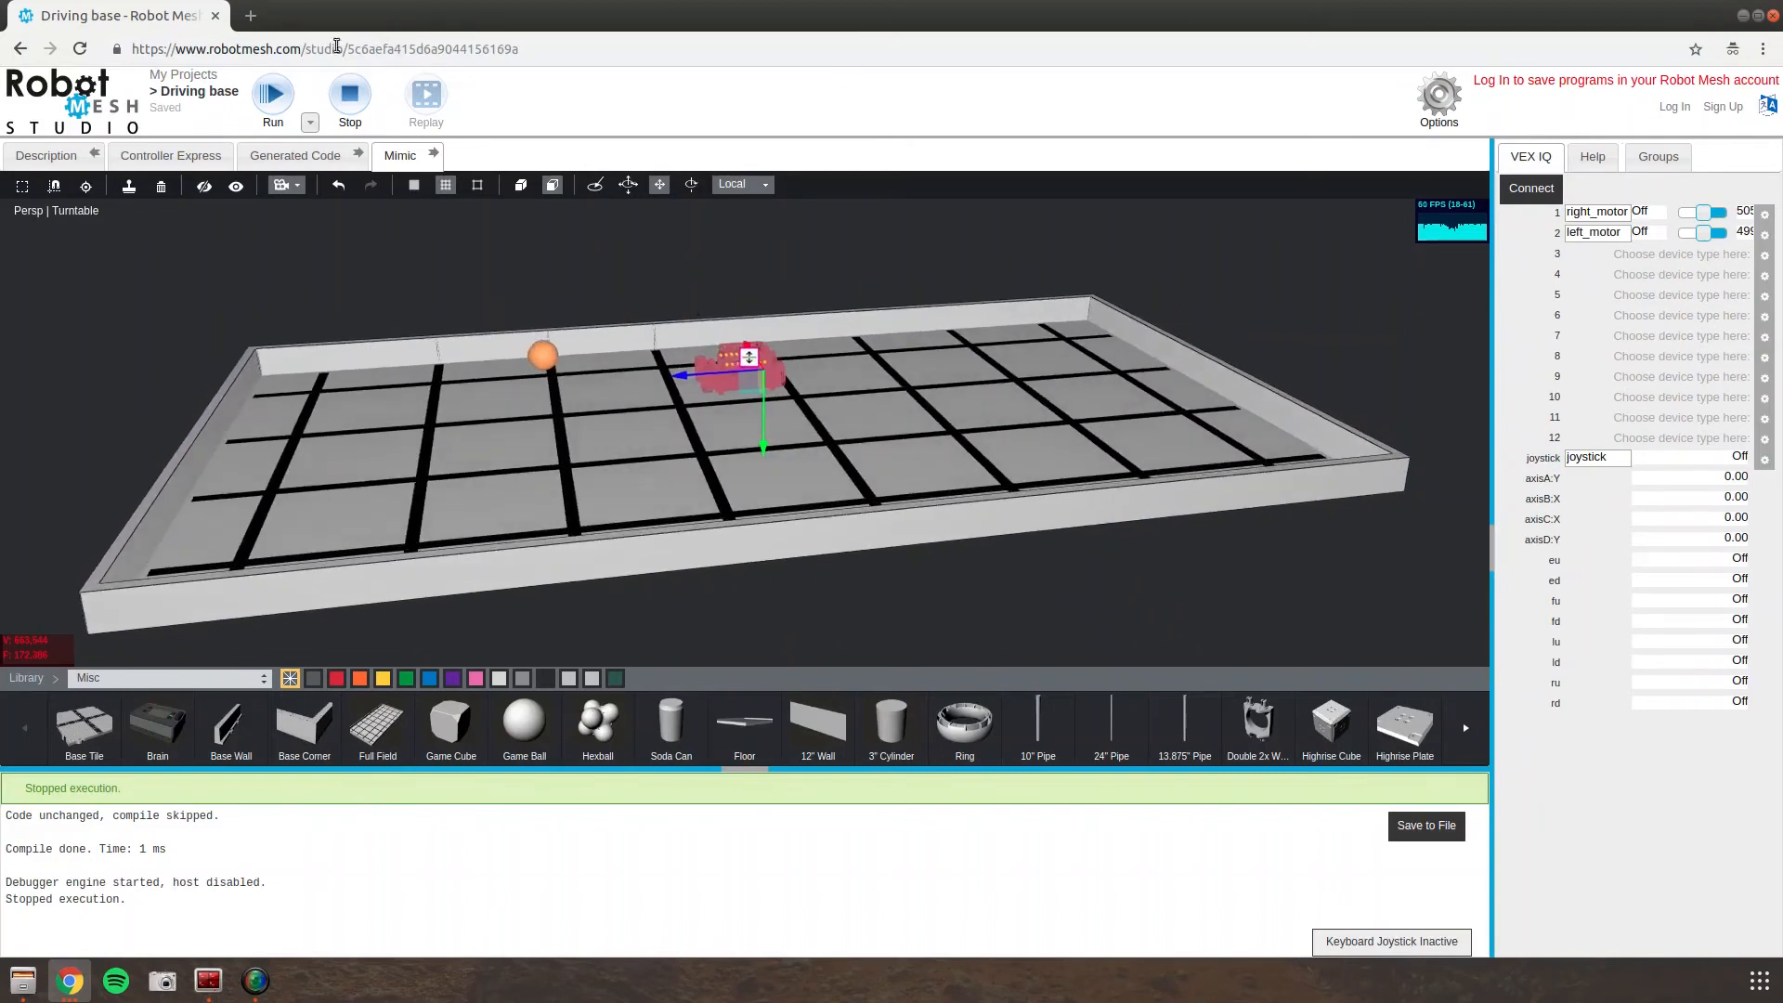
Drive the base to the orange ball, stop, and restart the drive program
click(272, 93)
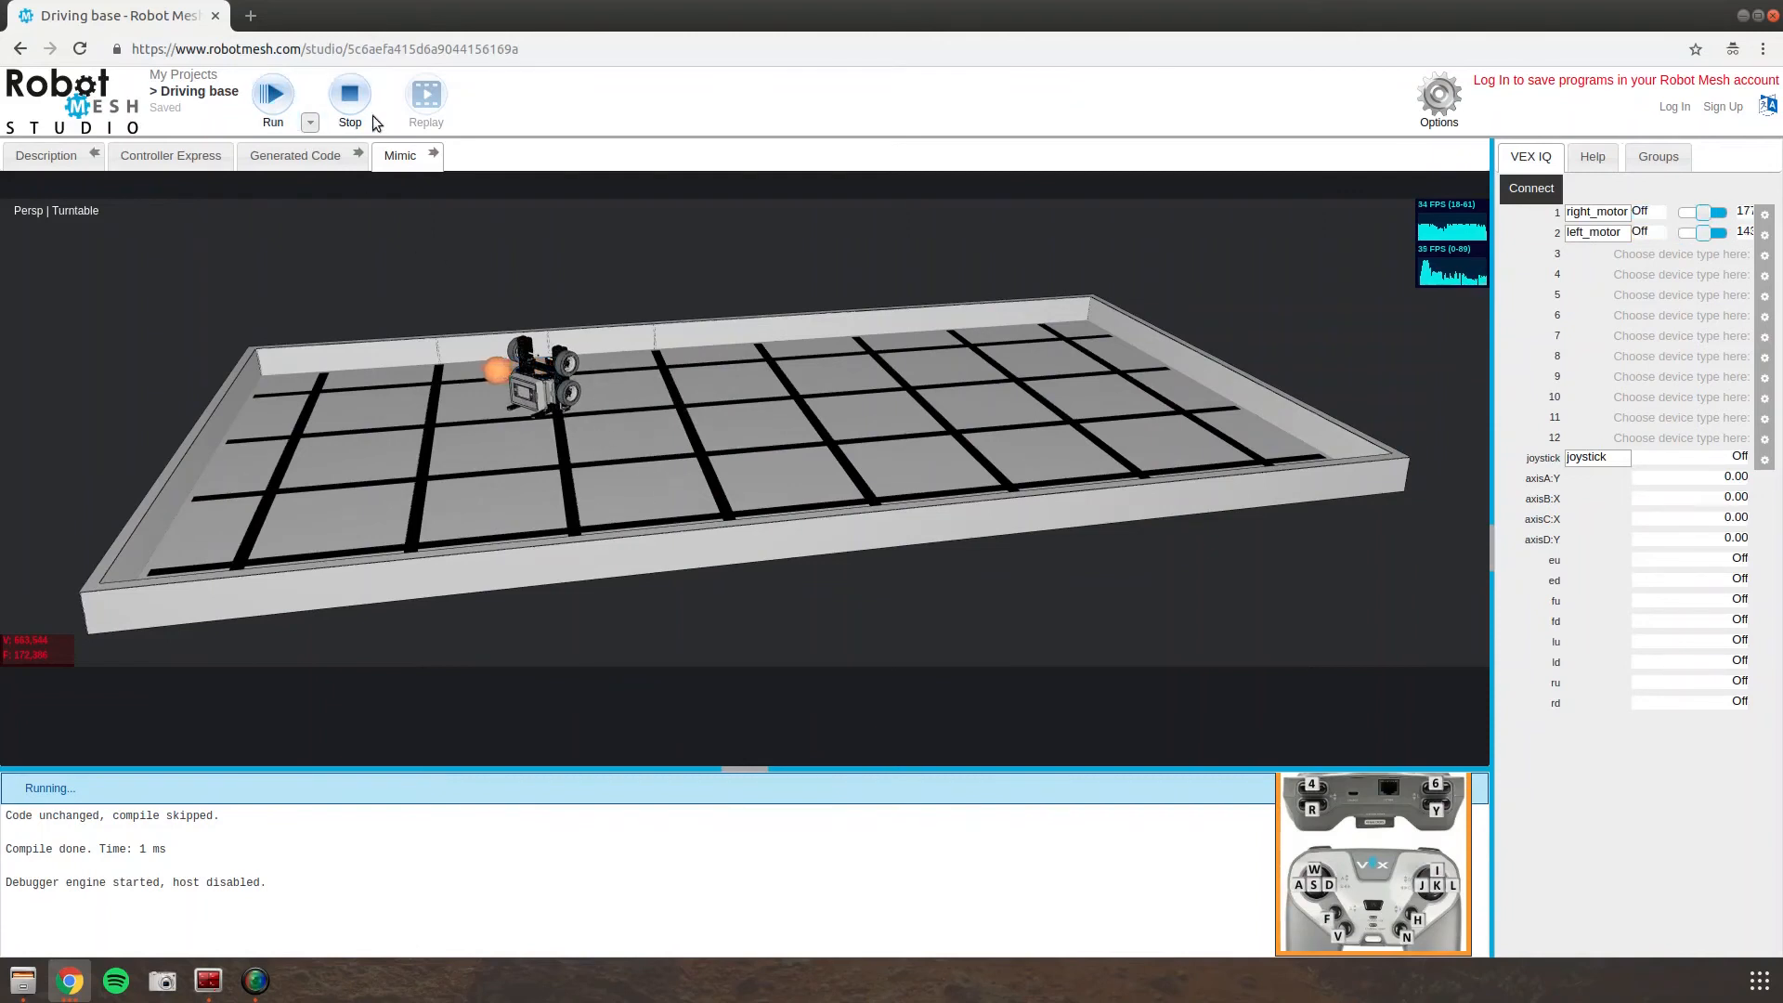
click(349, 93)
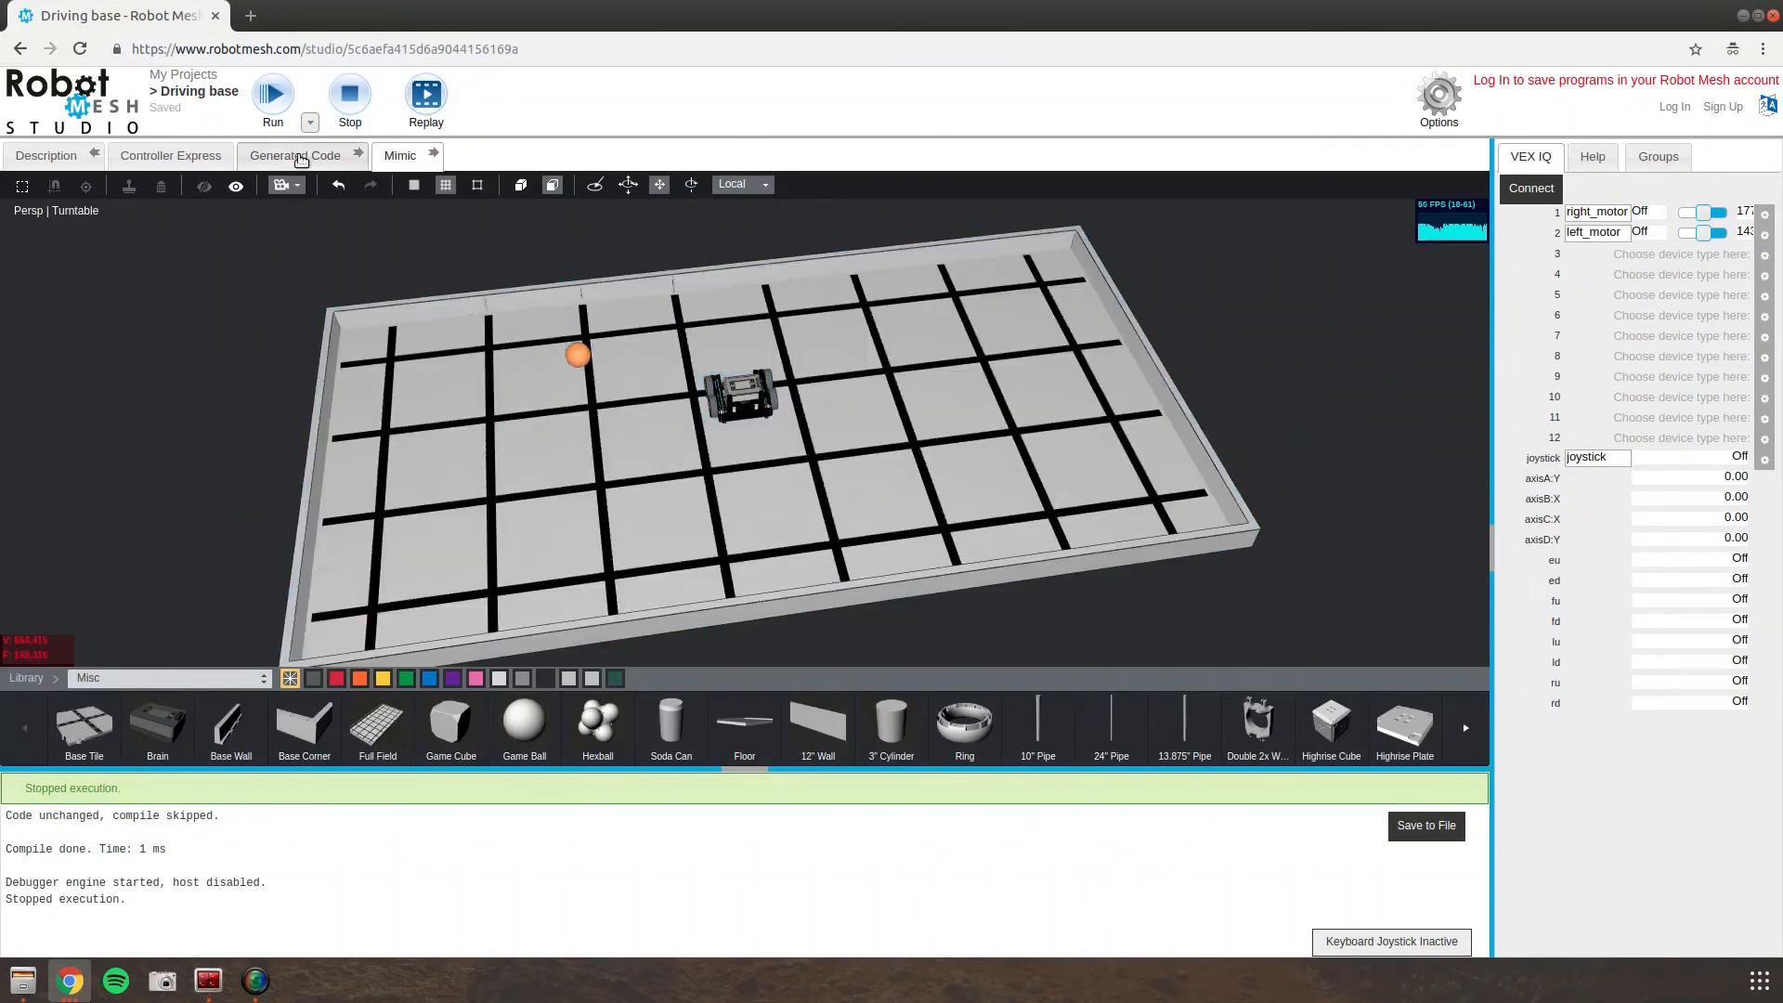
click(272, 95)
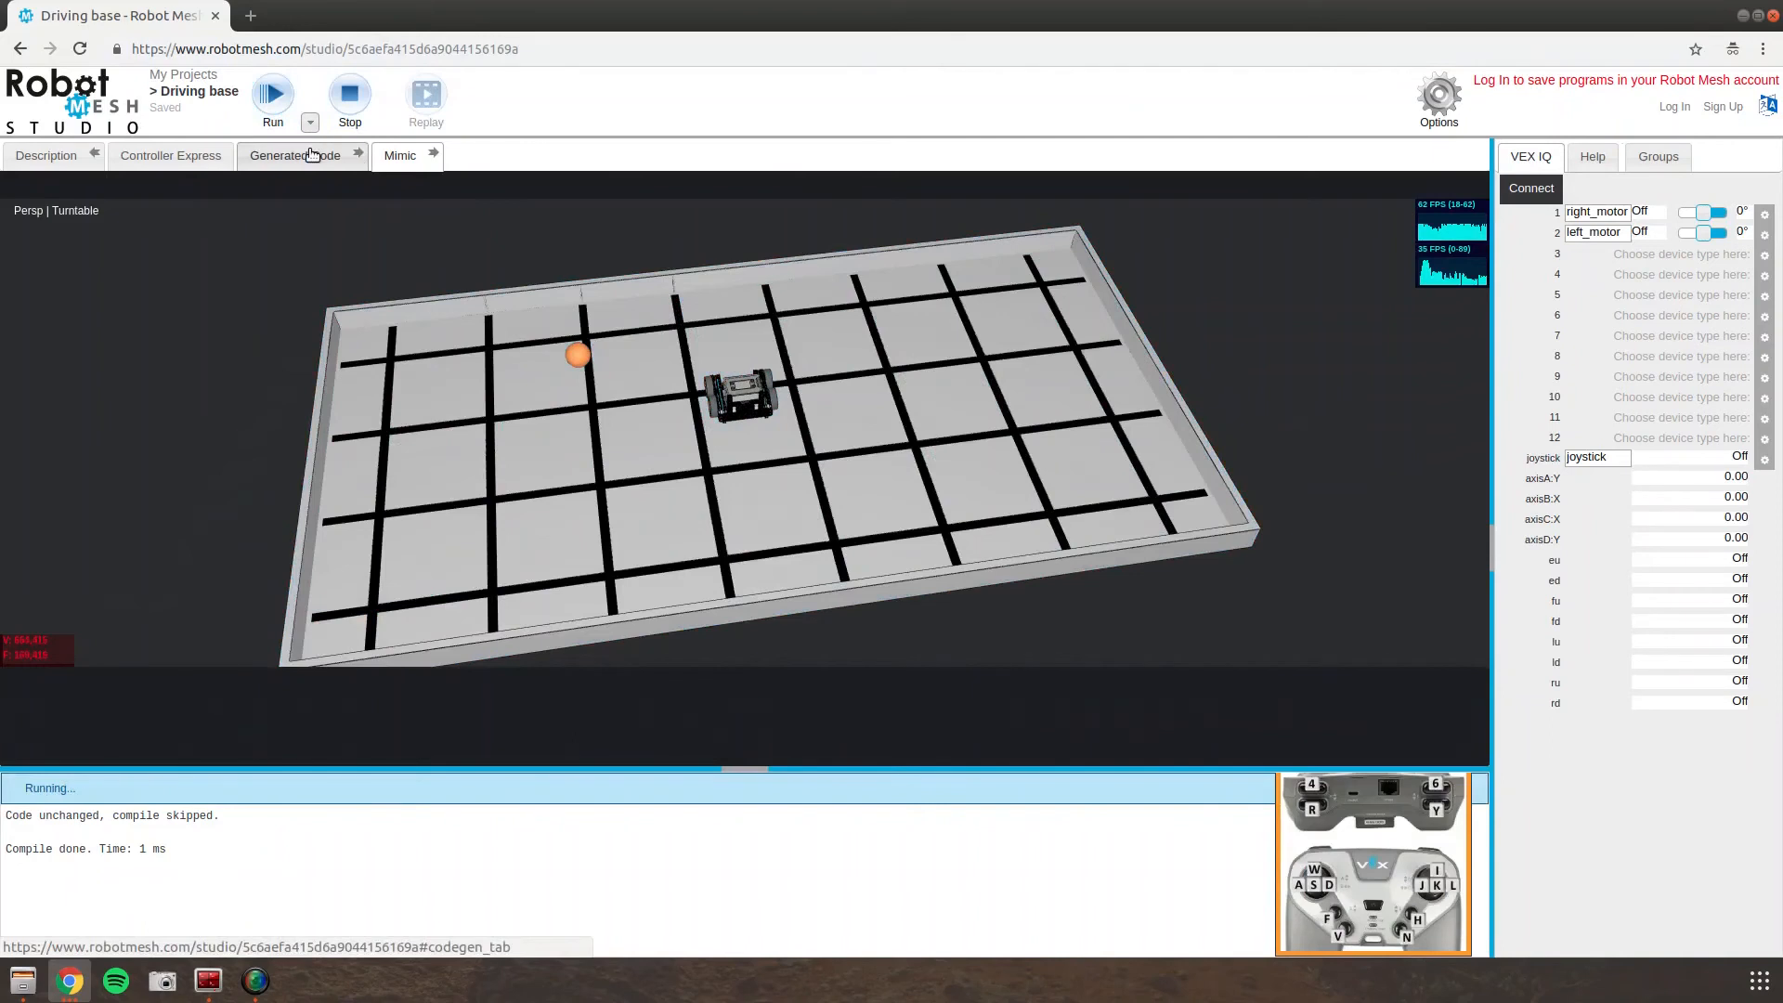